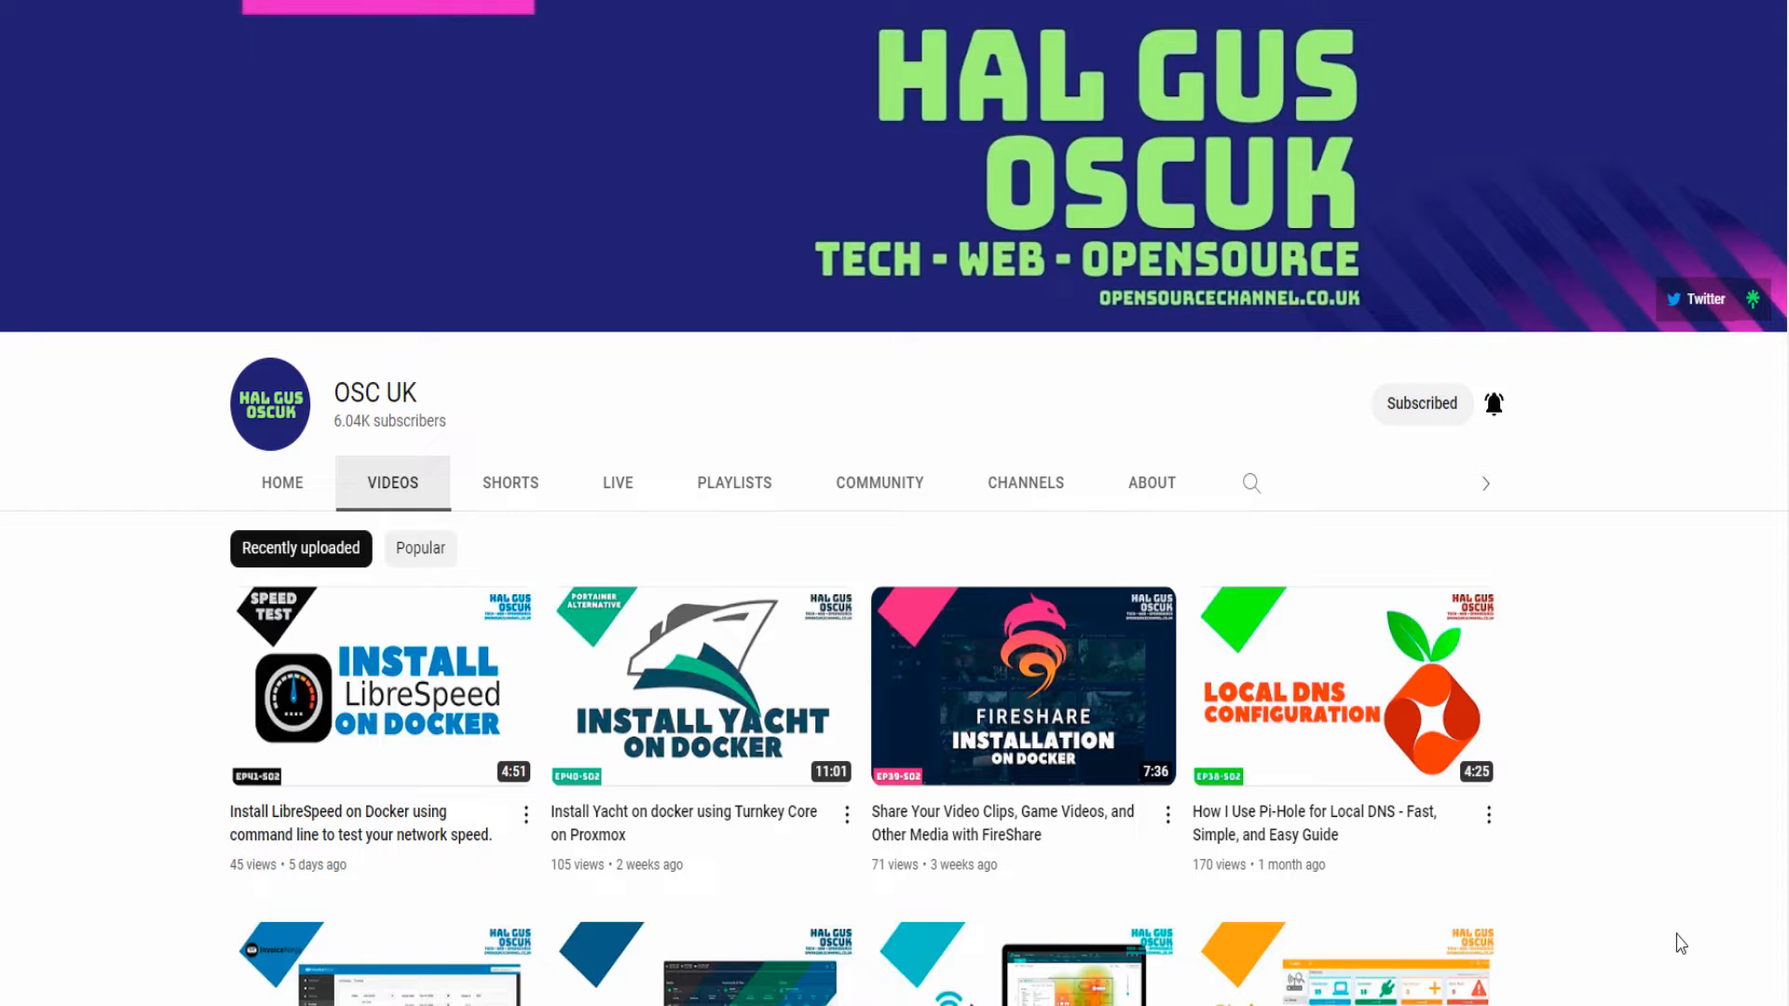
mouse_move(1664, 654)
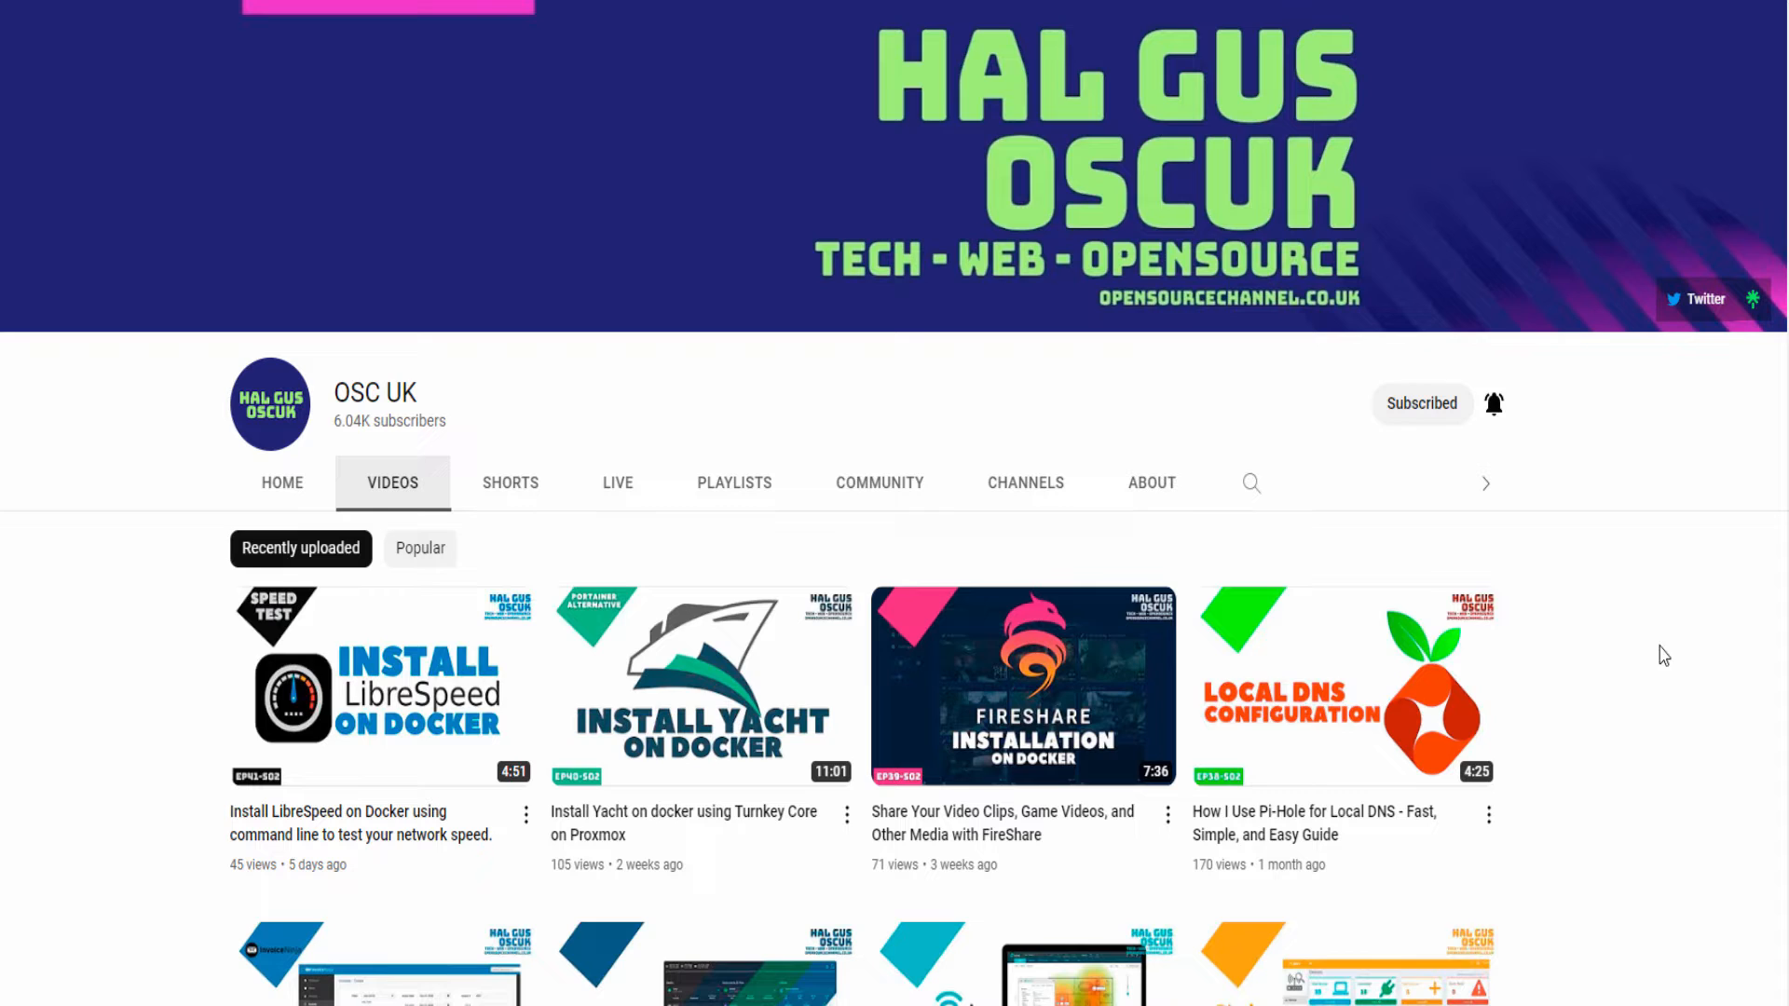
Review the Quick Start Docker-Compose example, noting the HBOX_WEB_MAX_UPLOAD_SIZE variable.
click(279, 14)
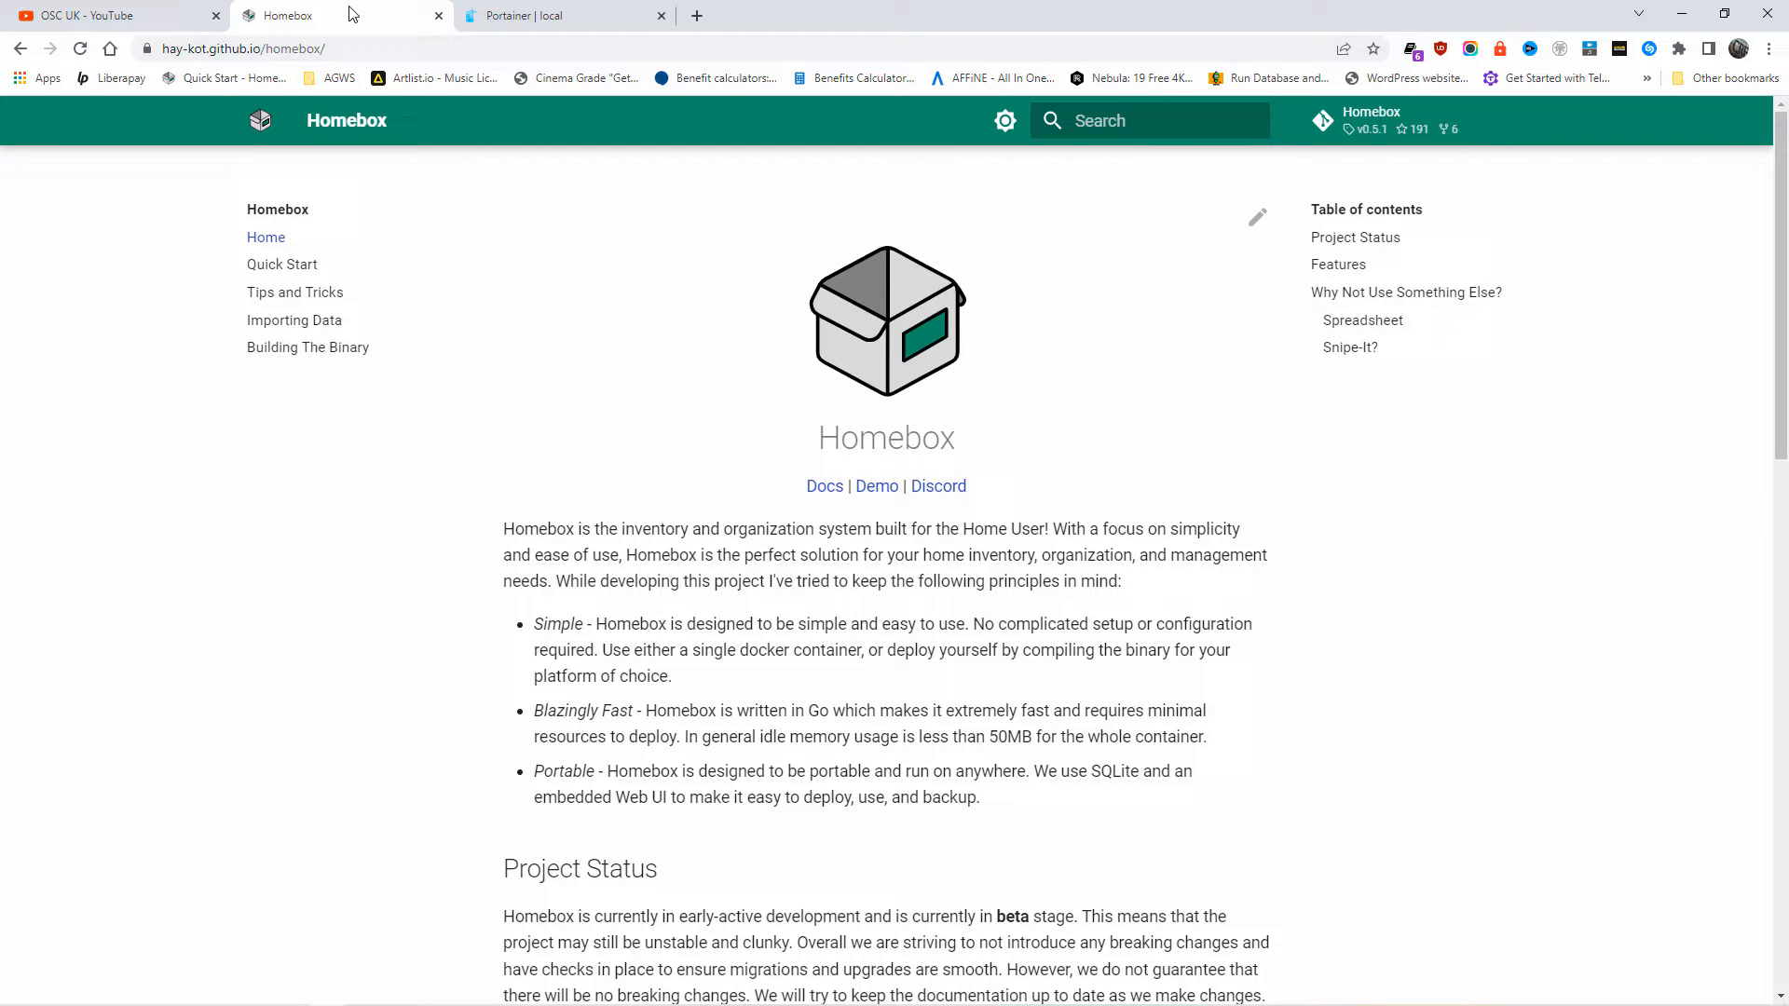
mouse_move(281, 263)
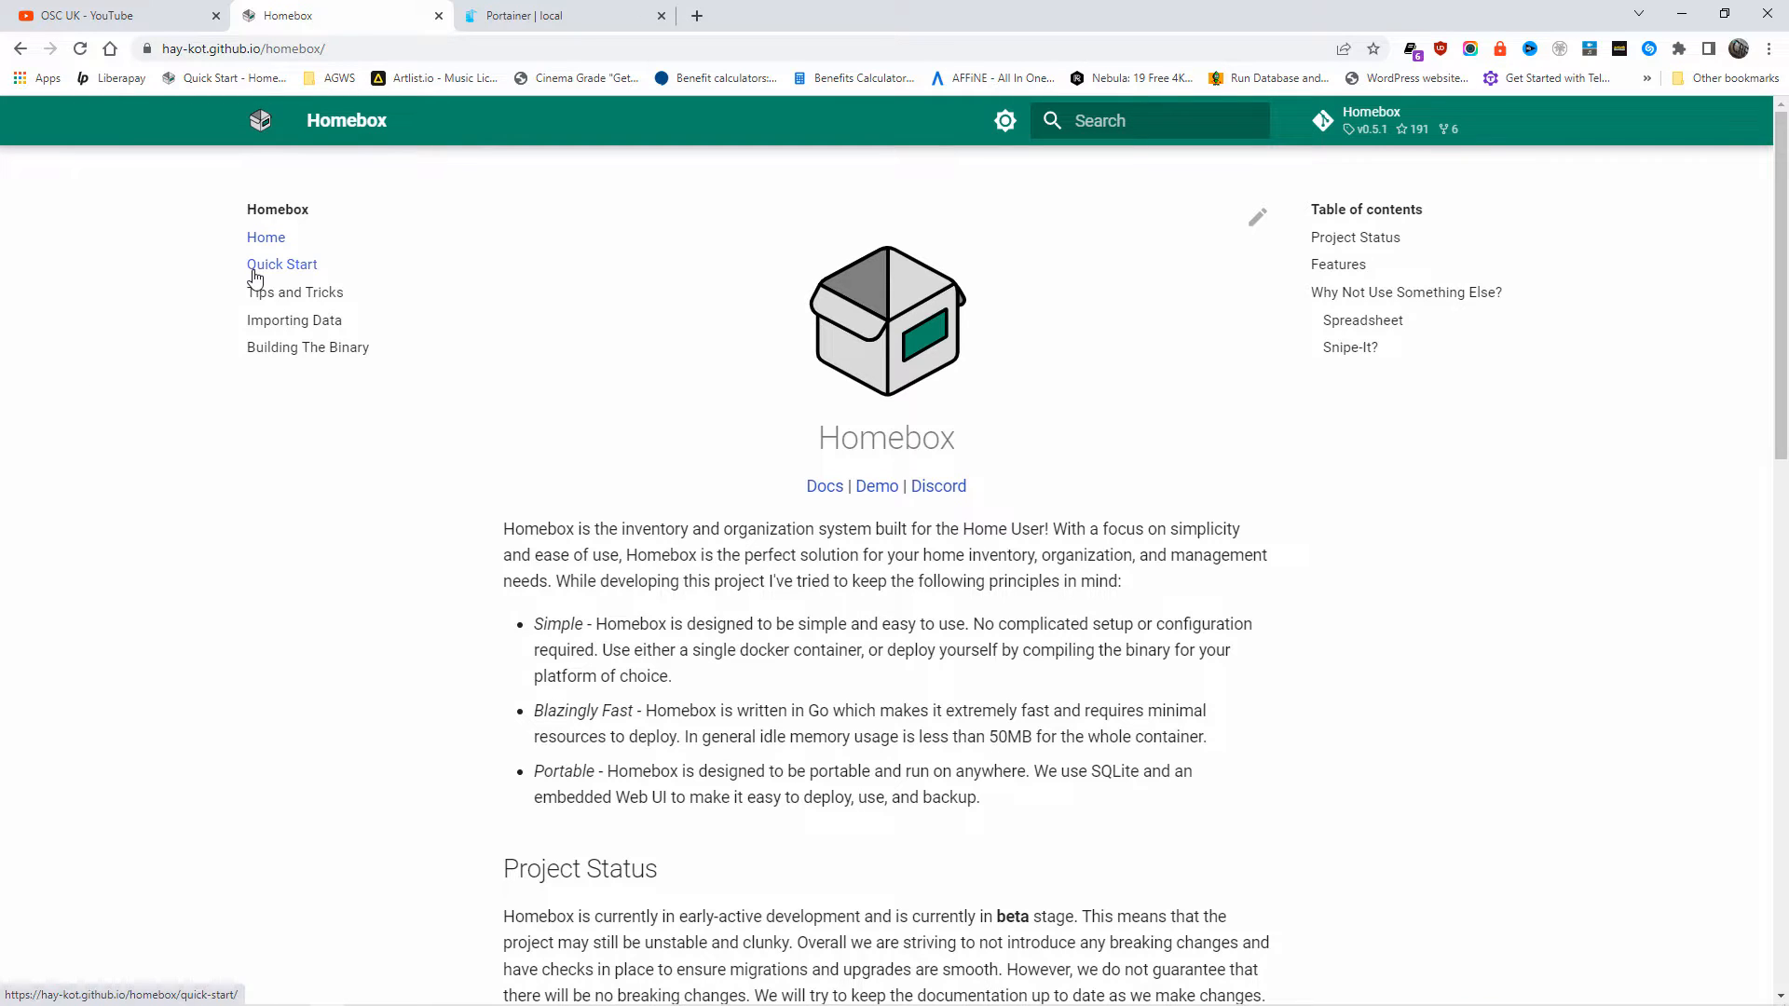
click(281, 262)
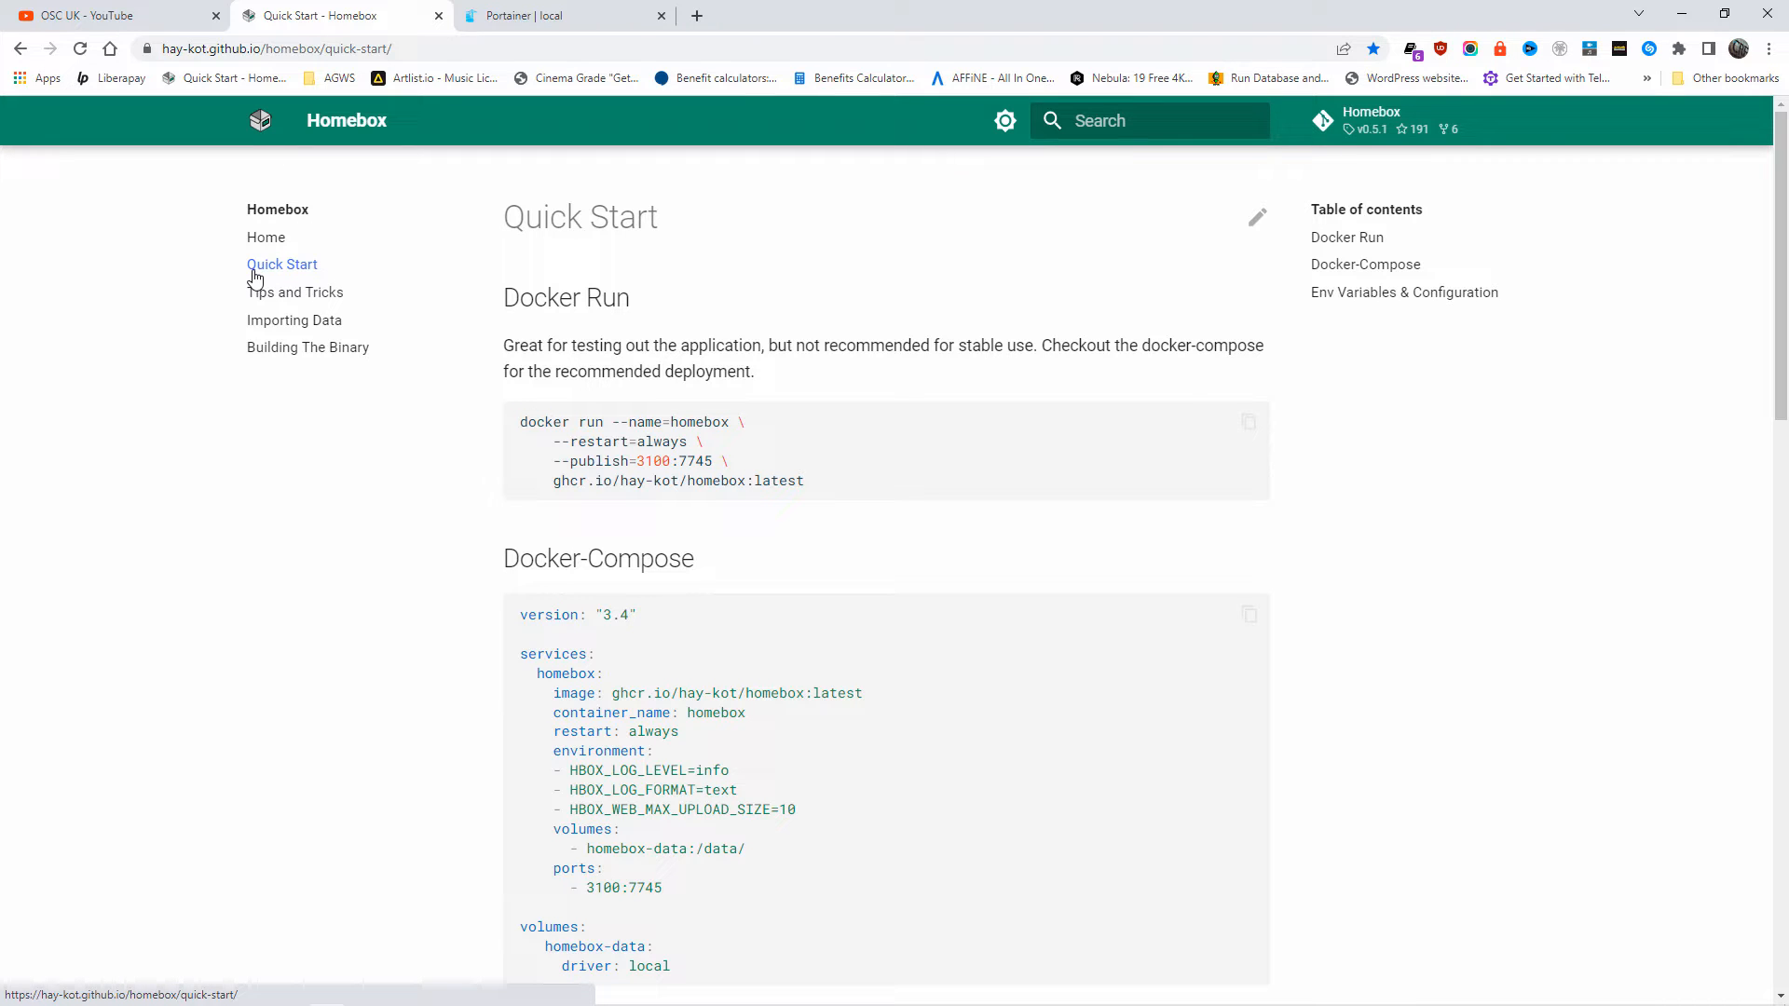
scroll(down, 3)
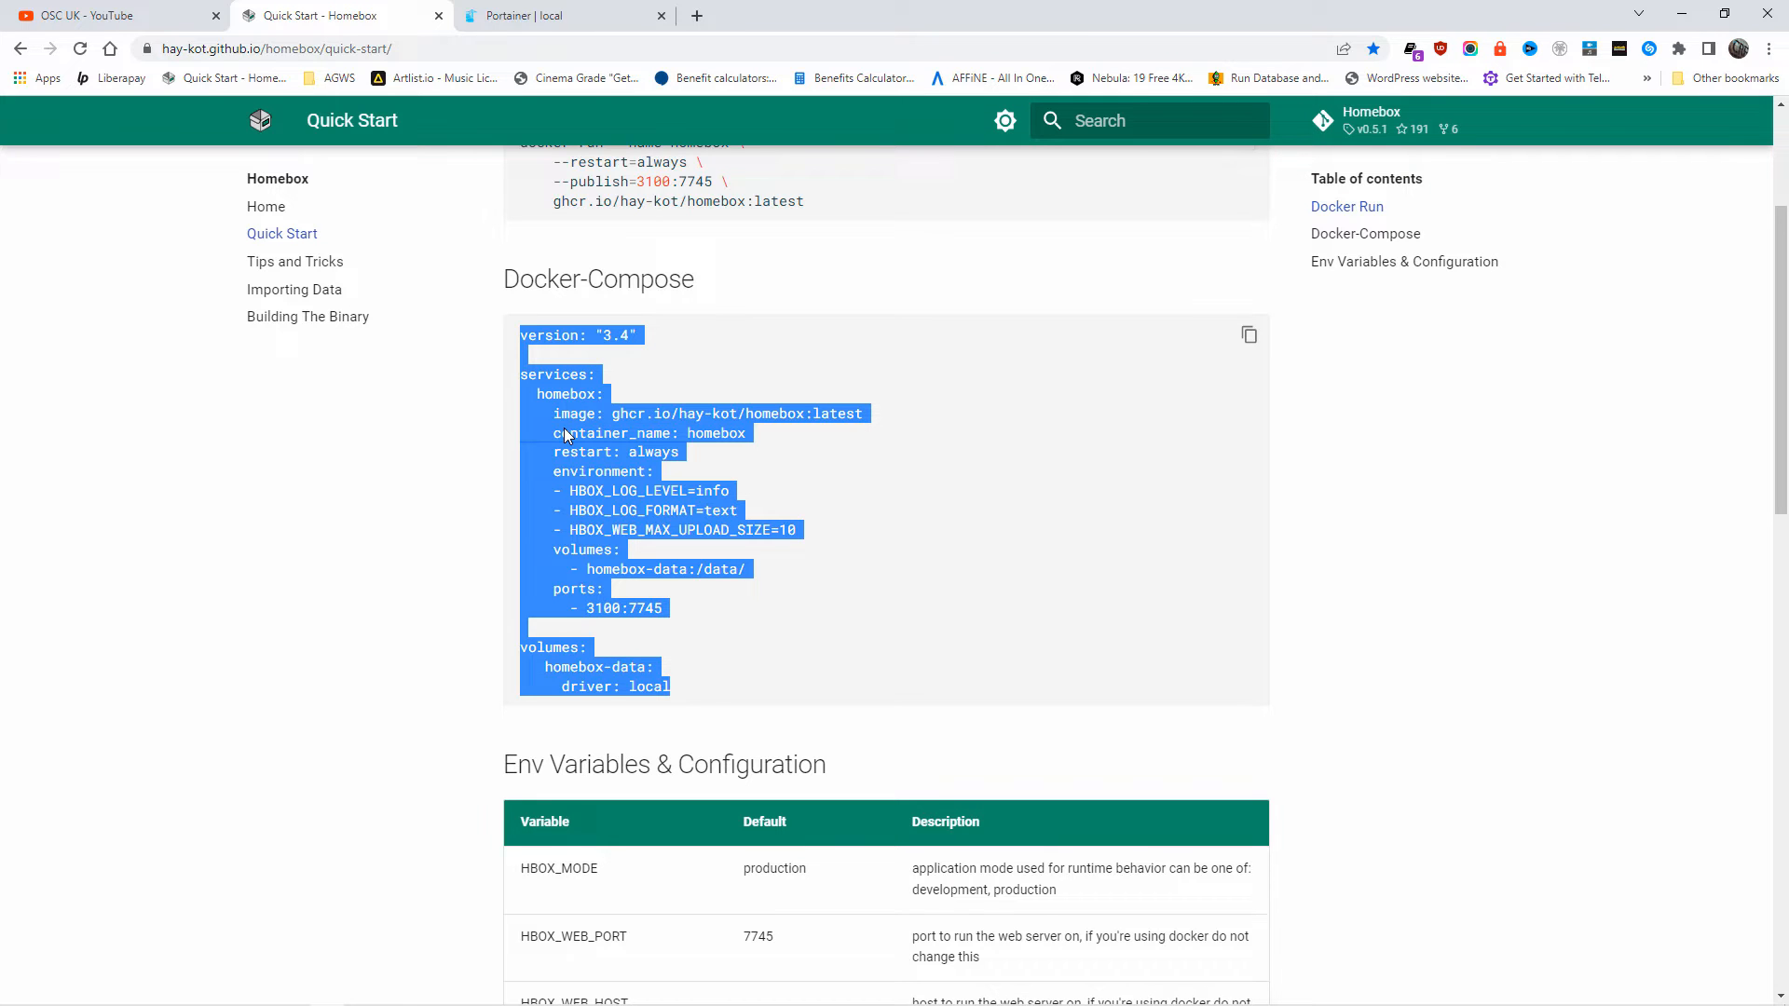
mouse_move(1027, 570)
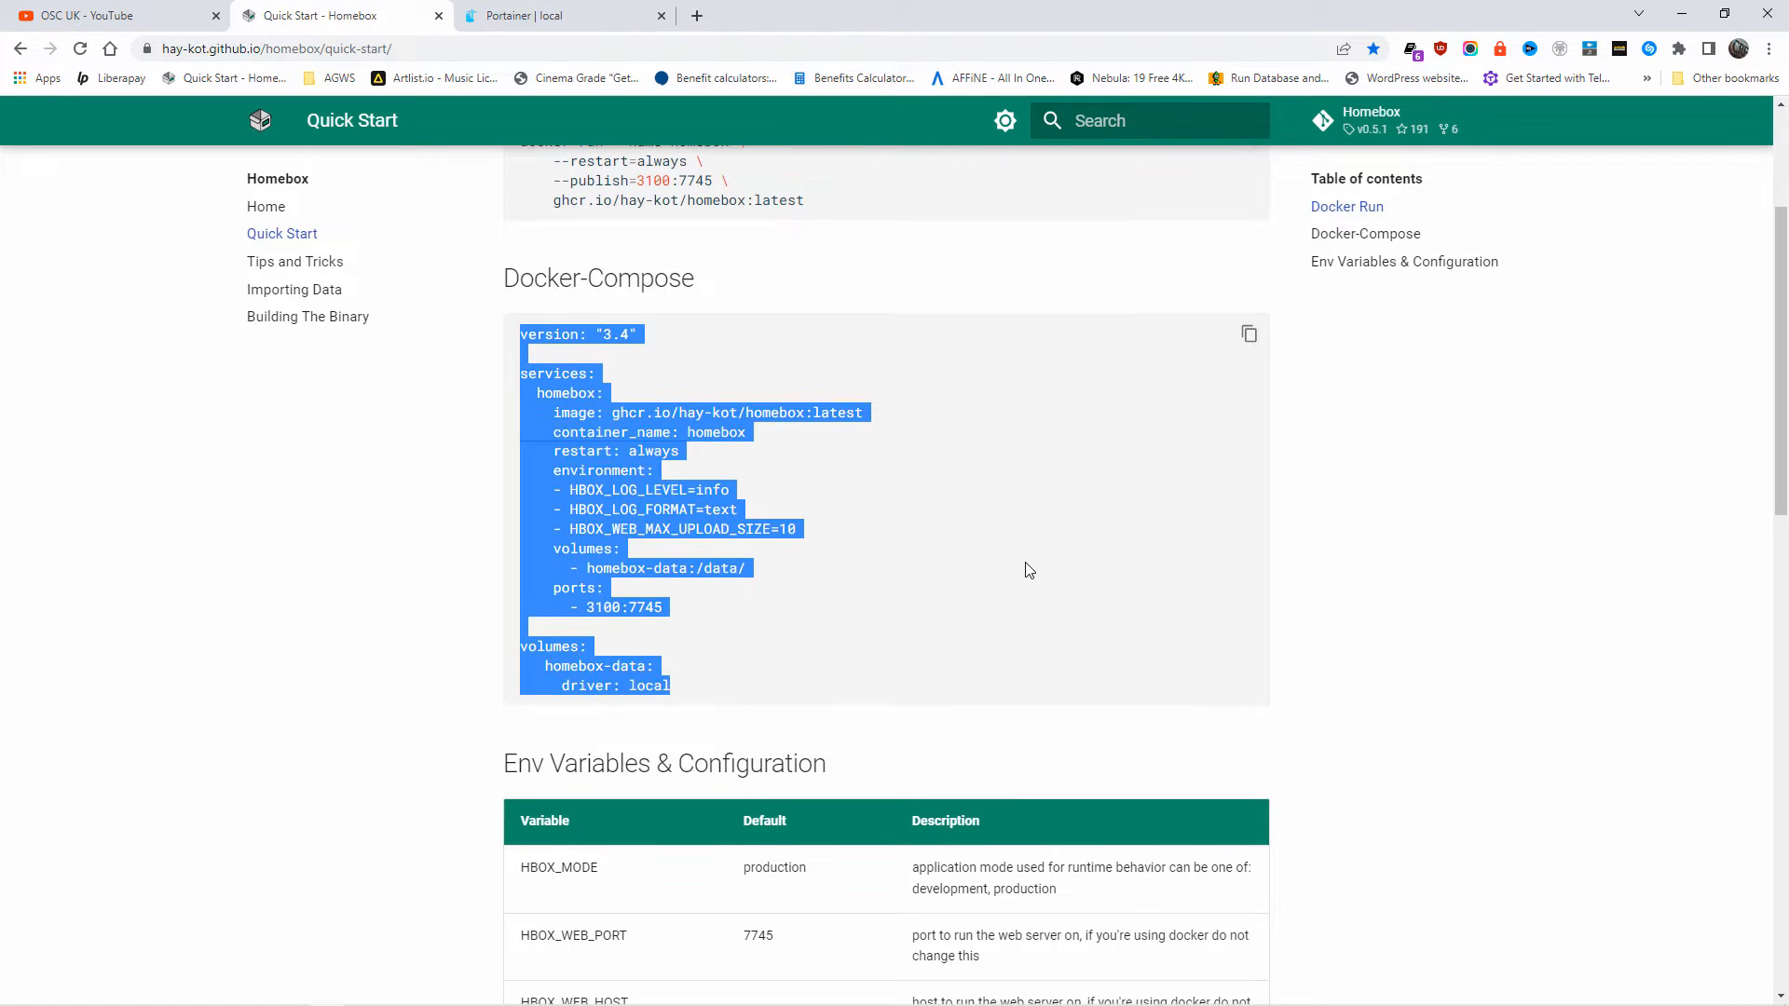
scroll(down, 3)
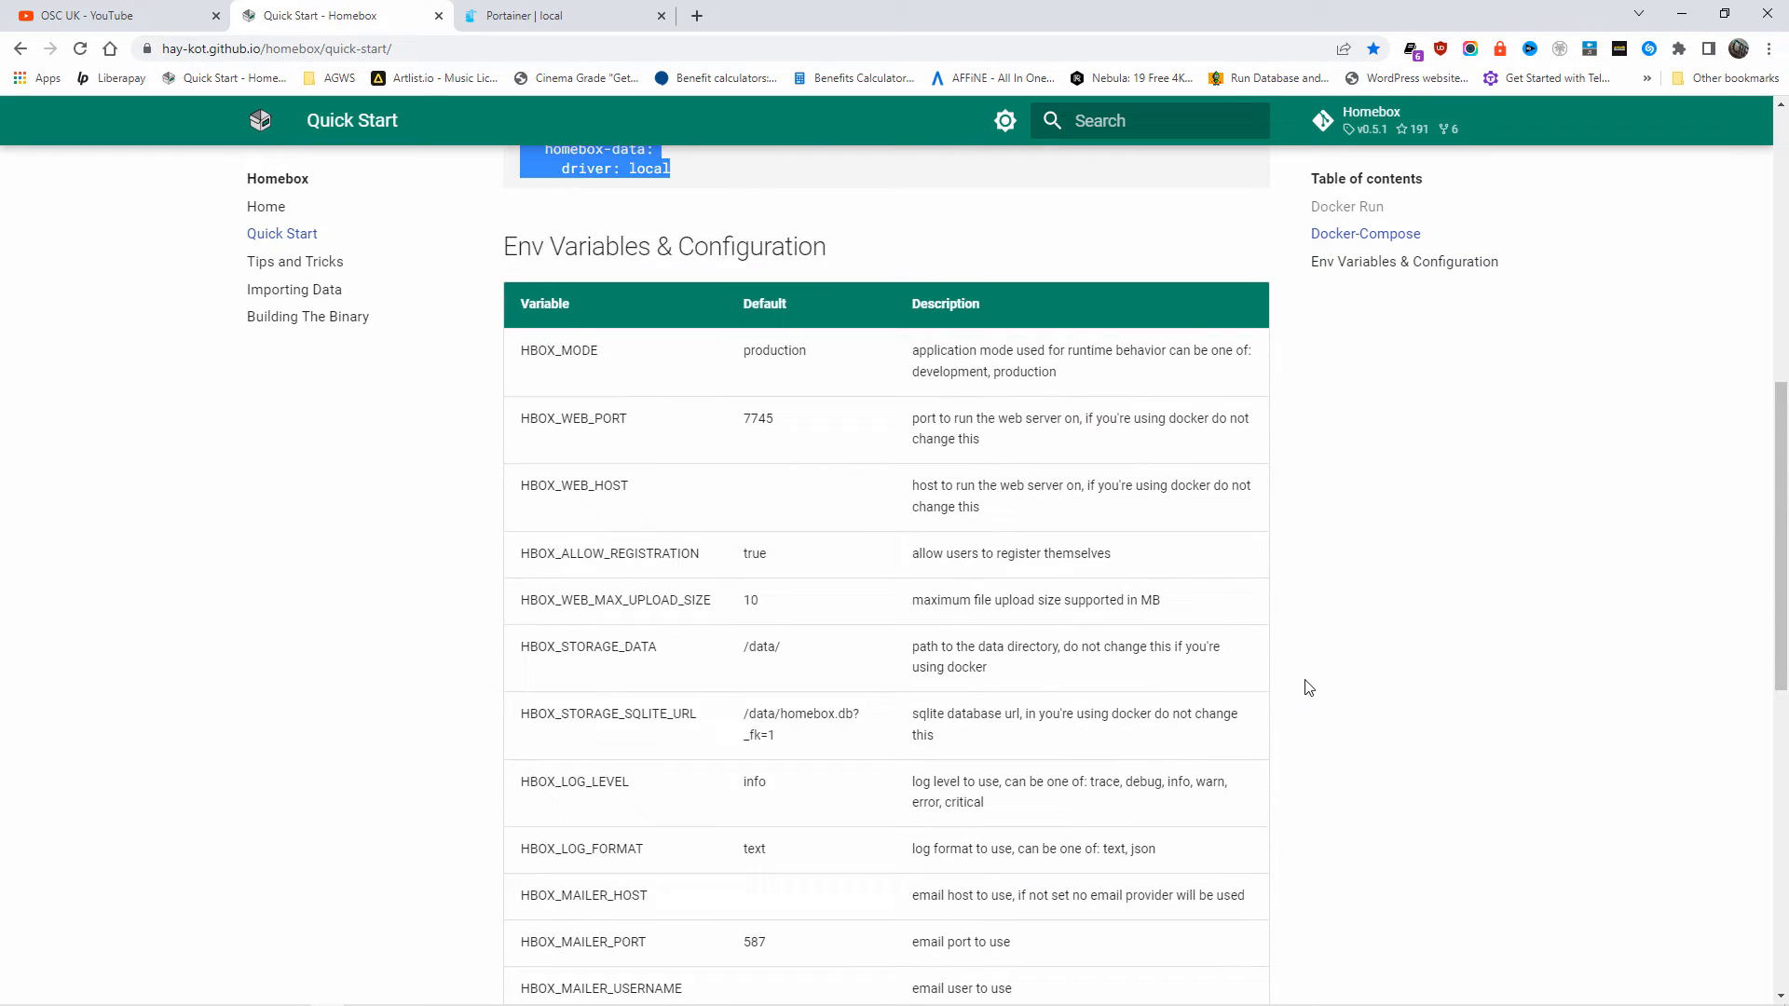
scroll(up, 3)
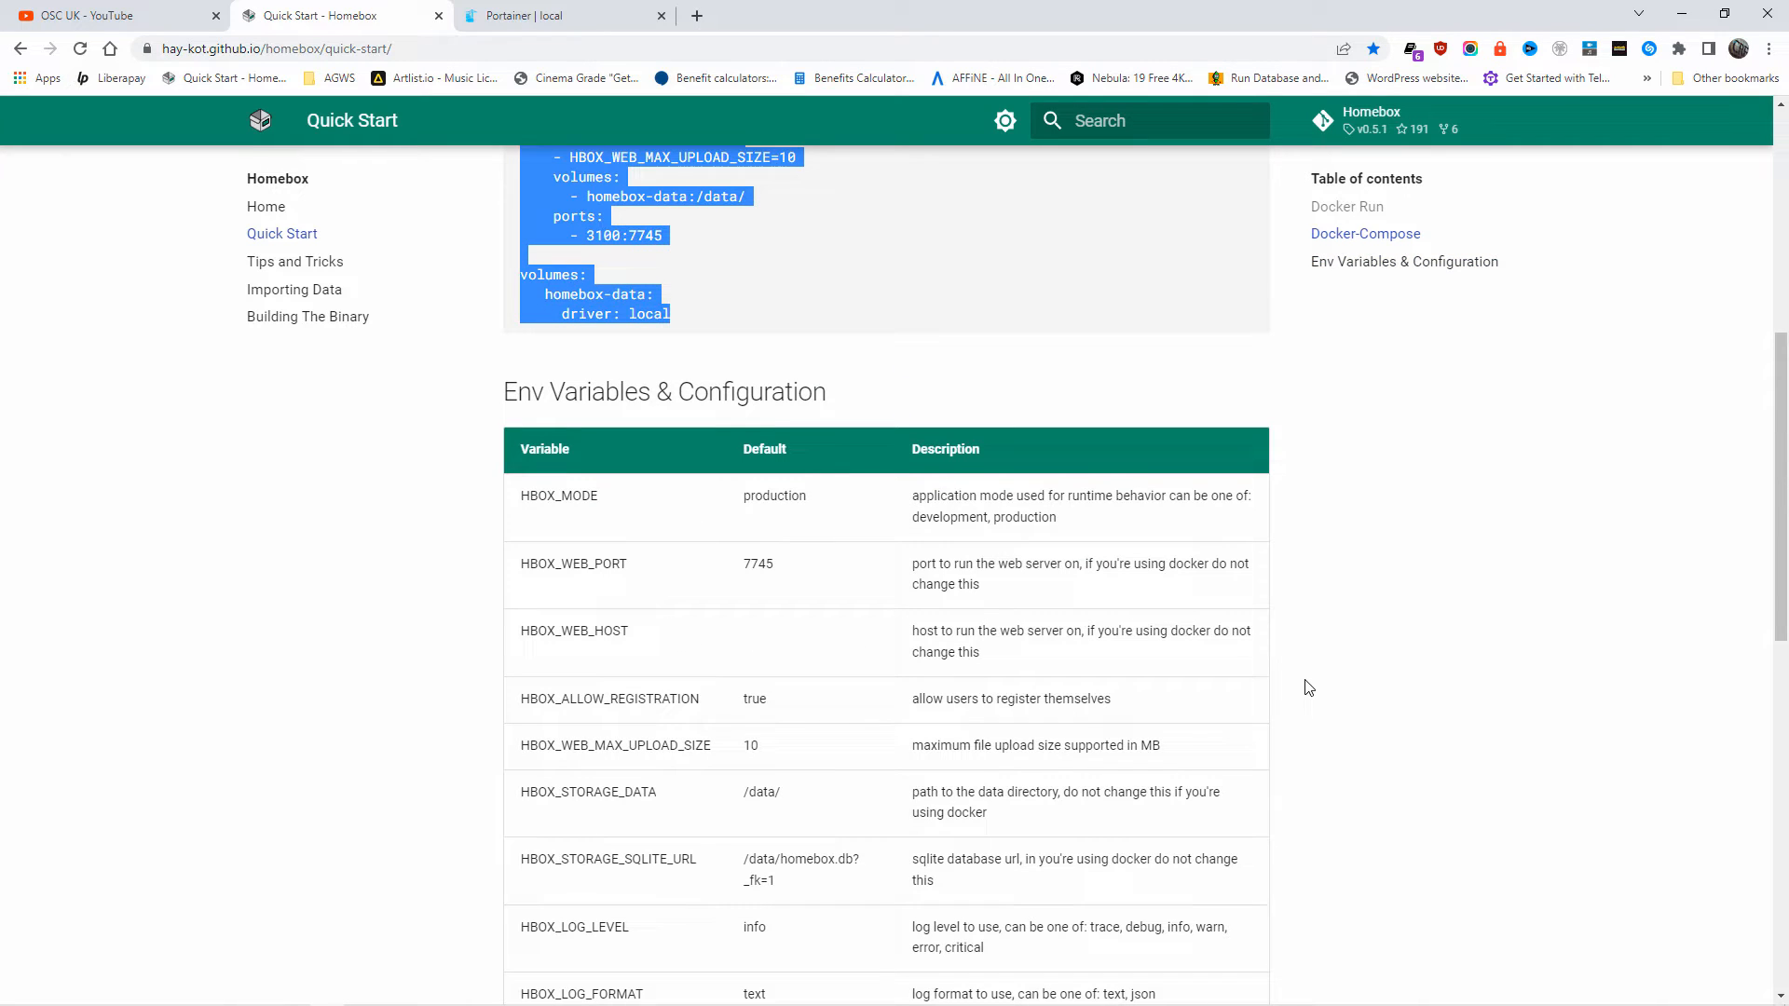
scroll(up, 3)
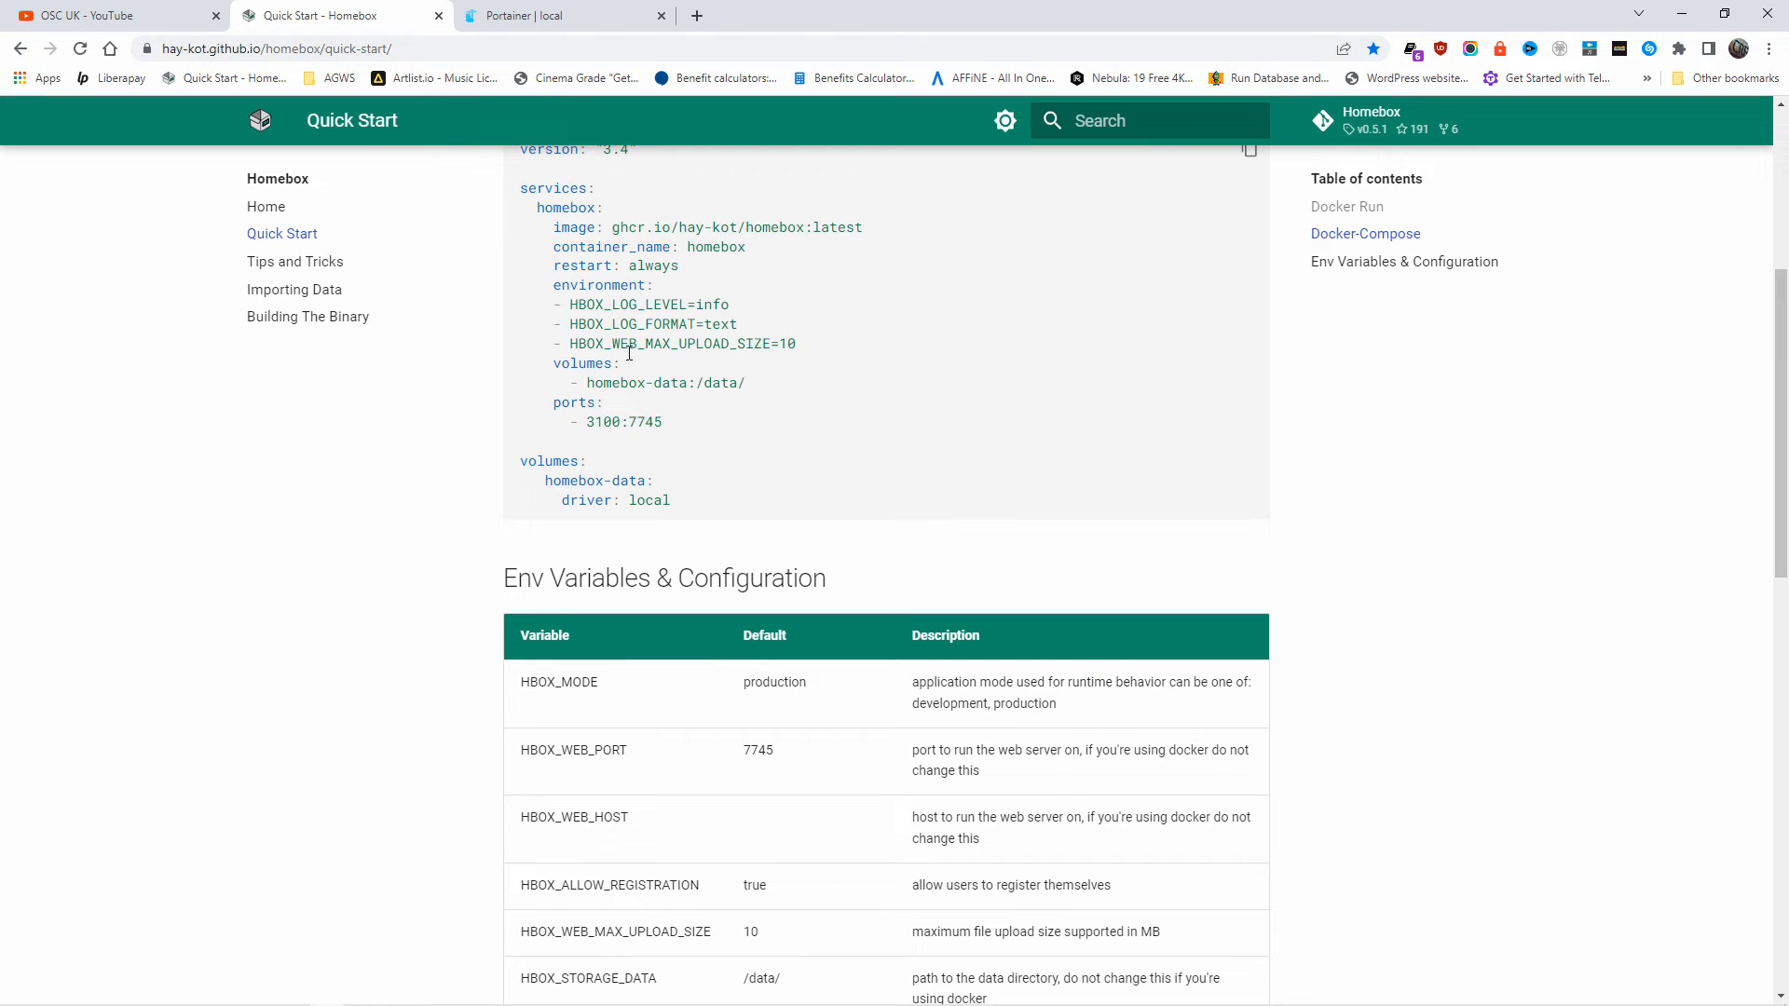
double_click(679, 343)
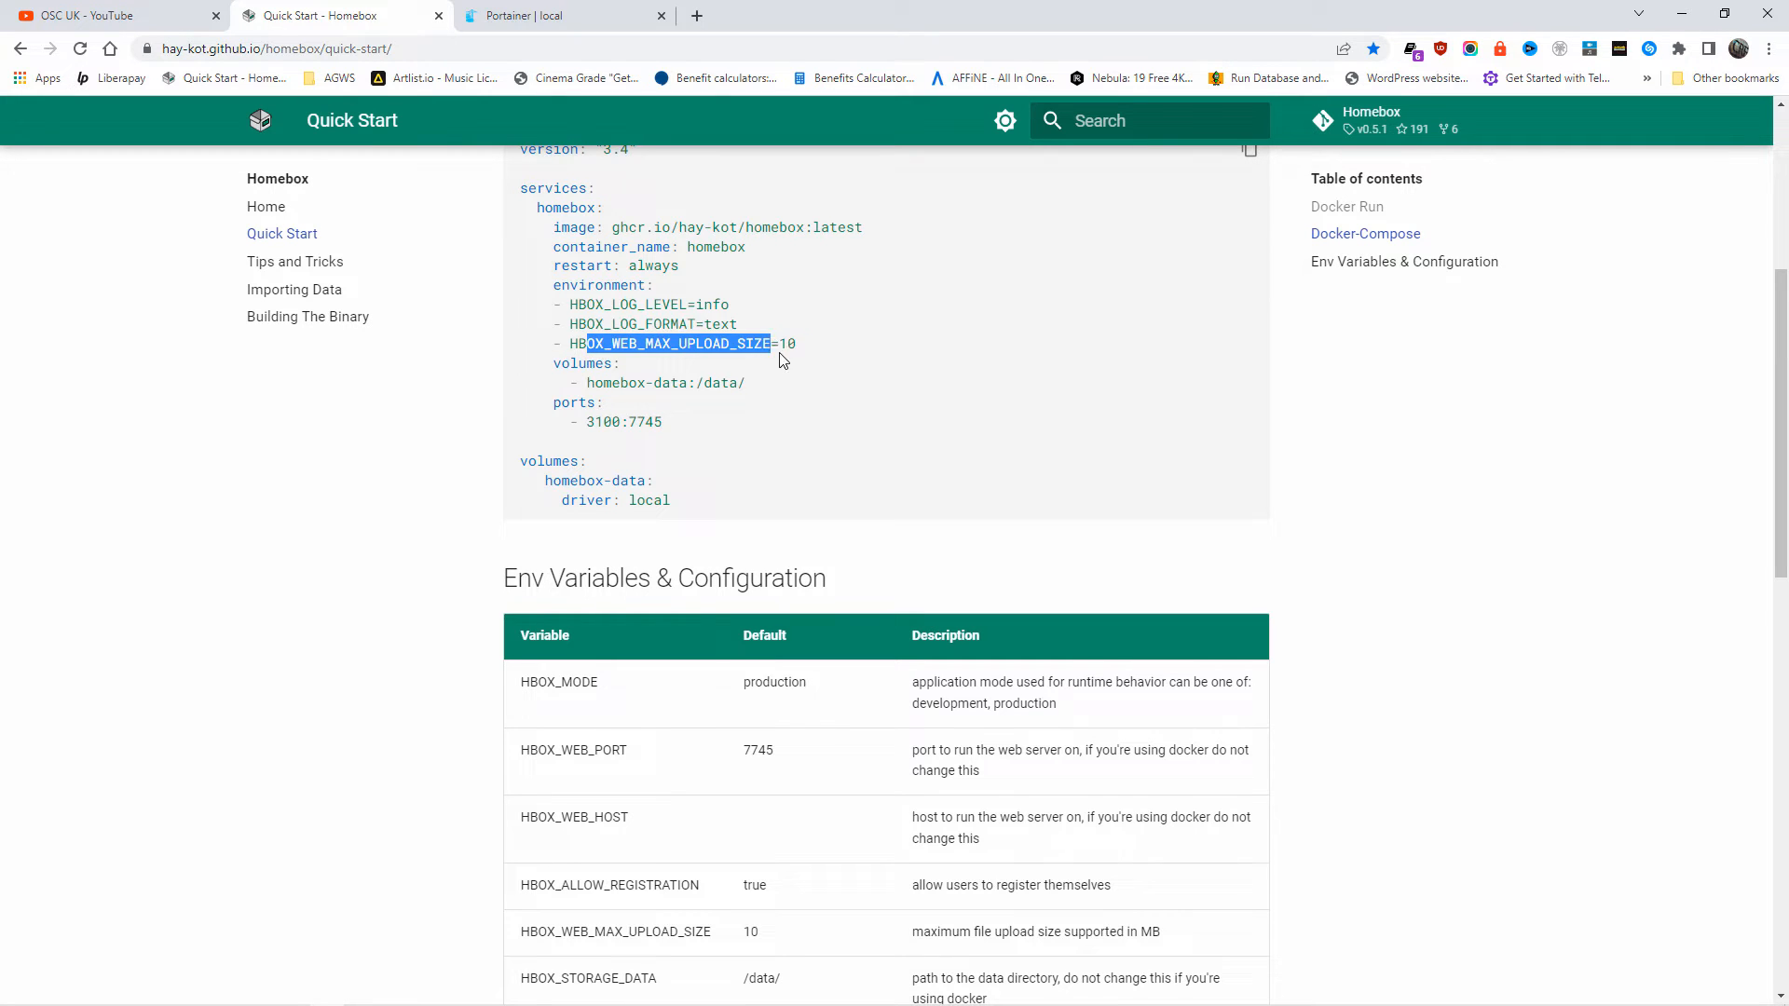
click(847, 393)
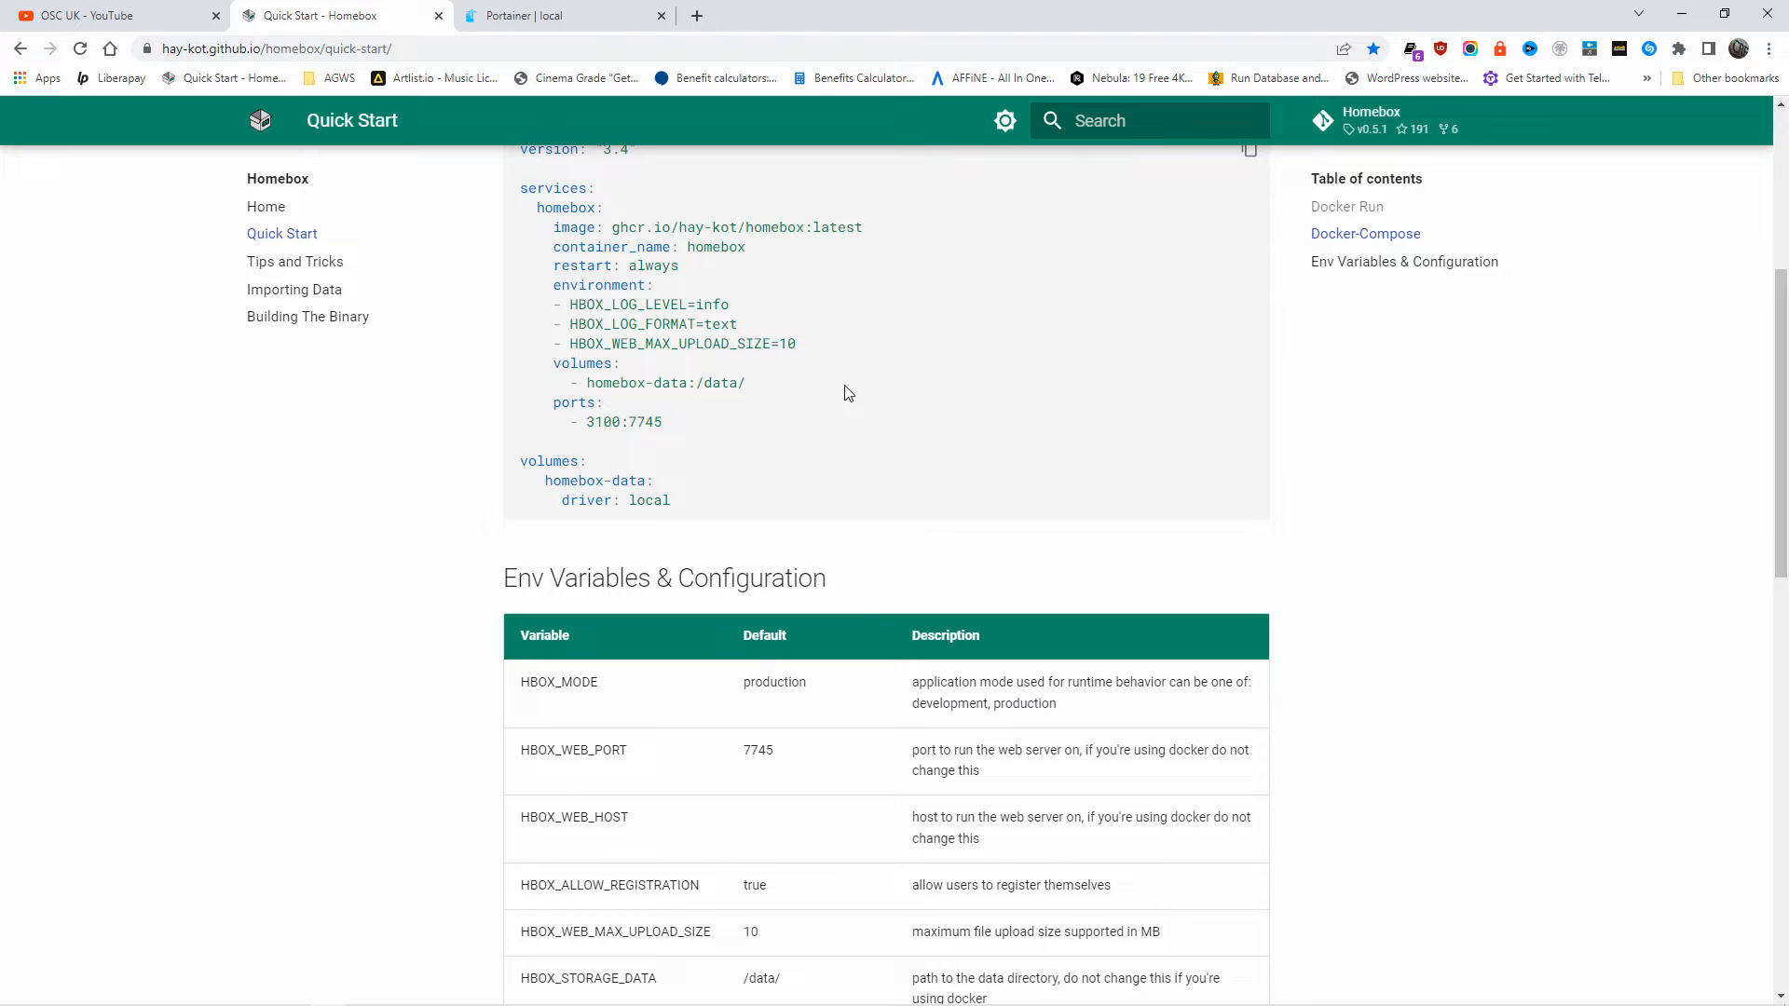
Check the port mapping 3100:7745 in the compose example, then bring up Portainer's container list.
scroll(down, 3)
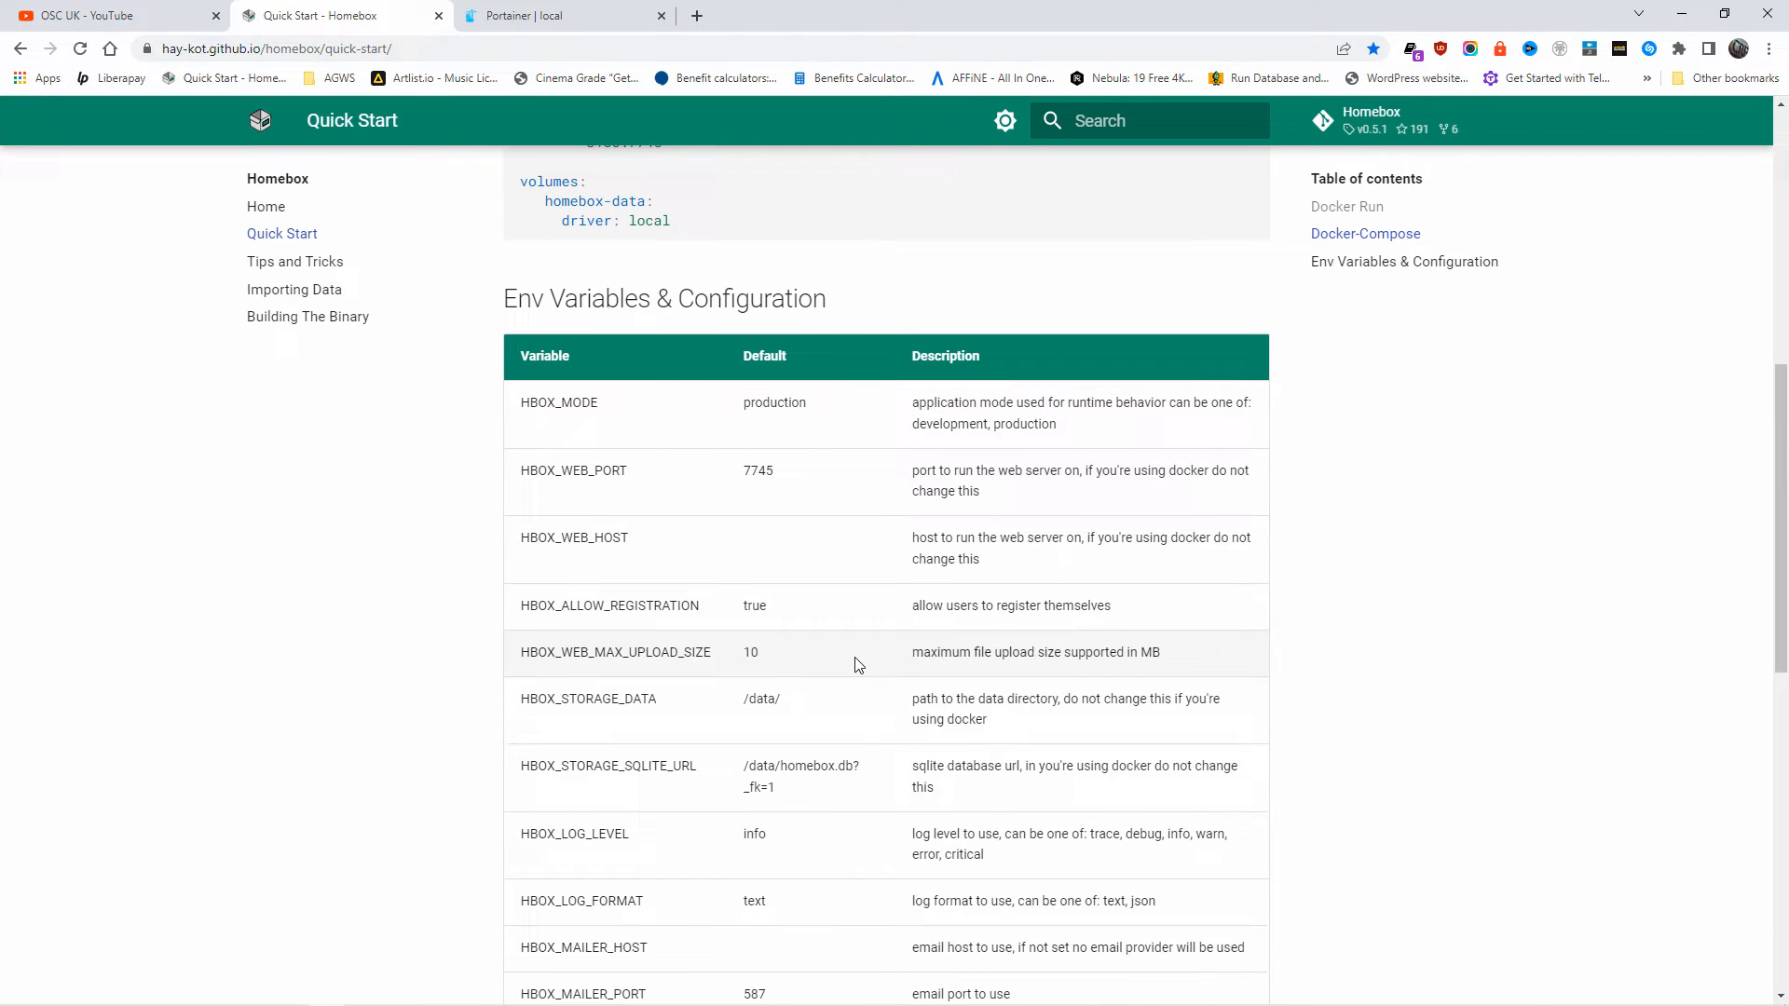
mouse_move(511, 660)
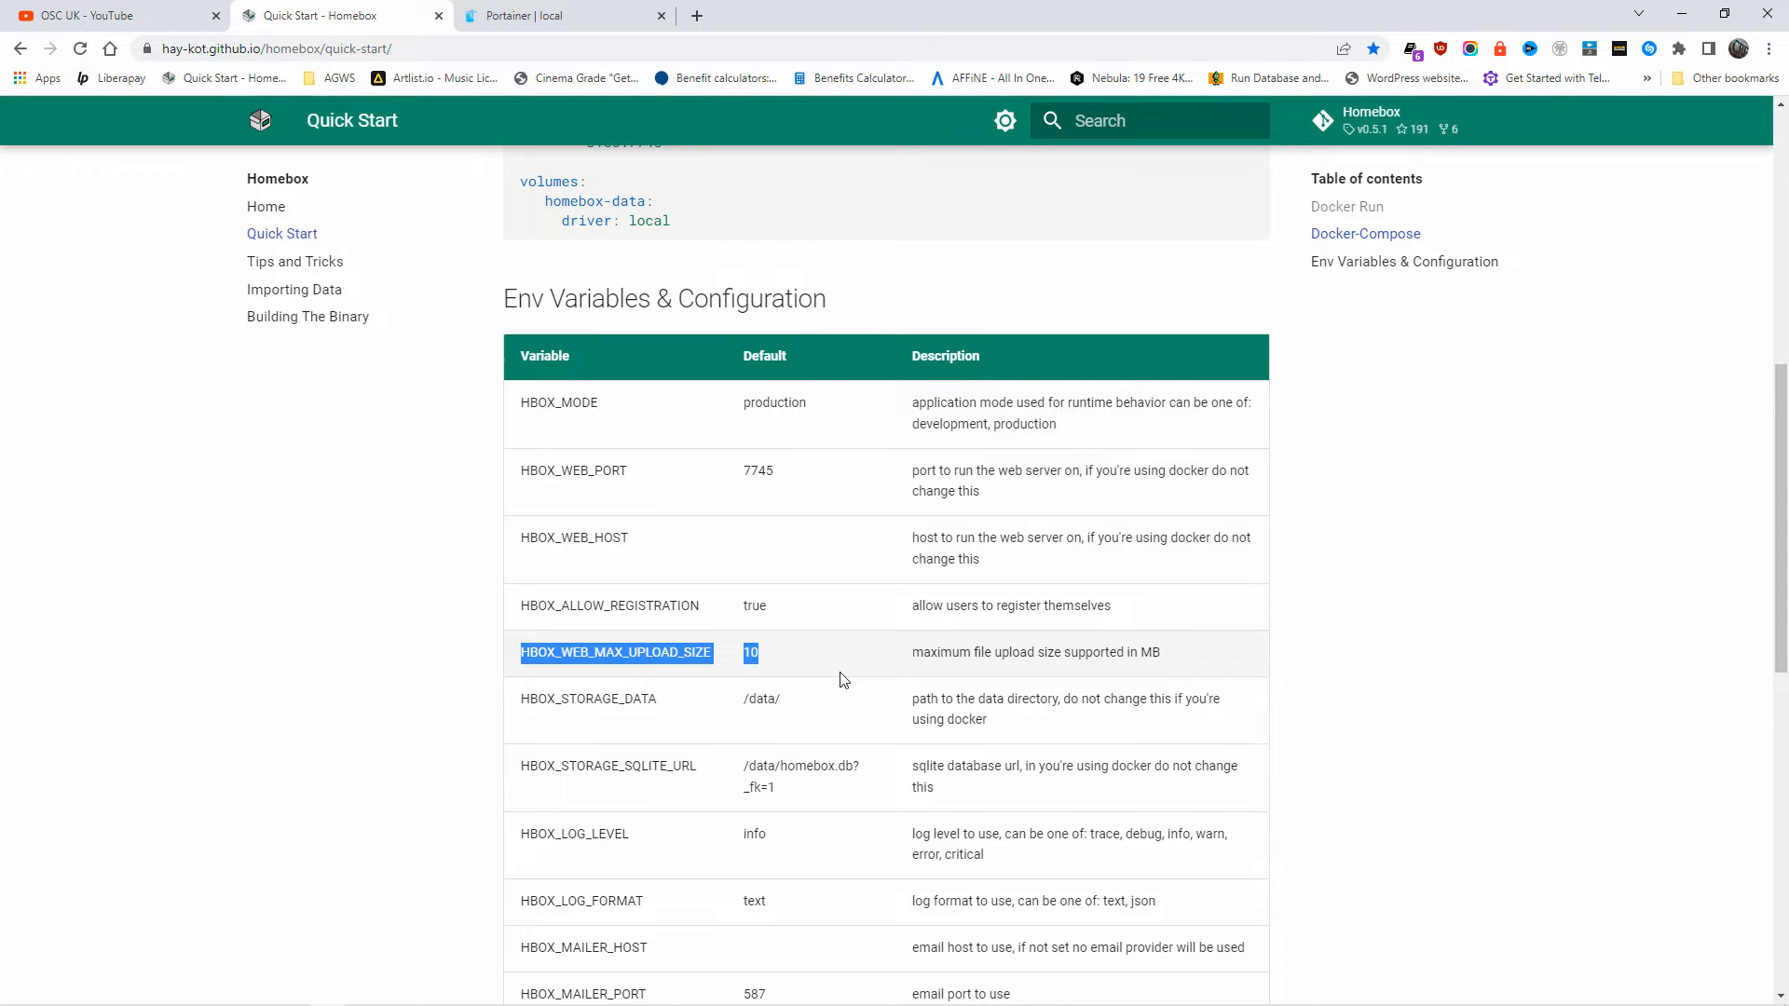
scroll(up, 3)
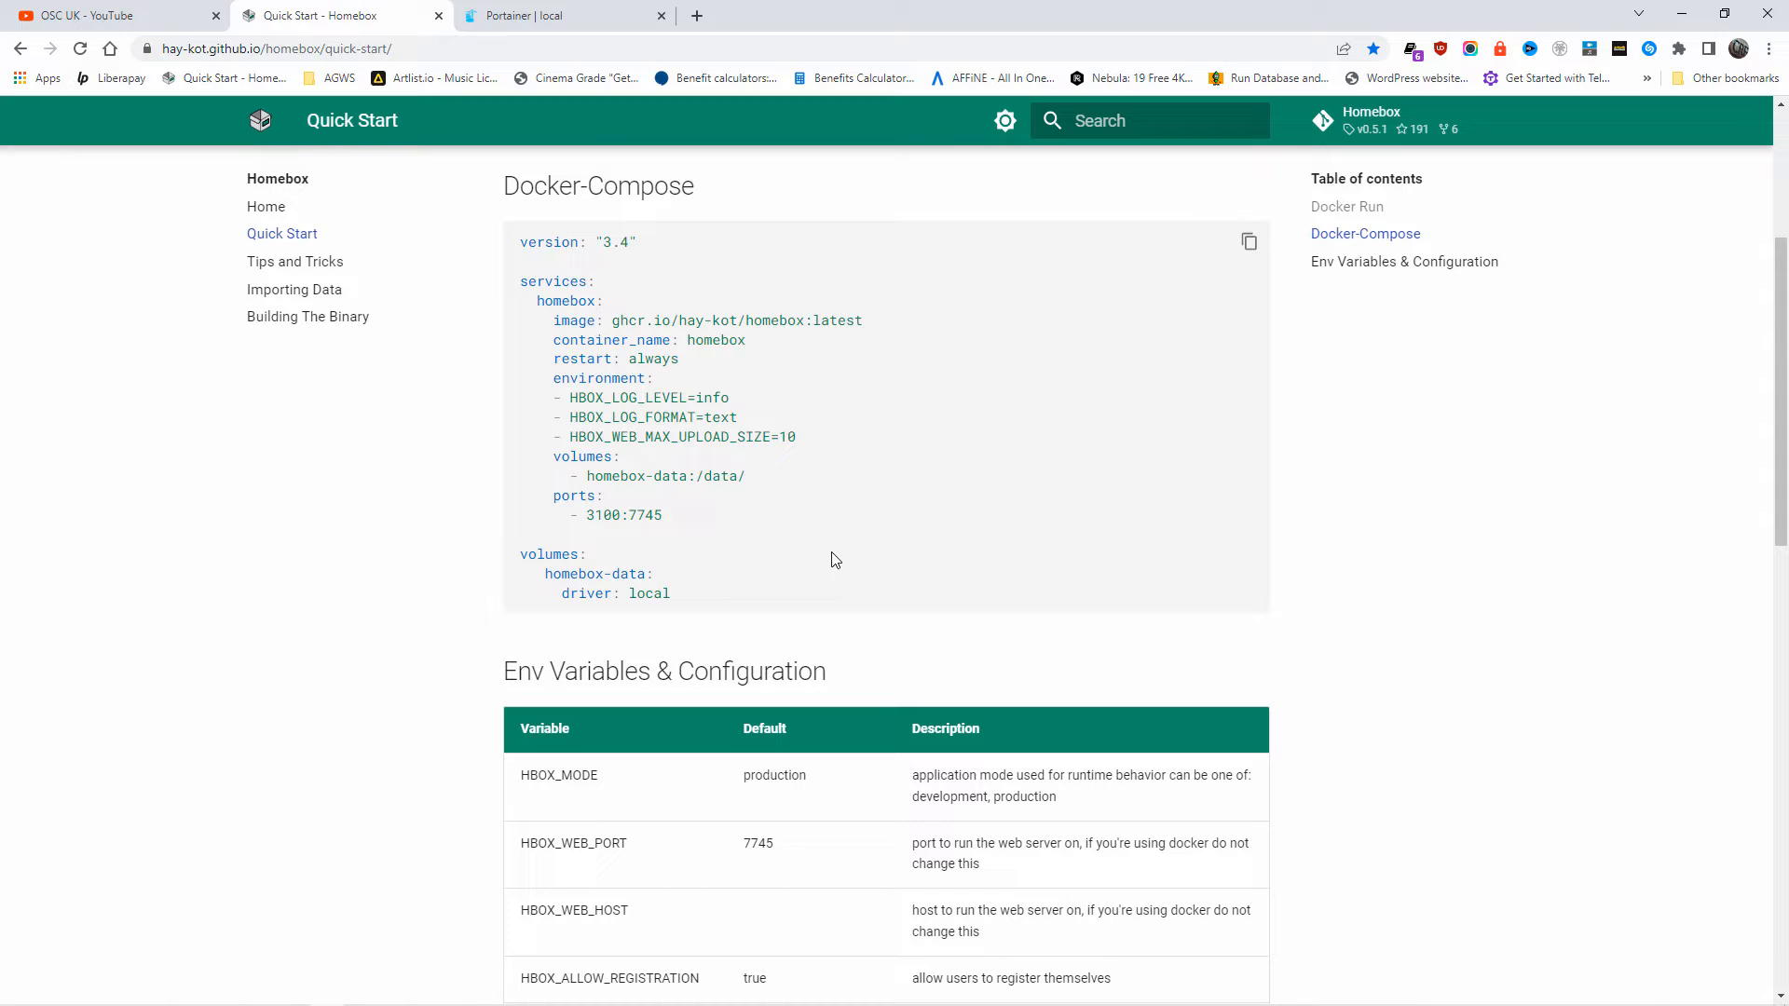
mouse_move(770, 511)
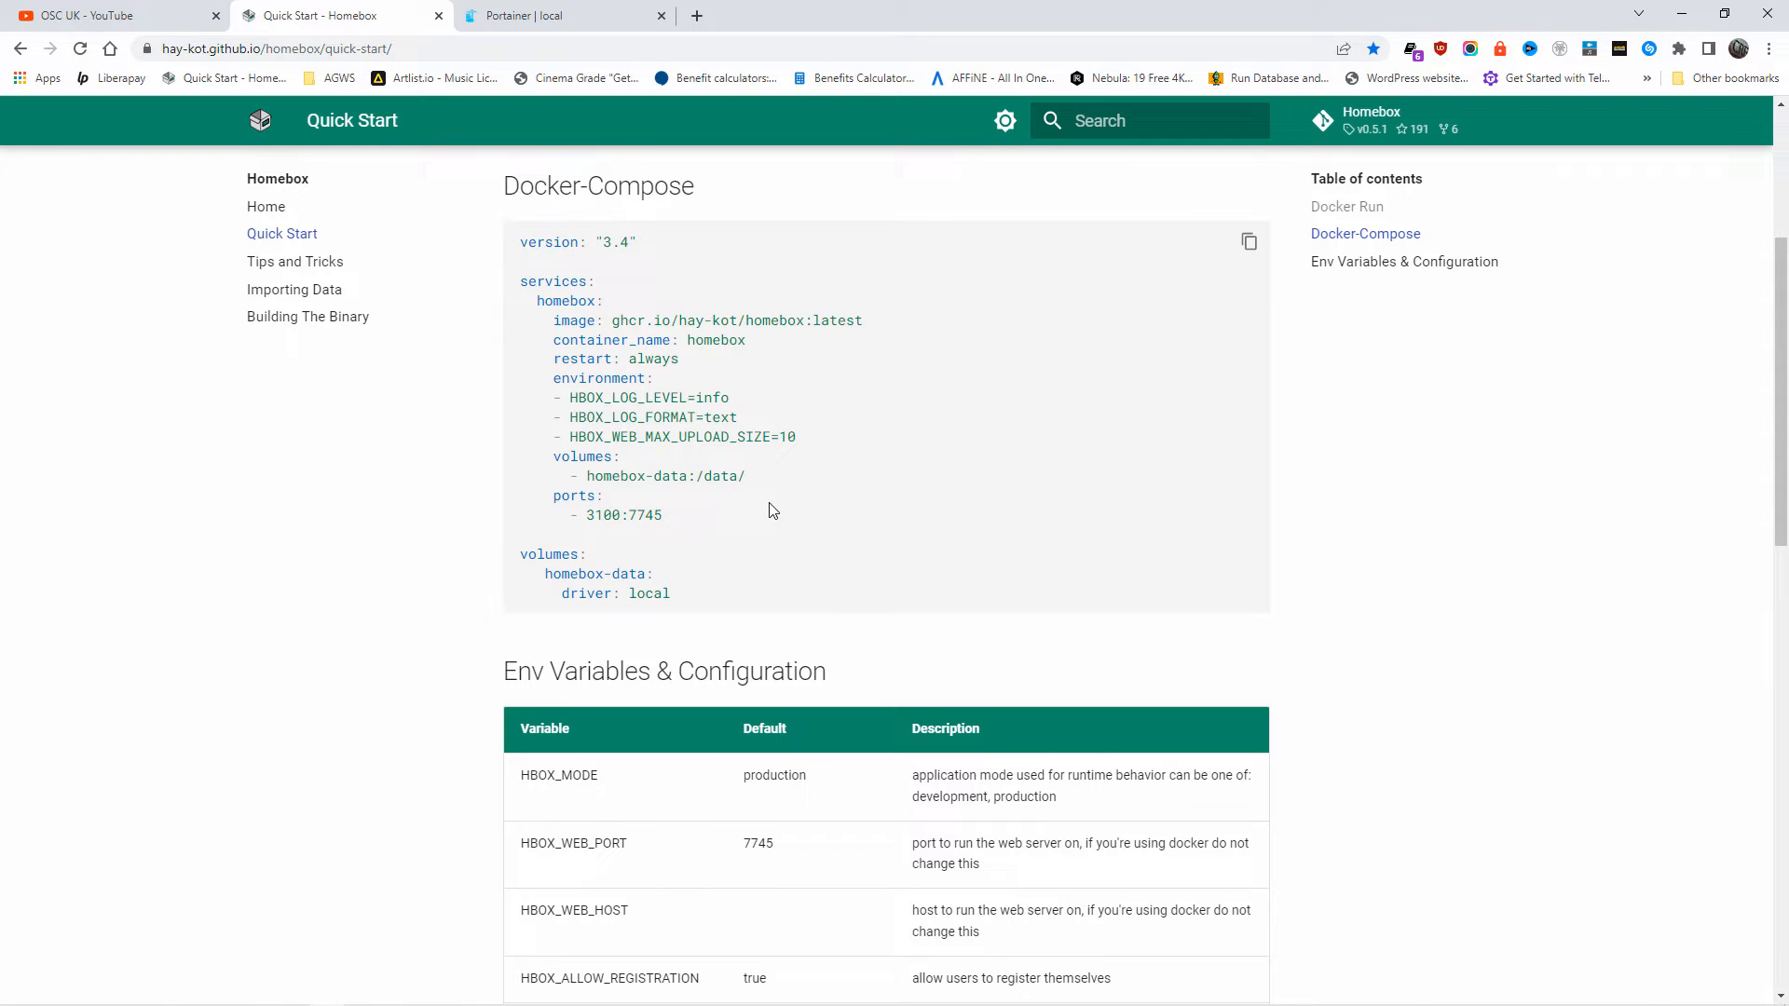
mouse_move(626, 540)
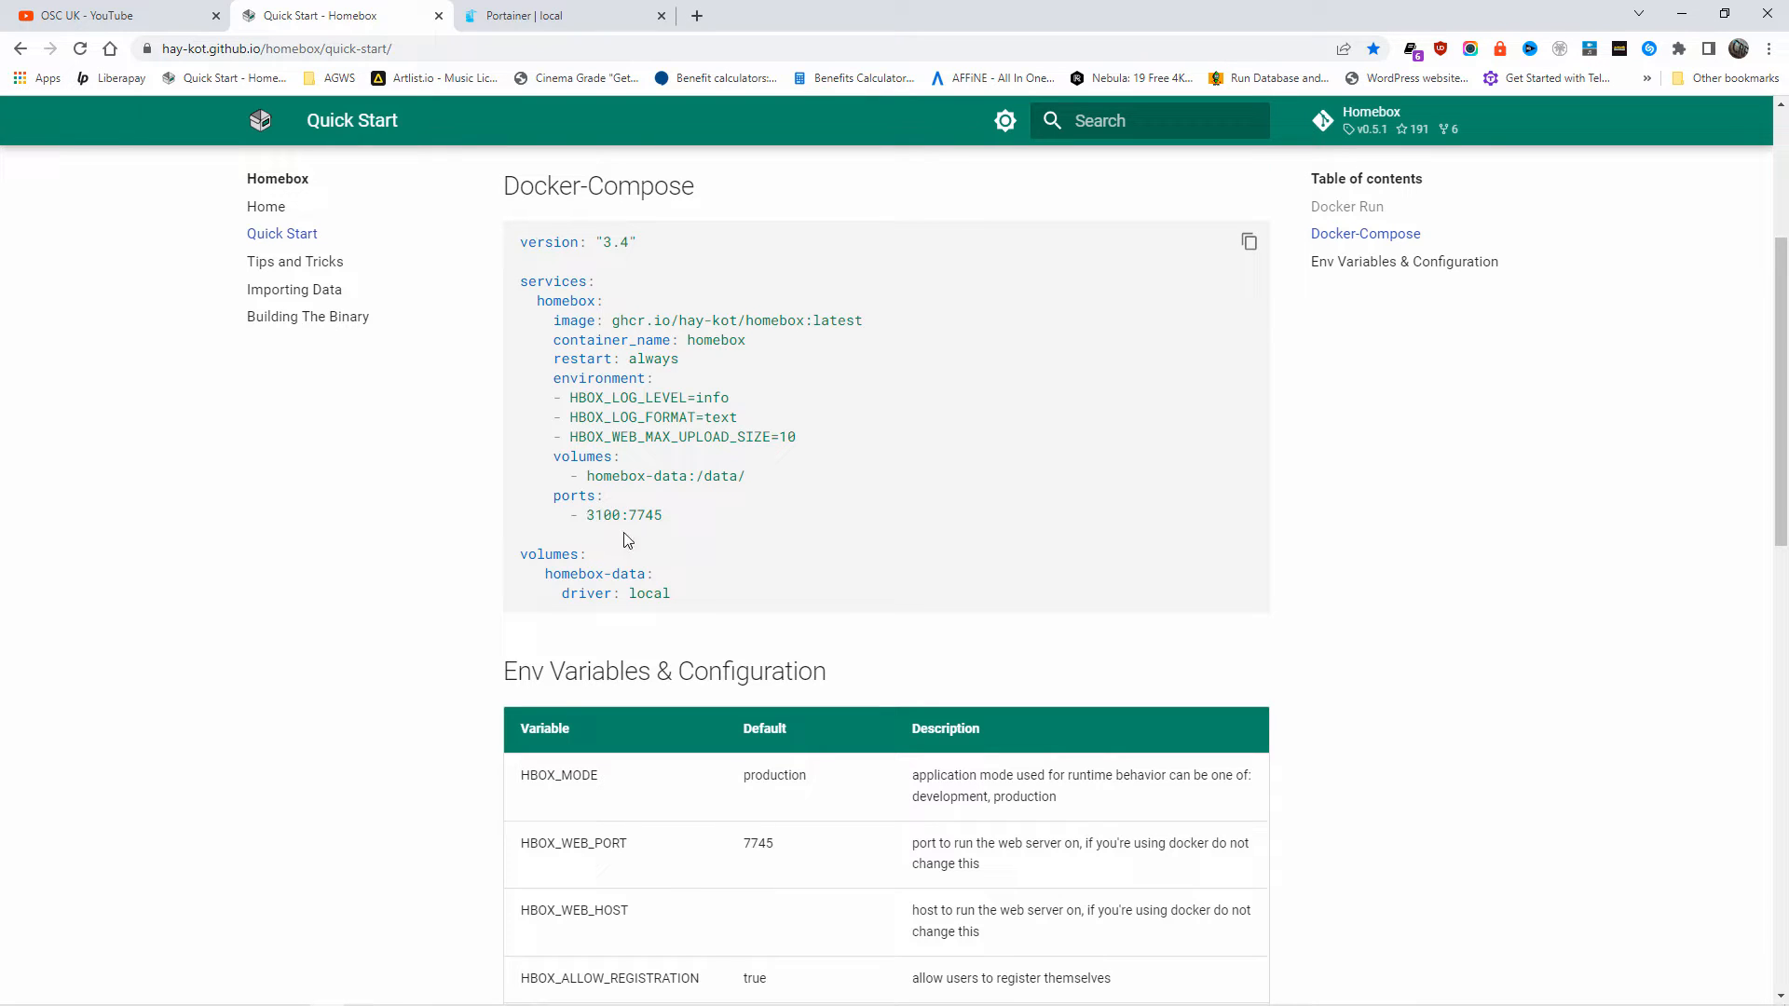
double_click(643, 515)
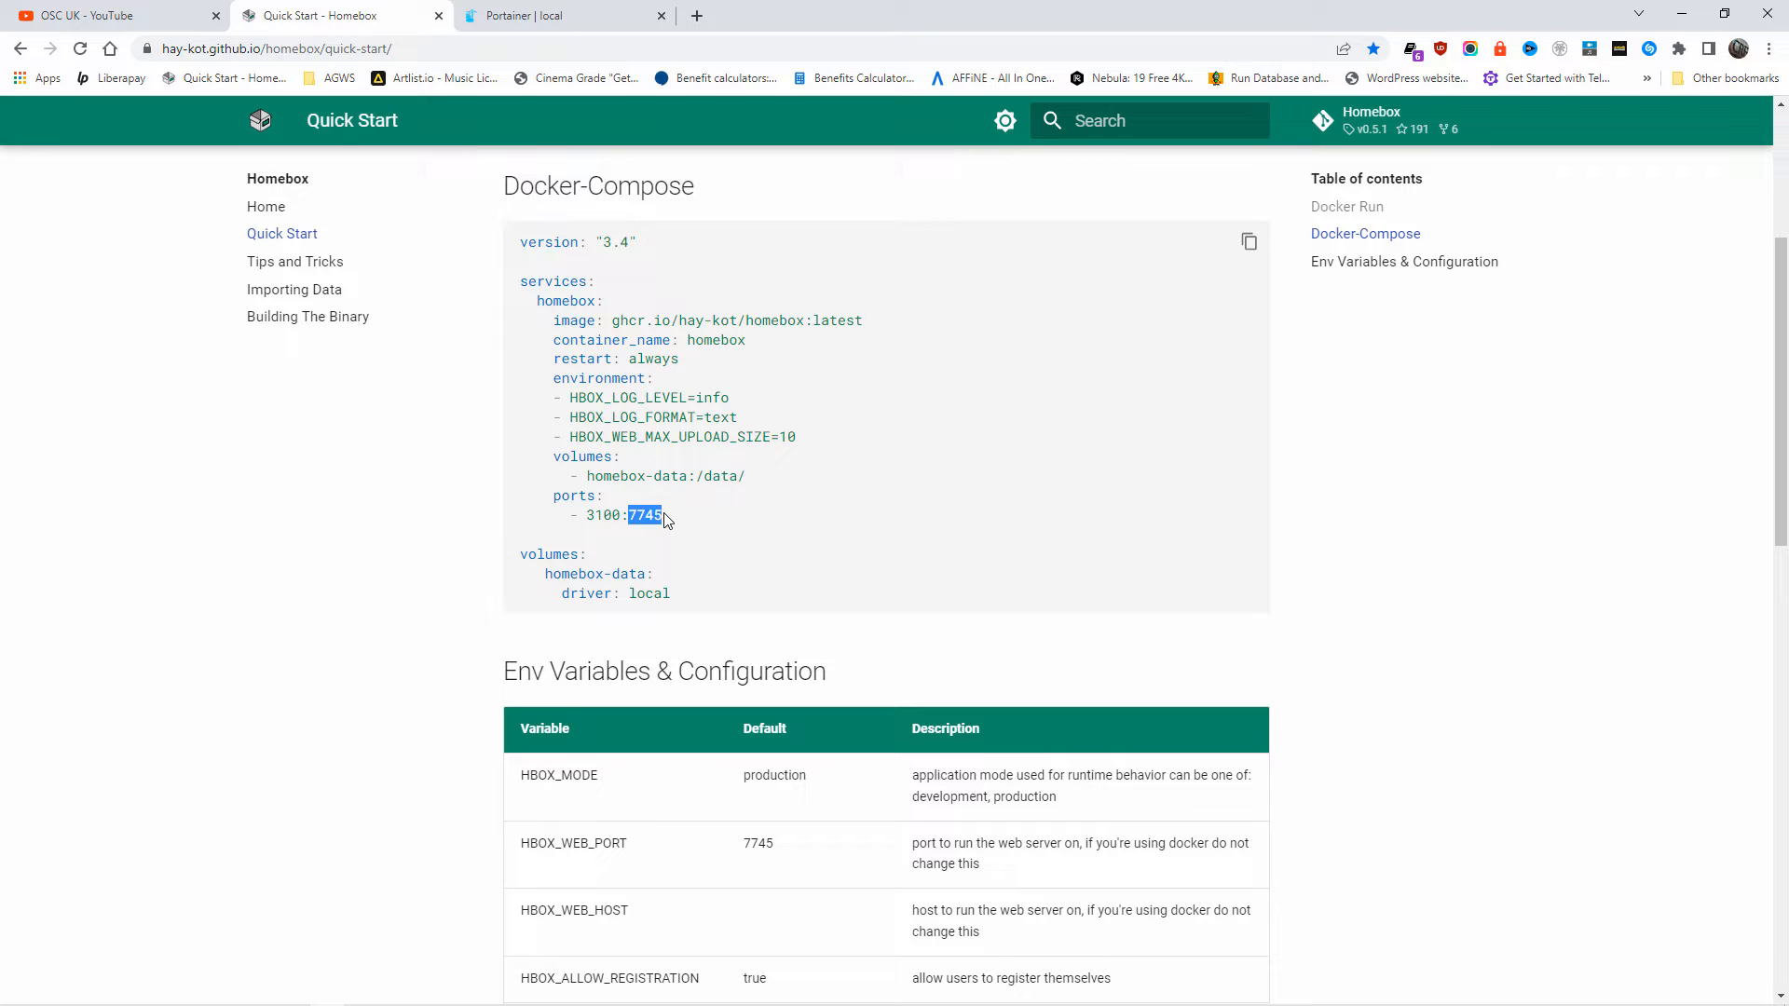
double_click(603, 514)
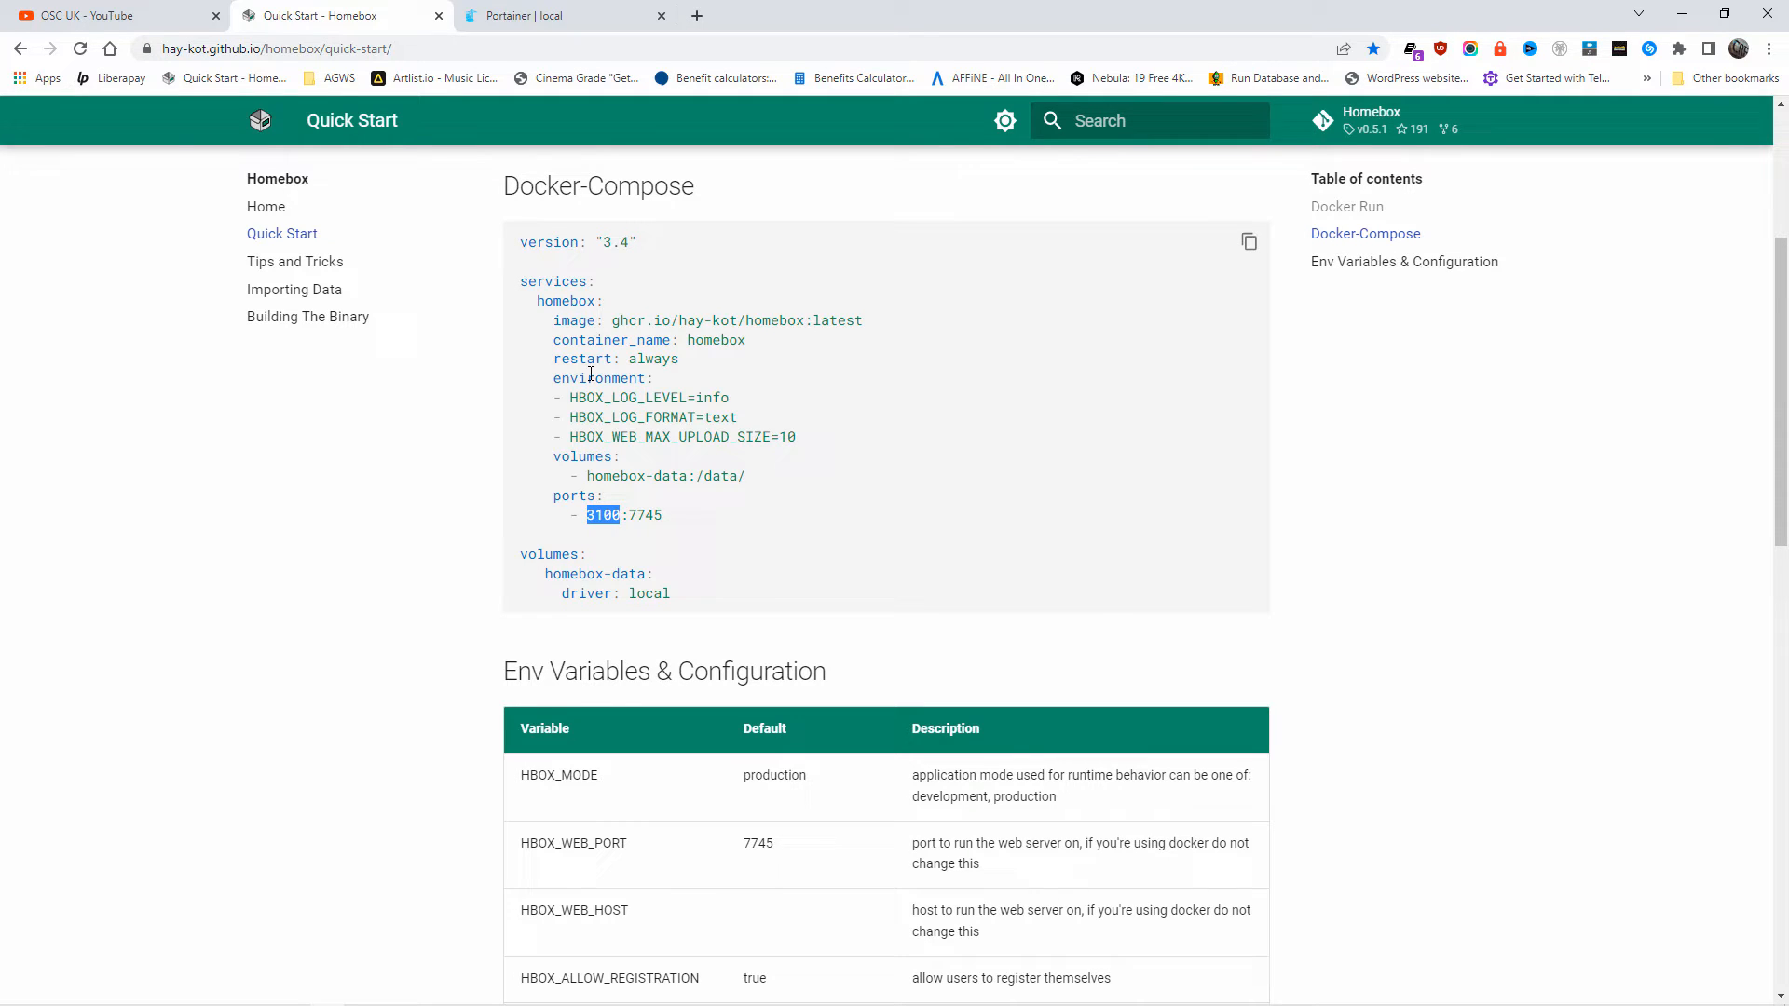
click(562, 14)
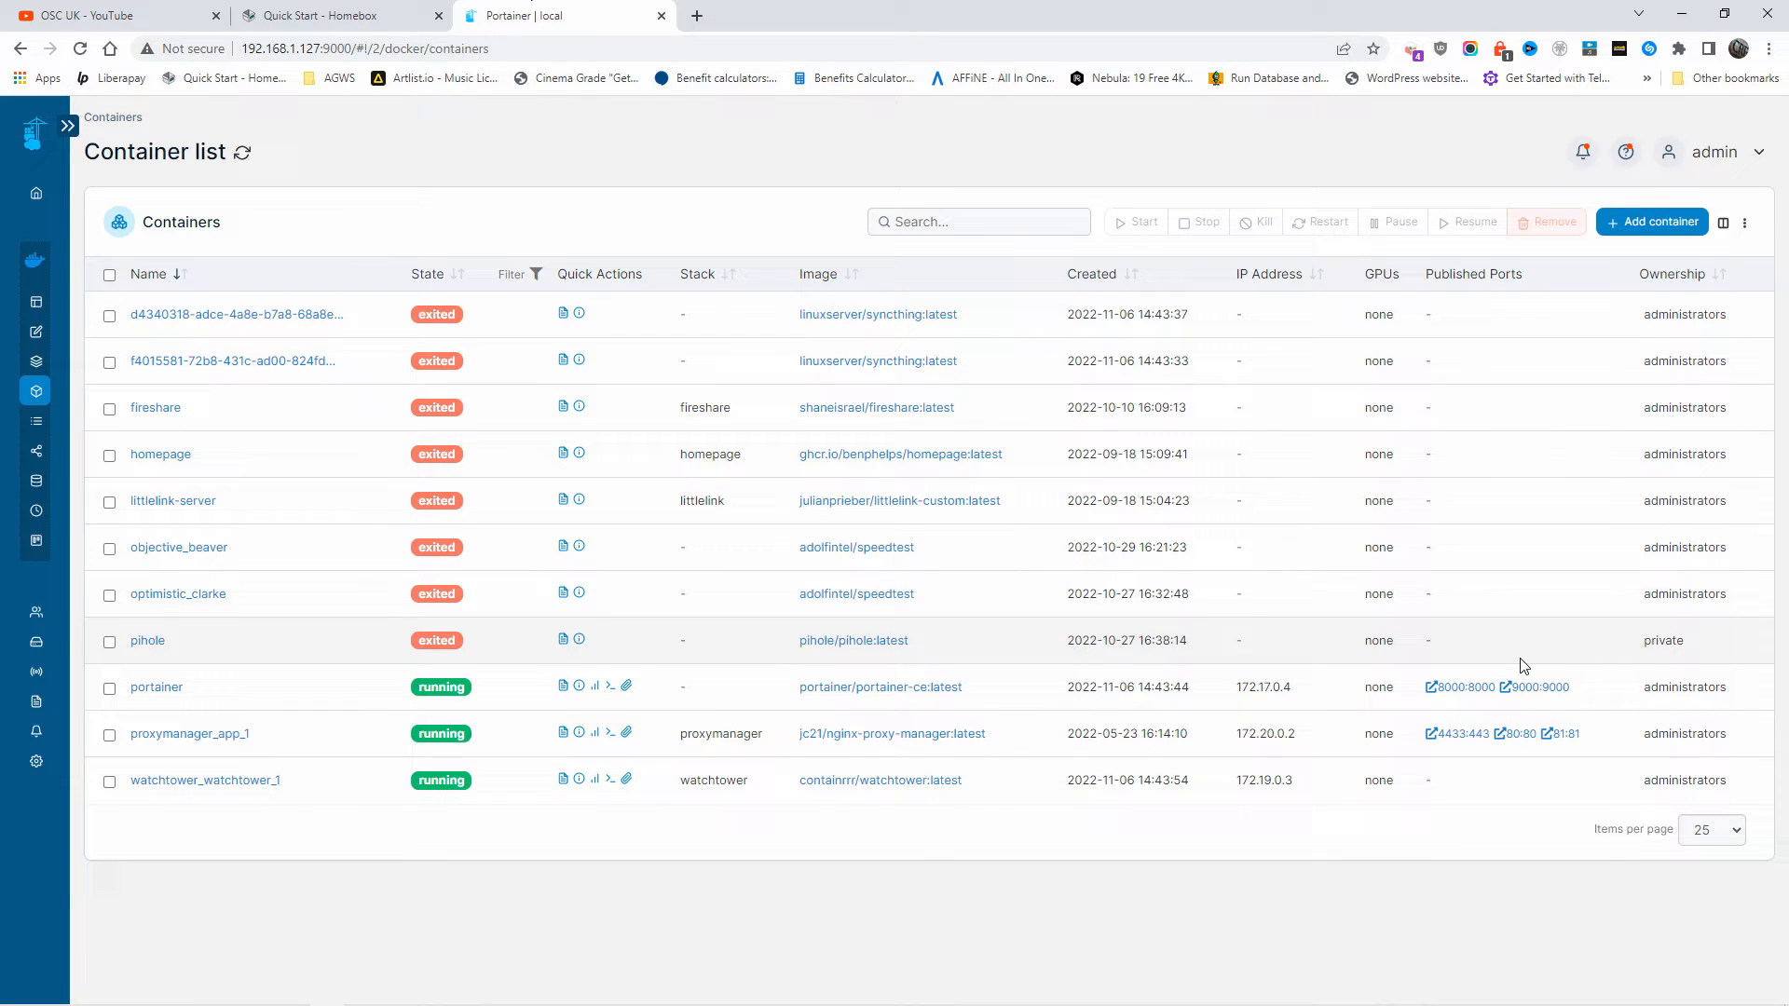
mouse_move(864, 30)
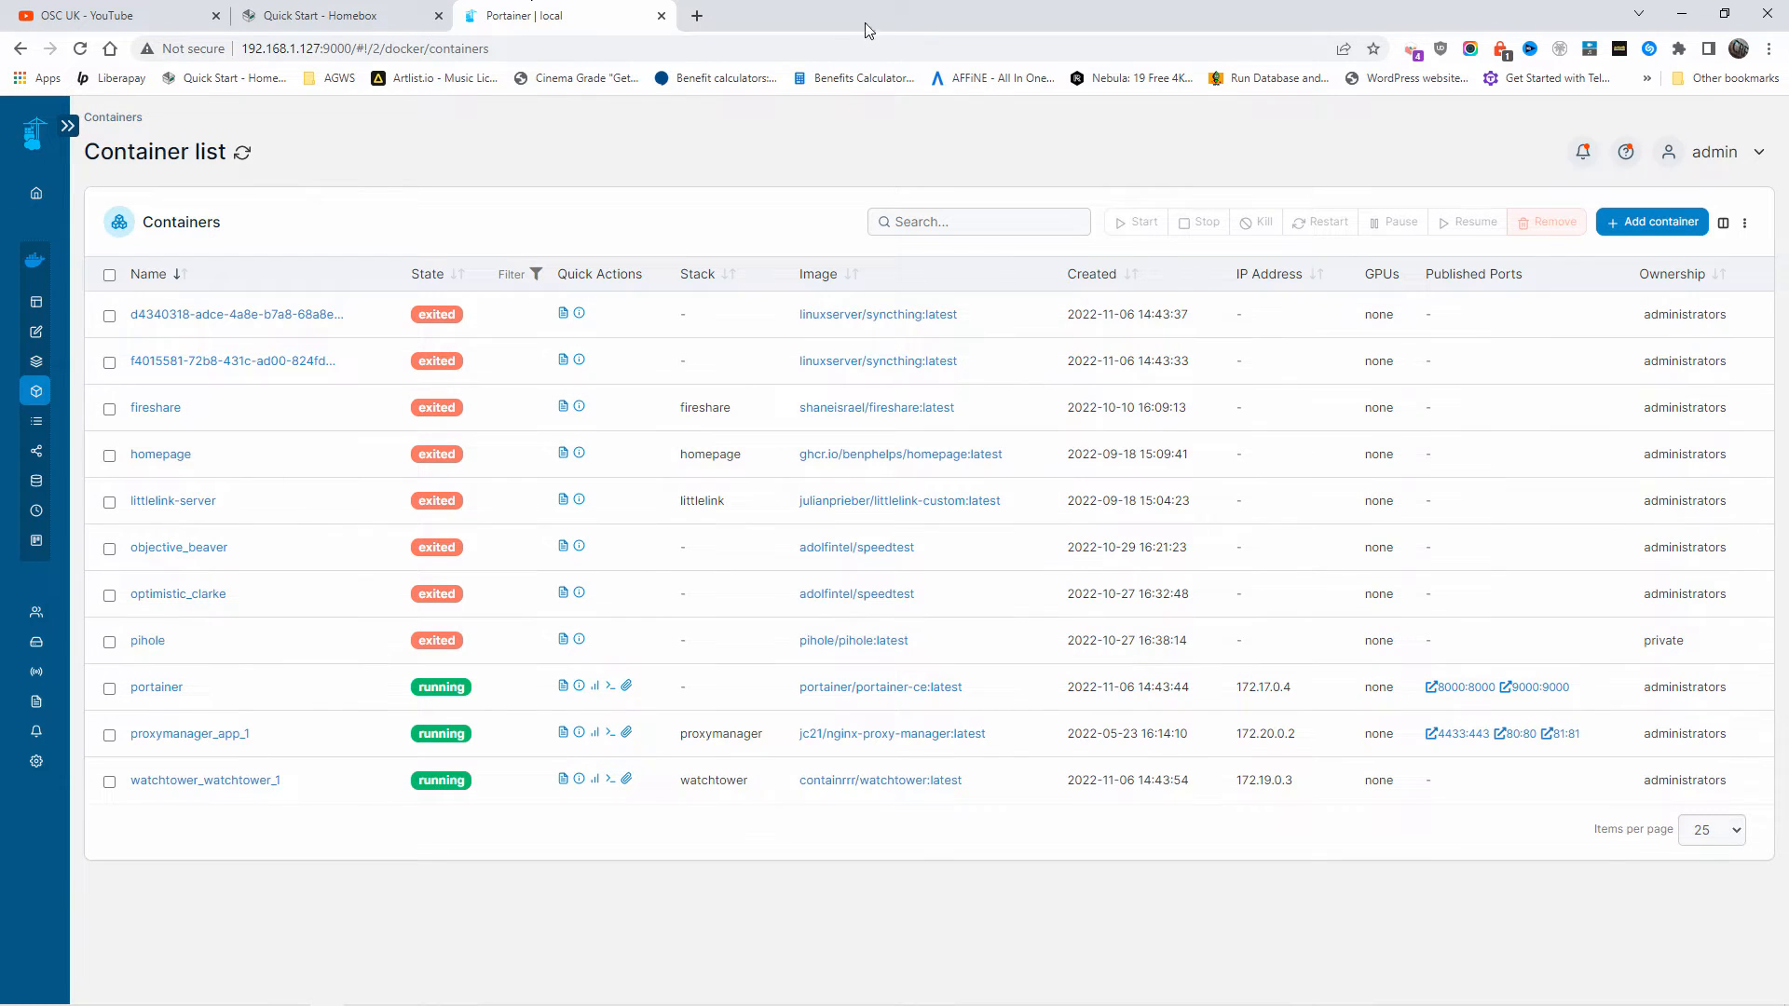
Copy the Homebox Docker-Compose example to the clipboard and return to Portainer.
click(331, 15)
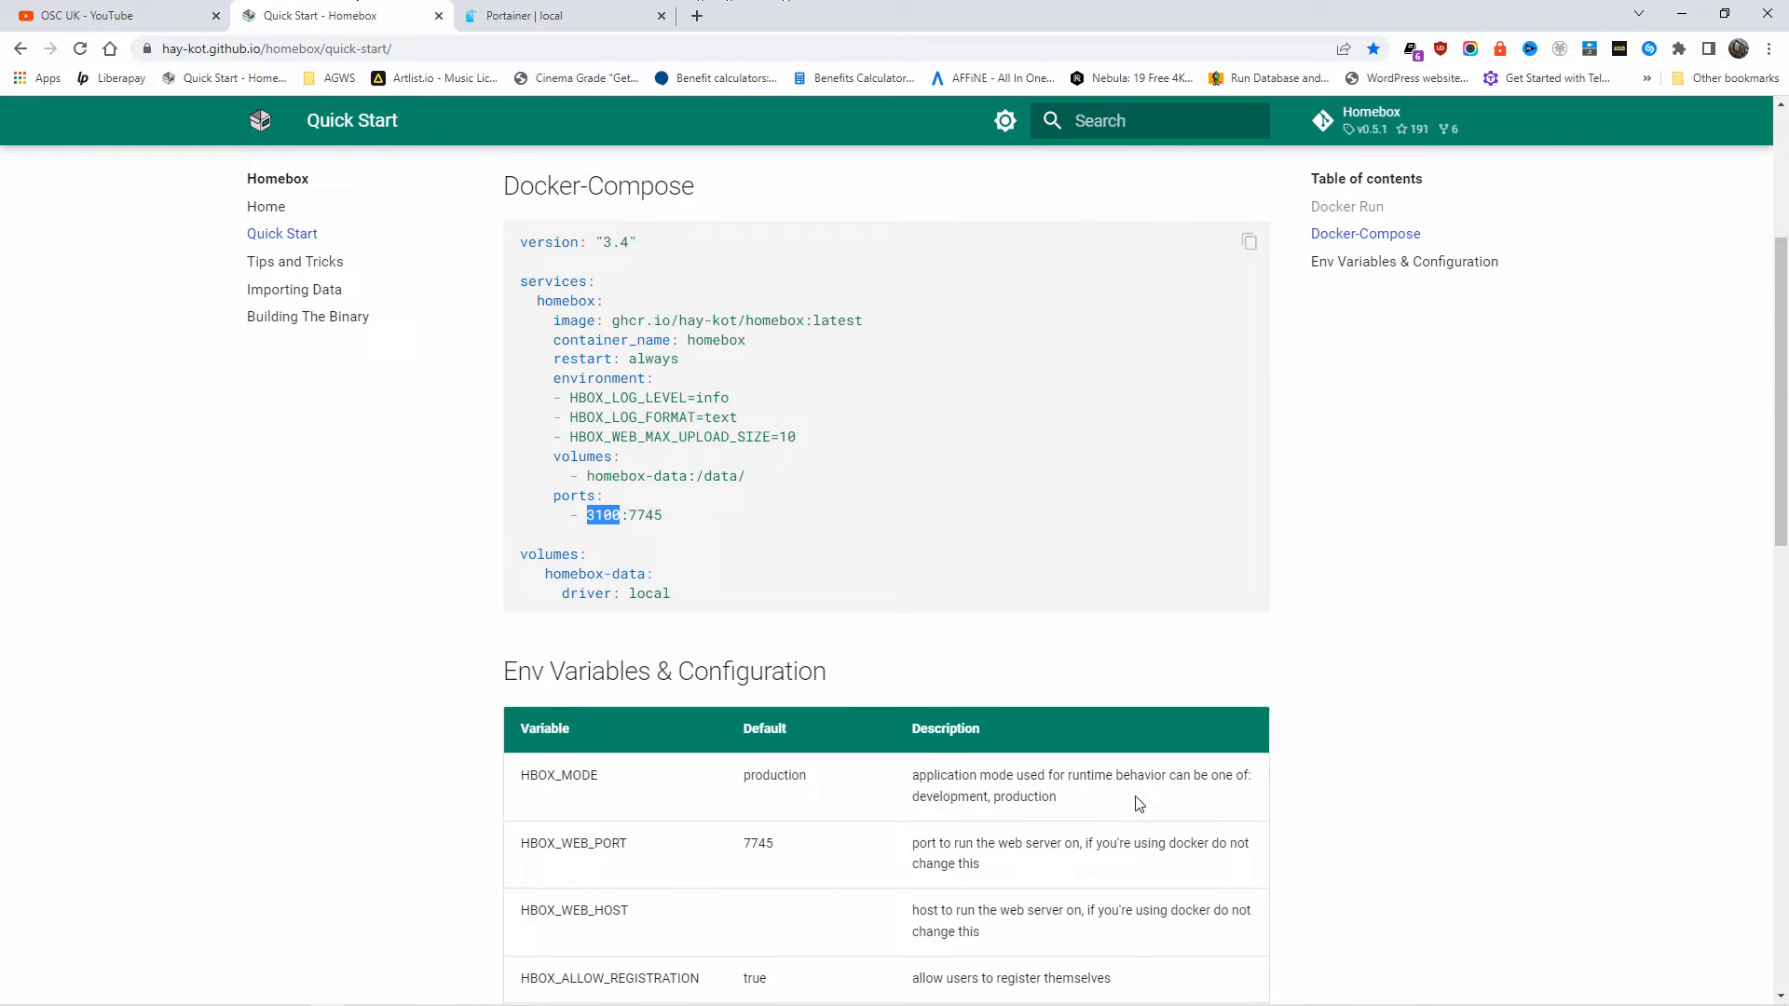
scroll(down, 3)
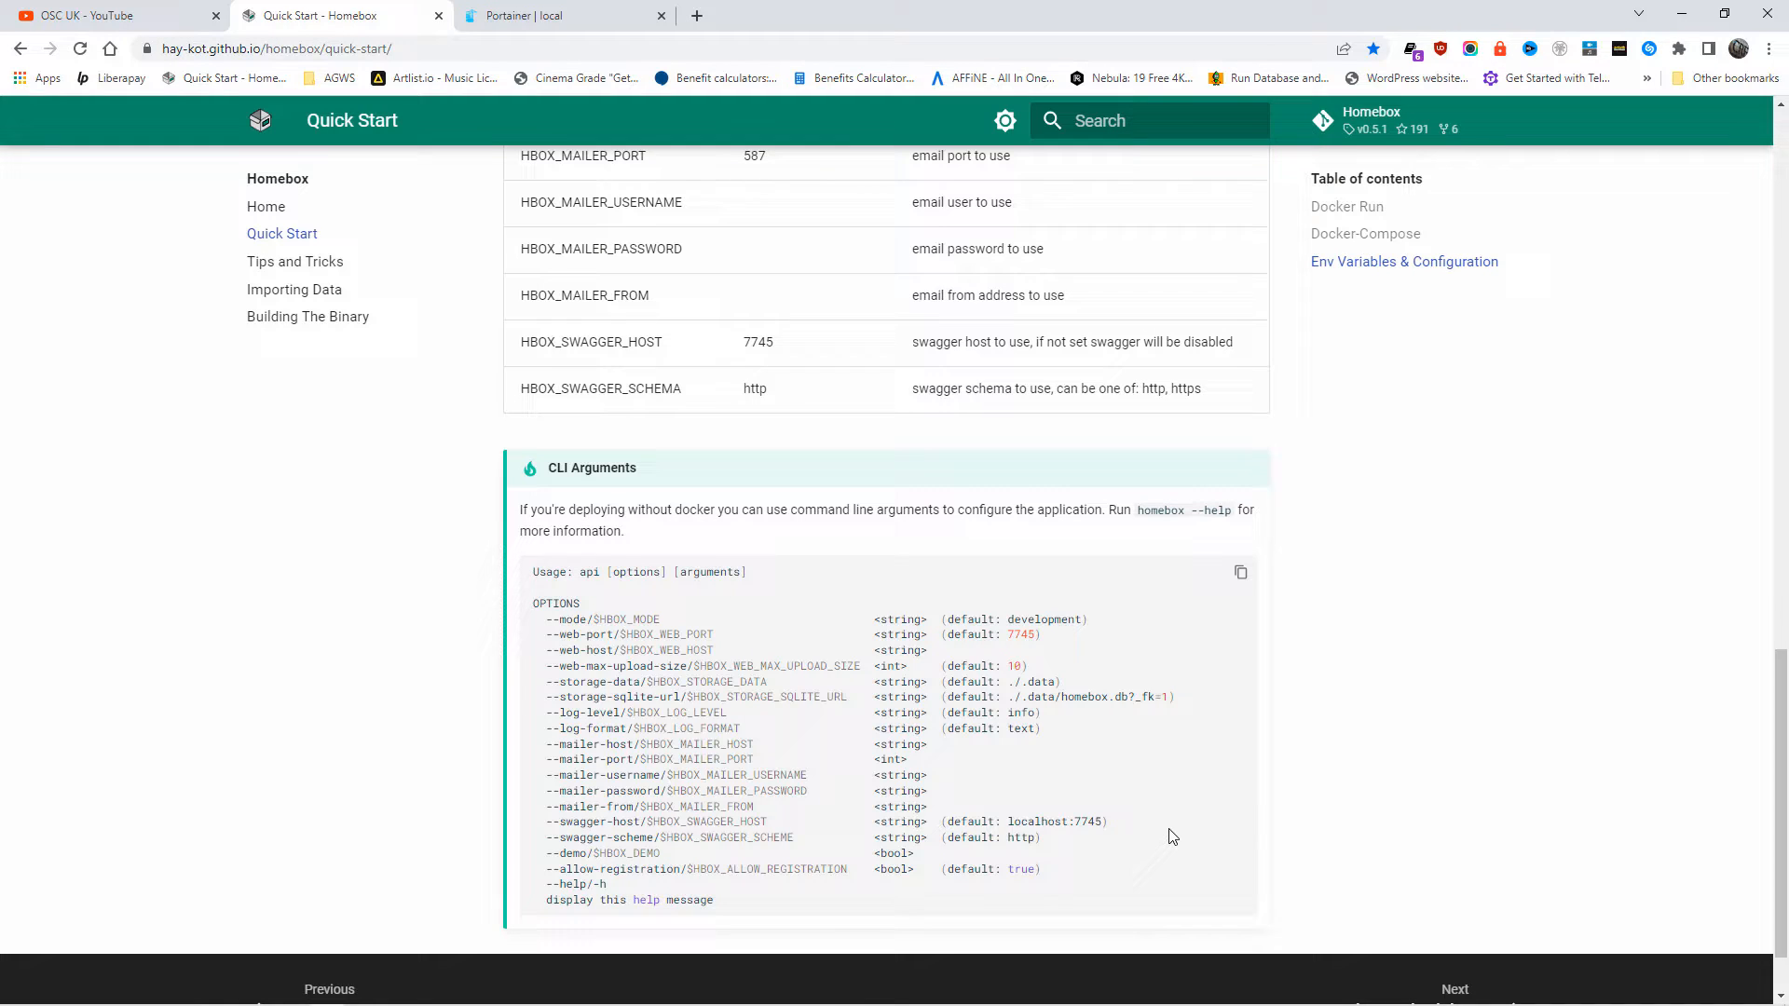
scroll(up, 3)
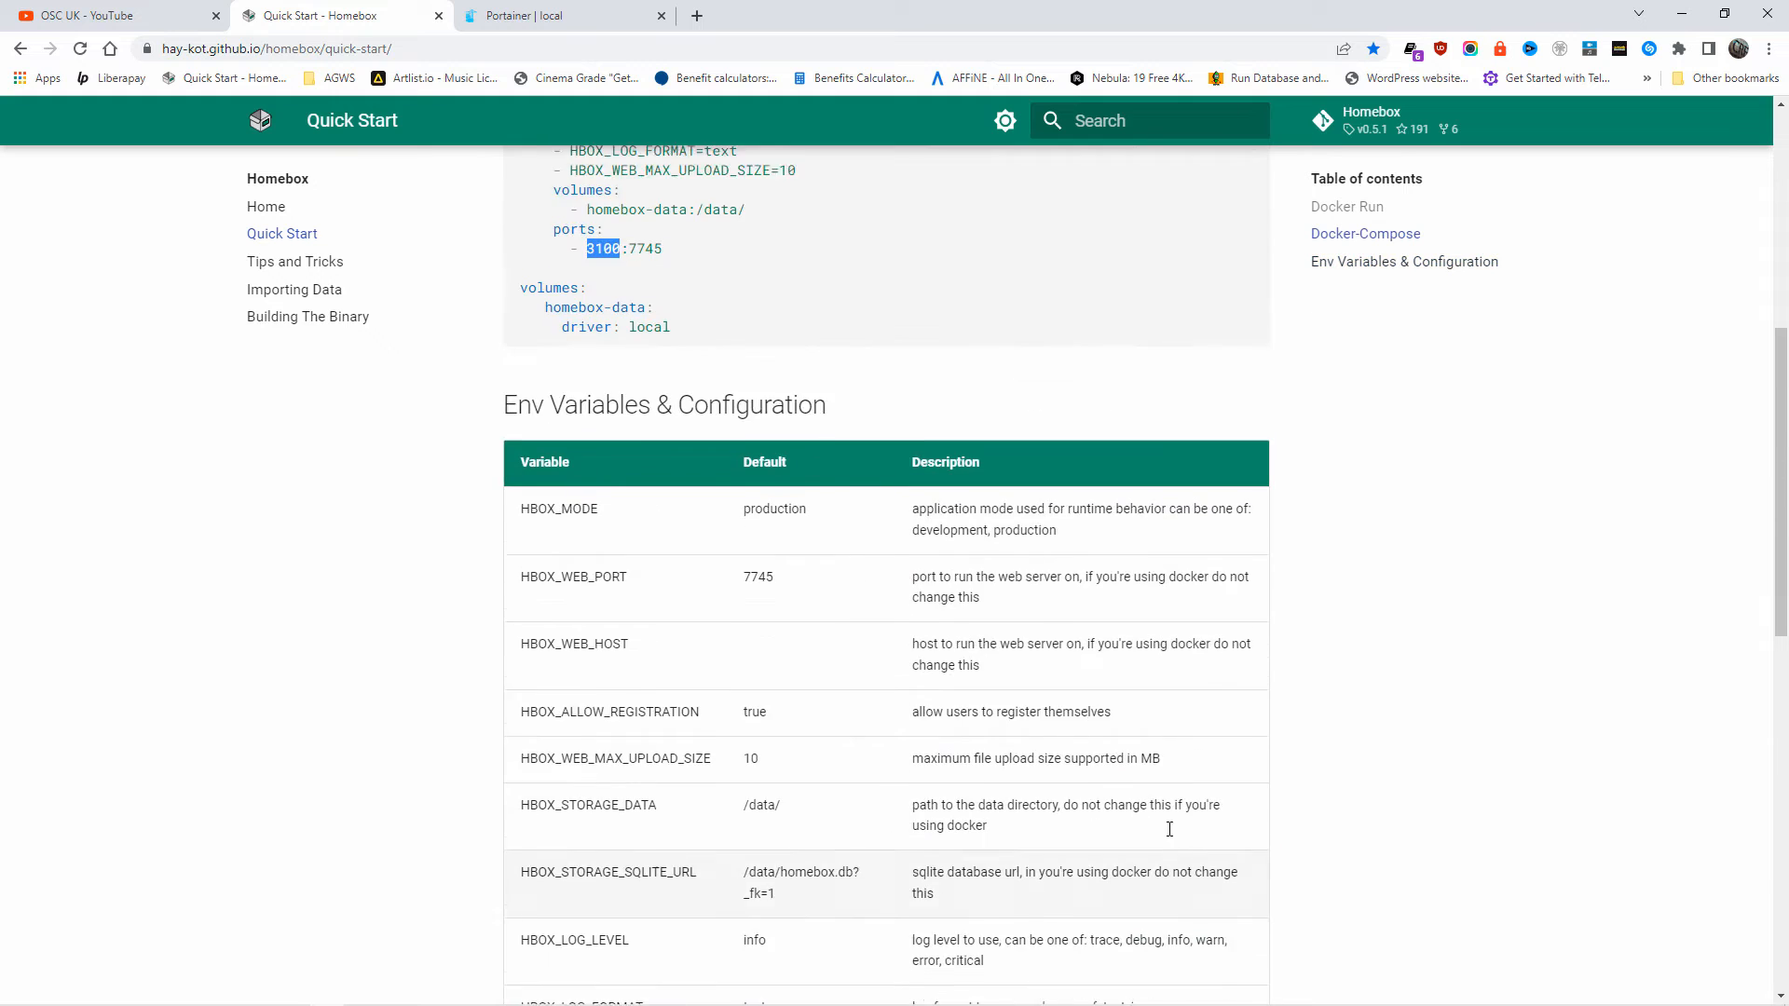
scroll(up, 3)
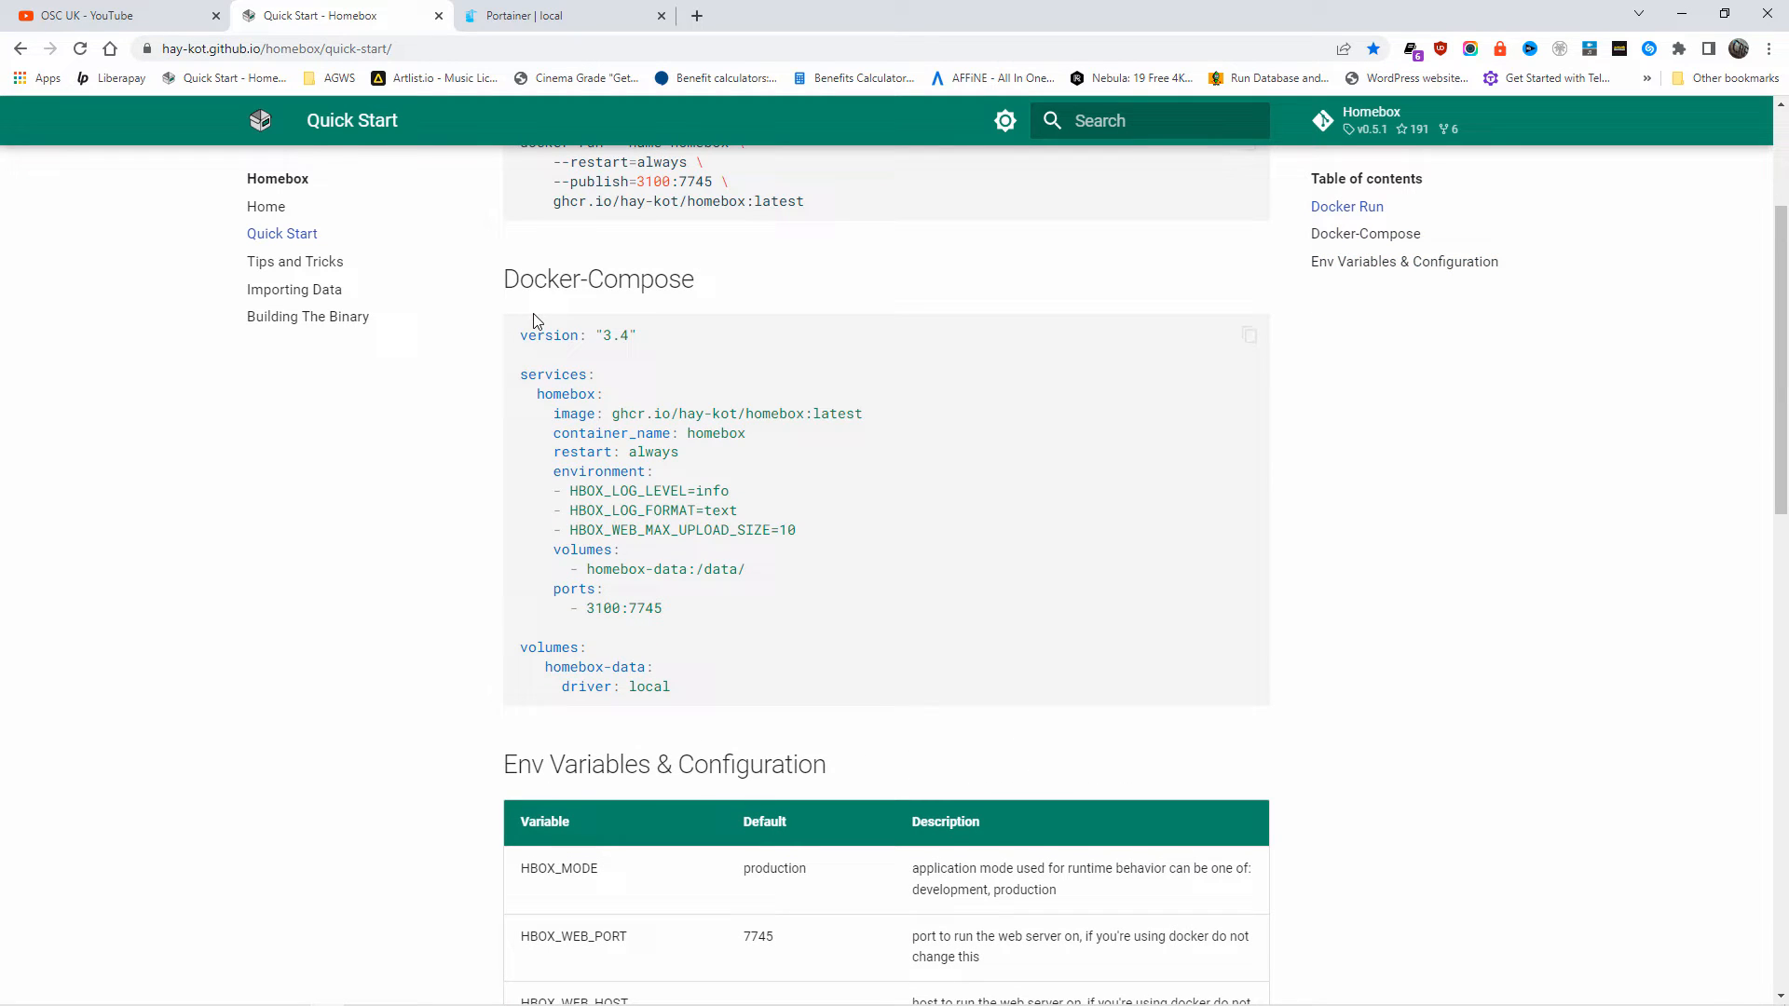
mouse_move(1248, 333)
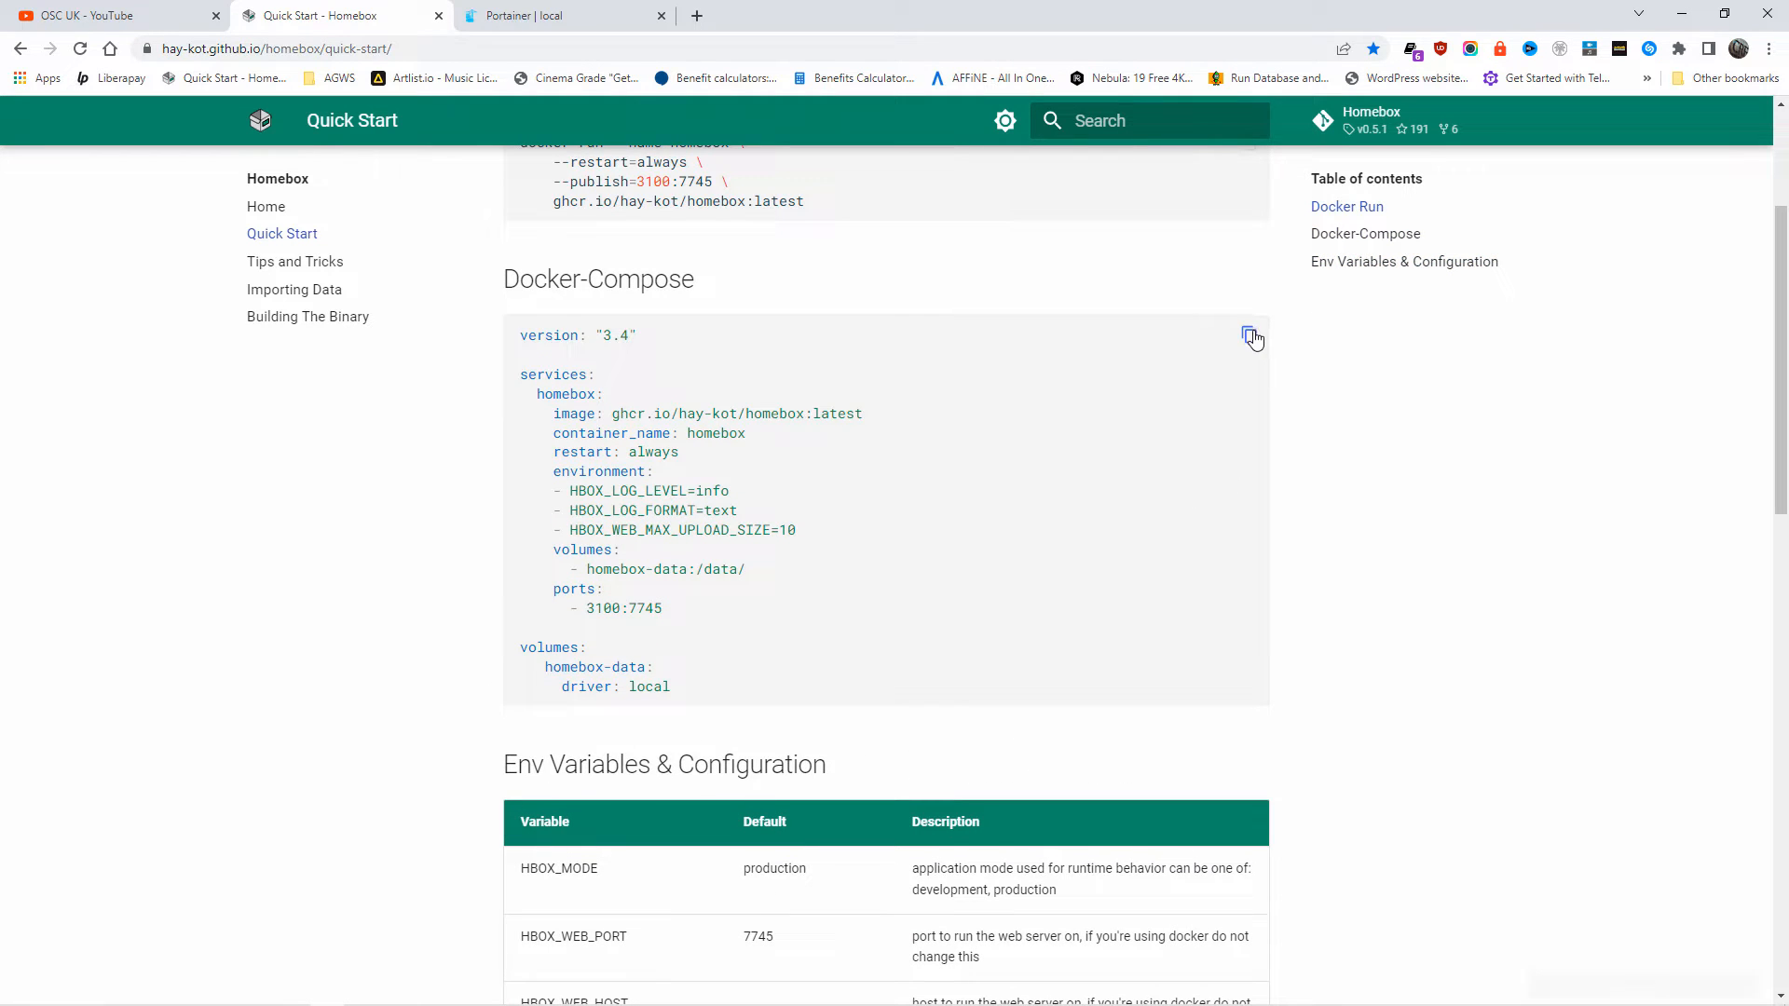
click(1252, 337)
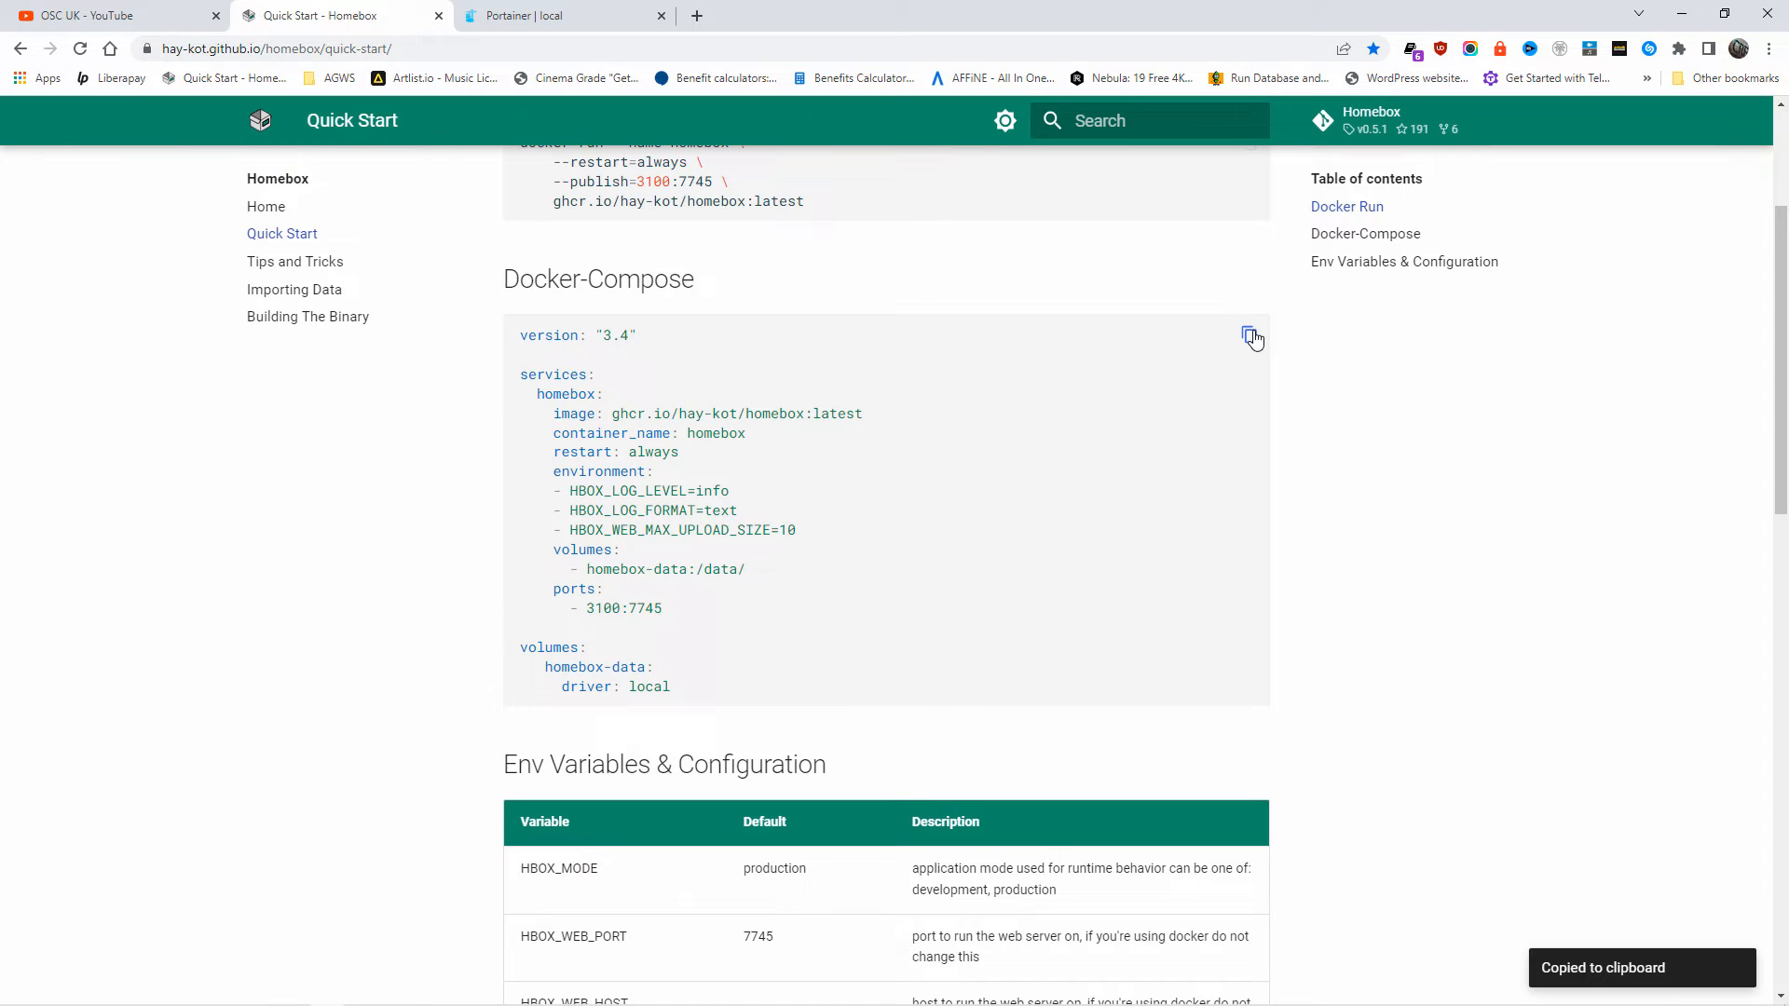
click(563, 15)
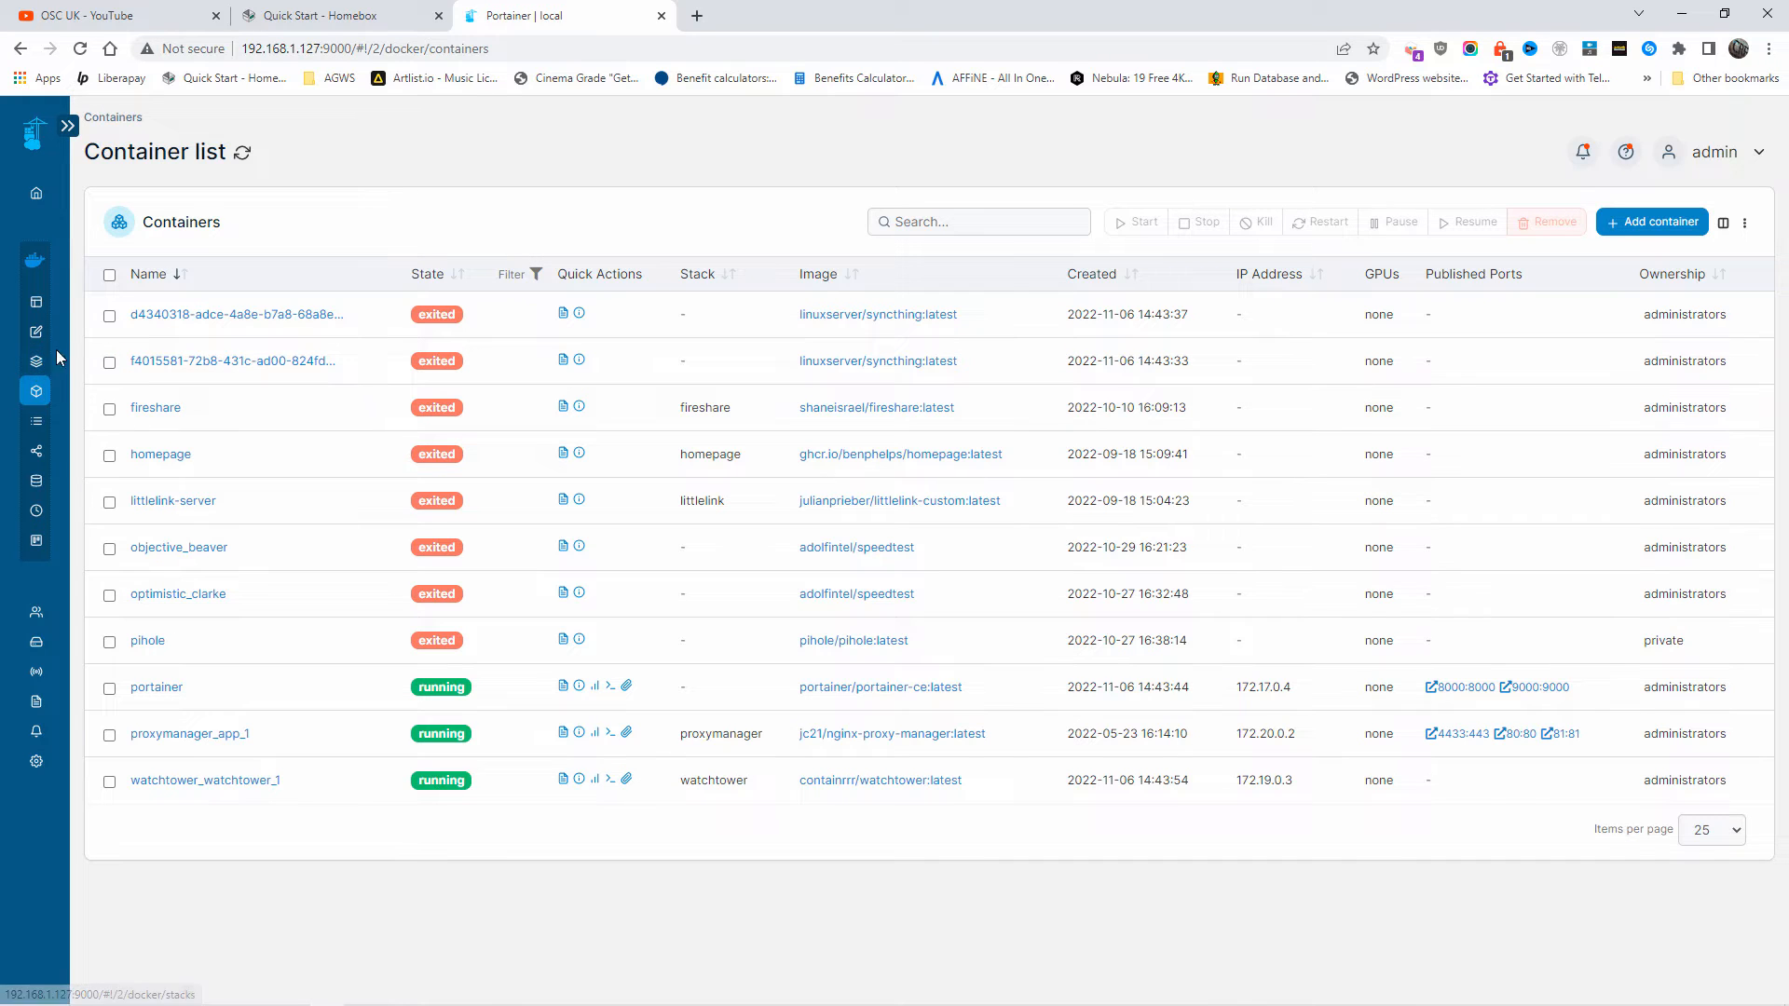
Add a stack named homebox with the pasted compose file, HBOX_WEB_MAX_UPLOAD_SIZE set to 100.
click(35, 362)
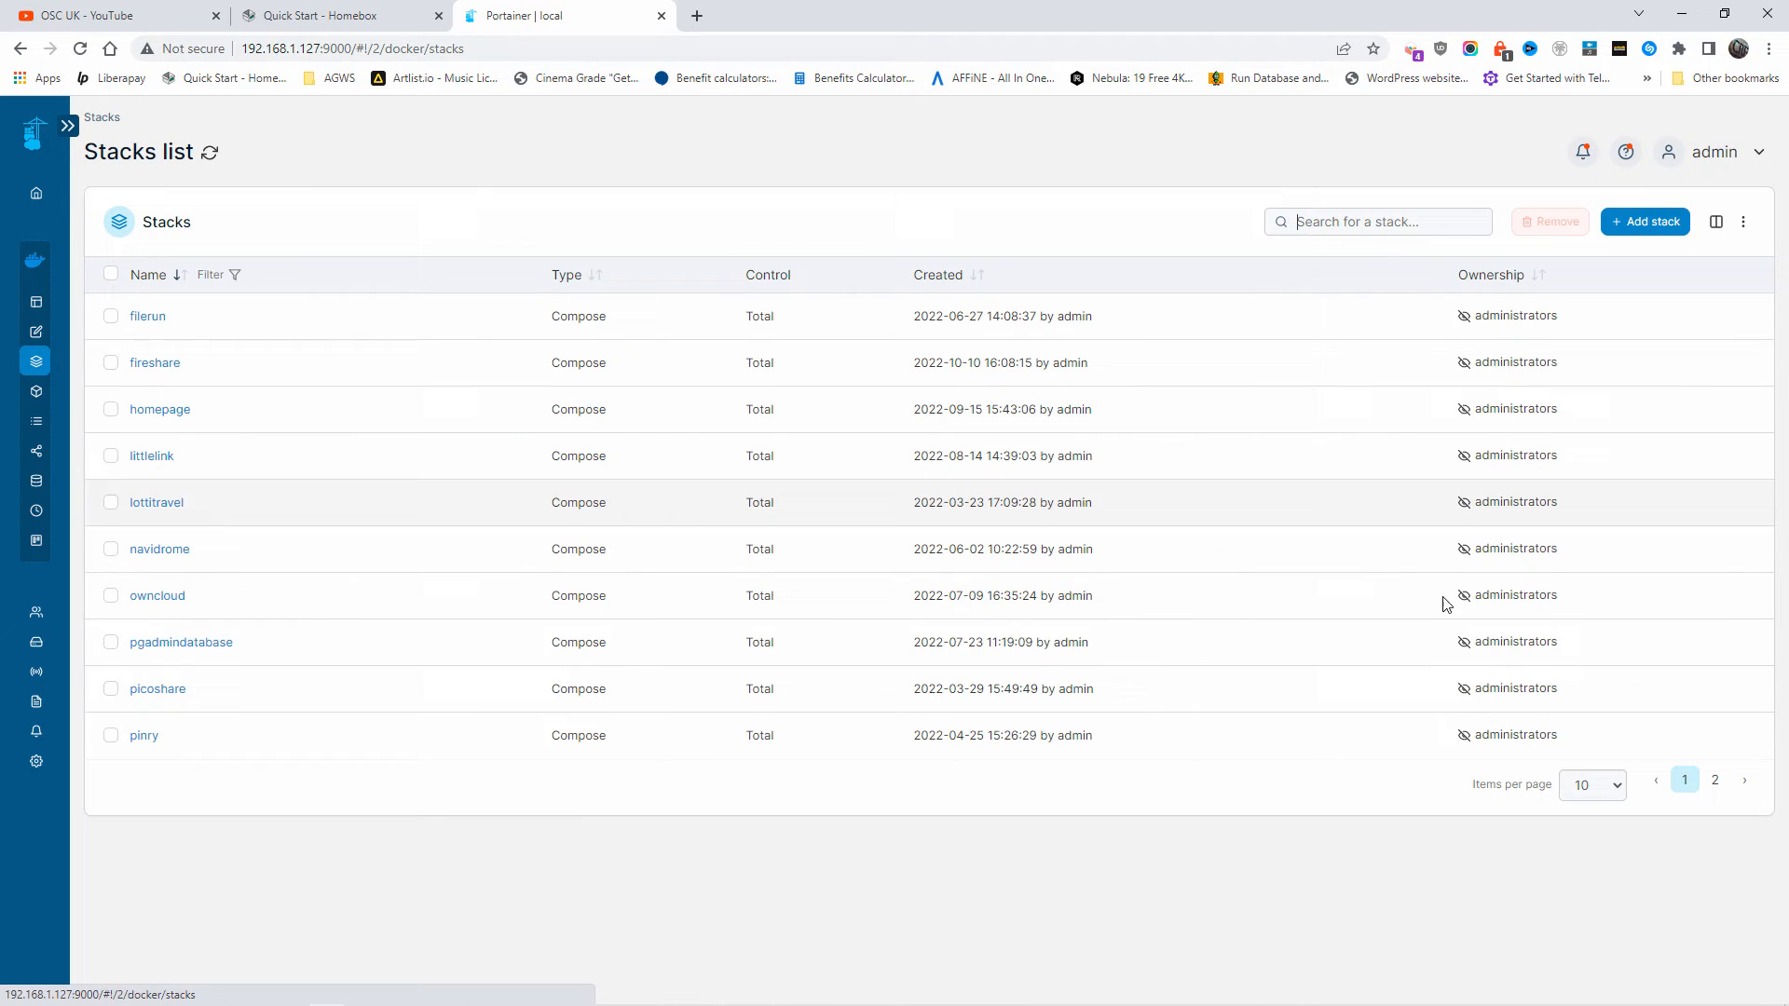
click(1643, 221)
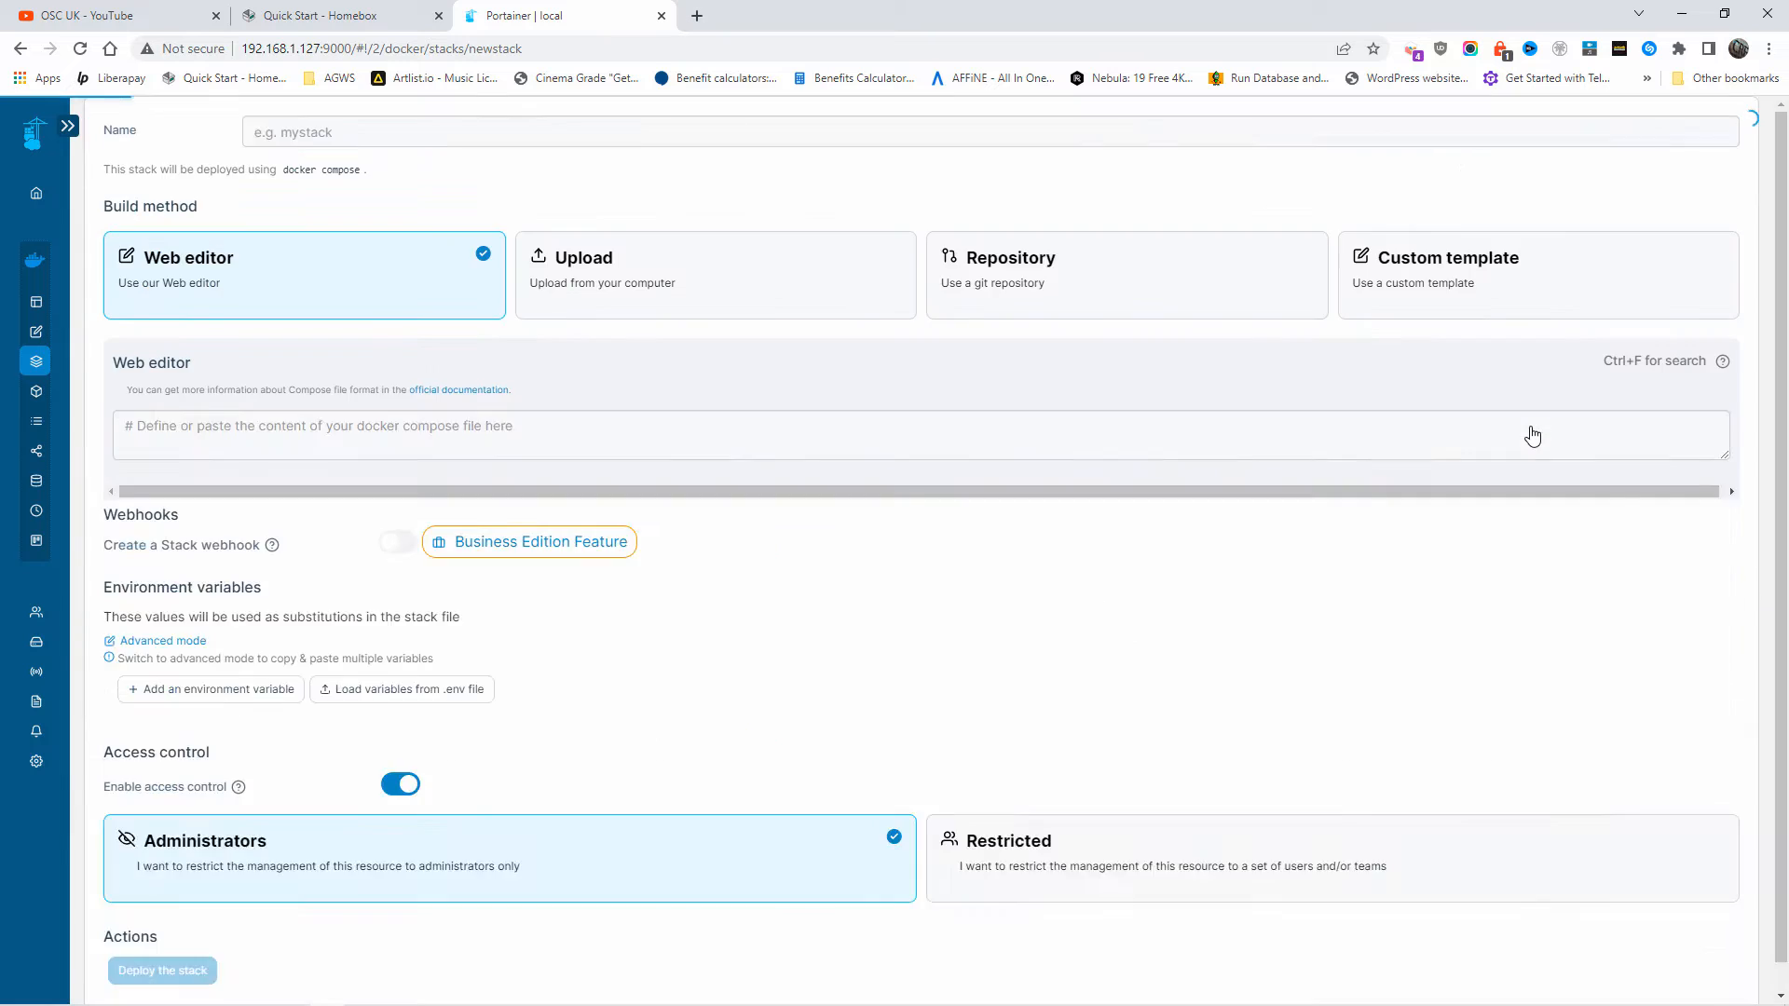
scroll(up, 3)
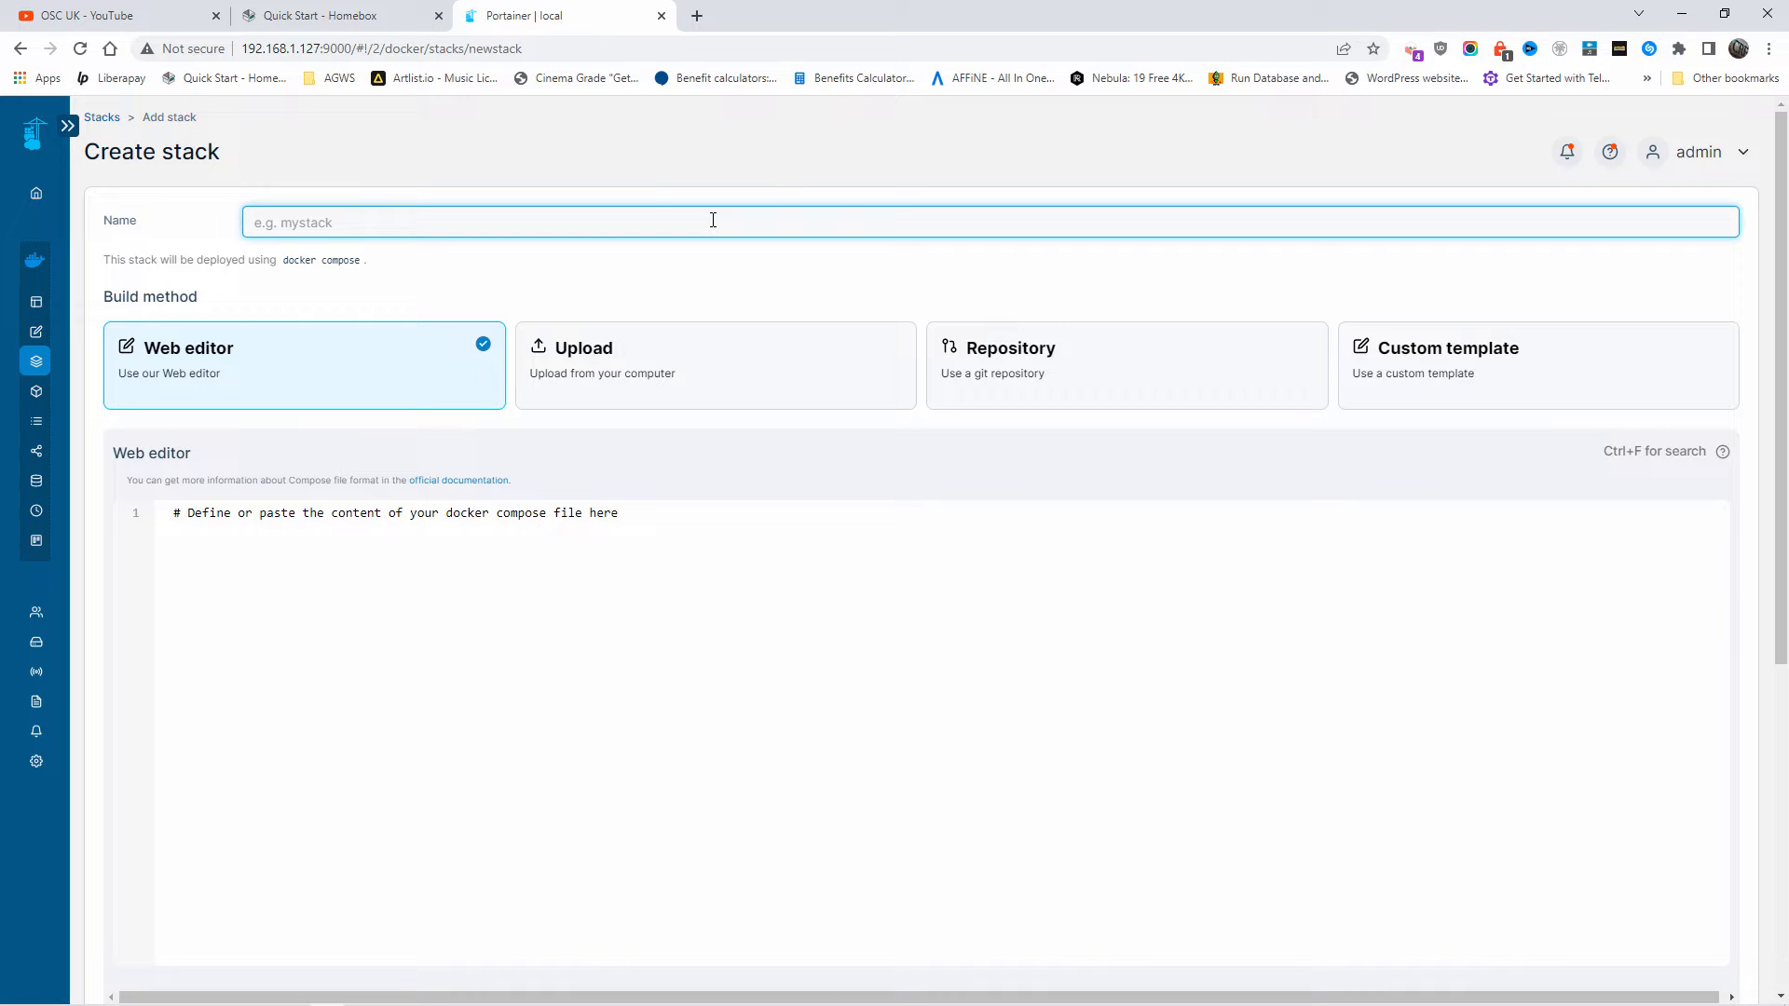
text(homebox)
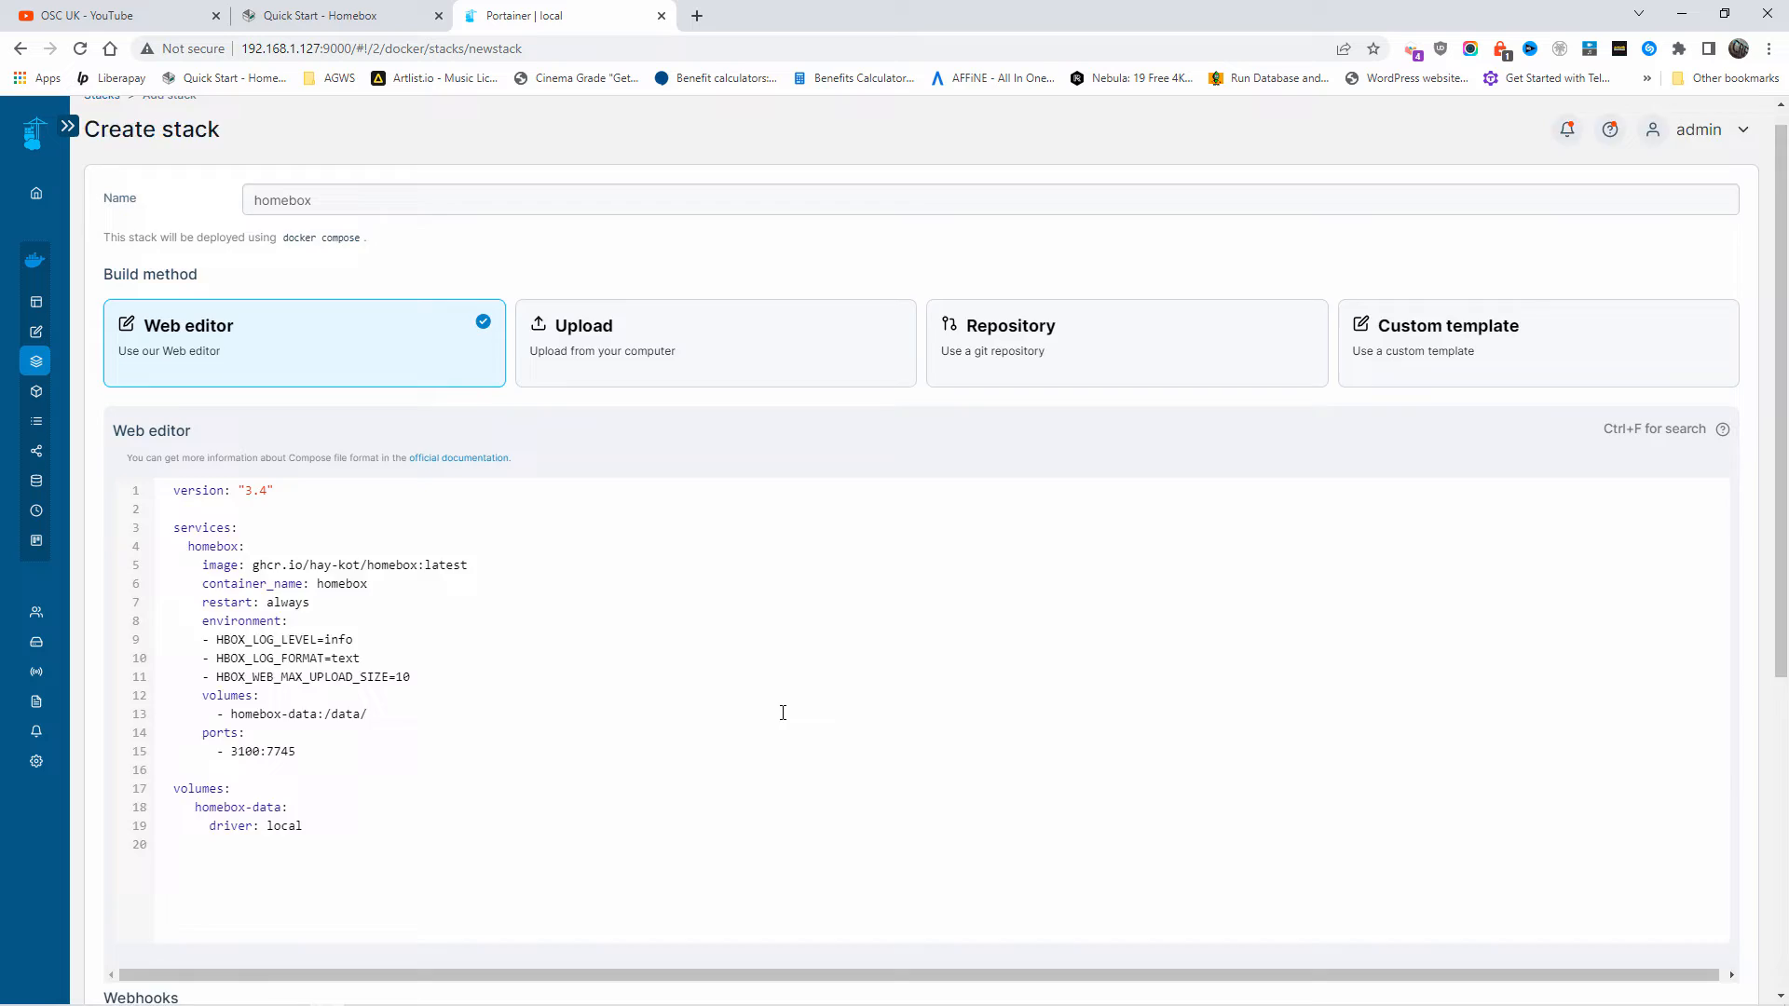
scroll(down, 3)
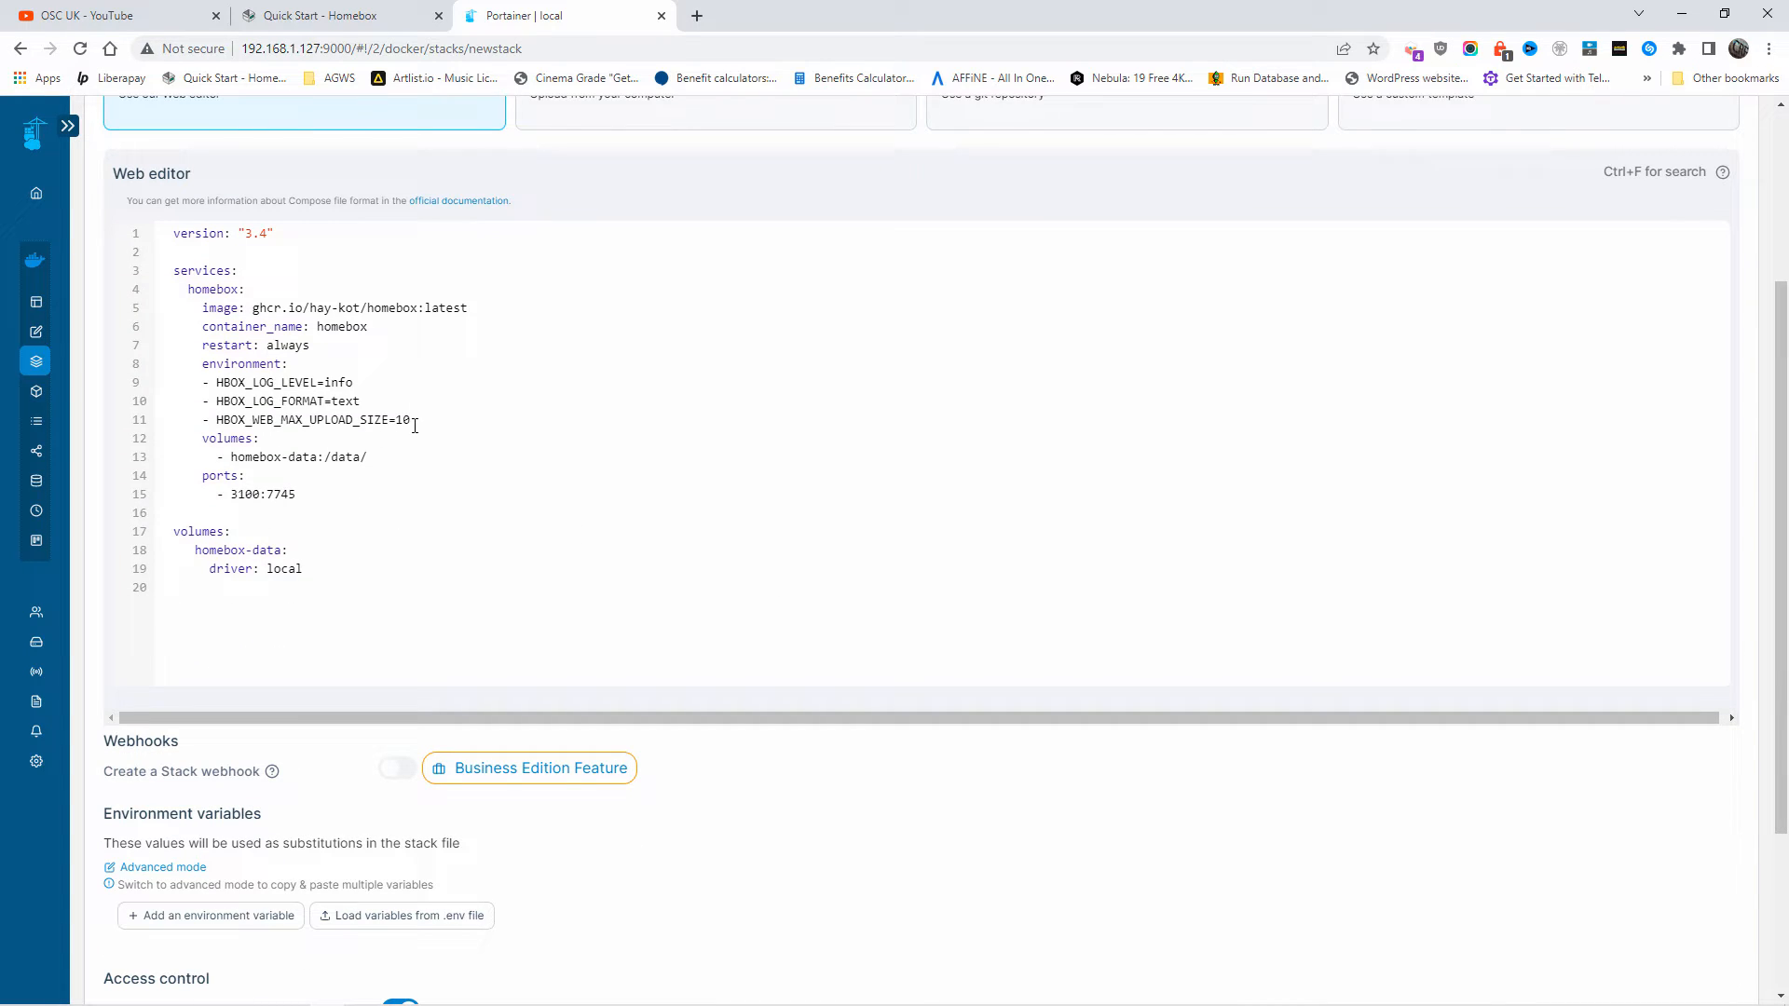
text(0)
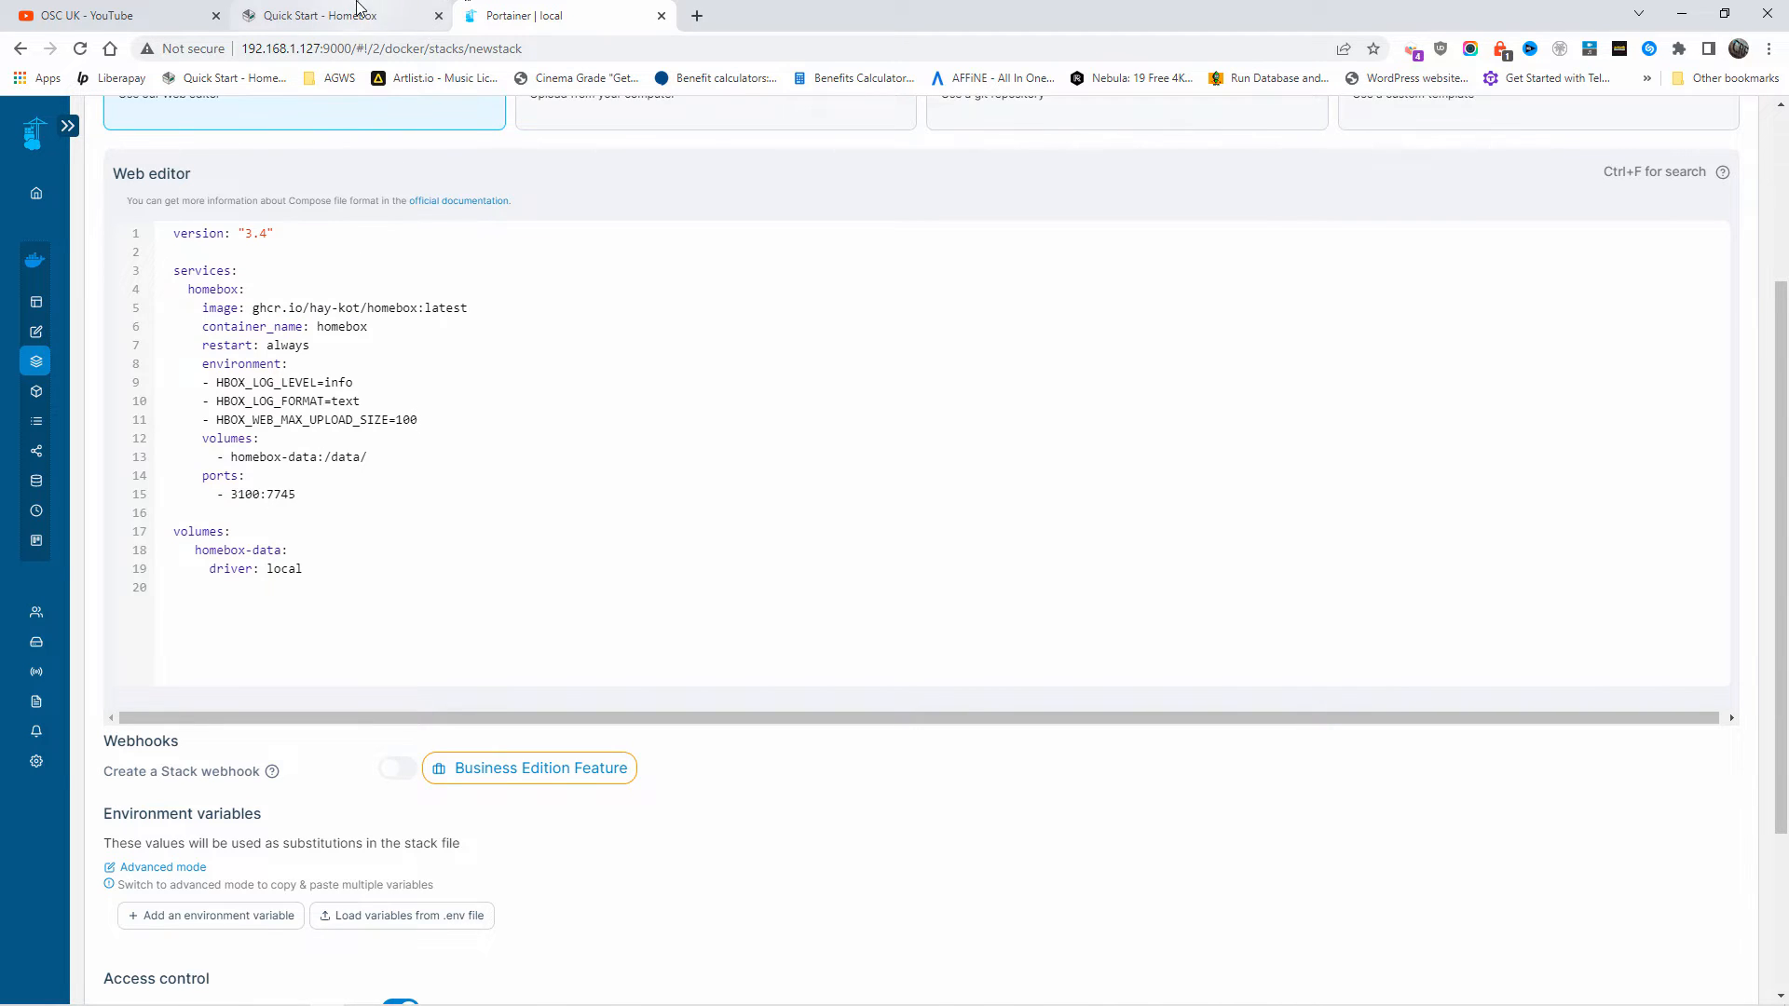
Review the HBOX_LOG_LEVEL warn and HBOX_LOG_FORMAT json options in the env variables table.
click(331, 14)
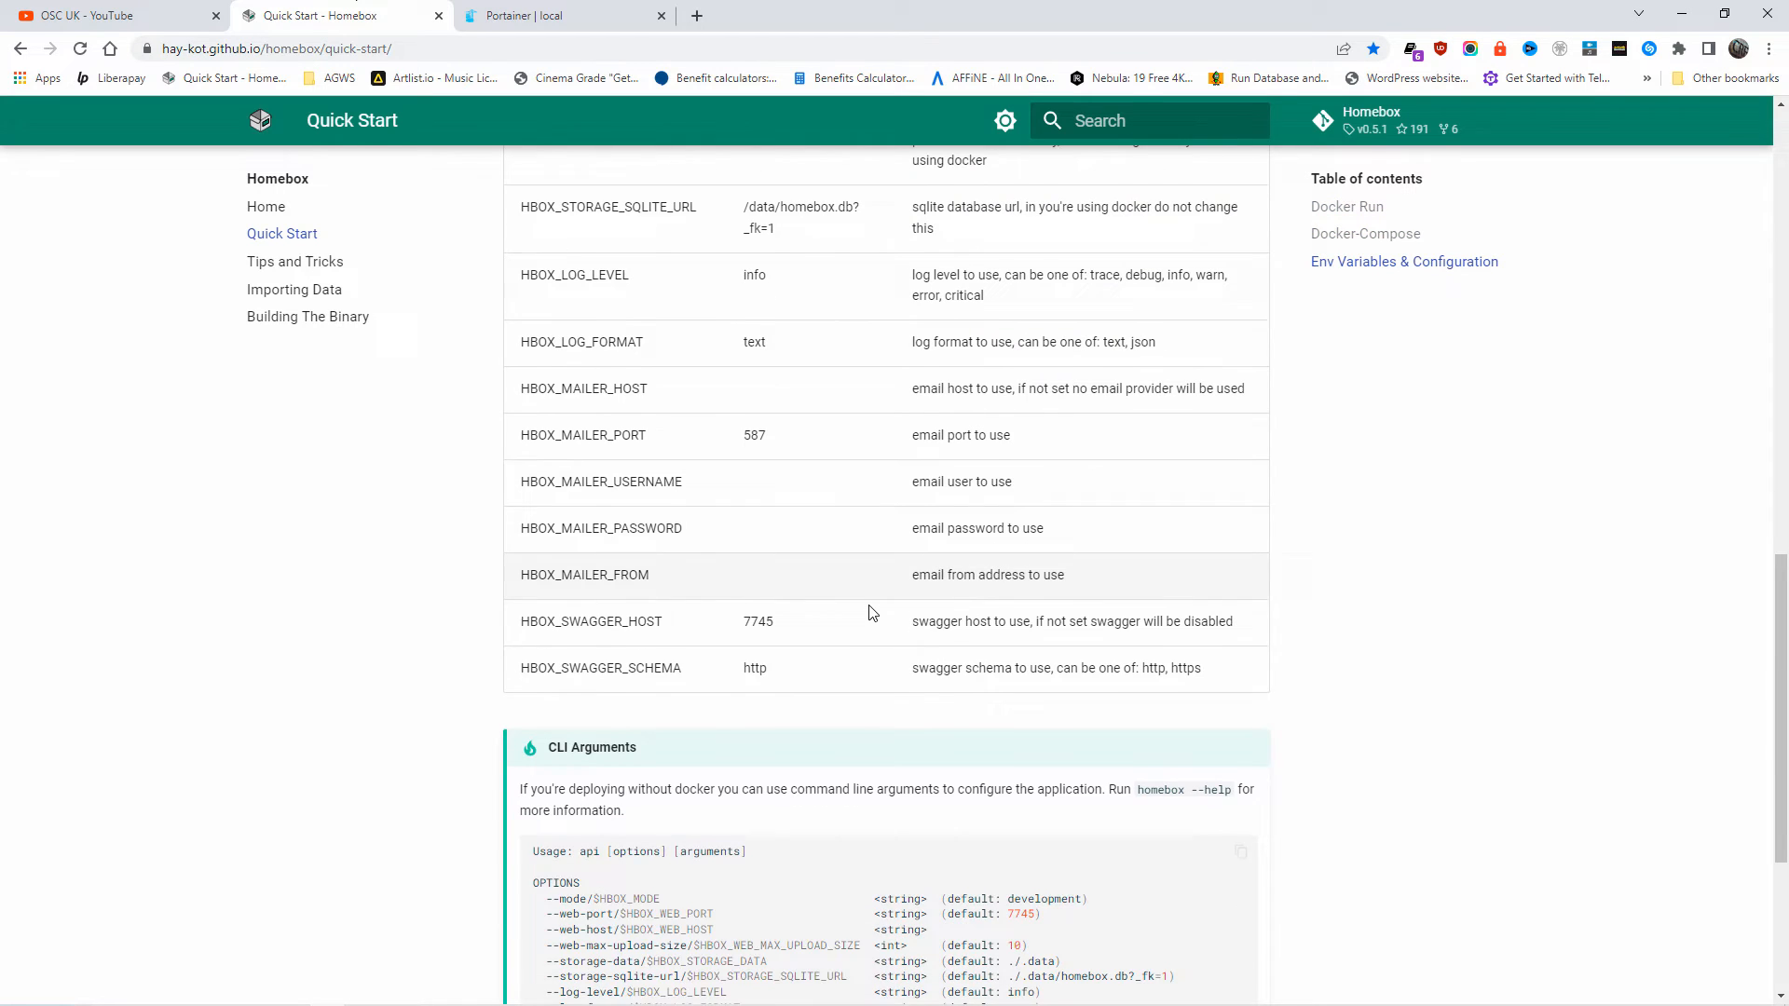
scroll(up, 3)
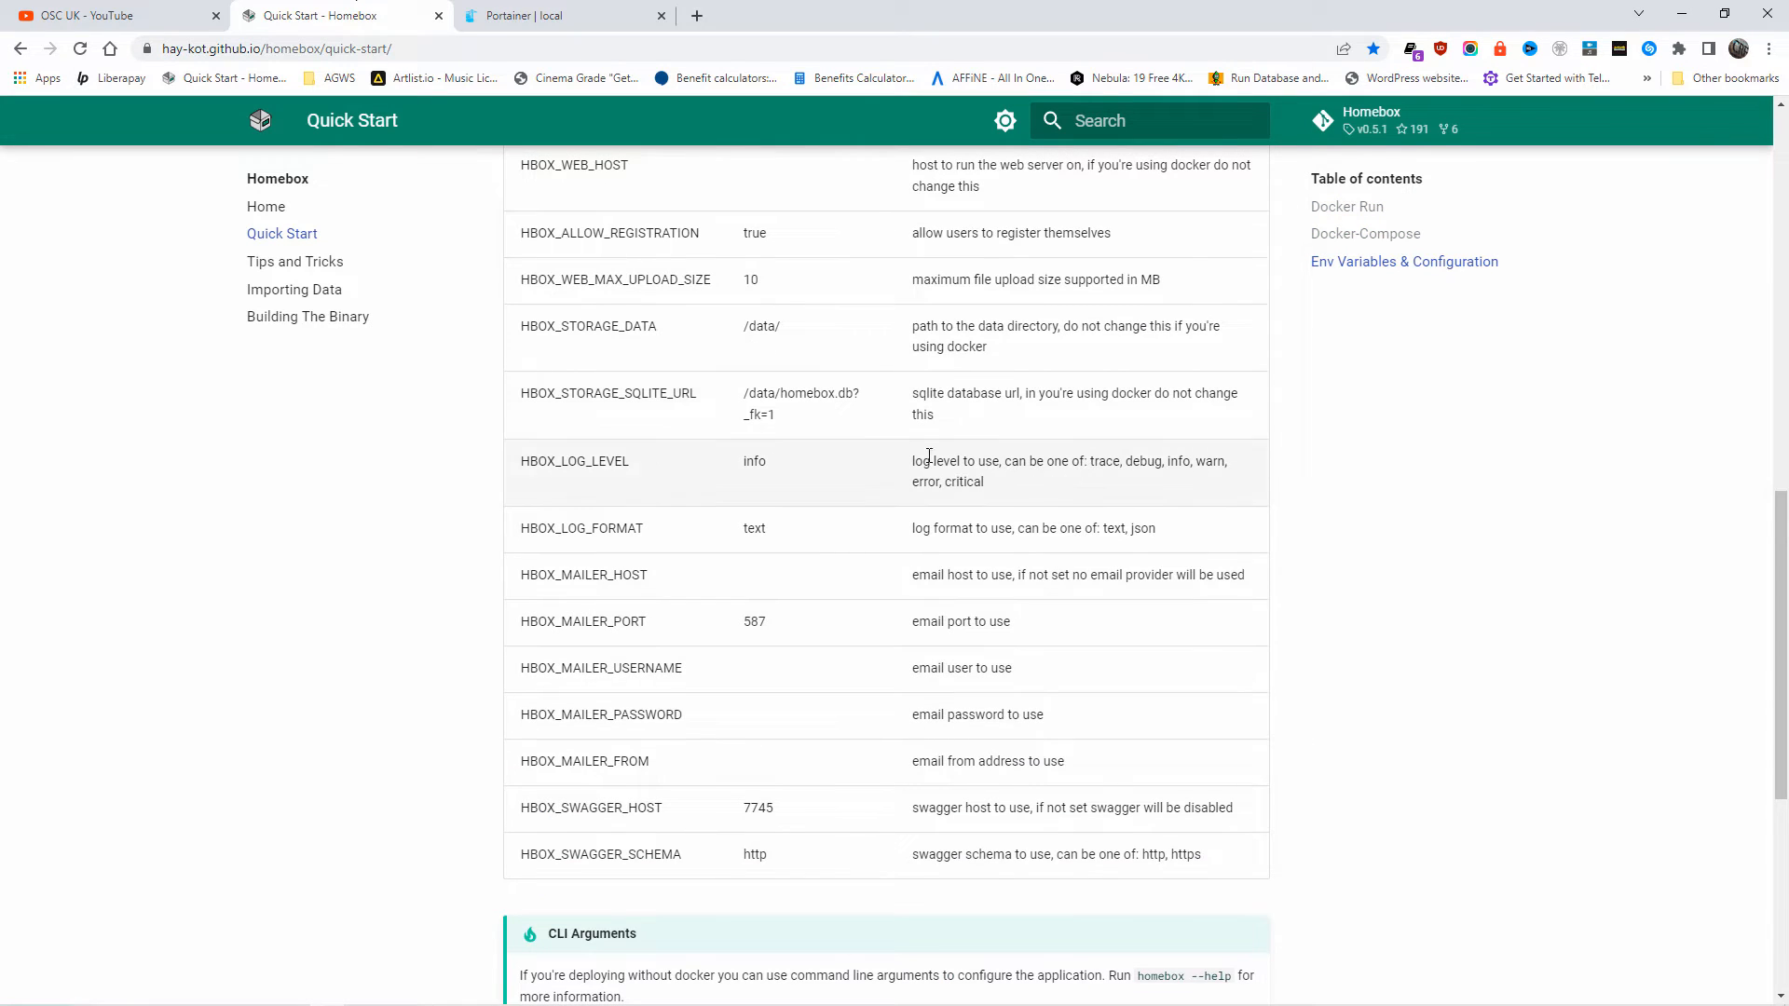
mouse_move(1096, 465)
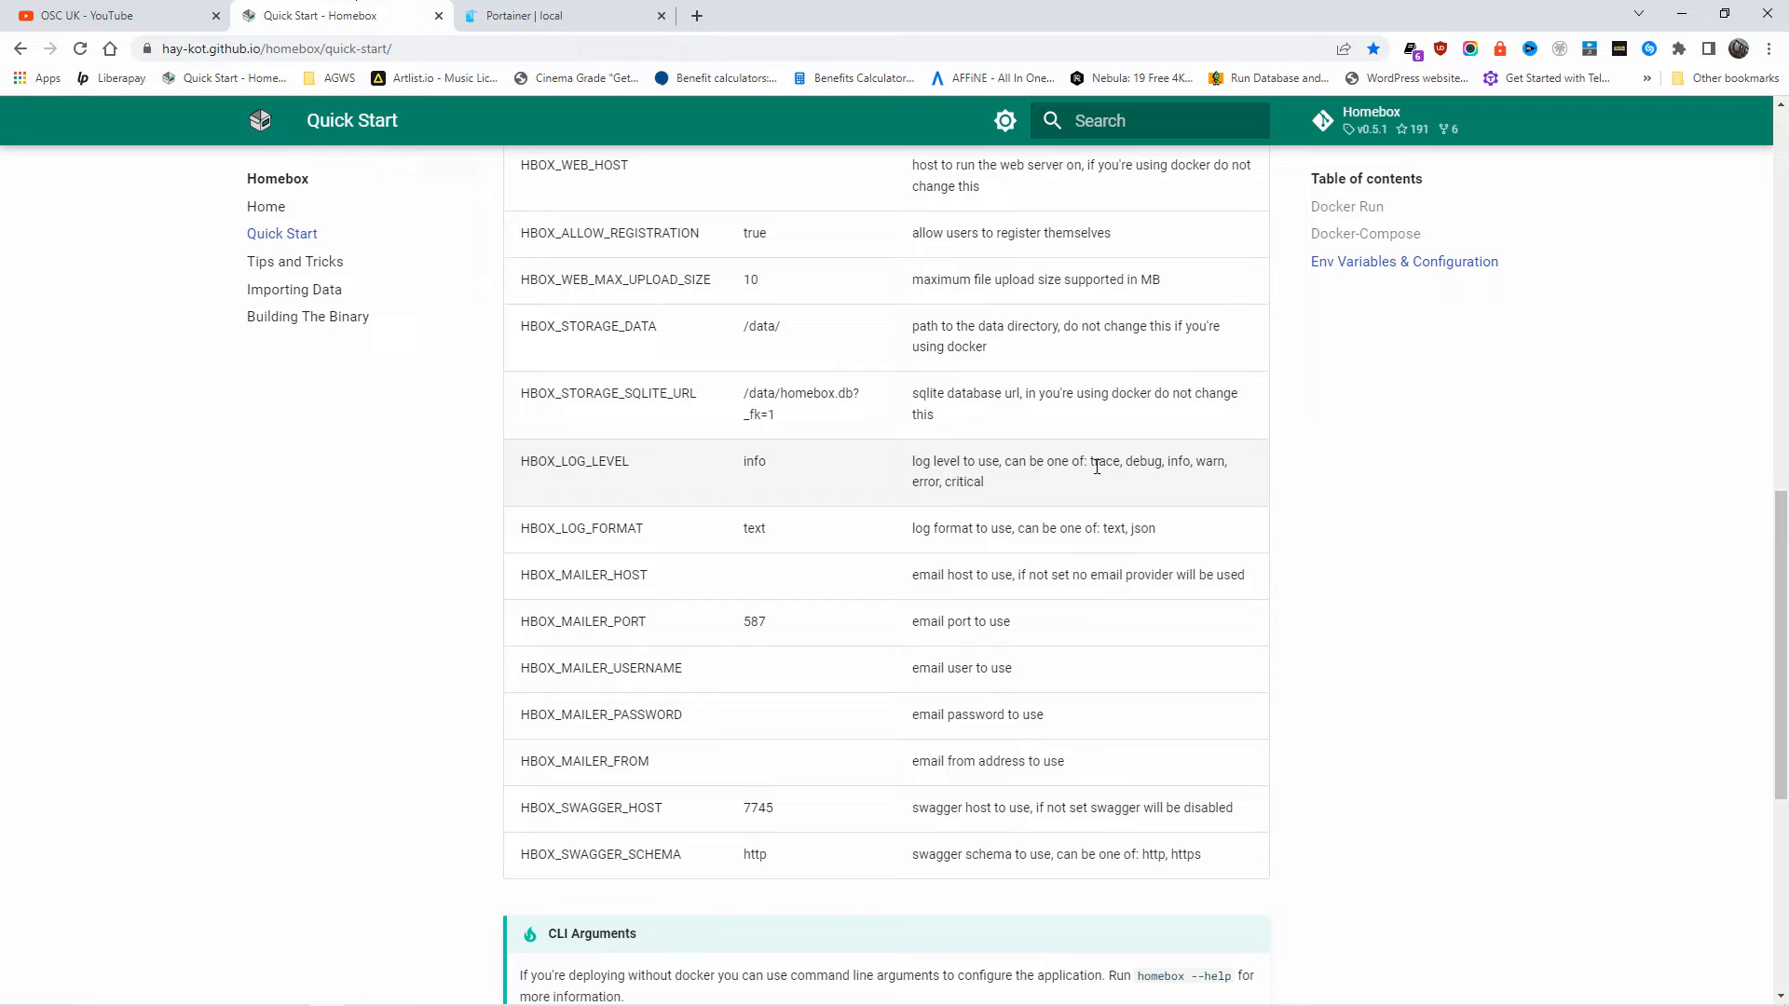
mouse_move(1123, 482)
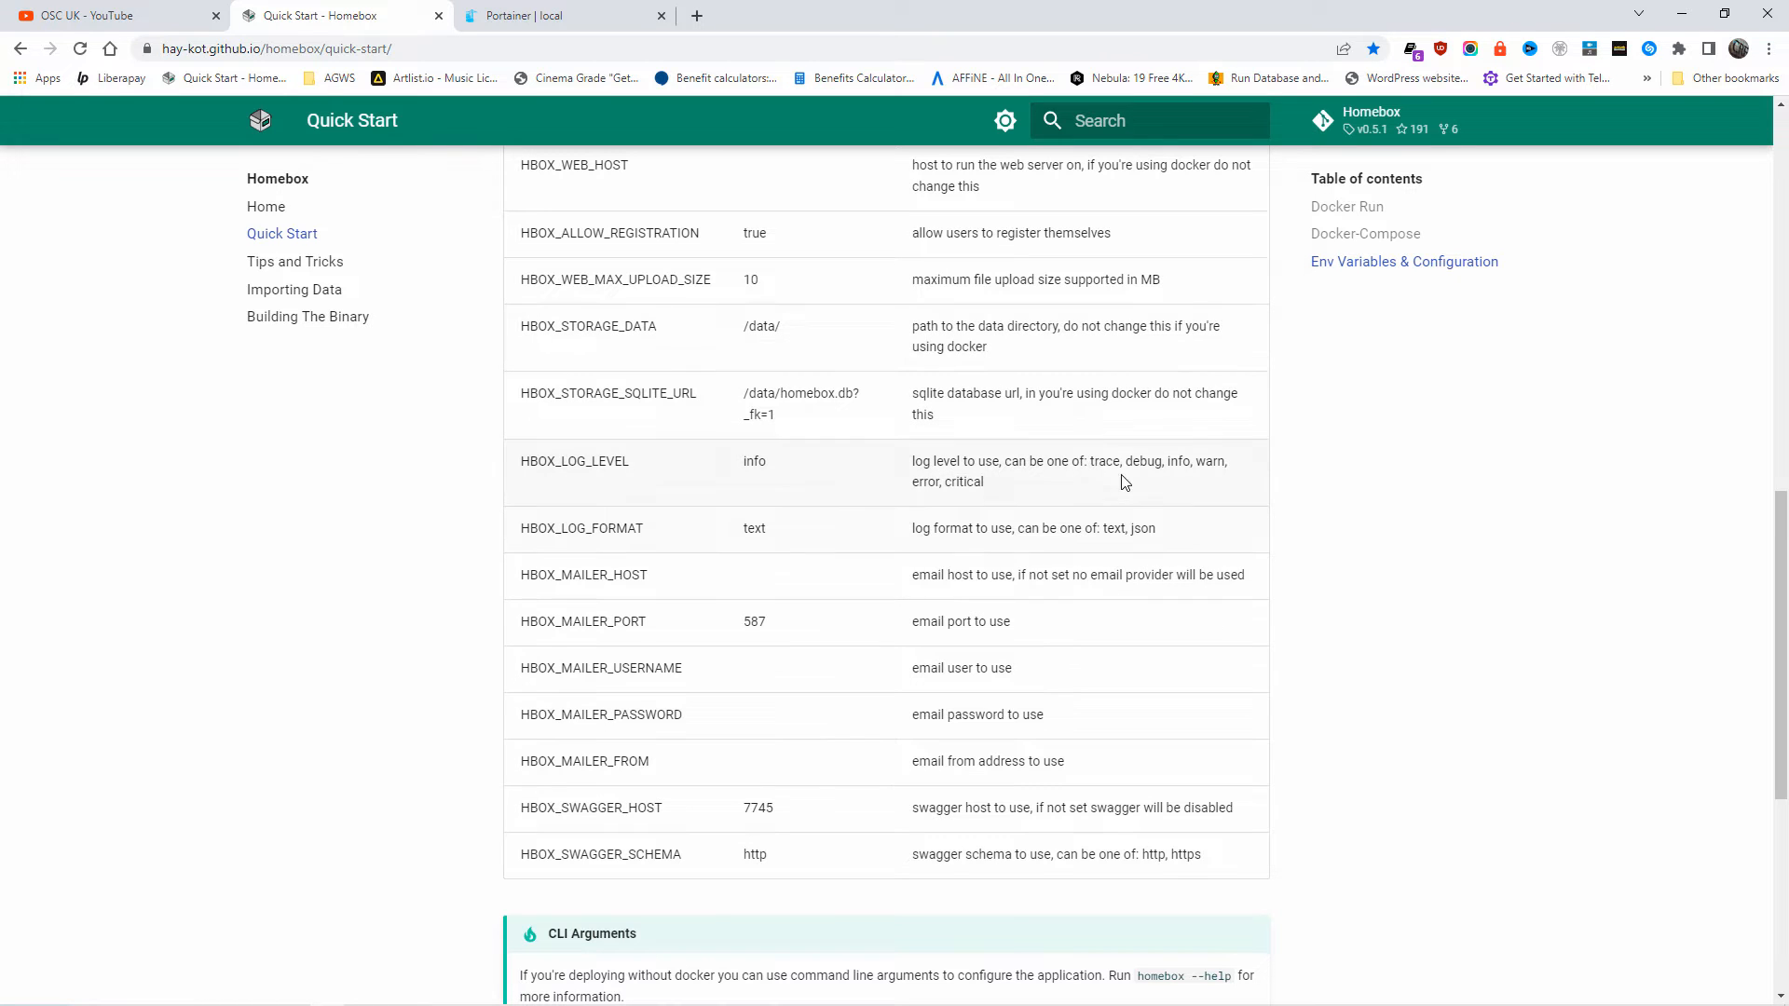
double_click(1142, 461)
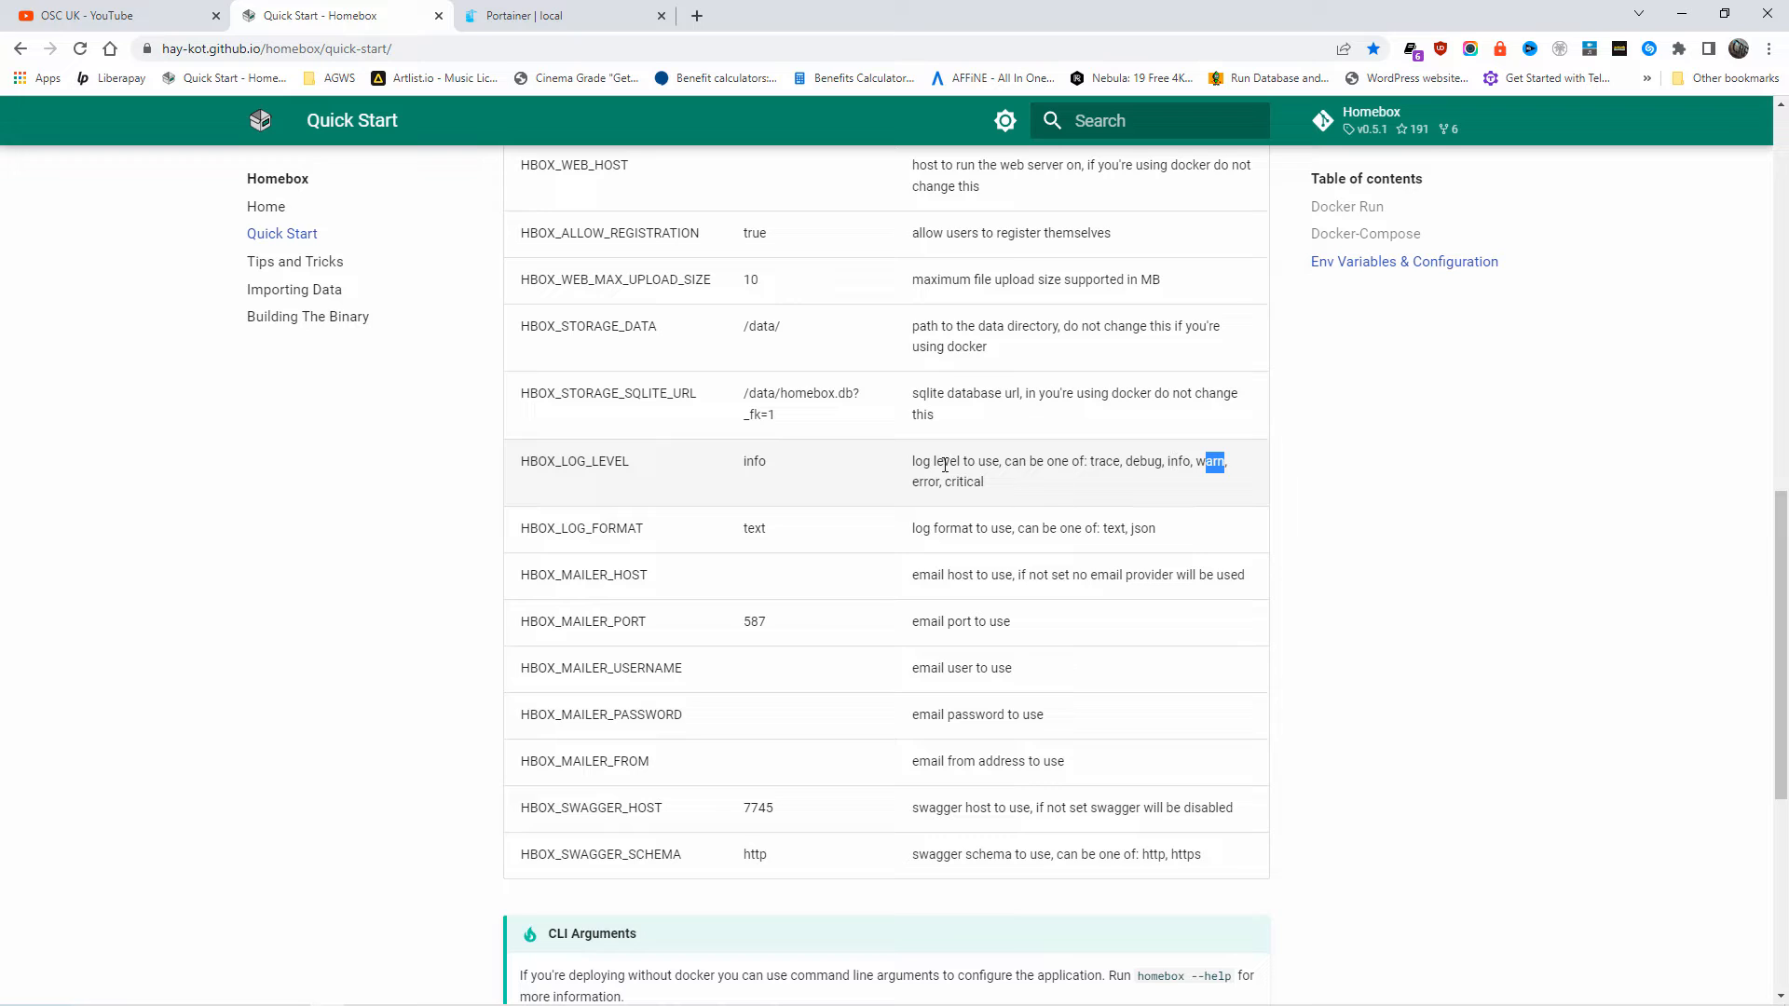
mouse_move(549, 547)
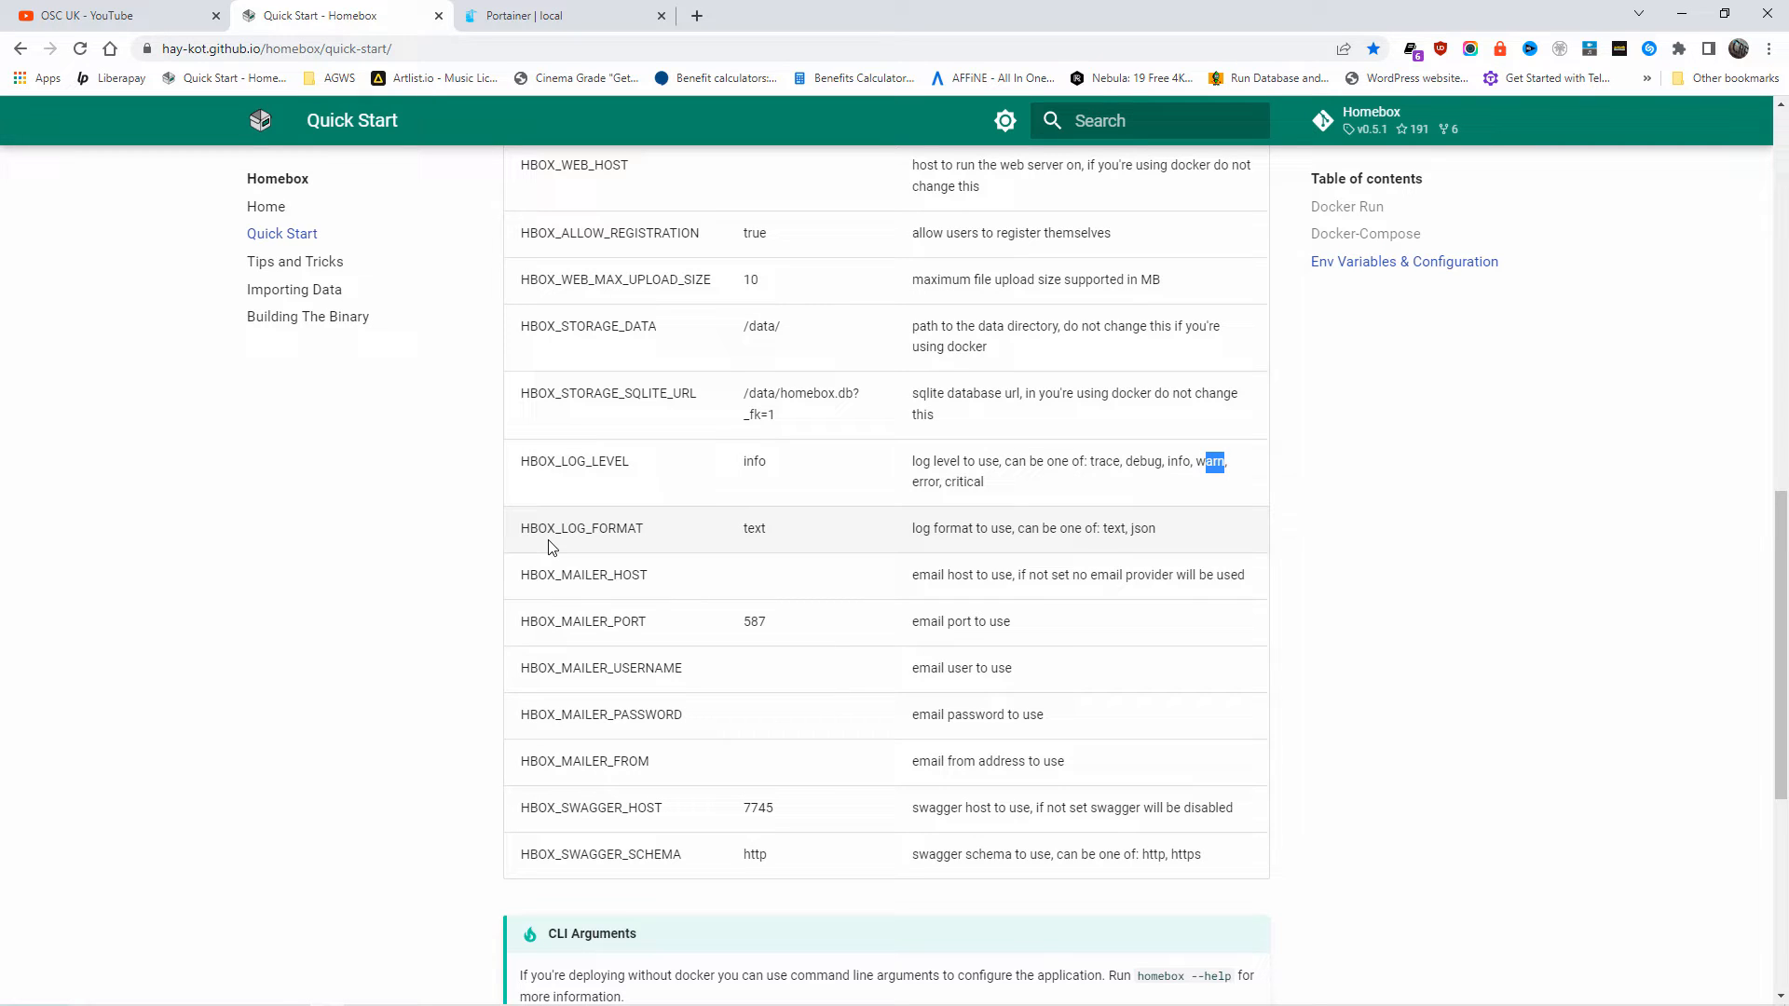
double_click(755, 528)
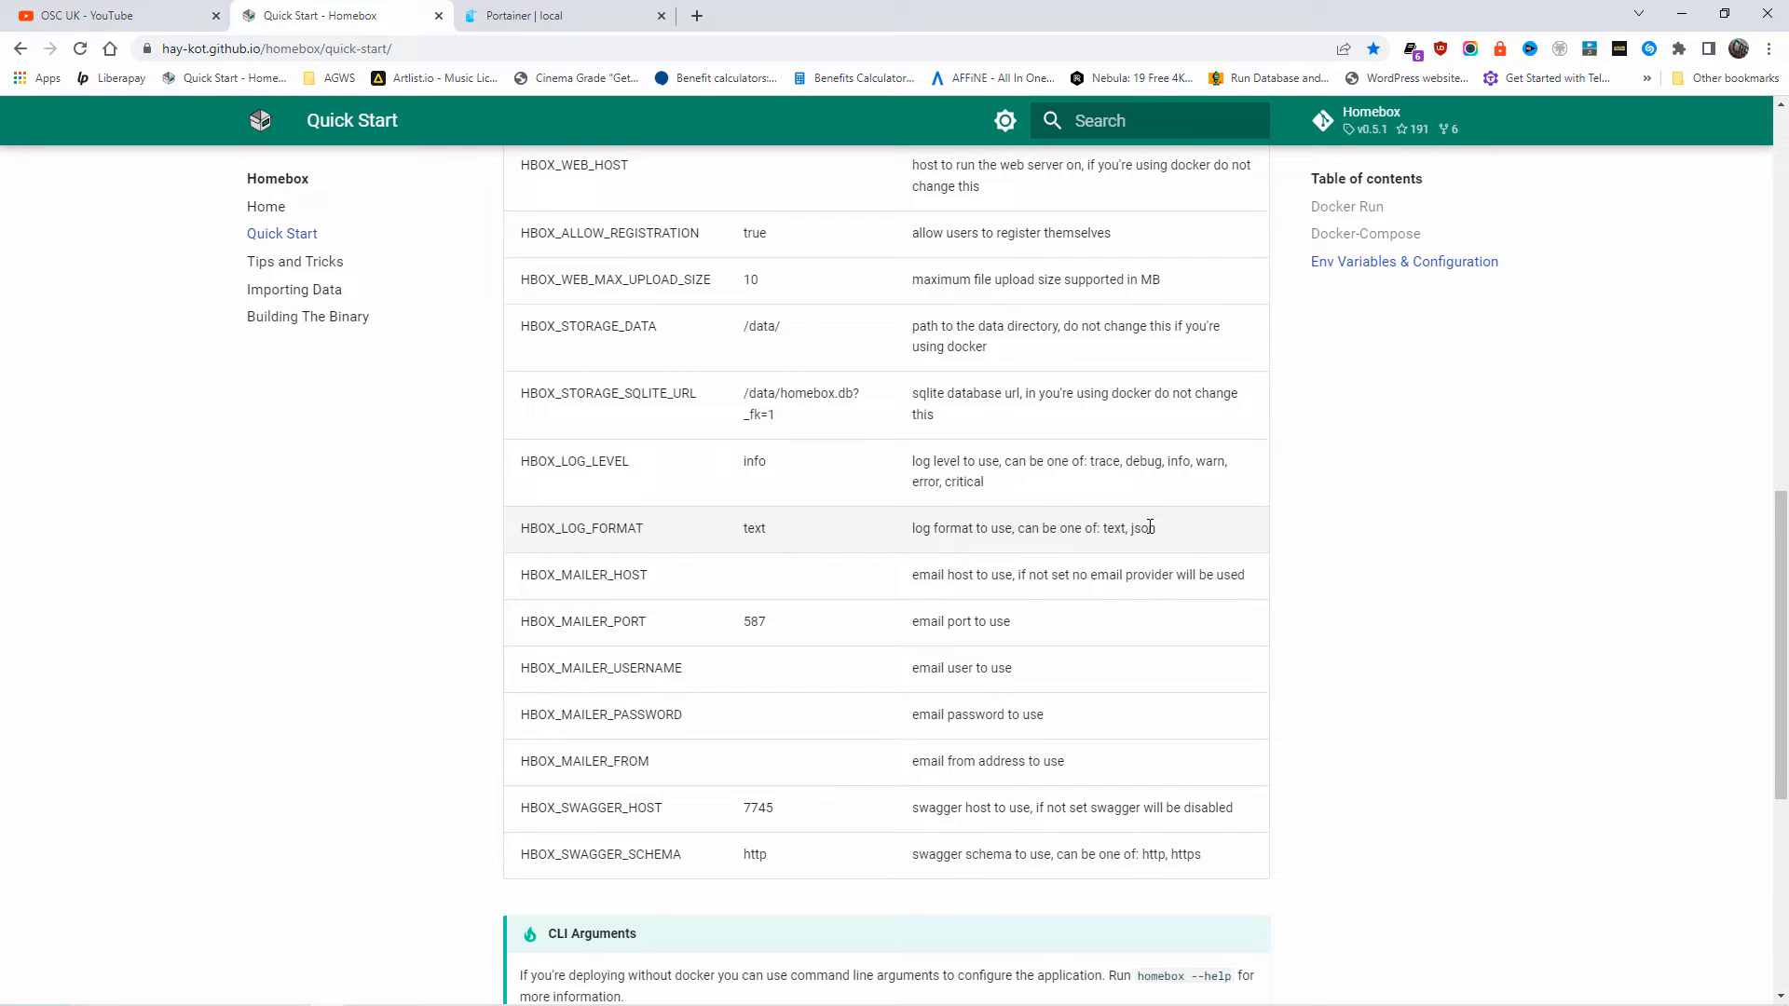
double_click(1142, 527)
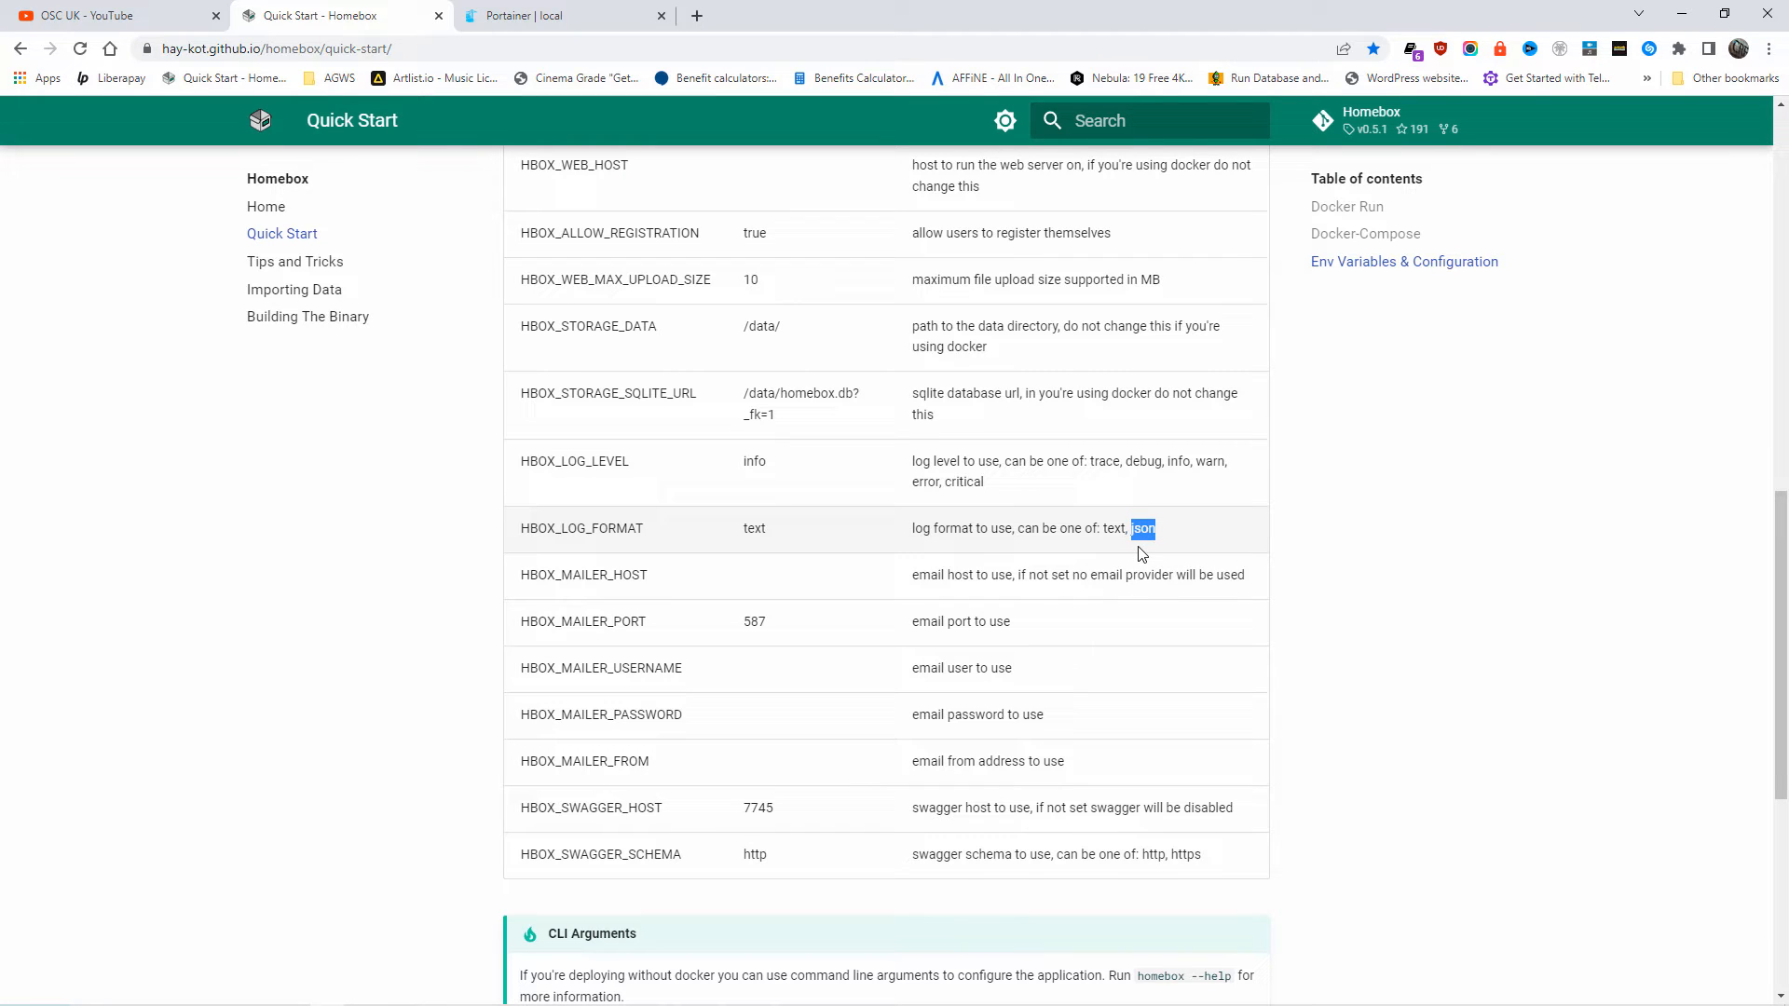
mouse_move(570, 656)
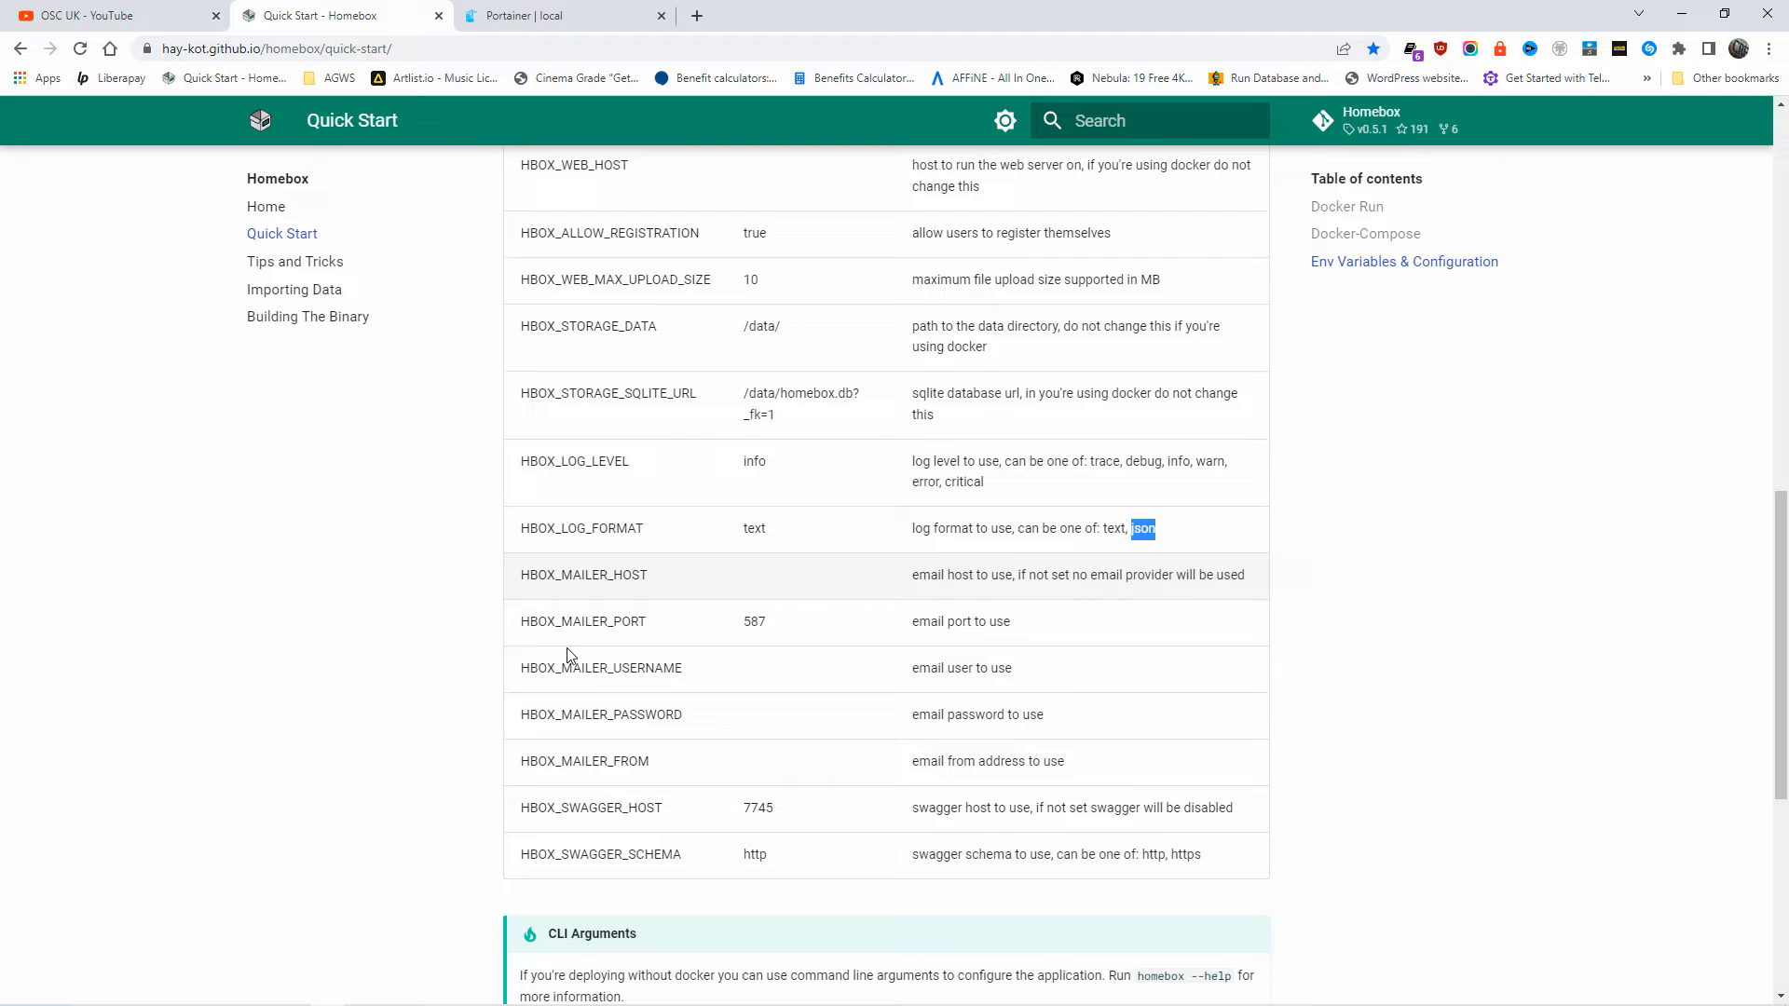
mouse_move(592, 619)
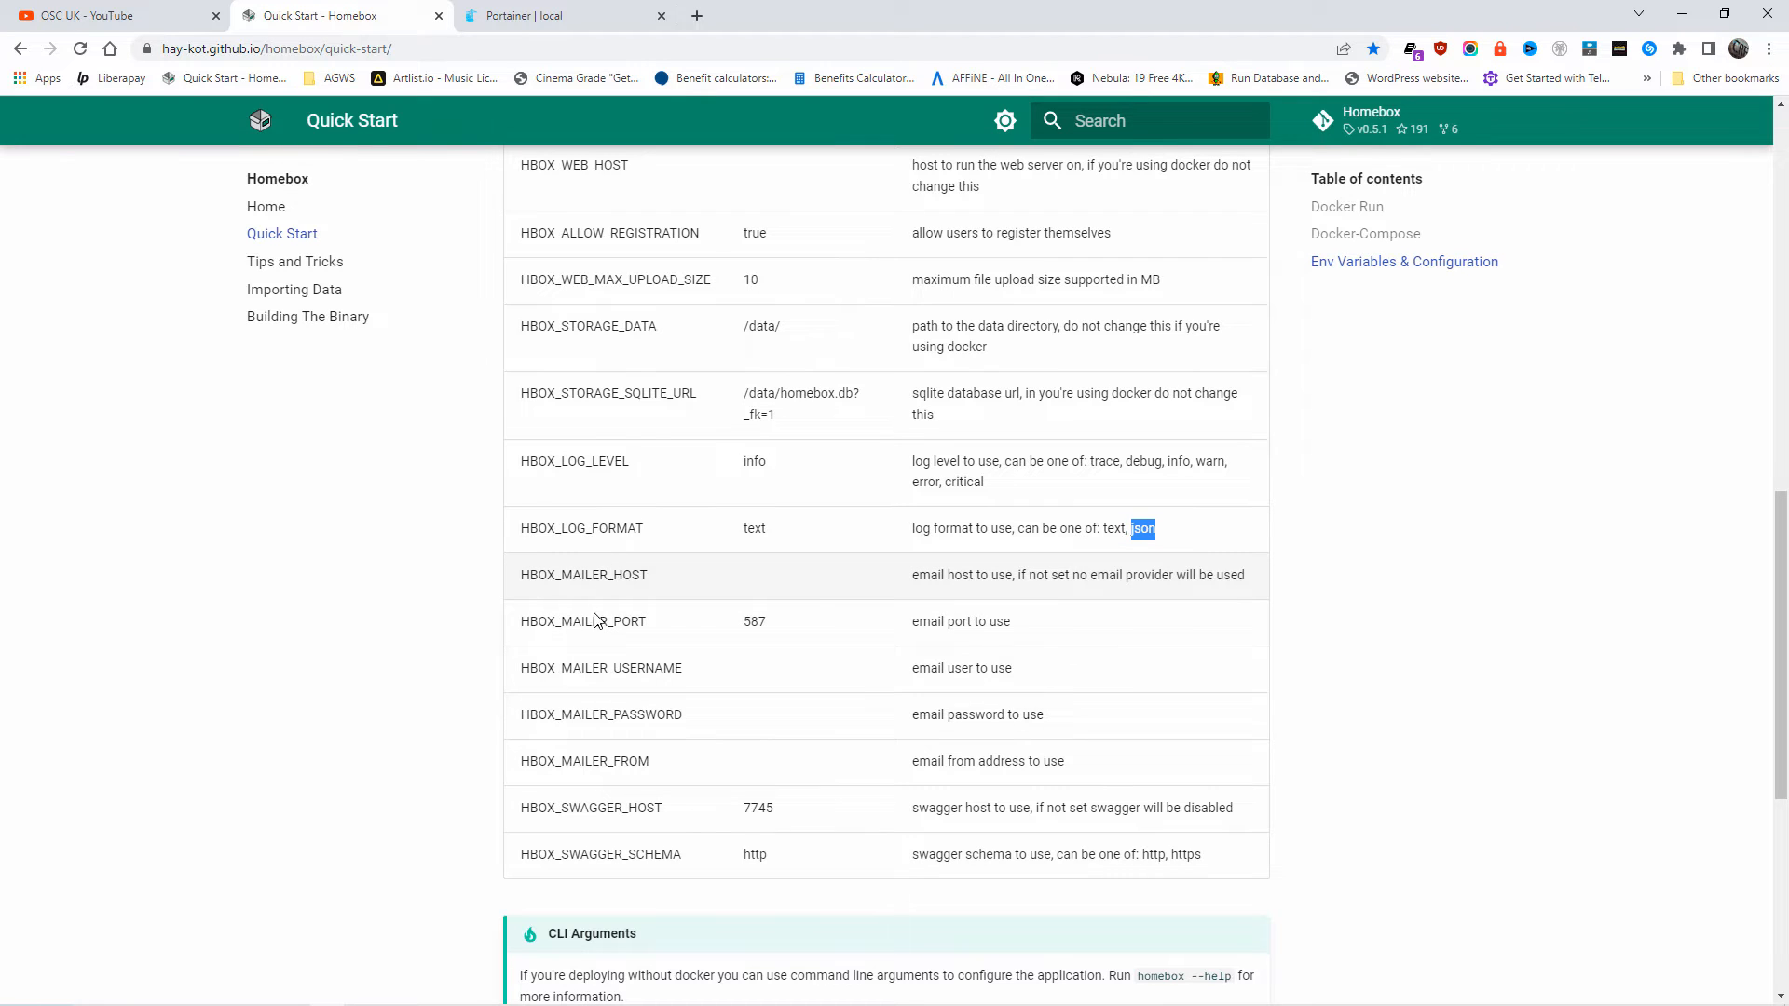
mouse_move(695, 769)
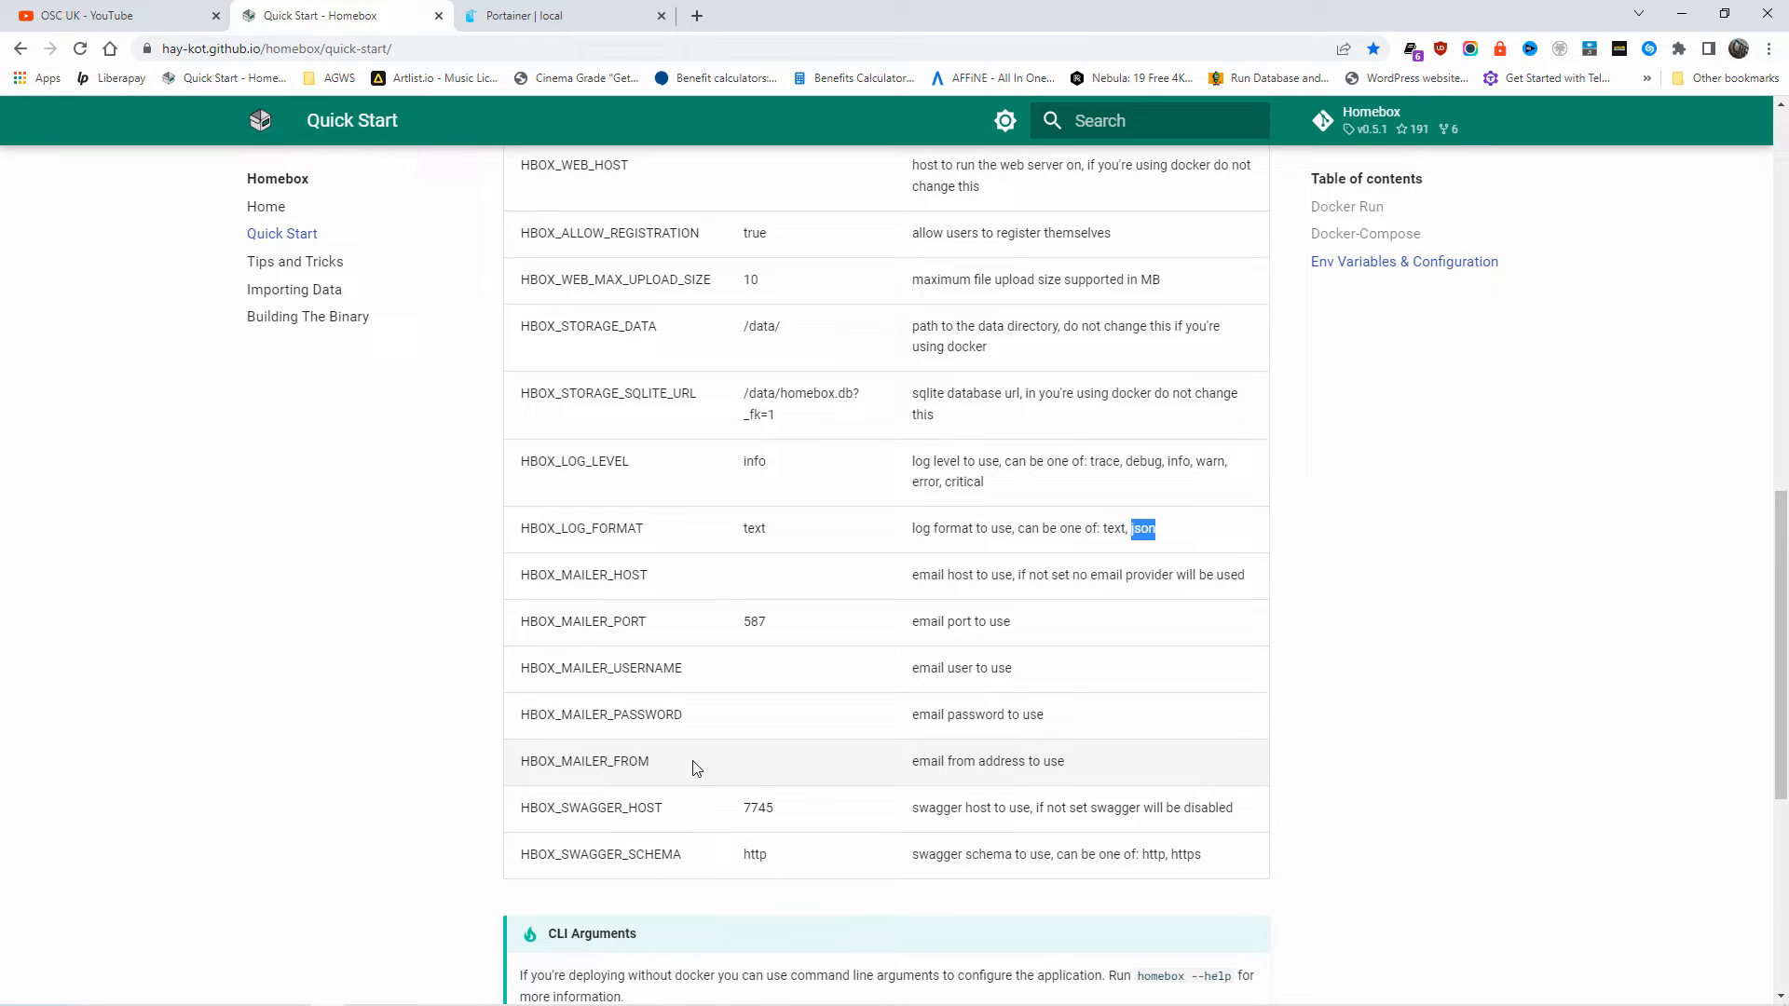
scroll(up, 3)
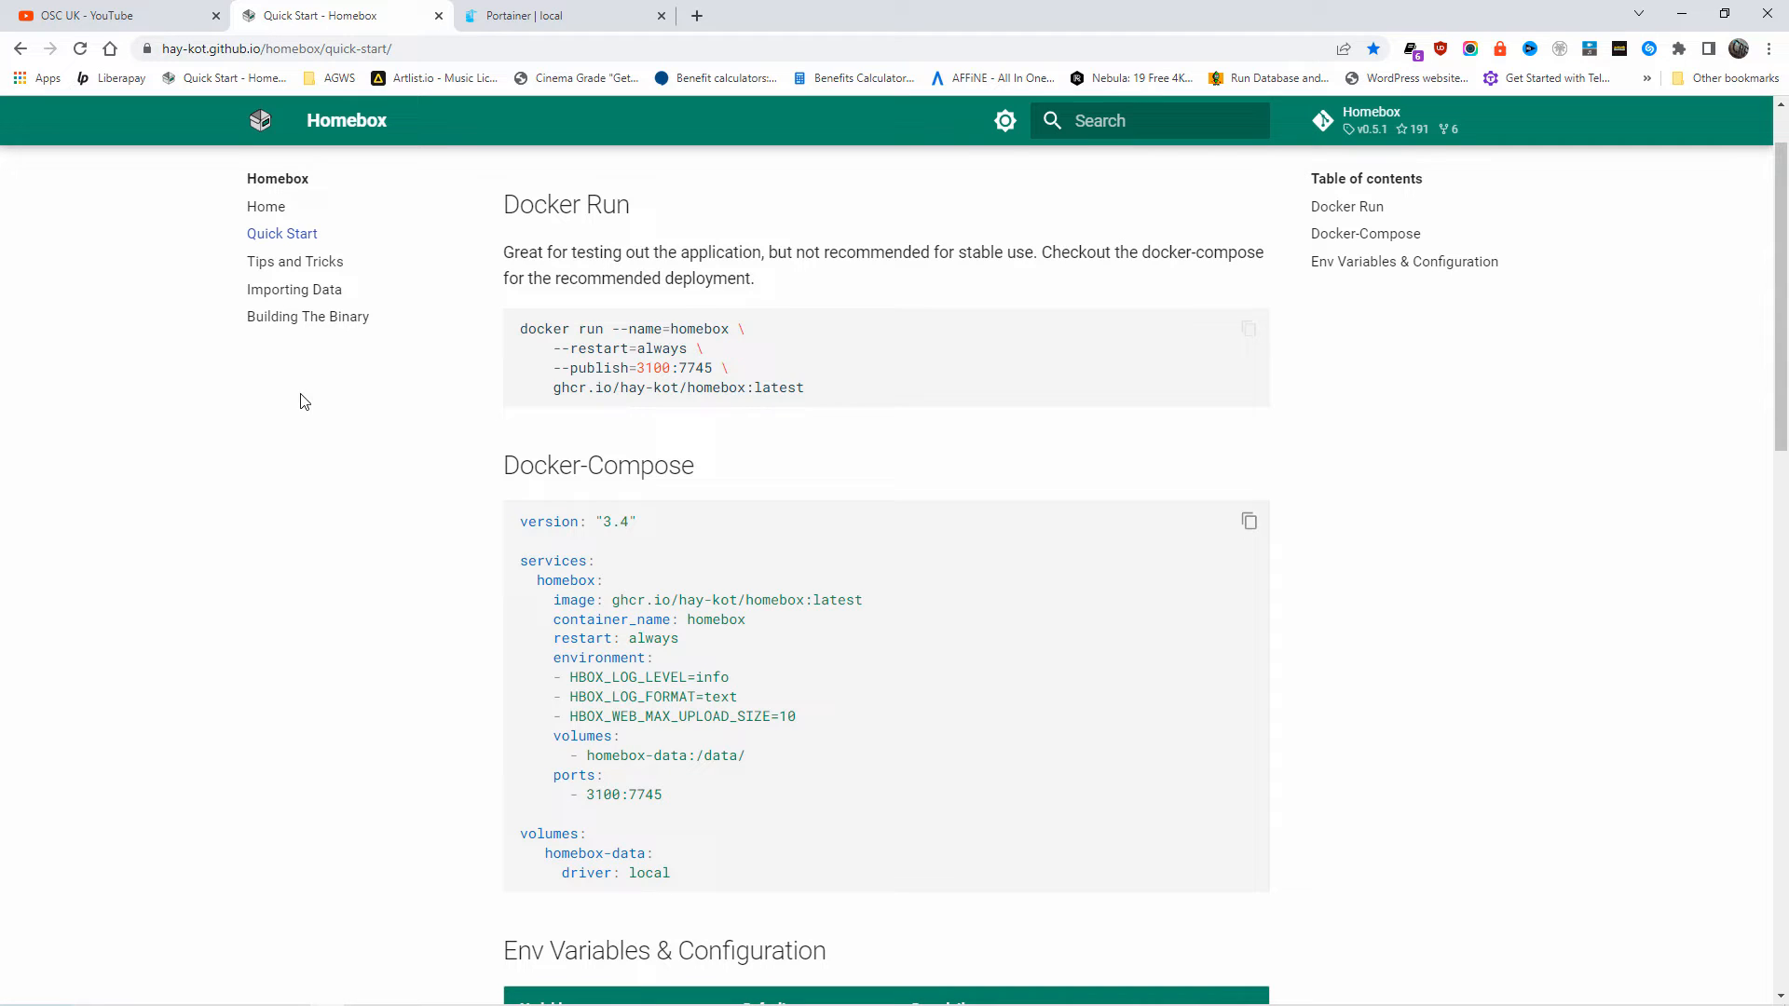
mouse_move(827, 293)
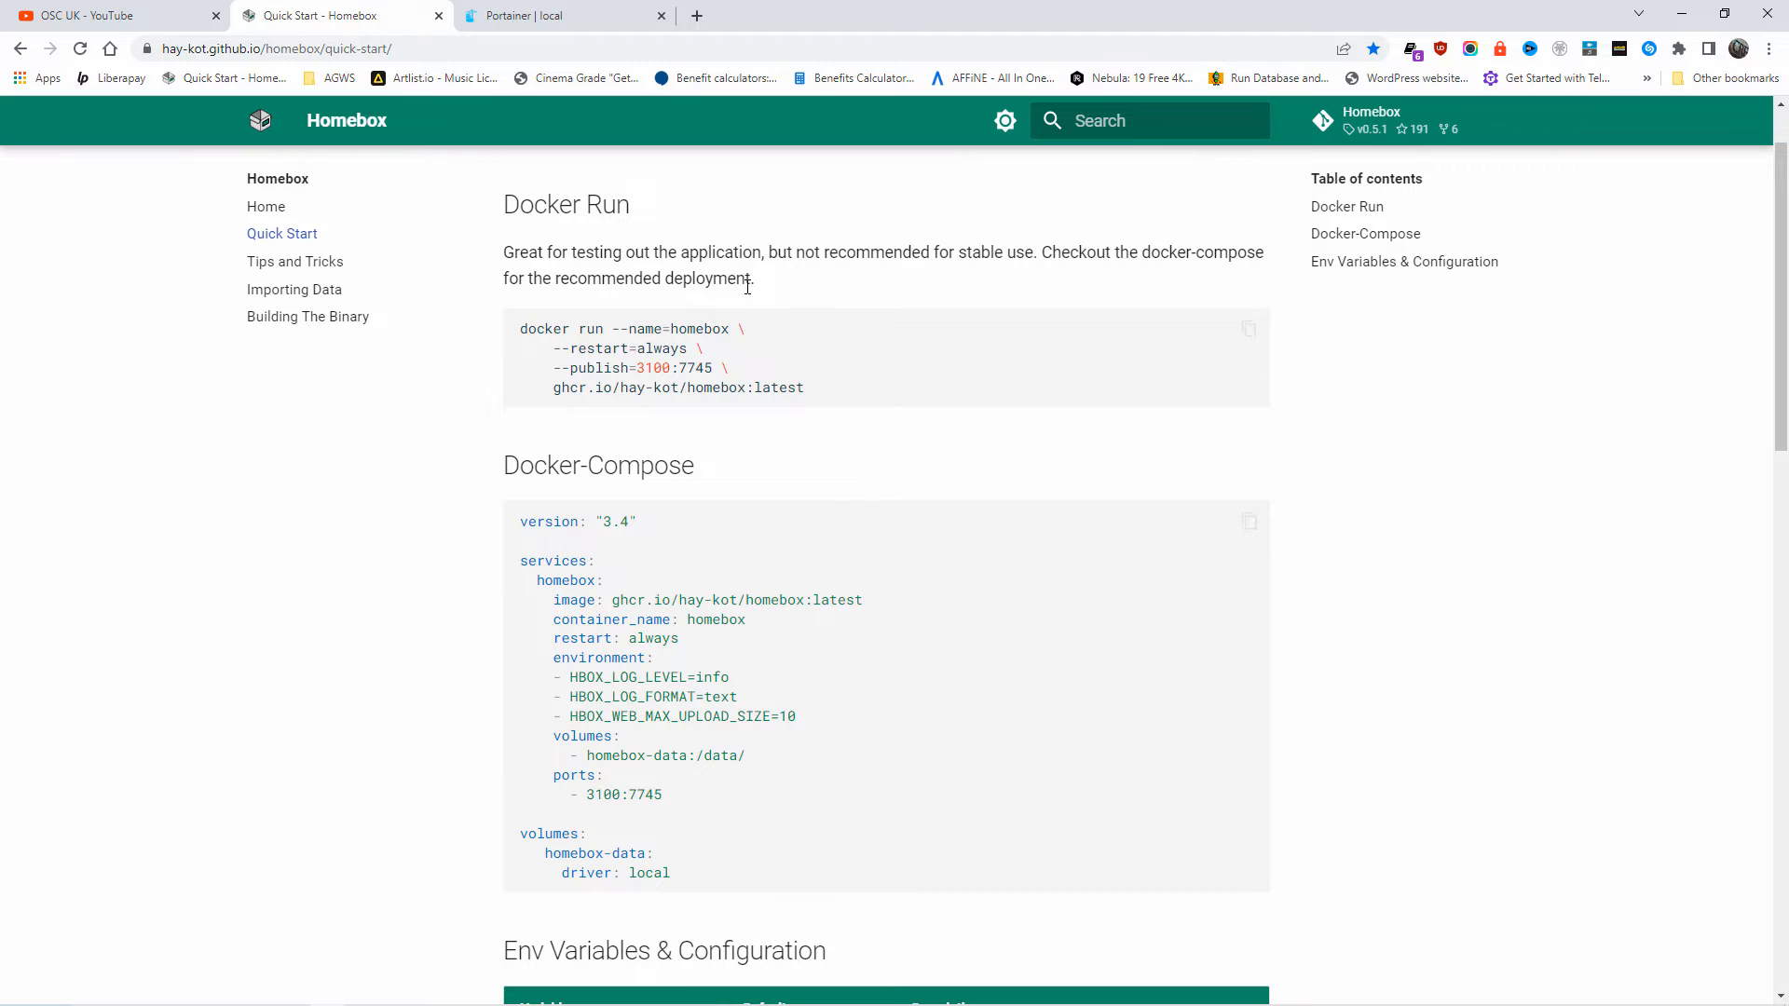
Glance at the Docker-Compose example again and return to the Portainer Create stack page.
scroll(down, 3)
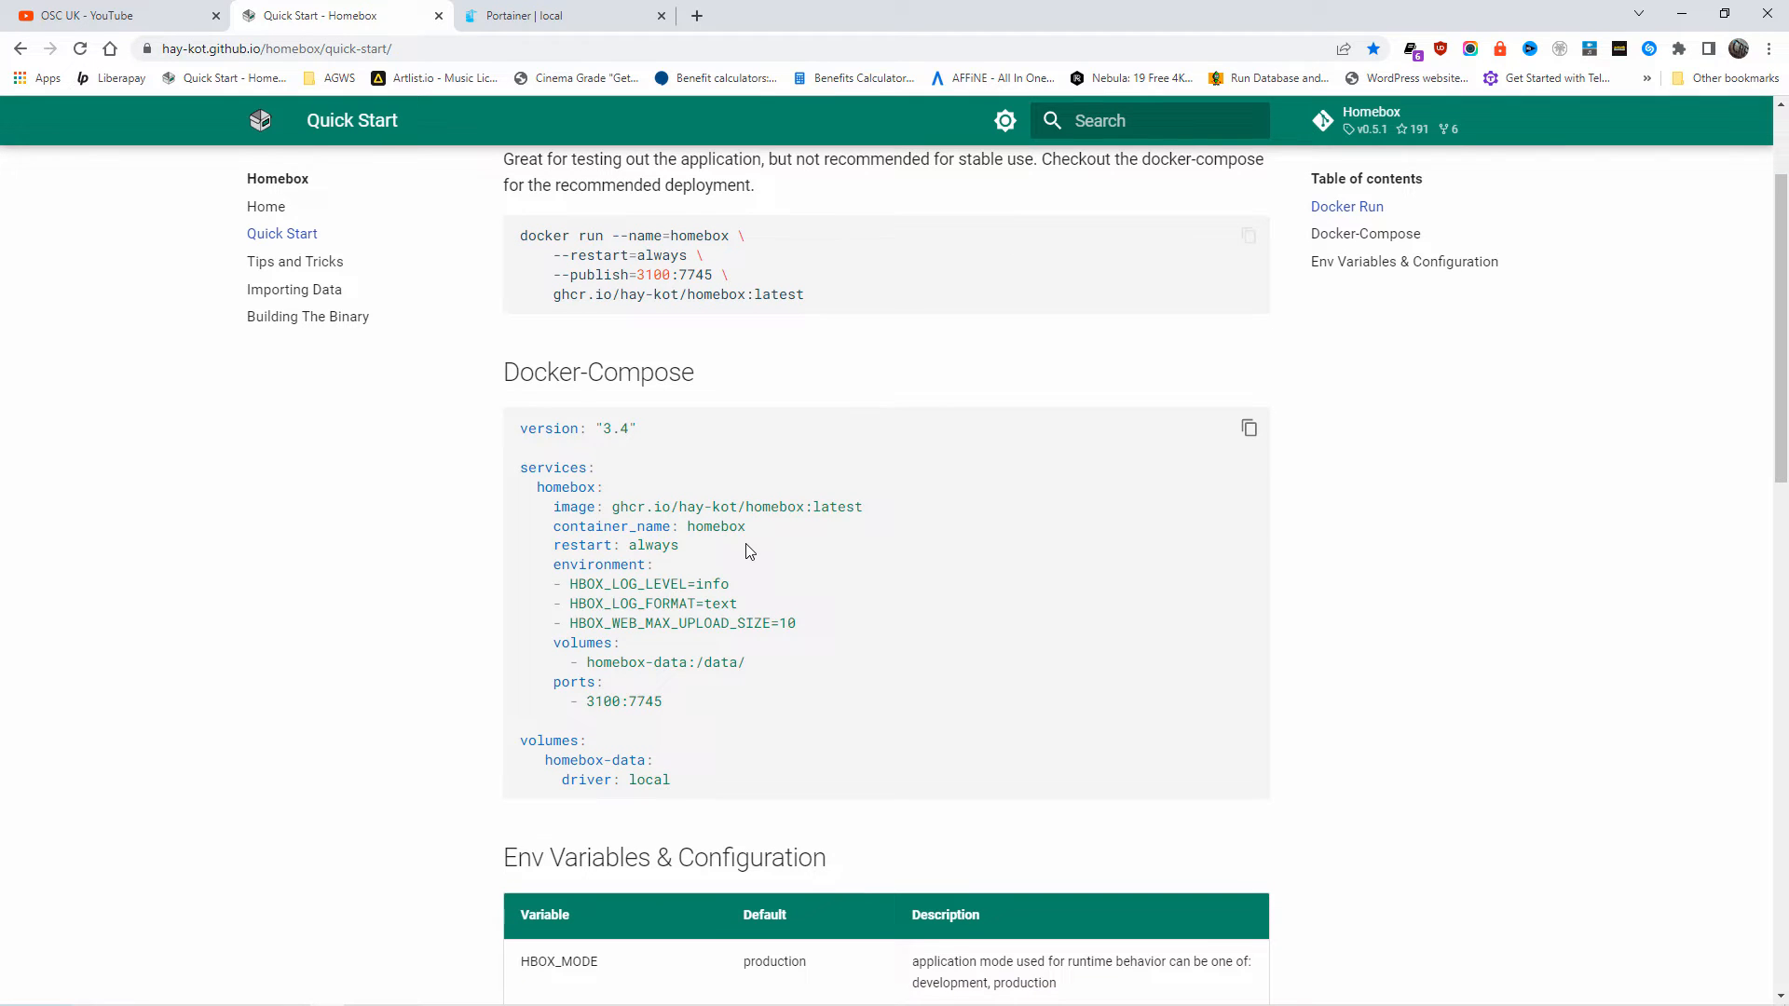
click(560, 15)
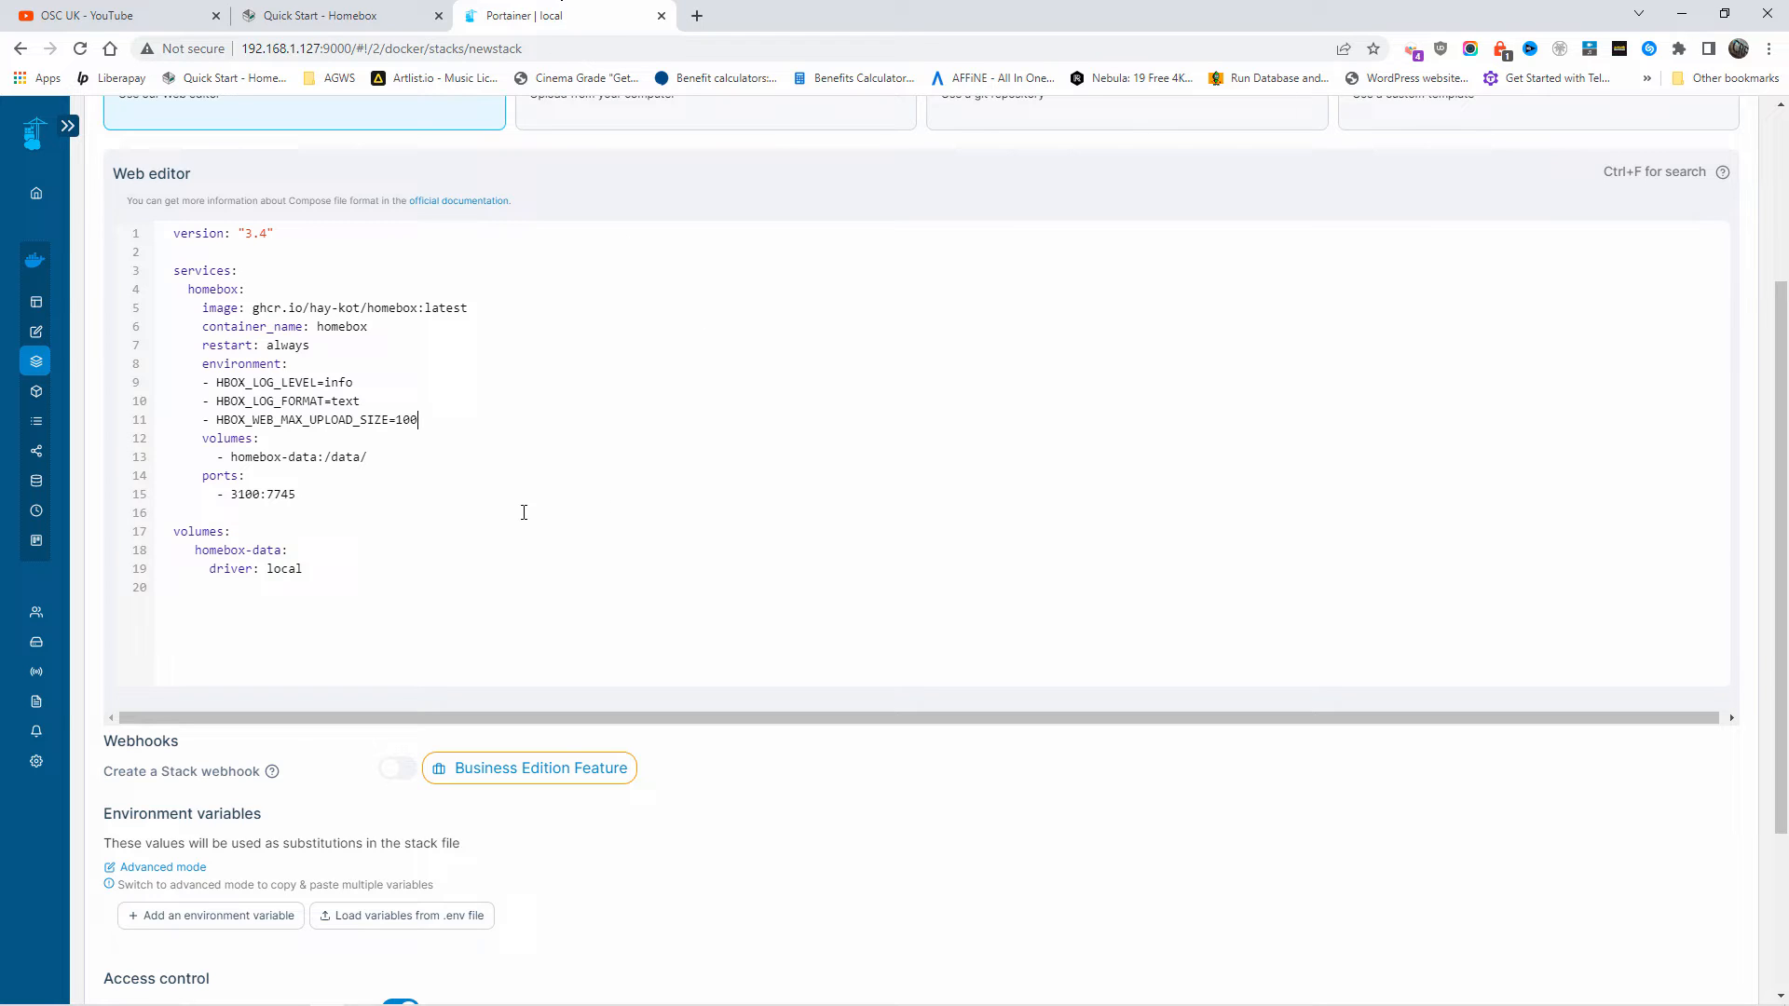
mouse_move(274, 603)
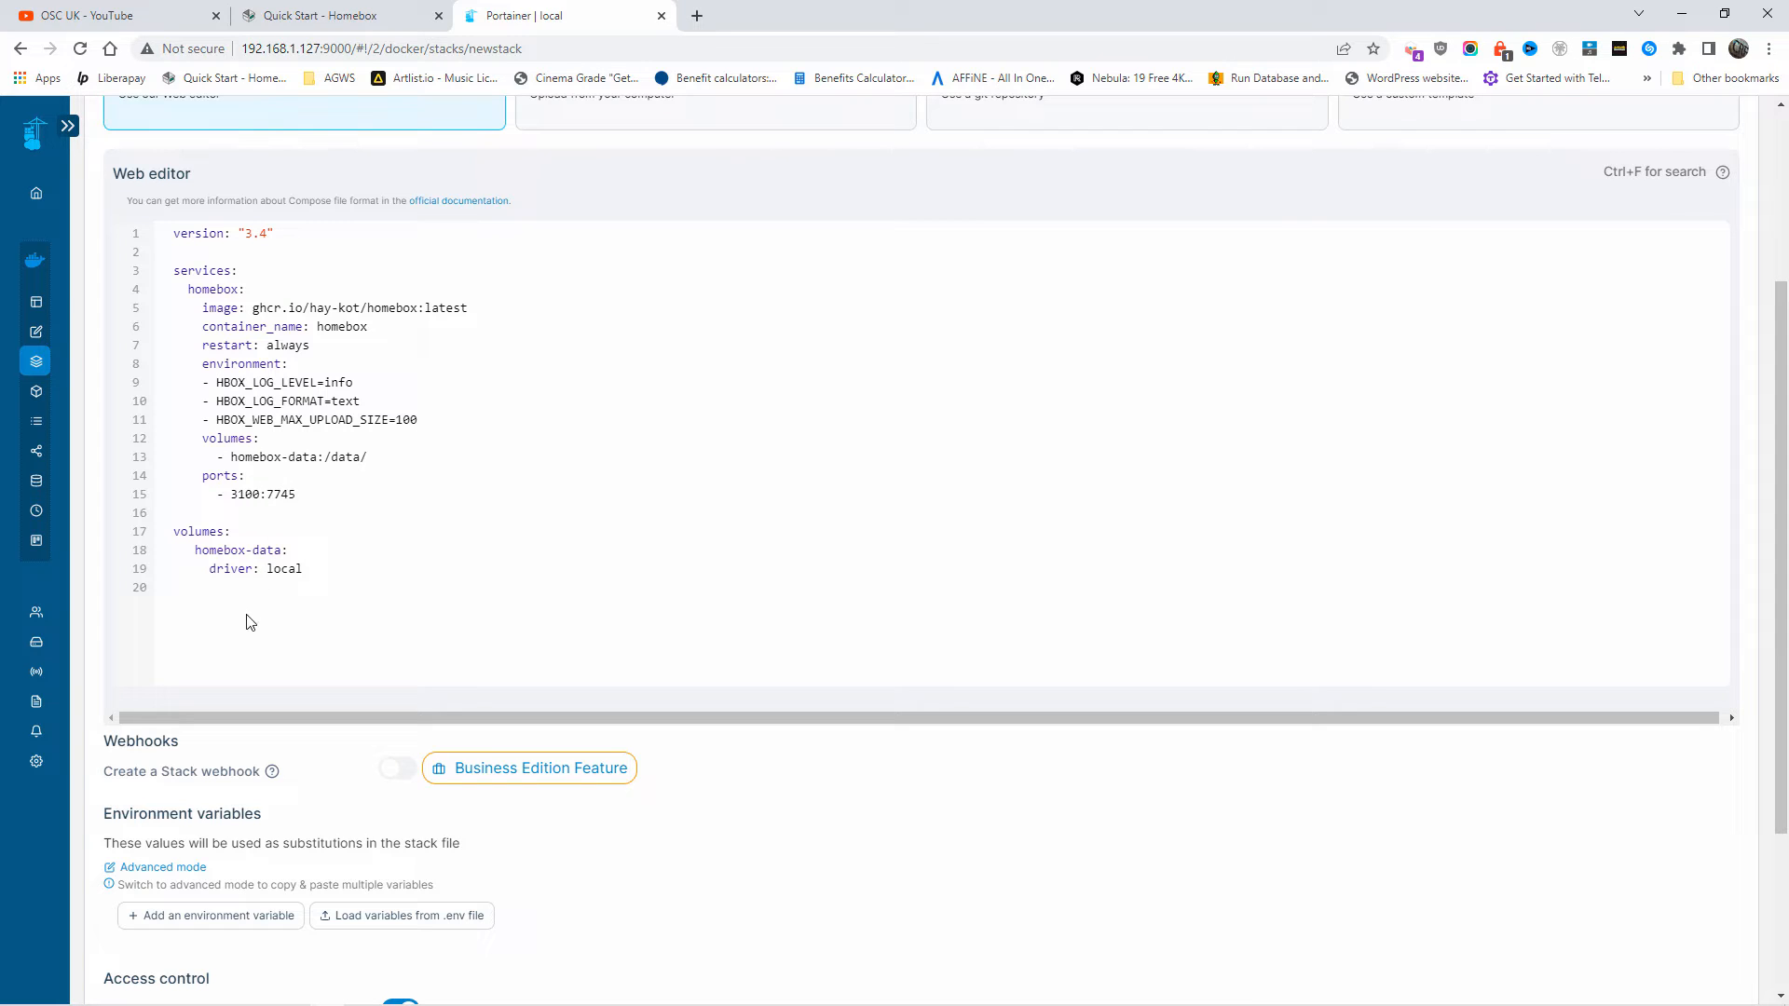
mouse_move(361, 367)
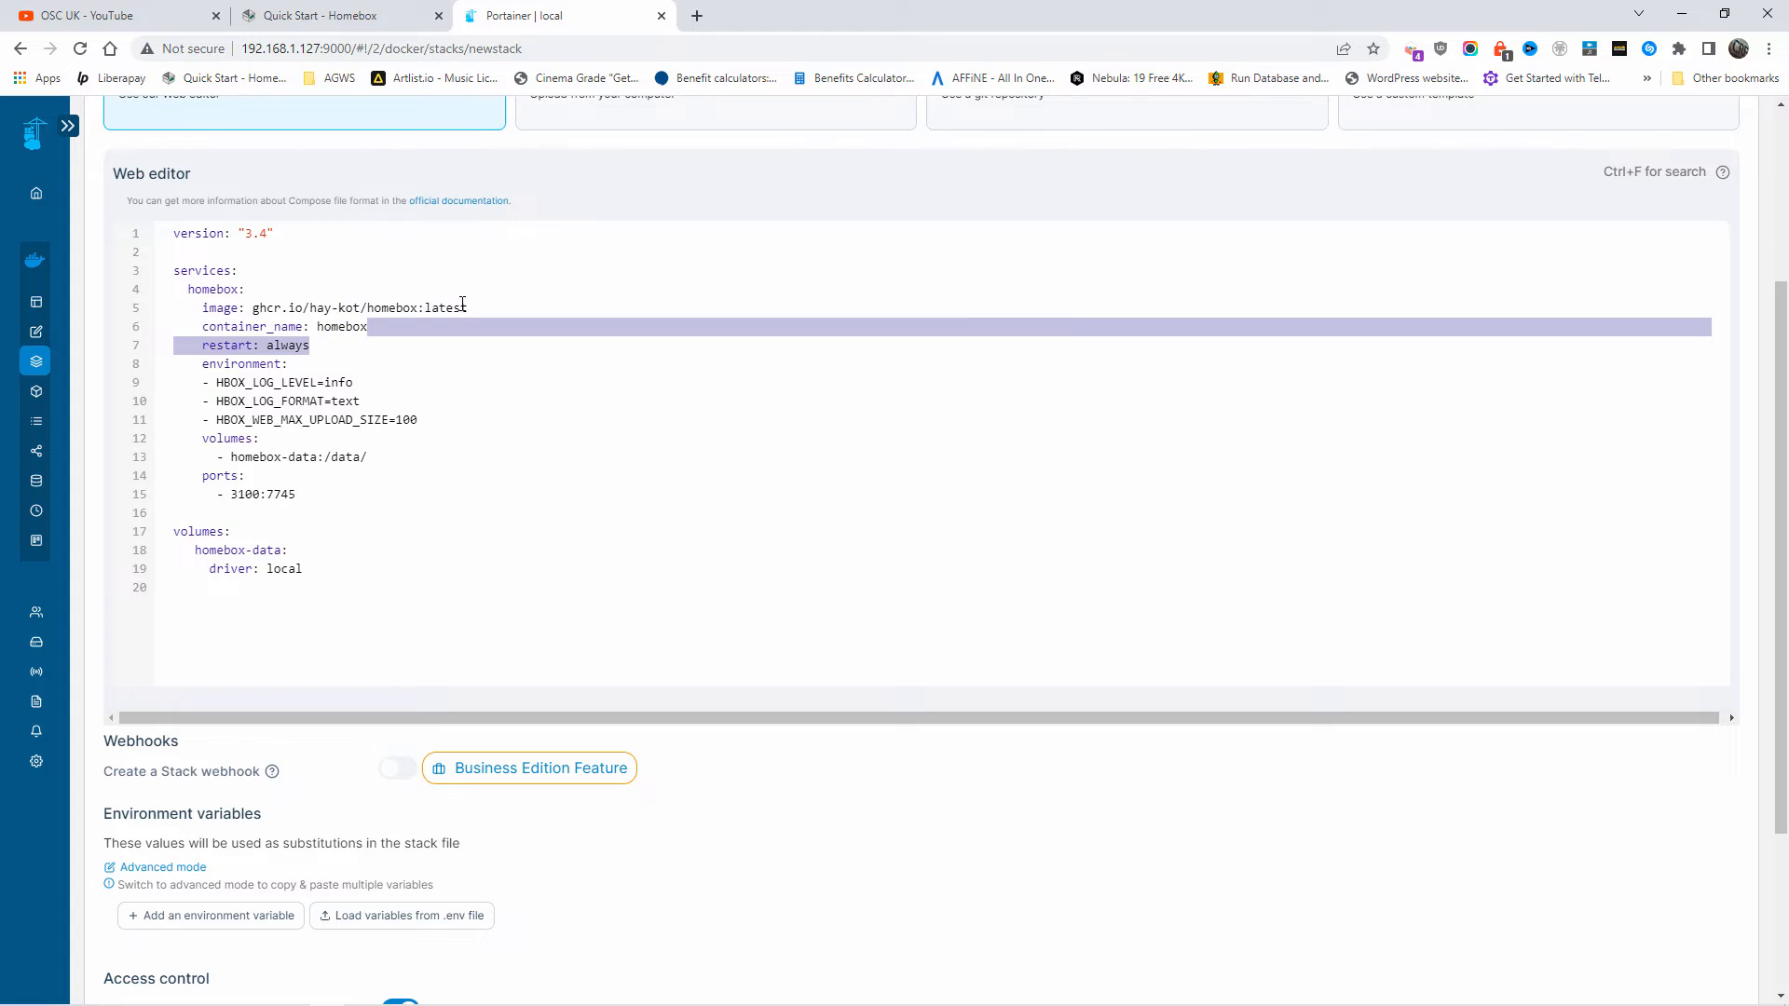
Deploy the homebox stack so it appears in the stacks list.
click(434, 307)
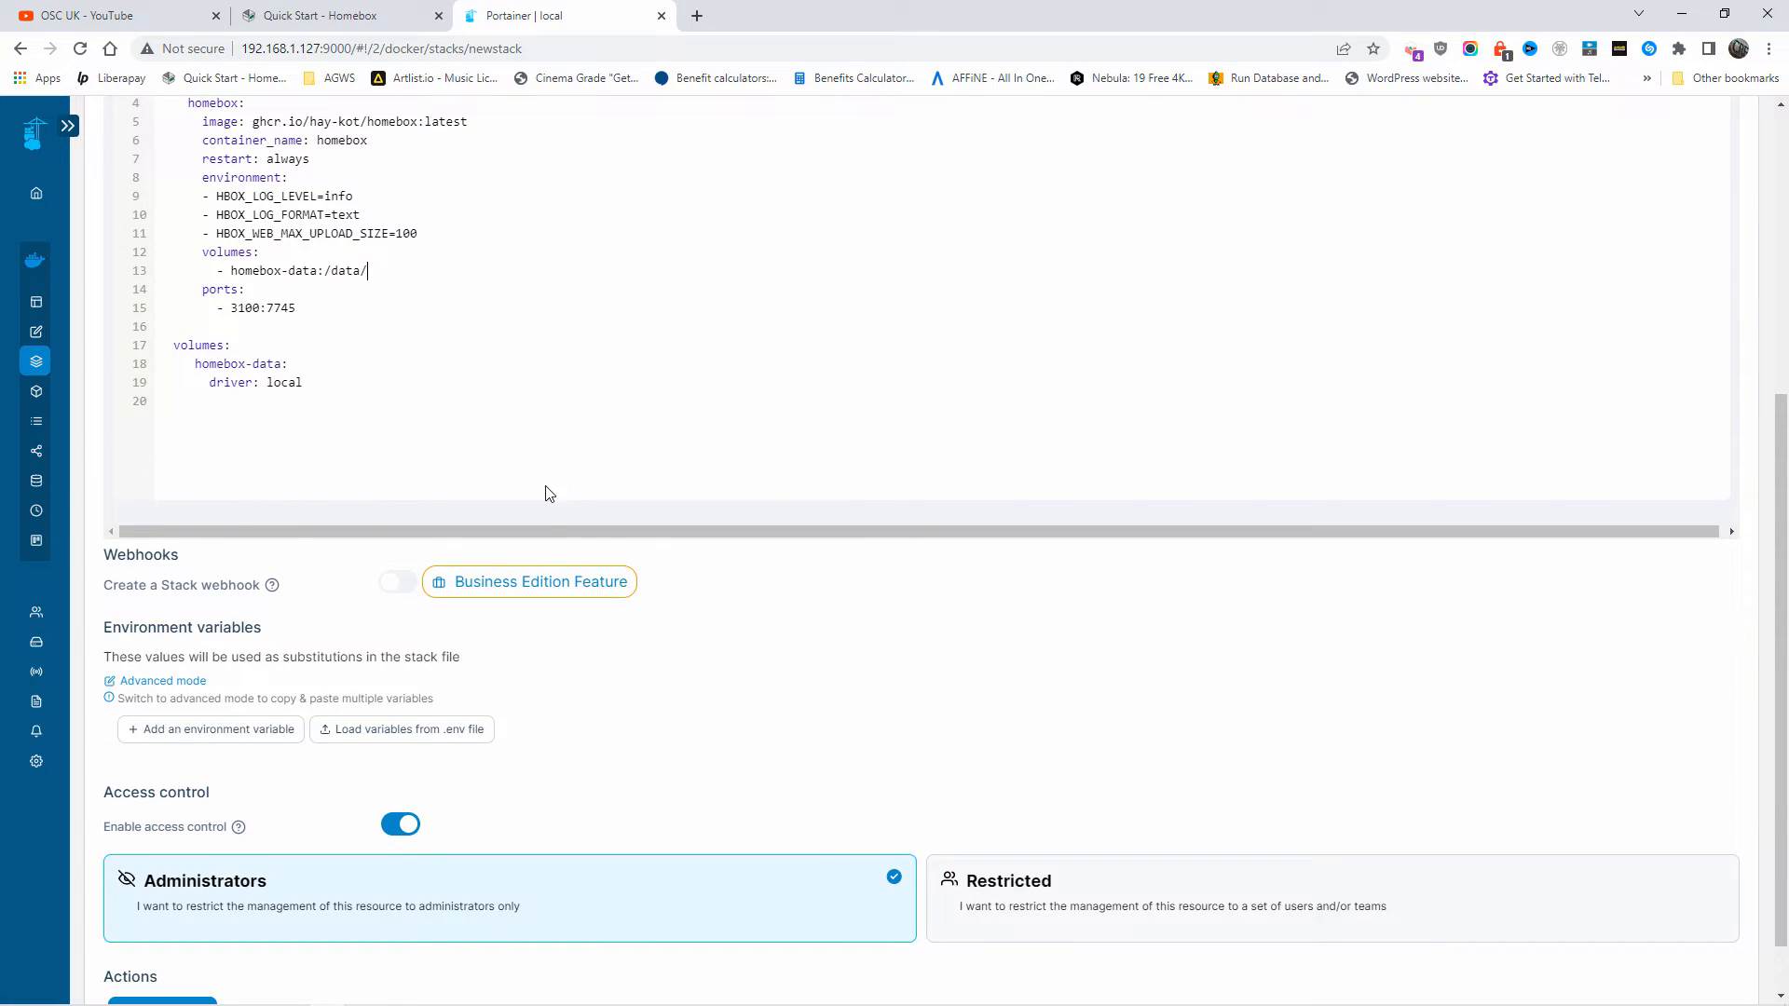
scroll(down, 3)
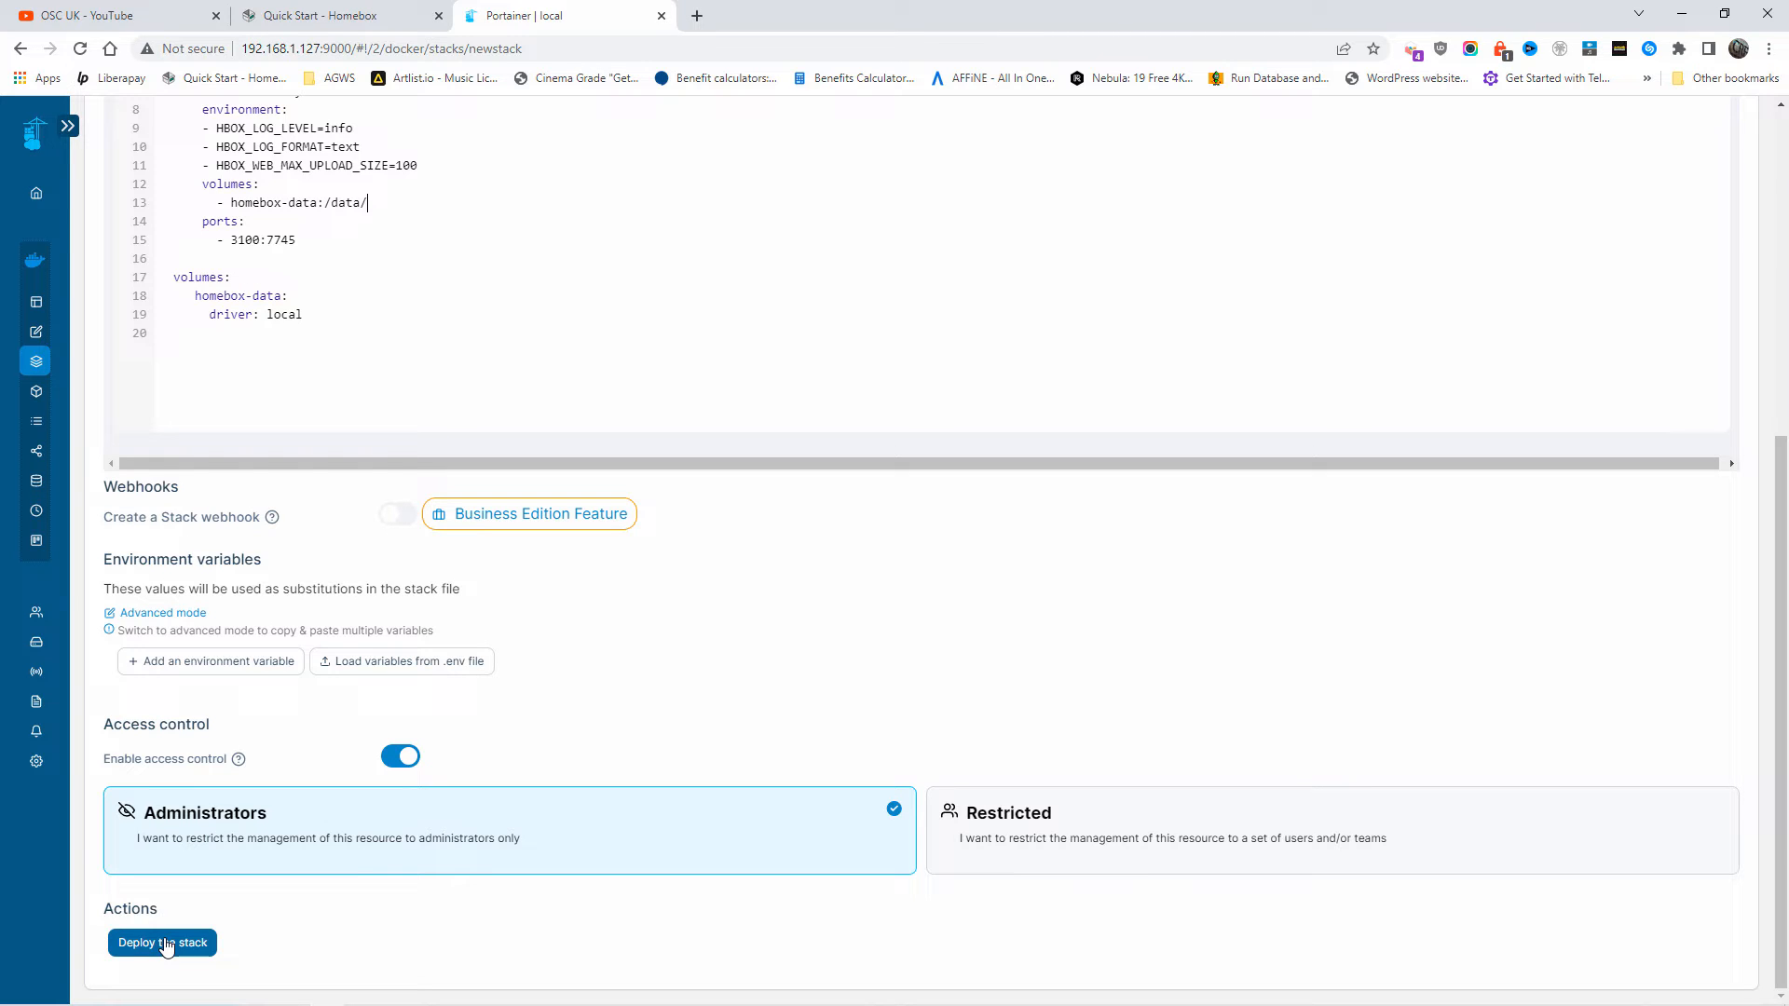
click(163, 942)
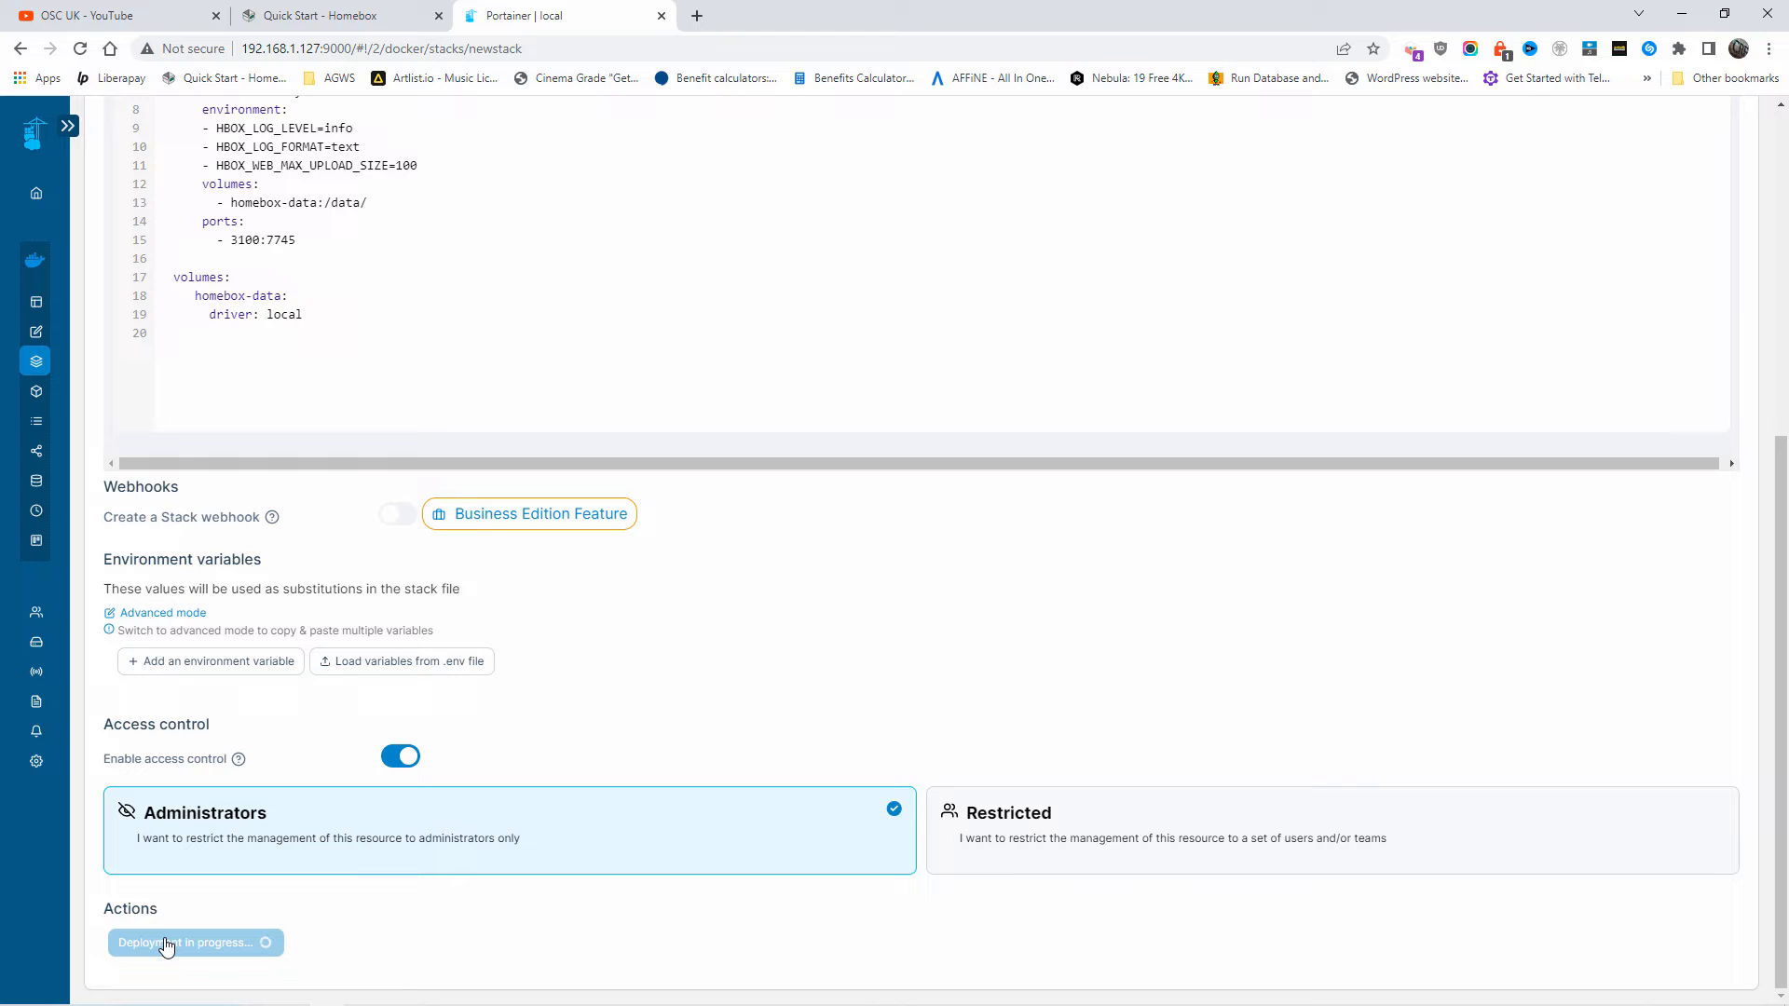
click(196, 943)
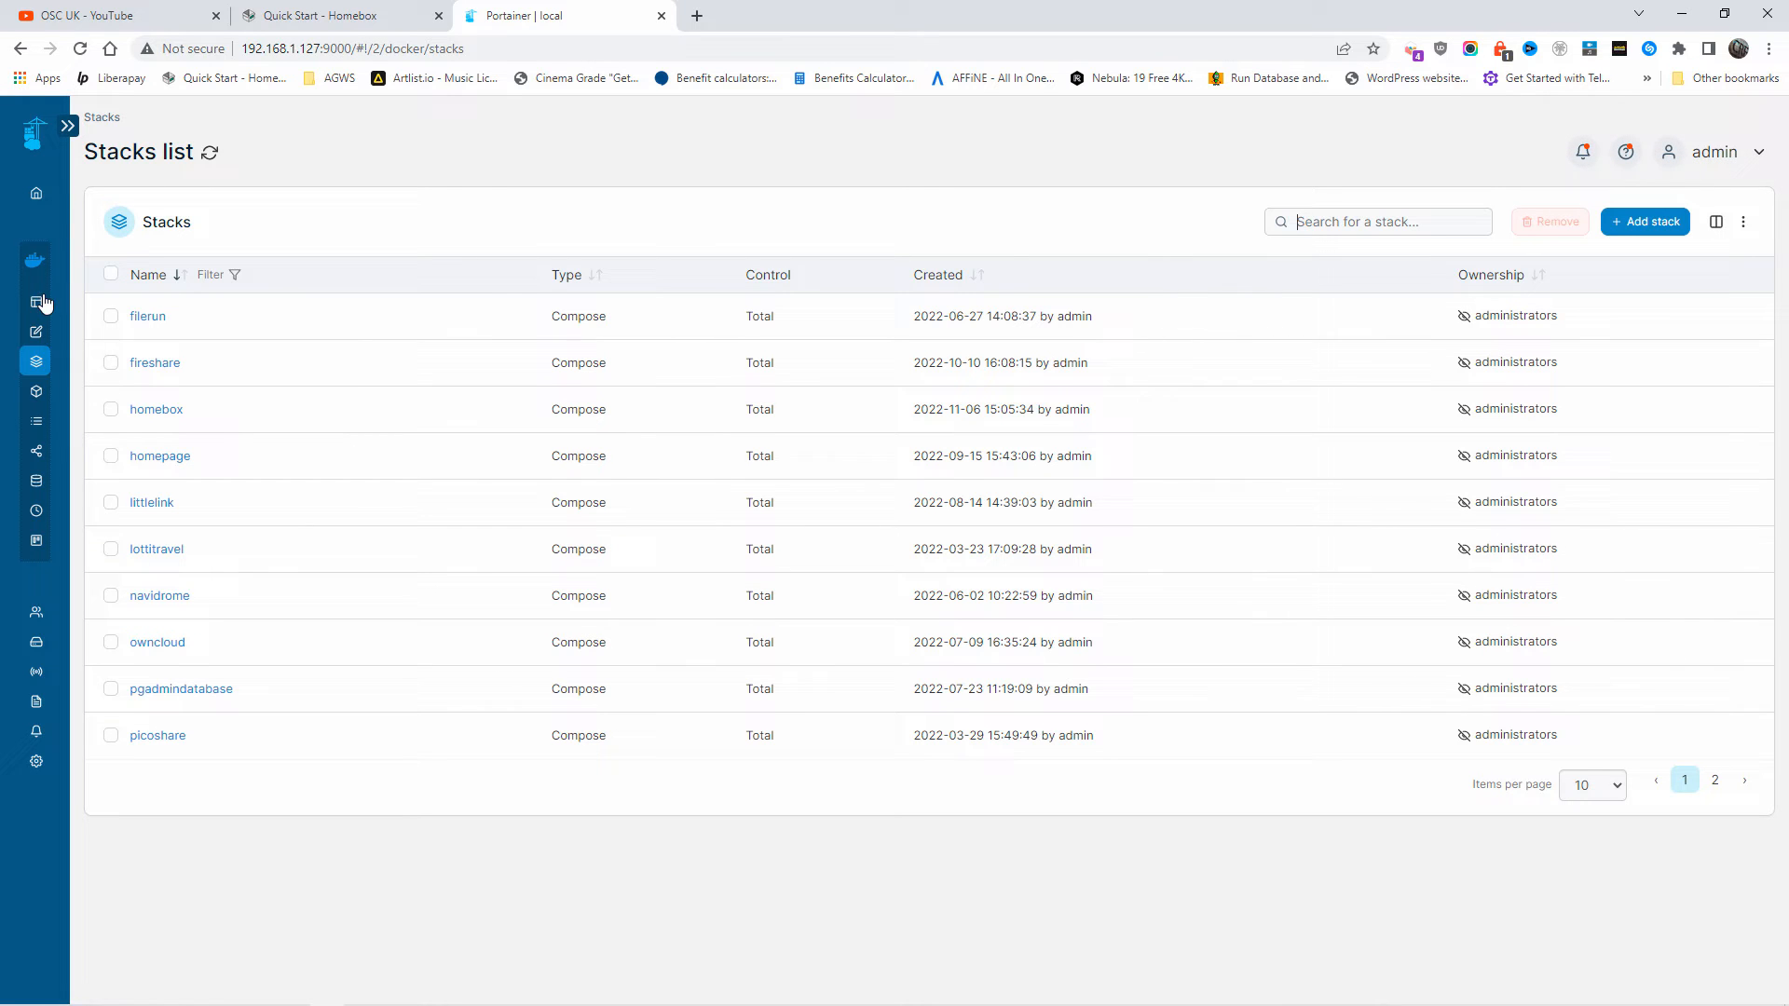
mouse_move(35, 302)
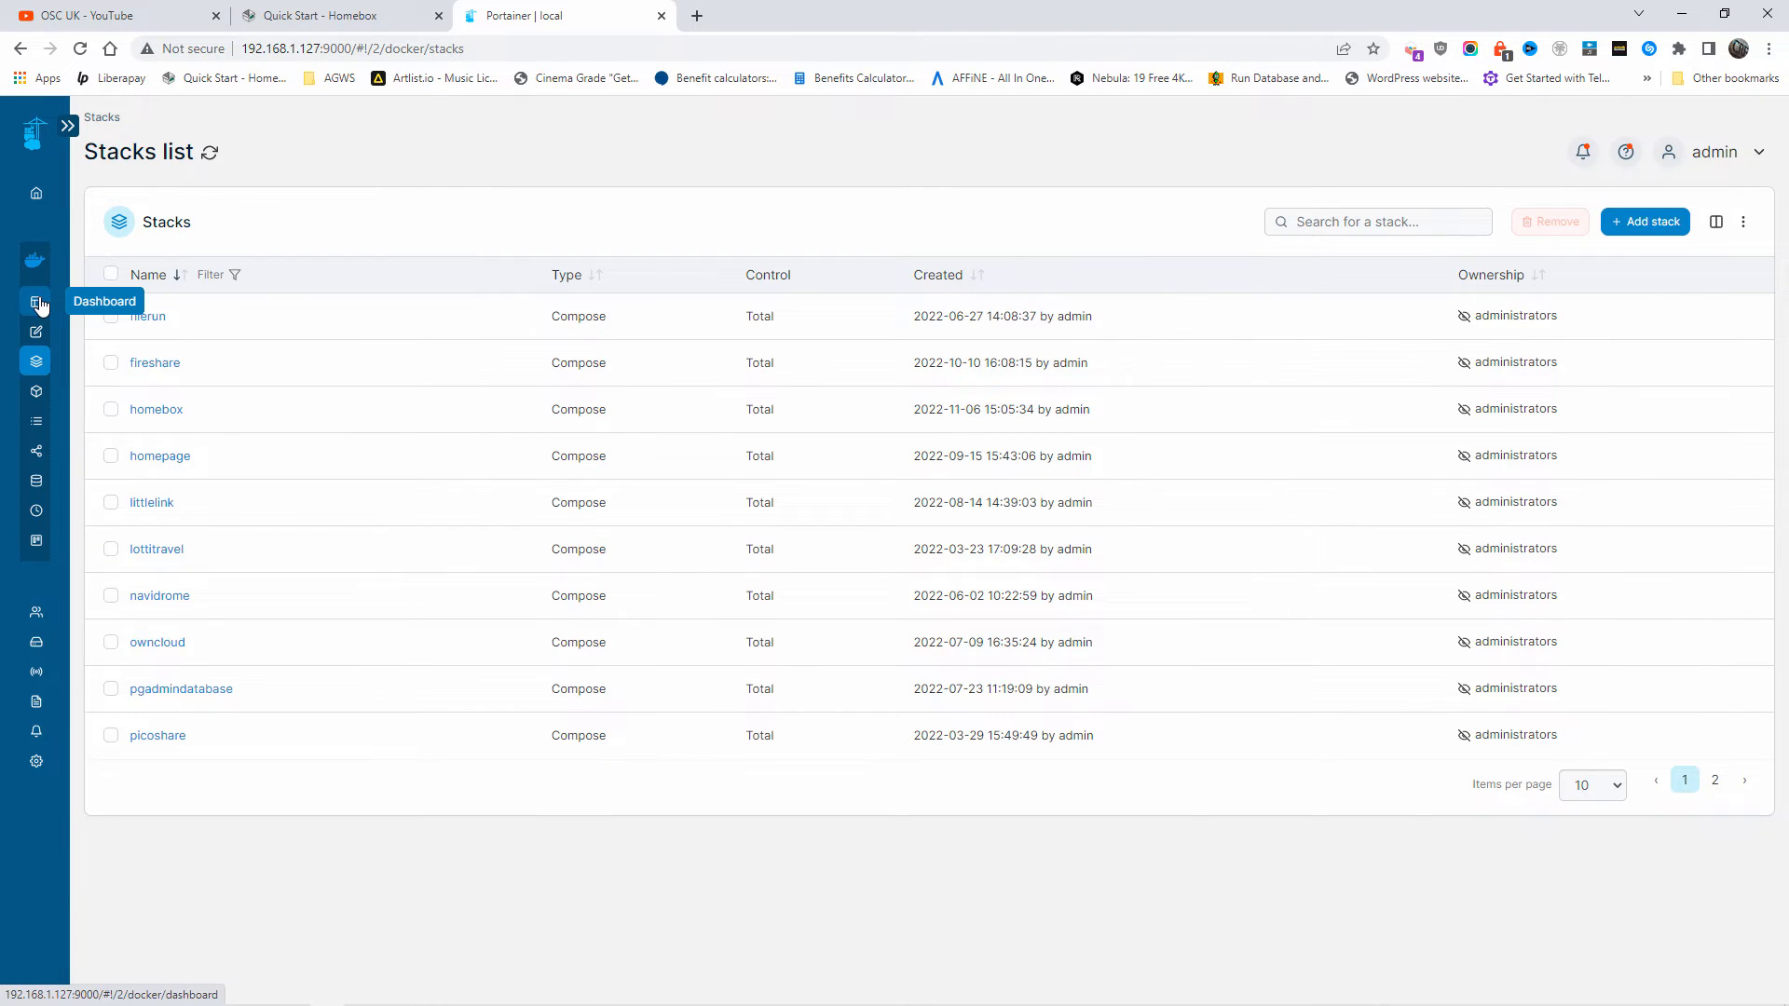
From the Containers list, inspect the running homebox container published on port 3100.
click(35, 293)
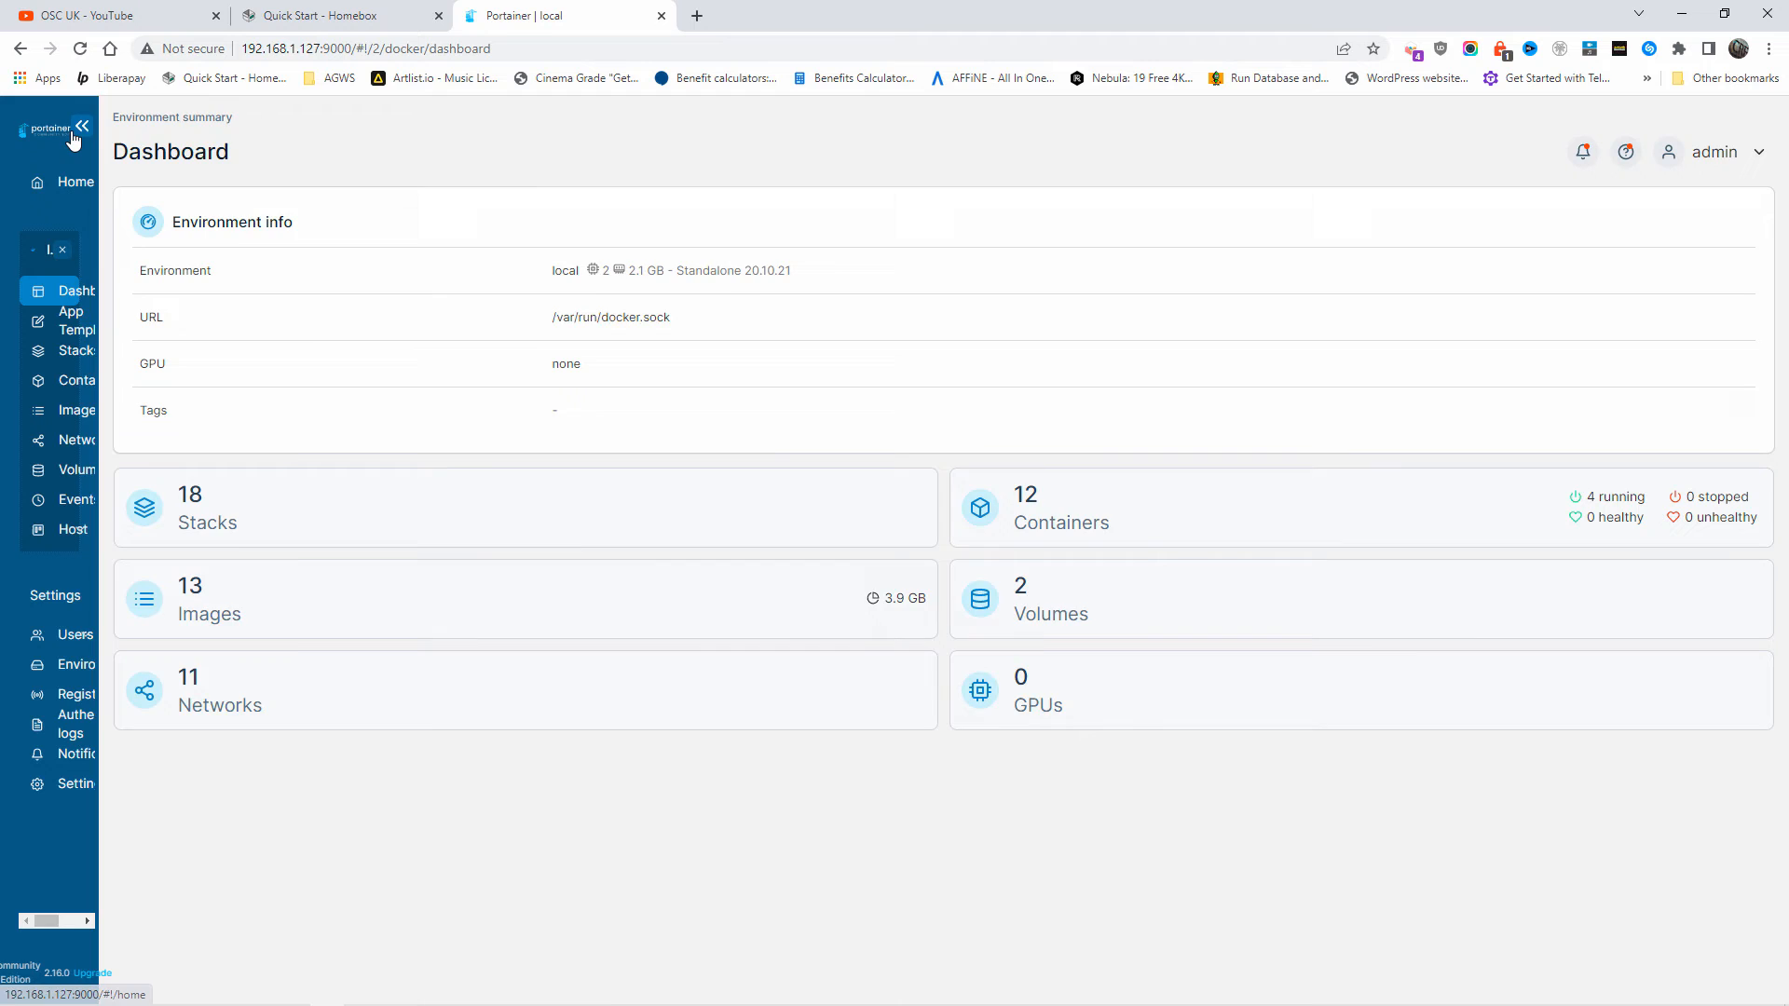
click(82, 125)
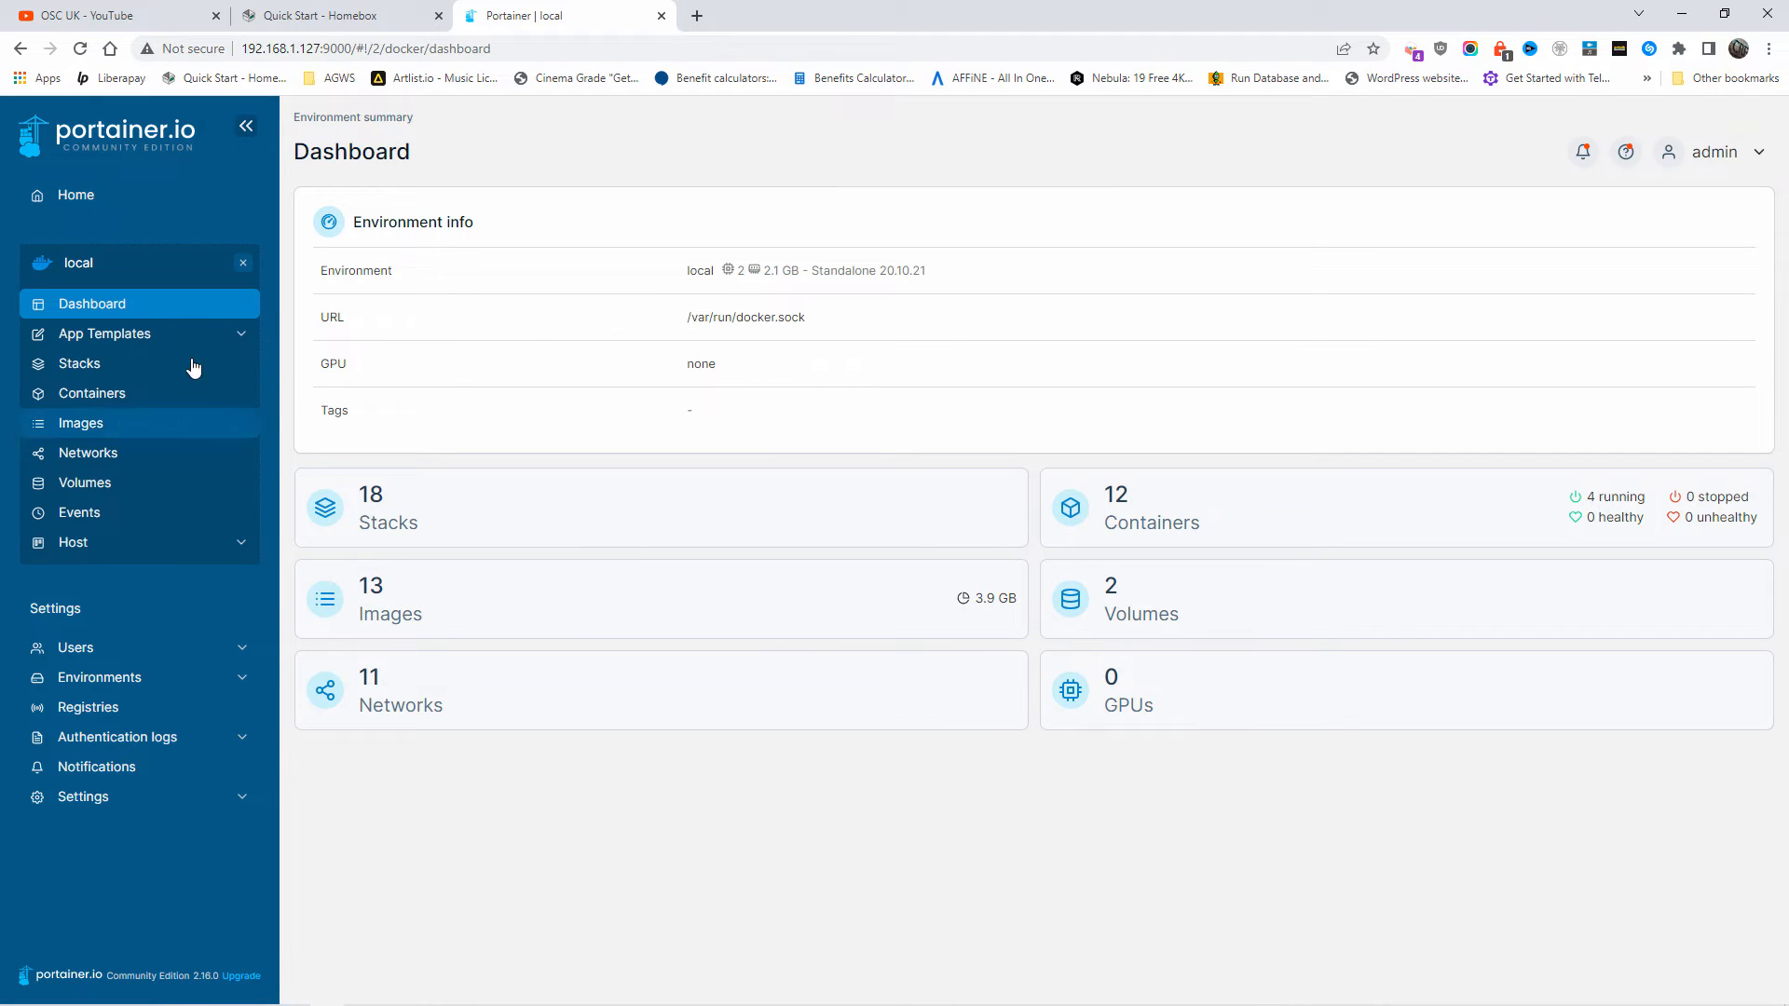
mouse_move(146, 900)
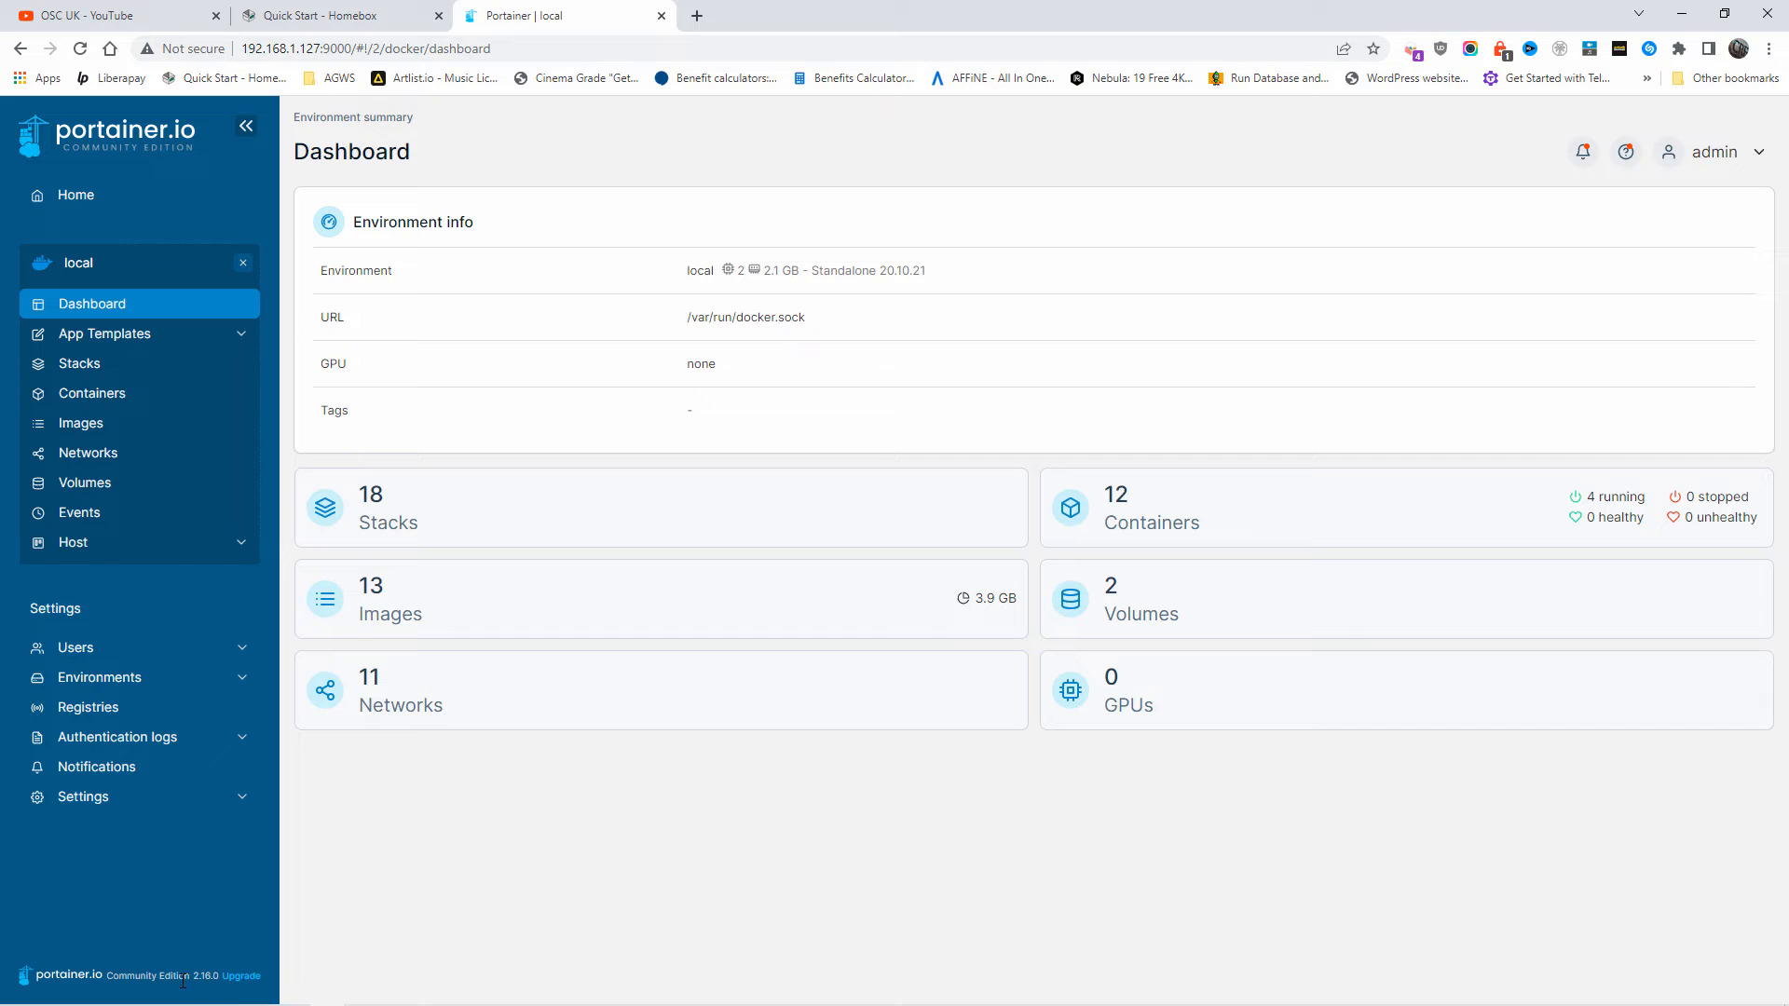
click(93, 393)
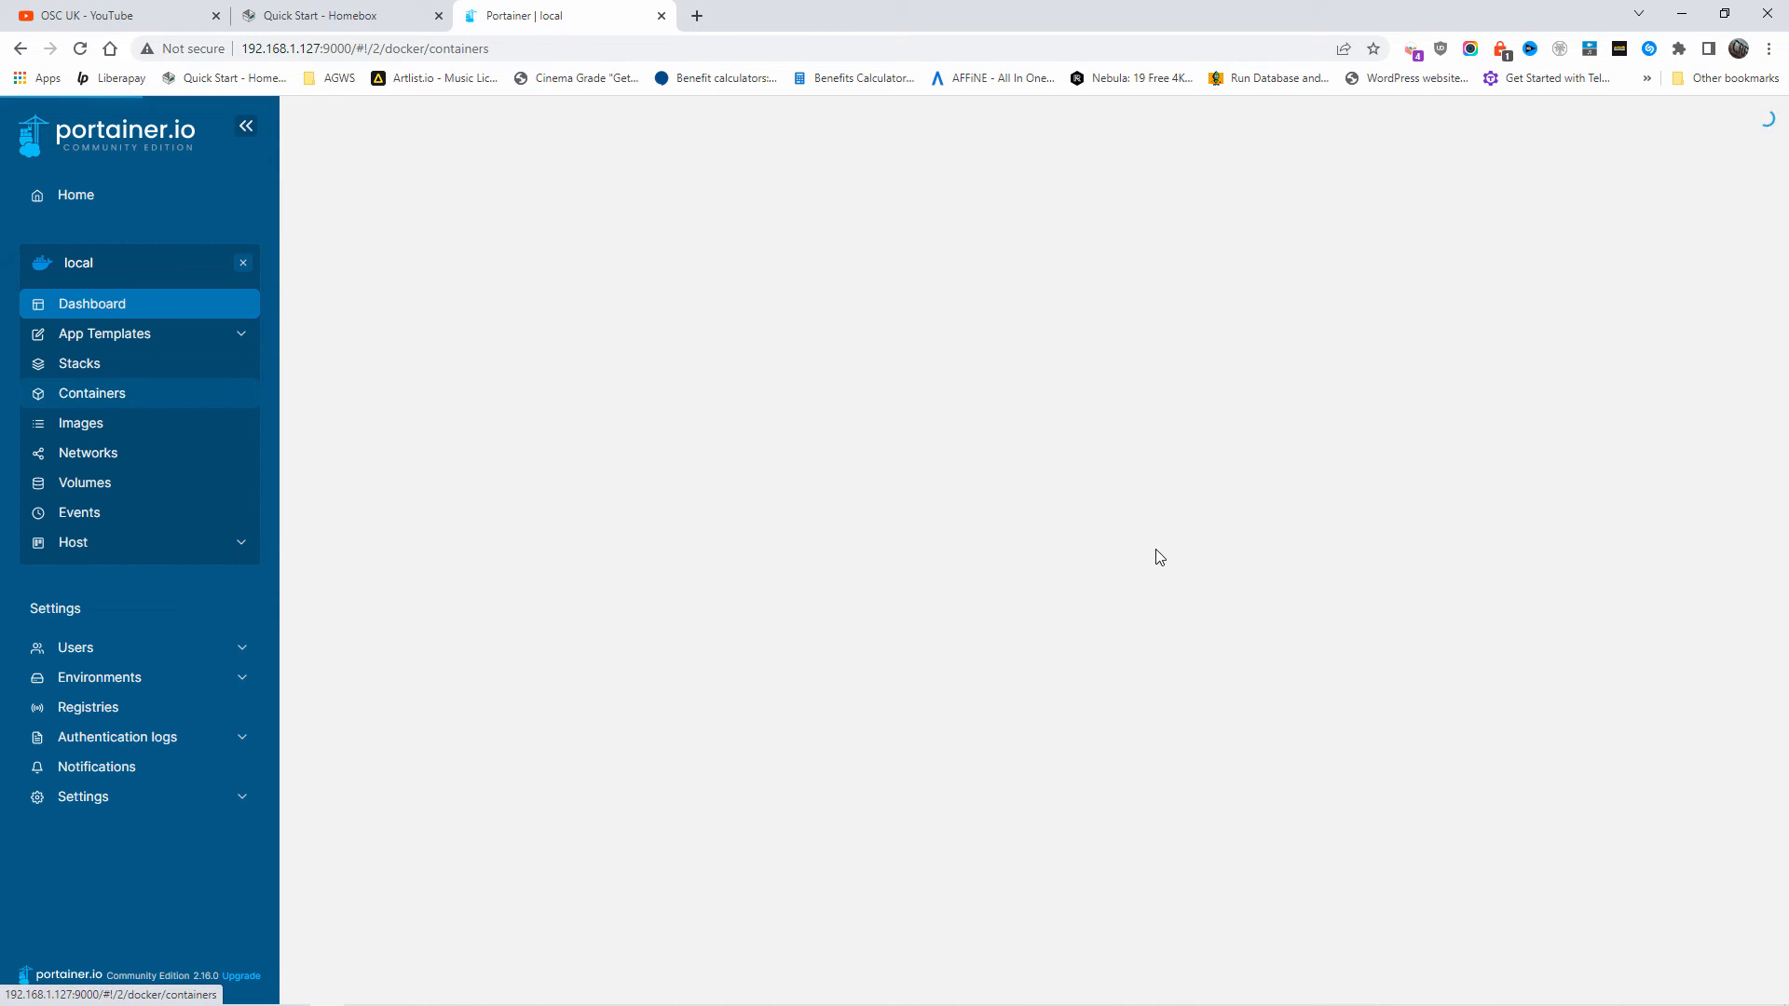
click(93, 393)
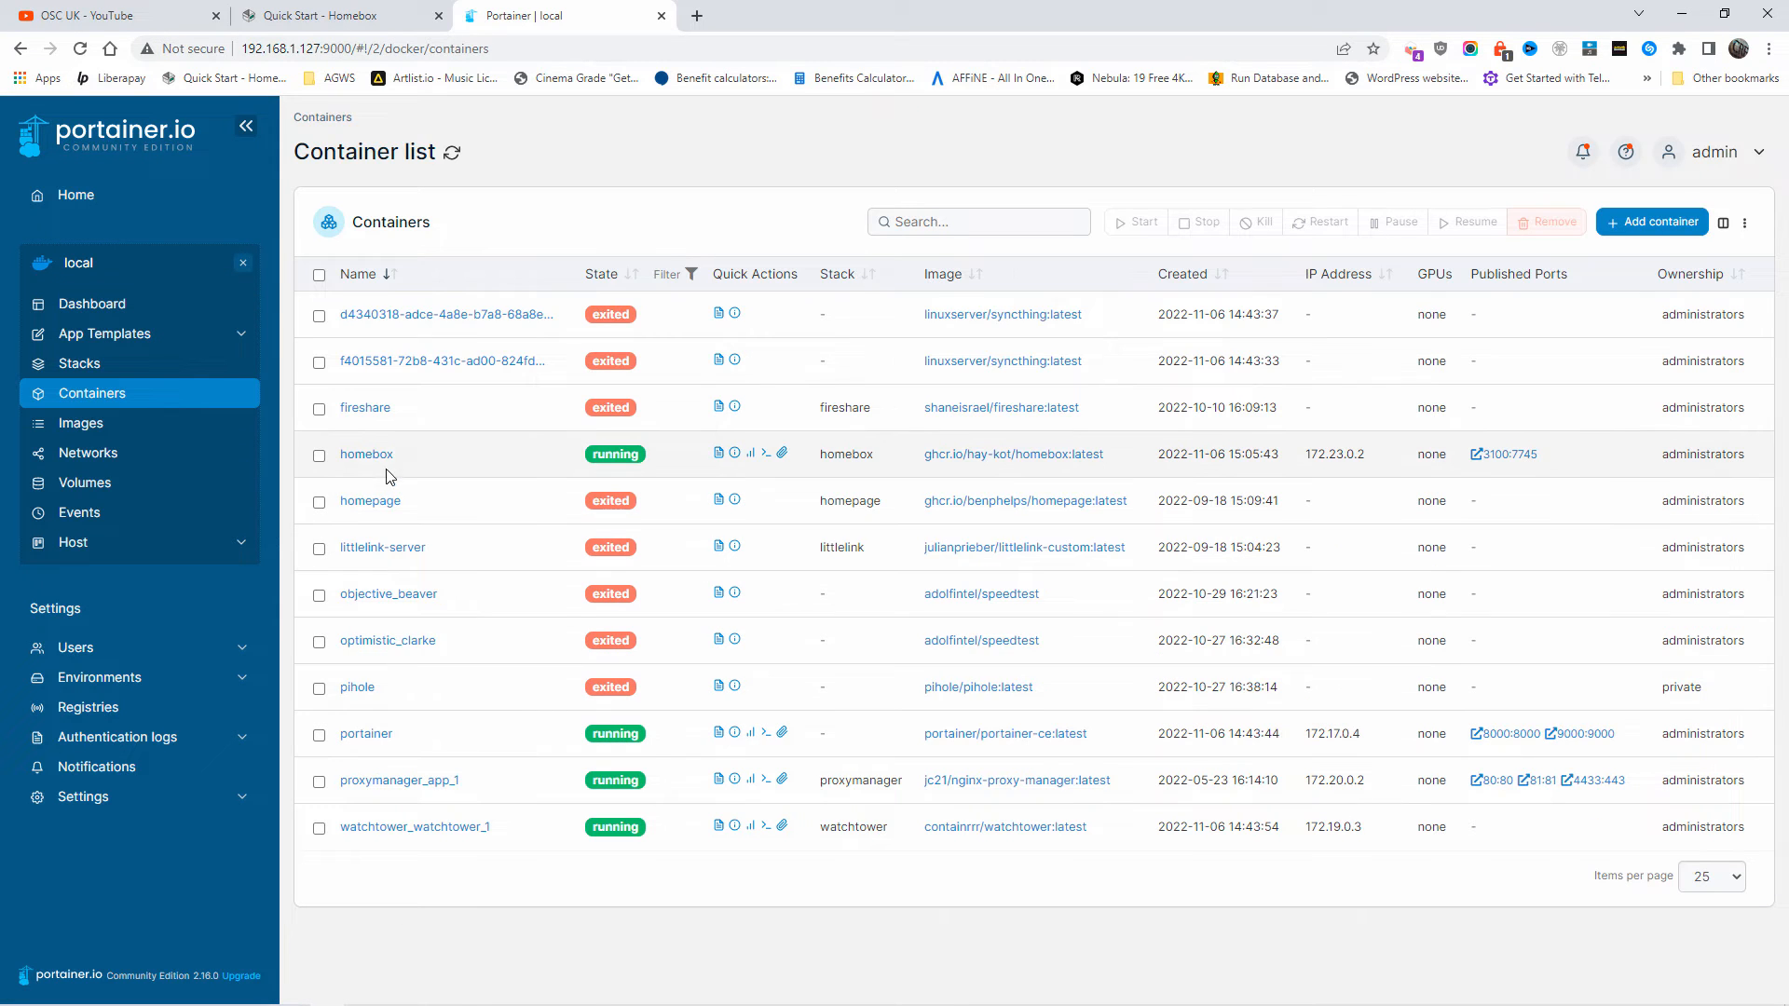
mouse_move(367, 455)
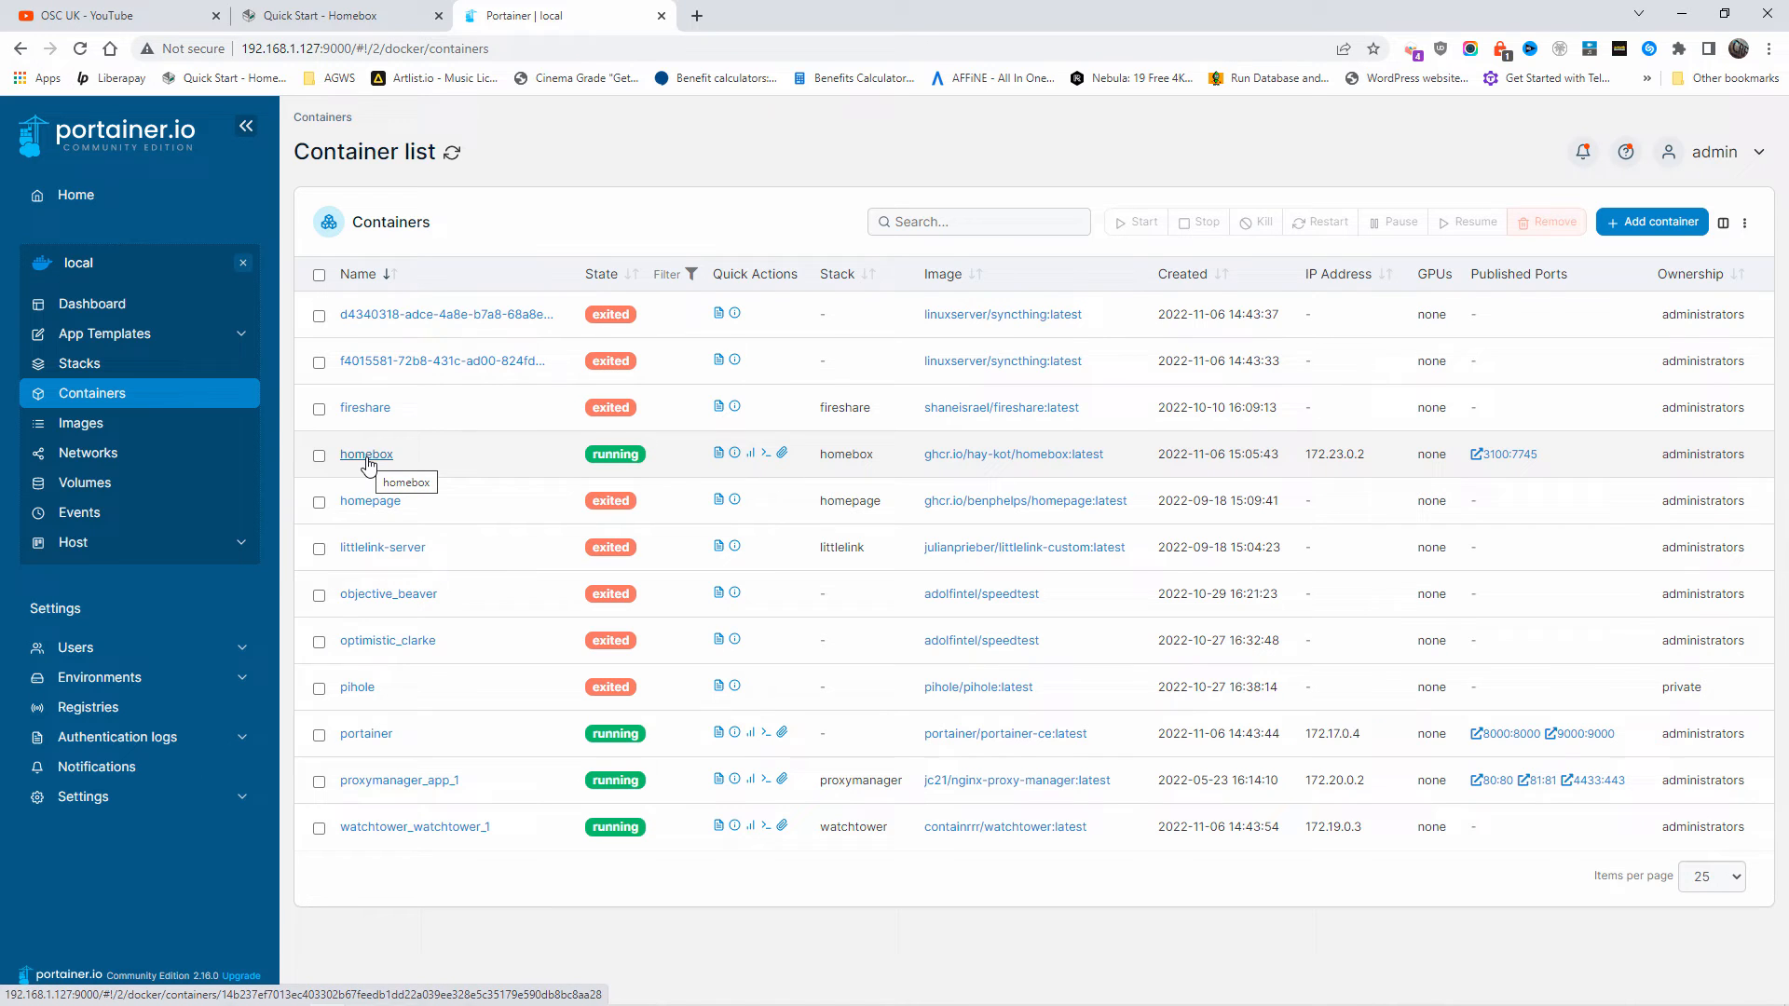
mouse_move(734, 462)
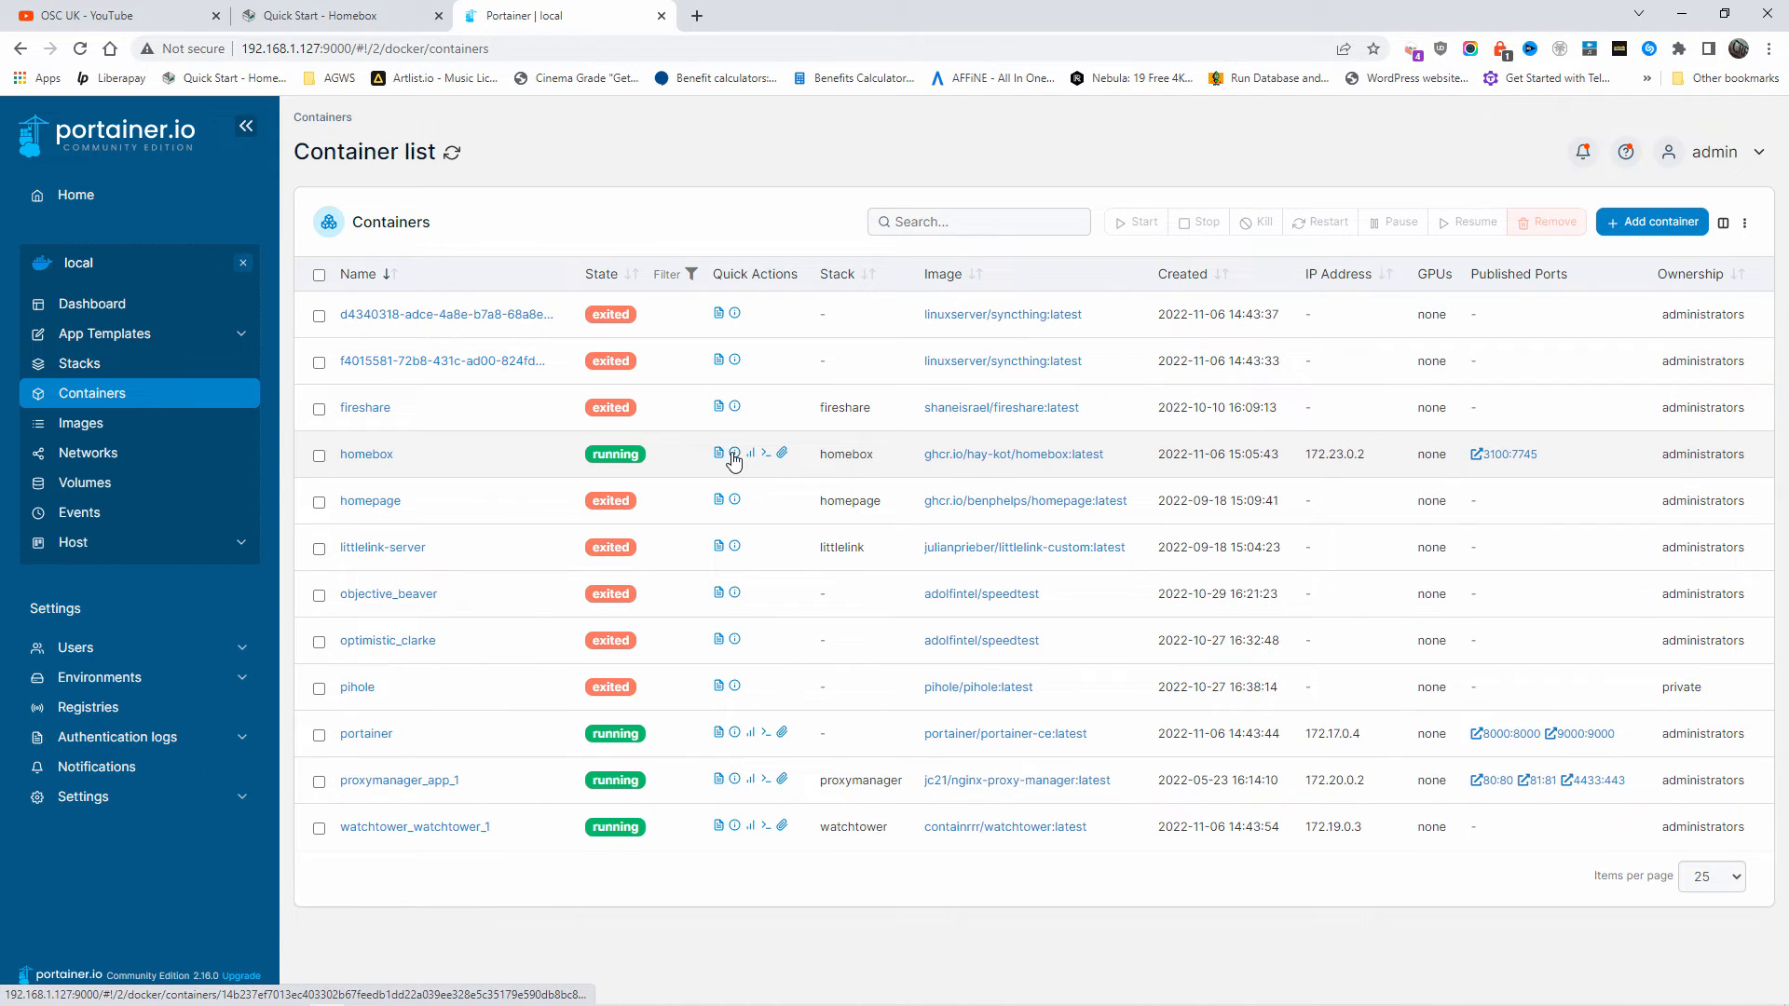
click(734, 452)
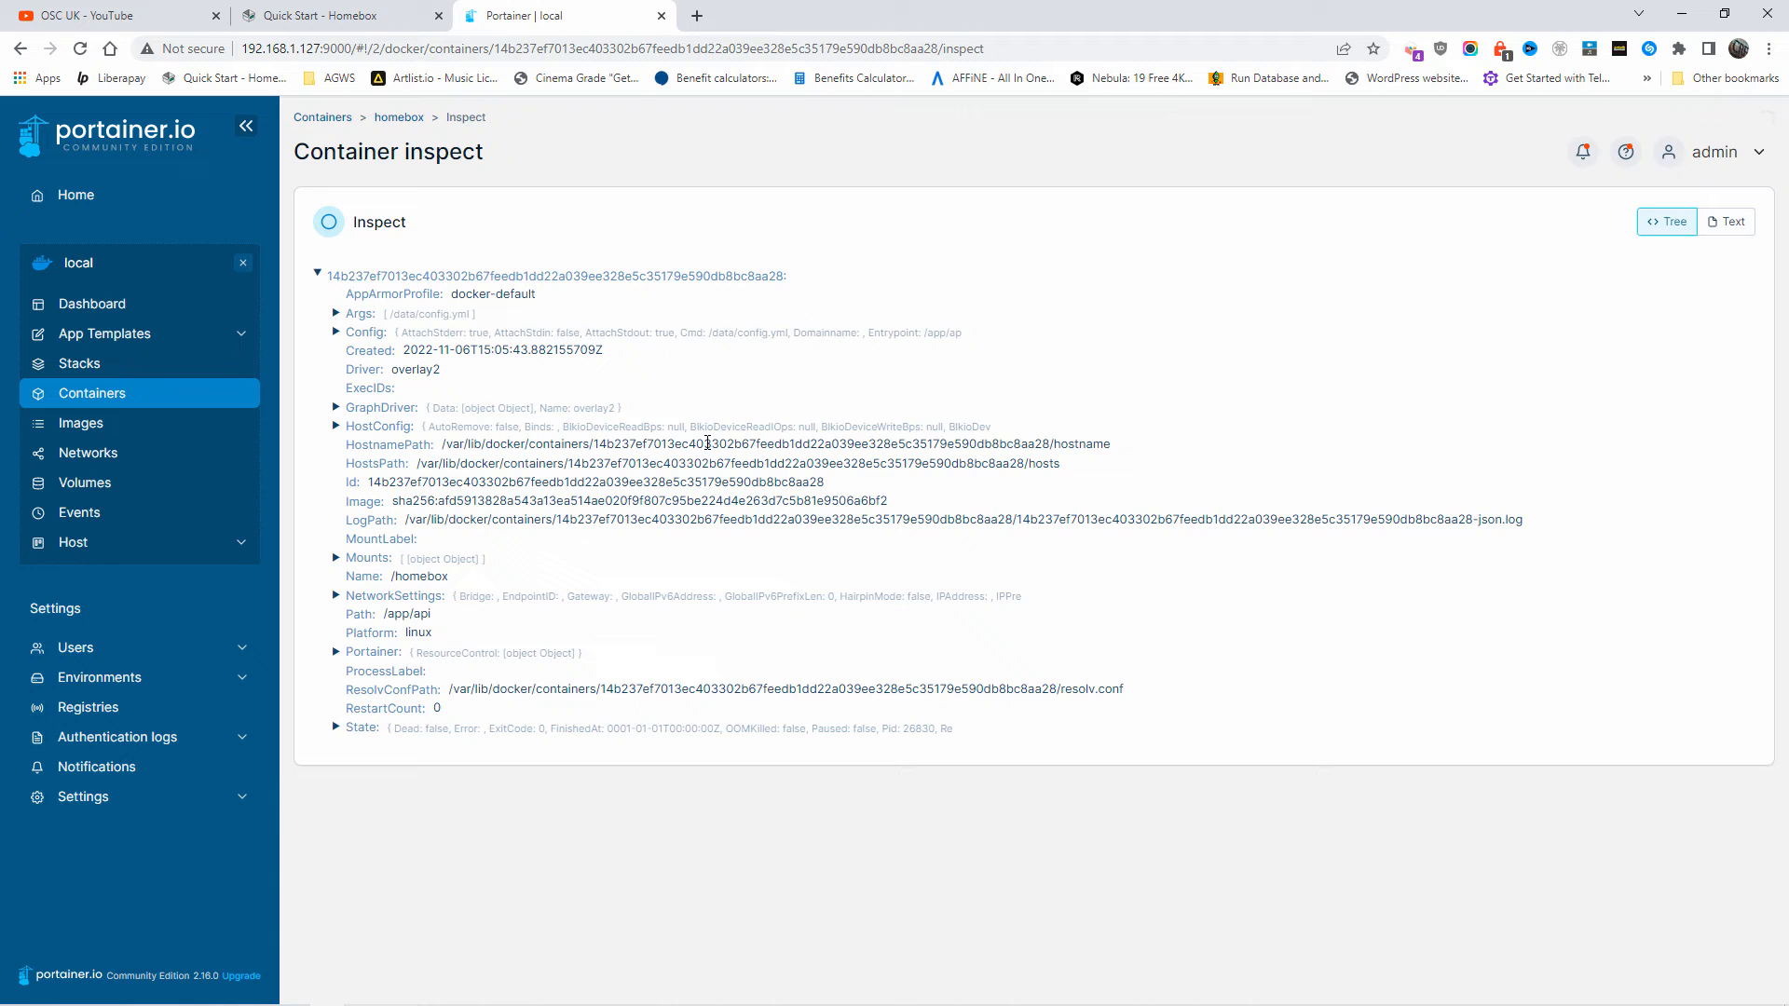
Confirm in the homebox logs that the HTTP server started on port 7745, then return to Containers.
click(93, 393)
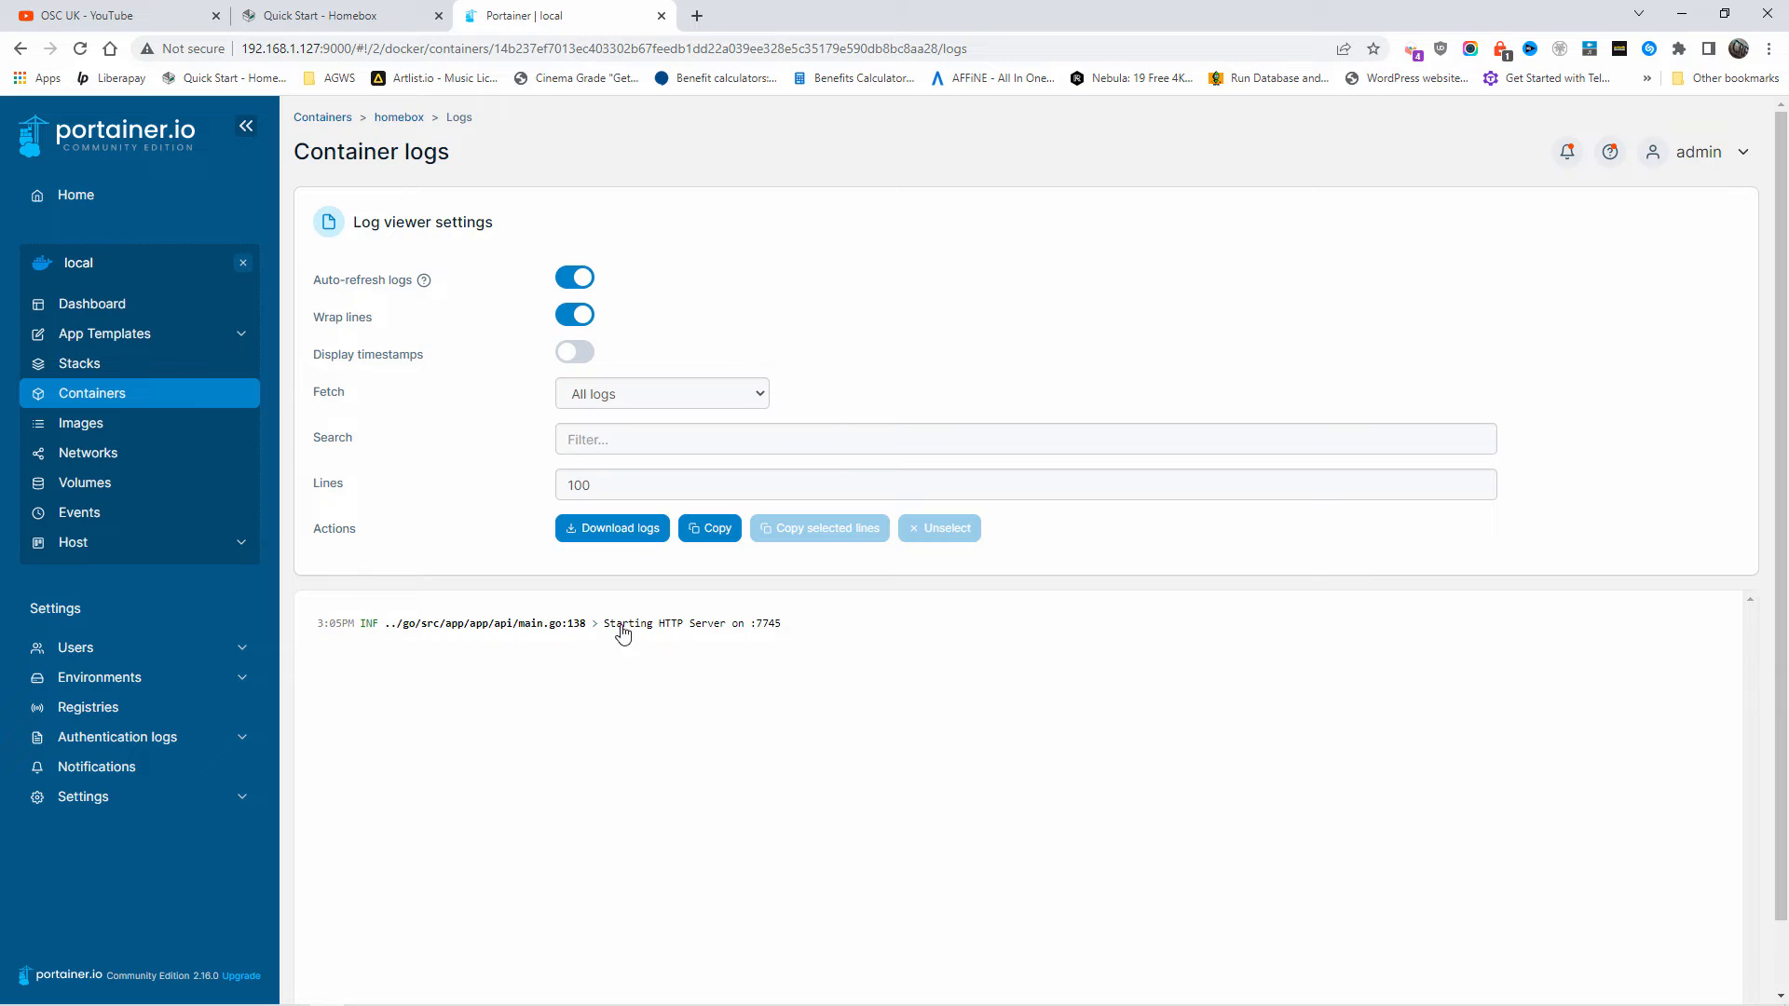
mouse_move(607, 636)
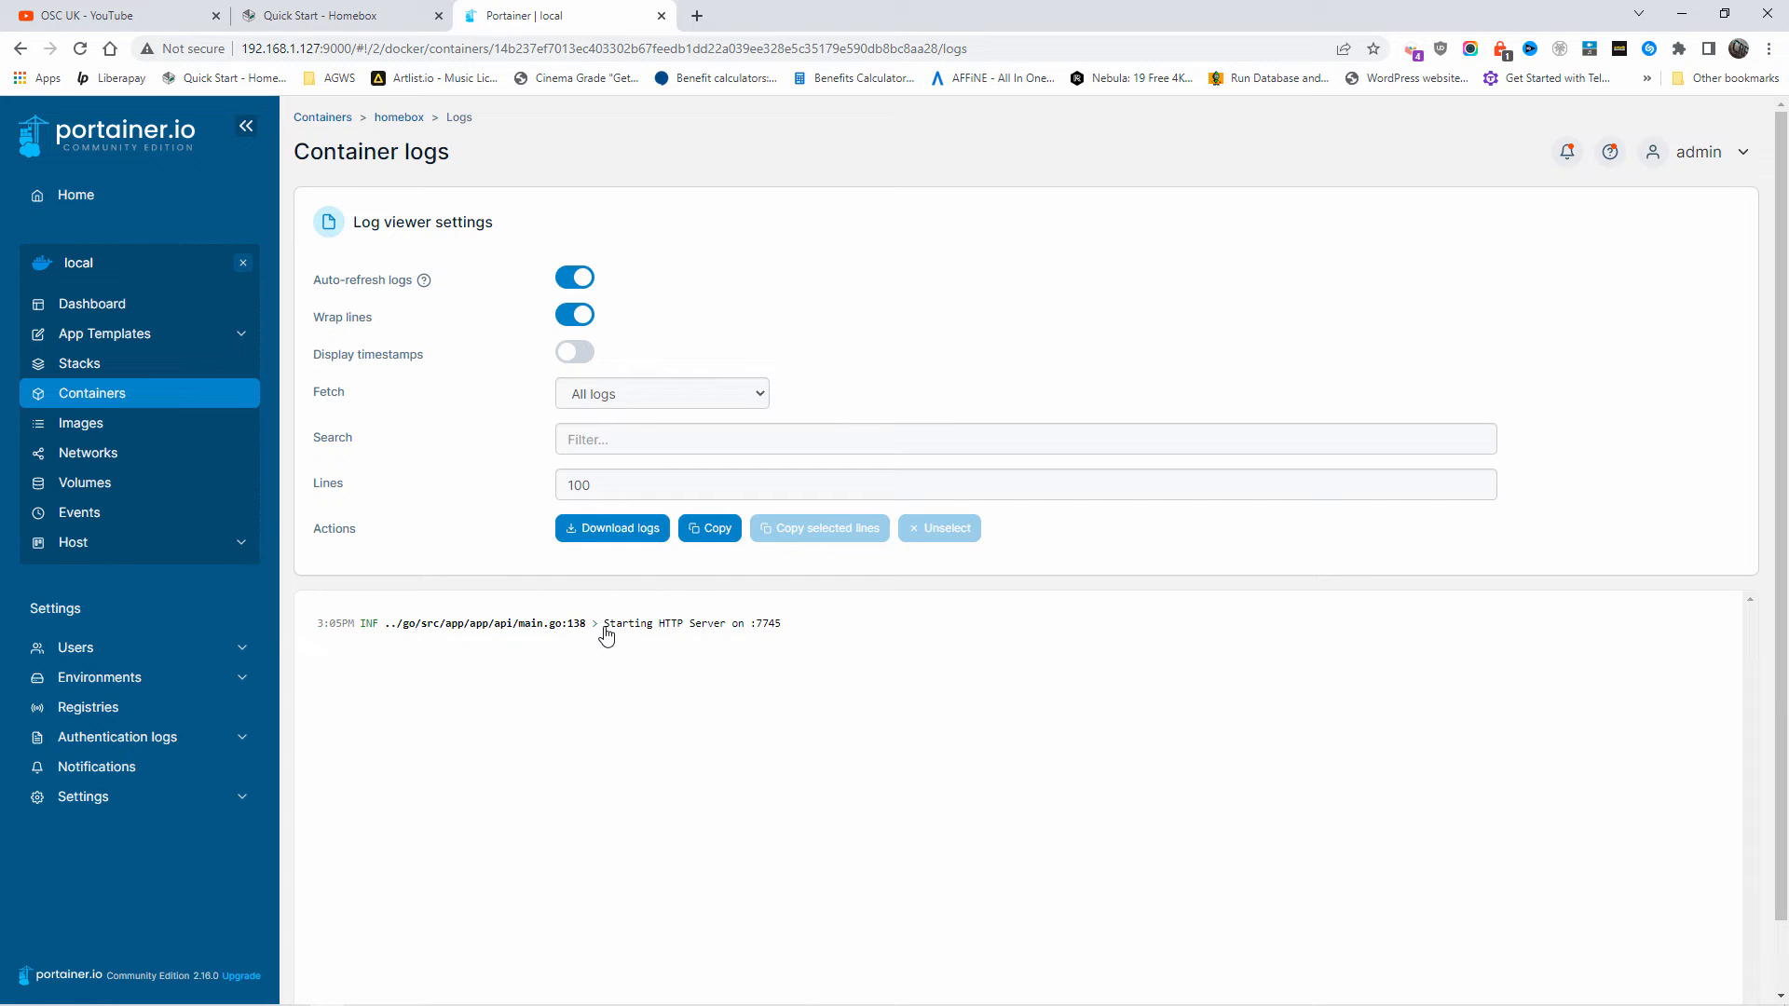
mouse_move(546, 449)
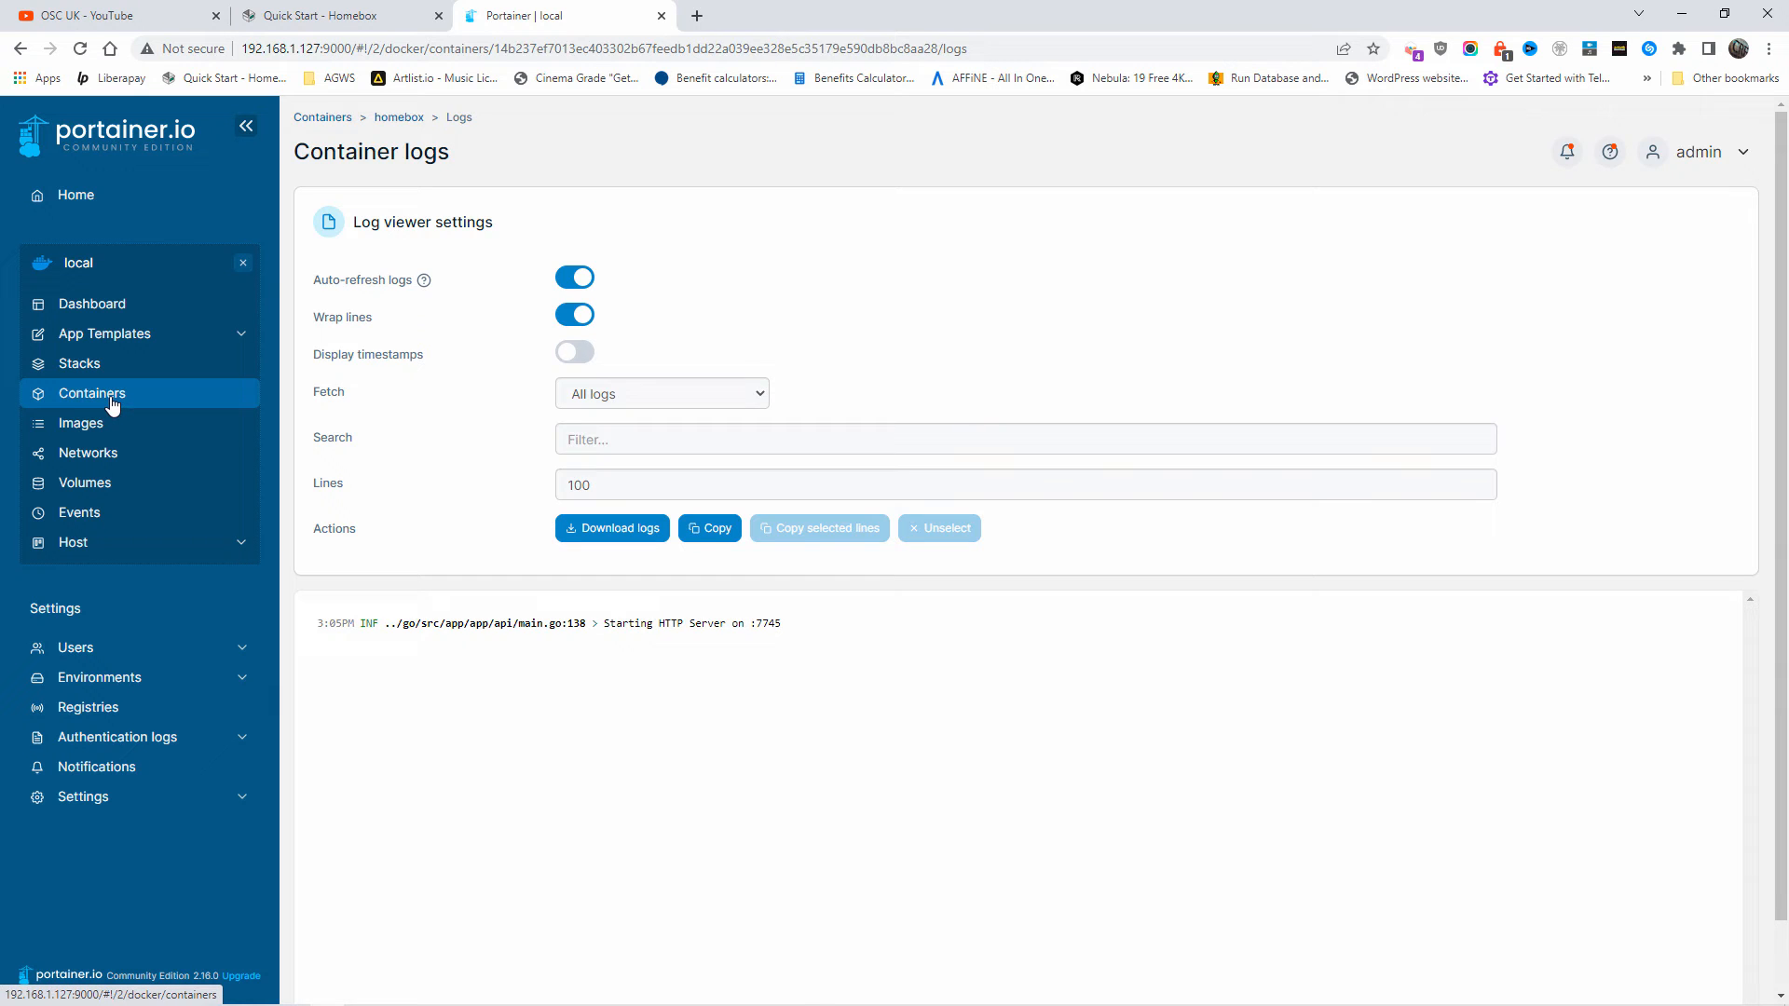
click(93, 394)
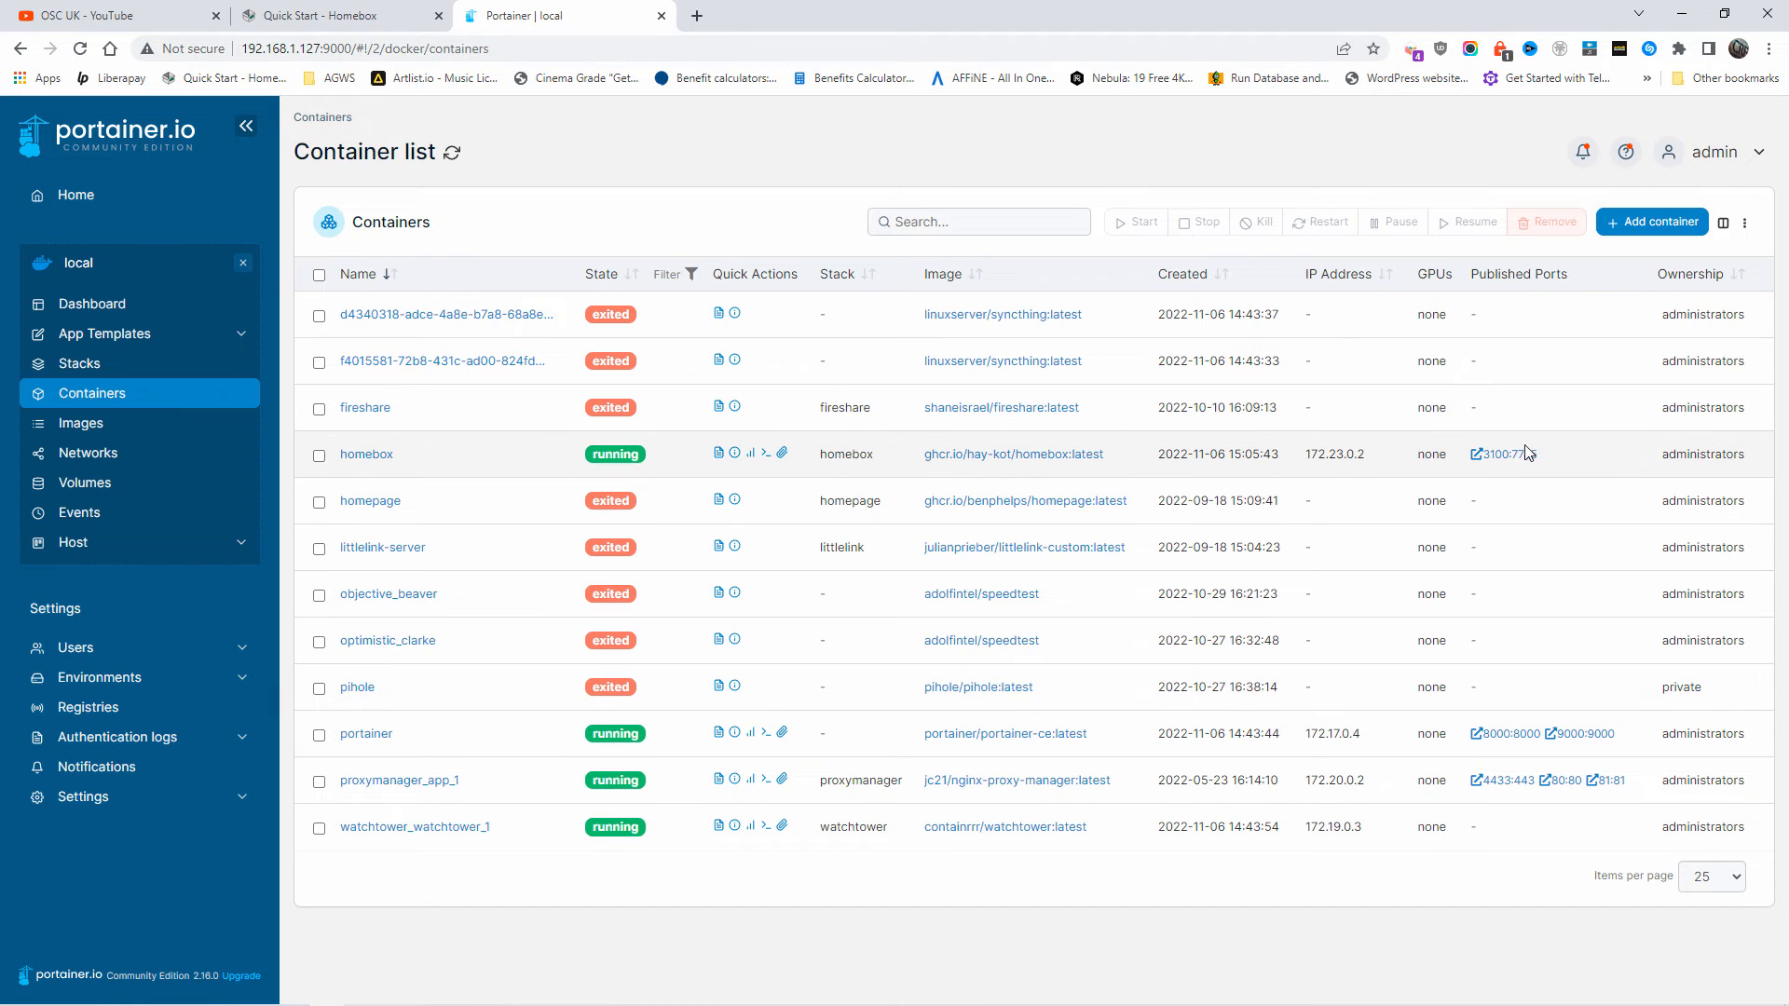
mouse_move(1499, 451)
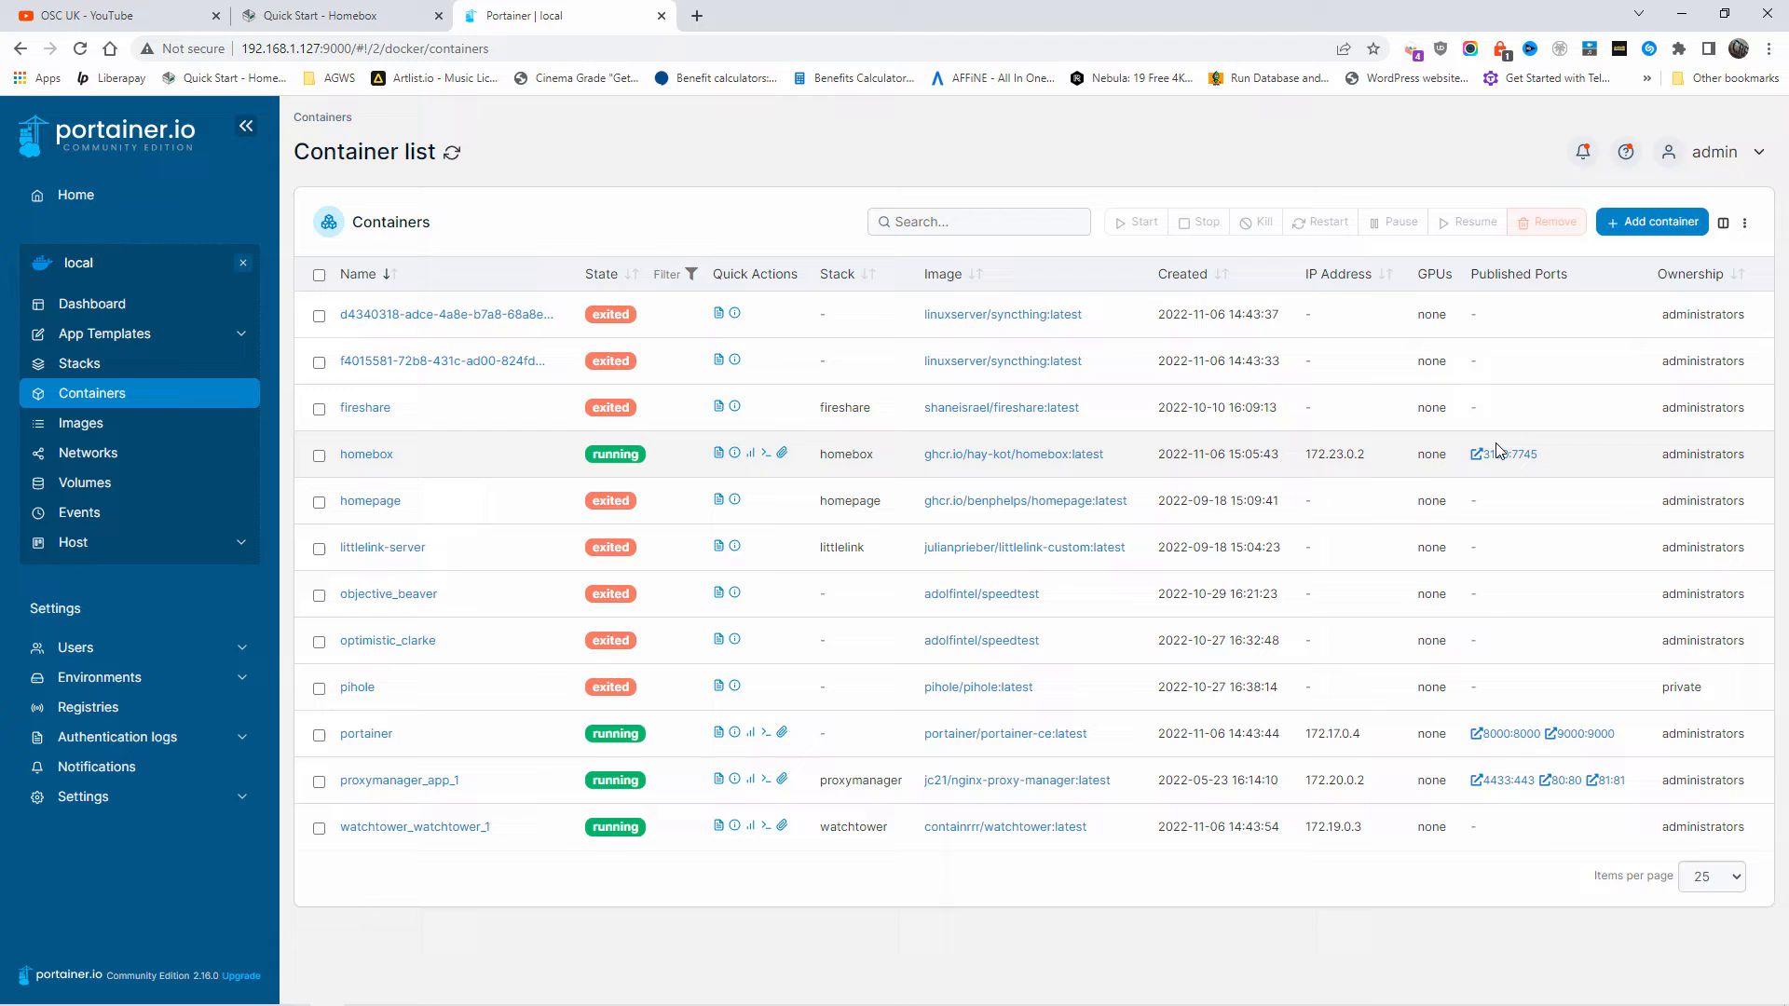
click(751, 453)
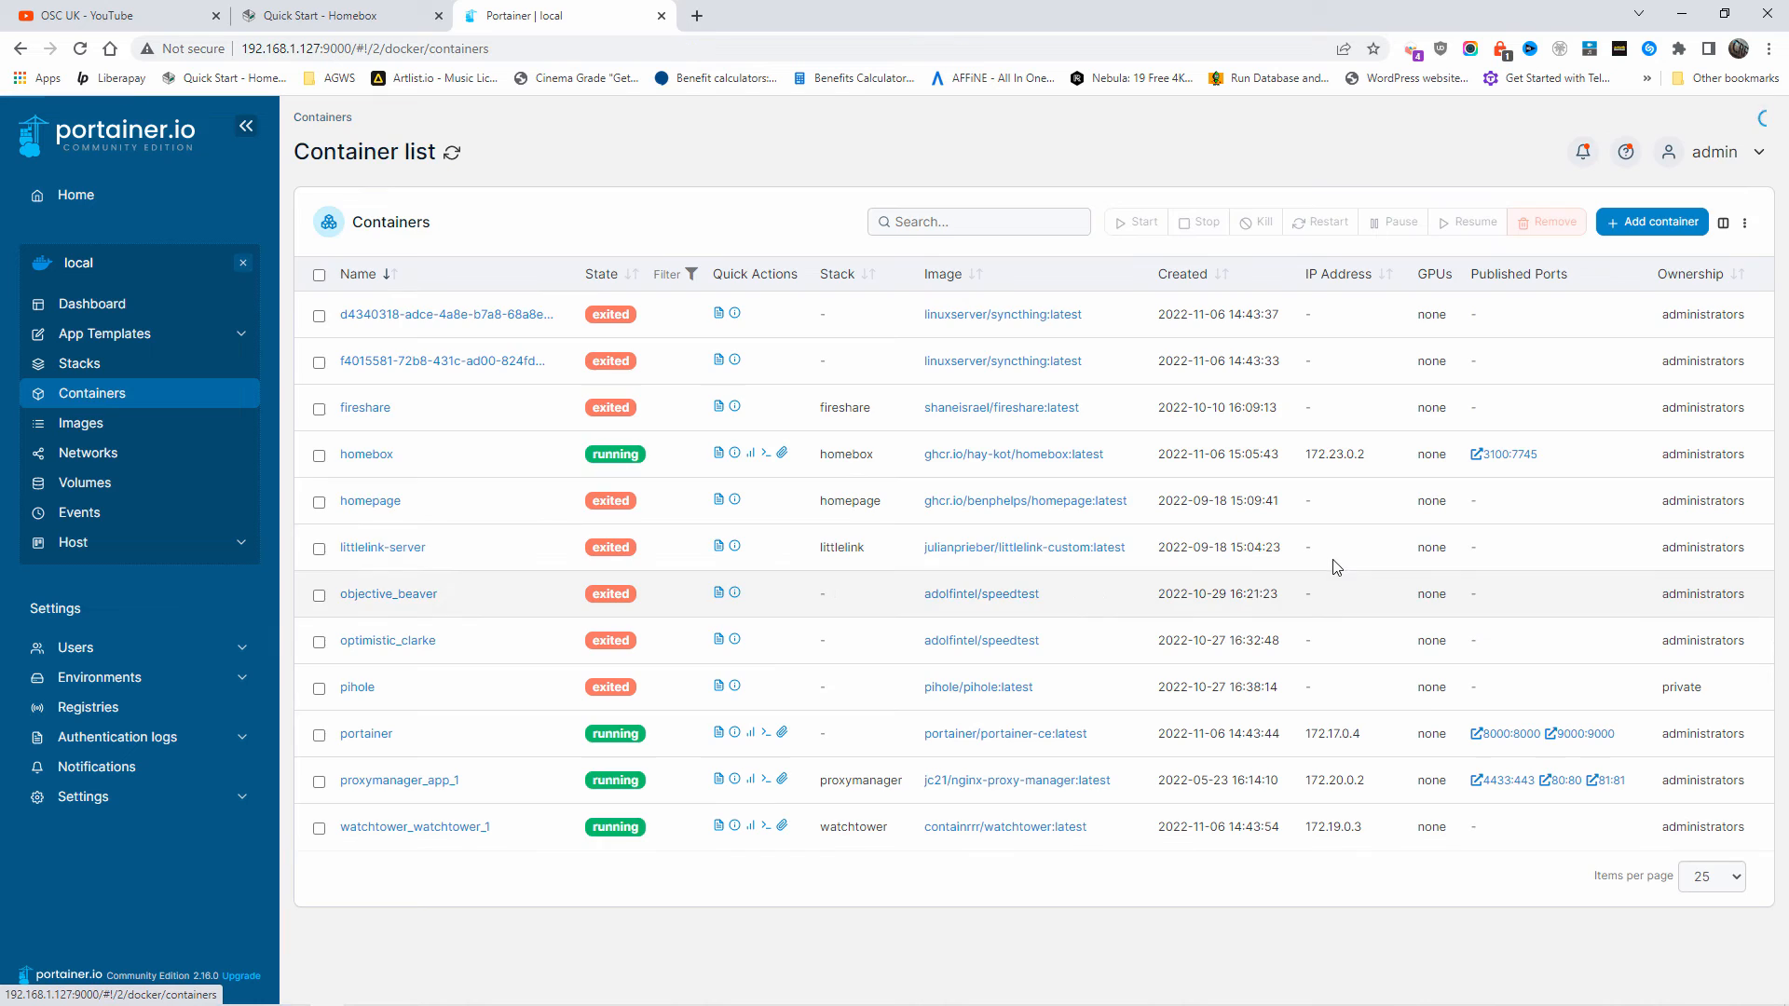
mouse_move(1412, 475)
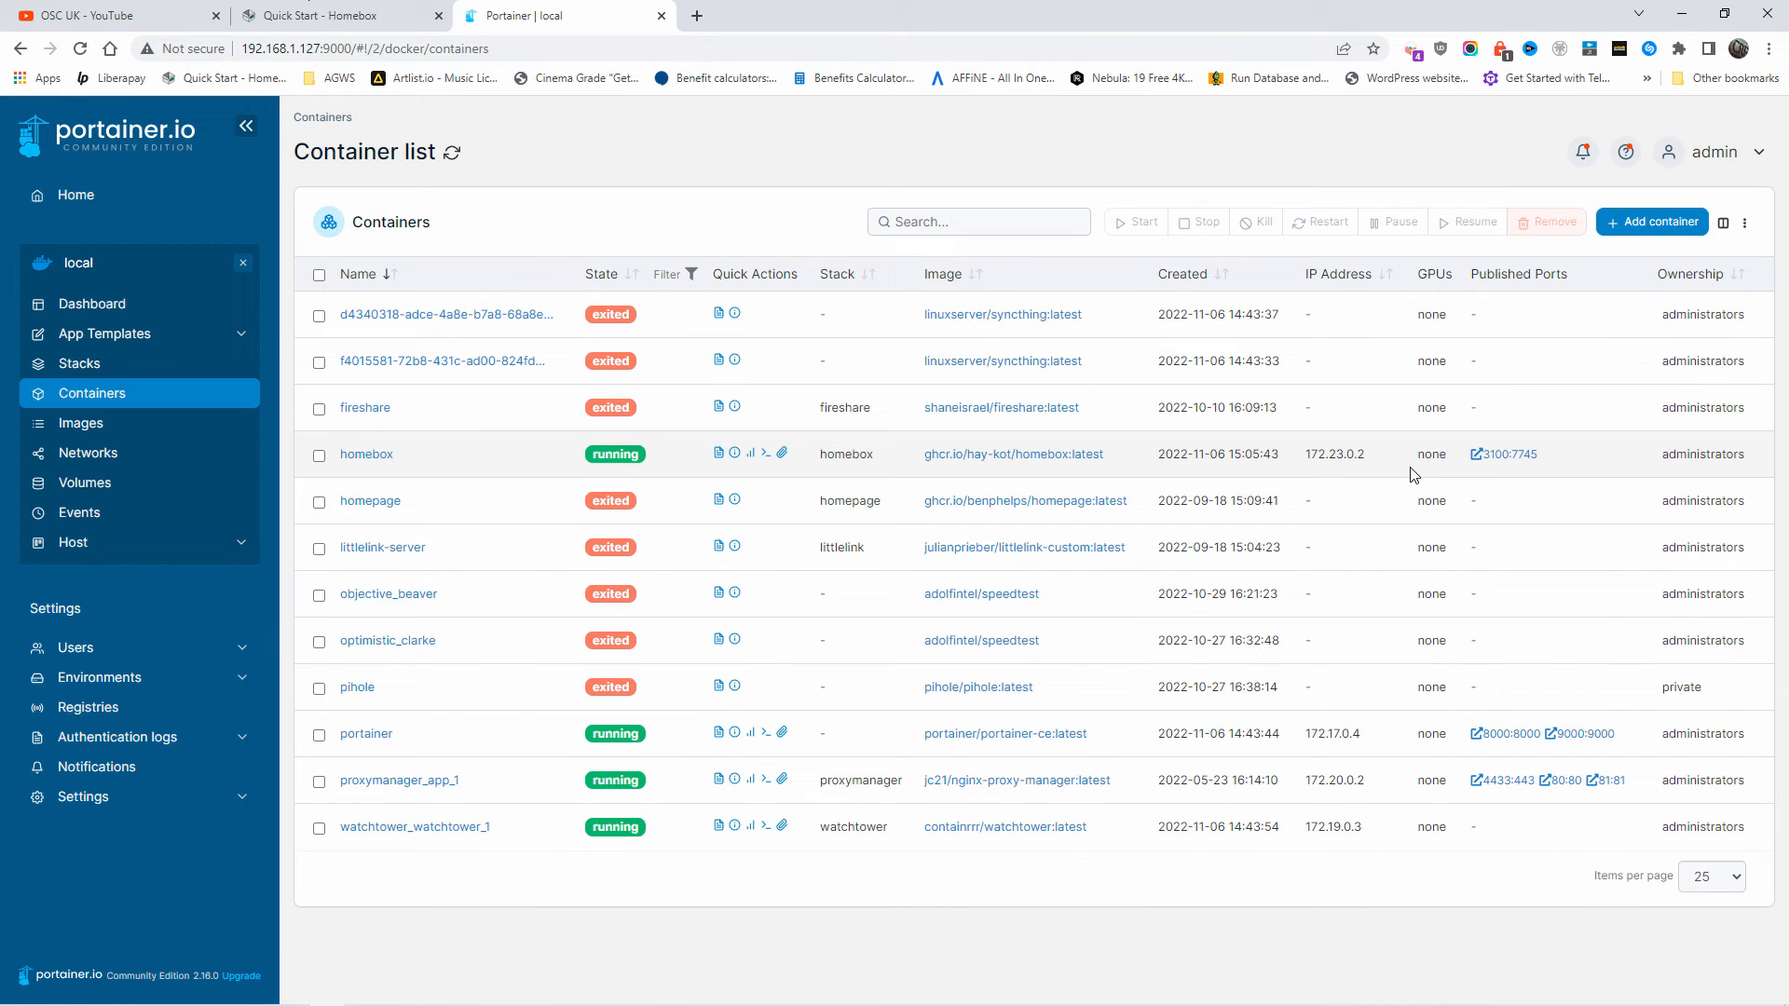
mouse_move(1506, 455)
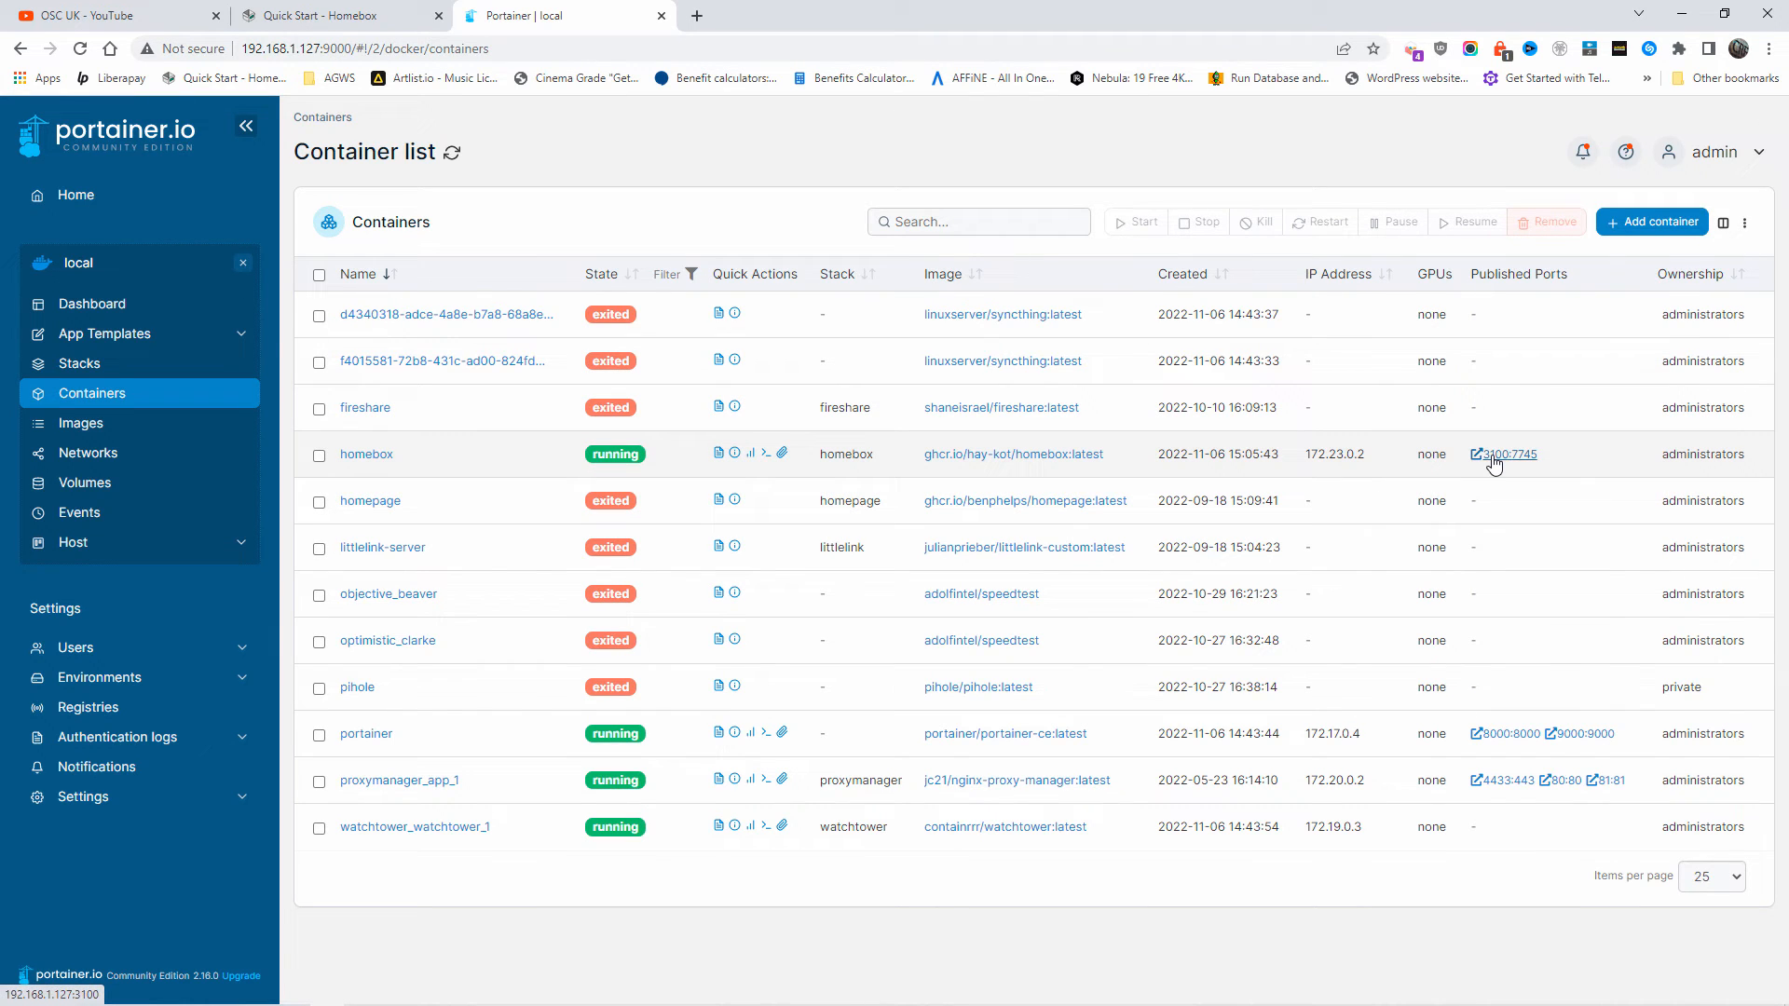
Open Homebox on port 3100, register a user named Hal and log in.
click(1501, 454)
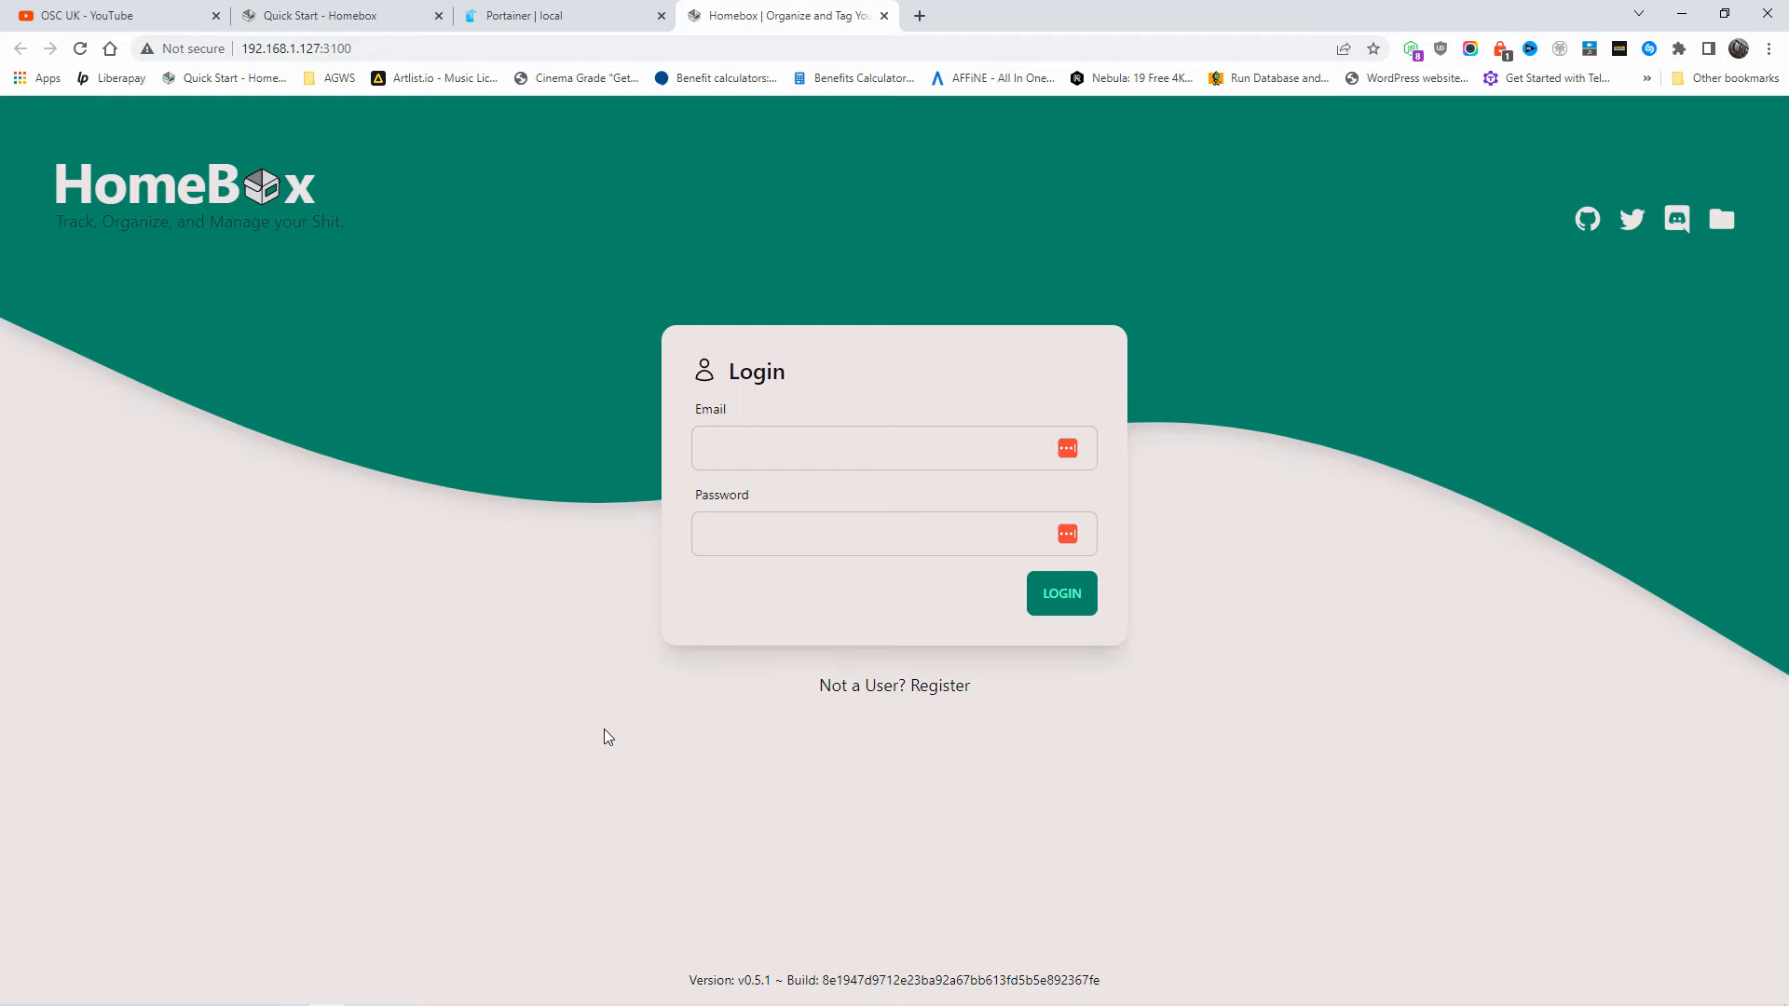
mouse_move(357, 471)
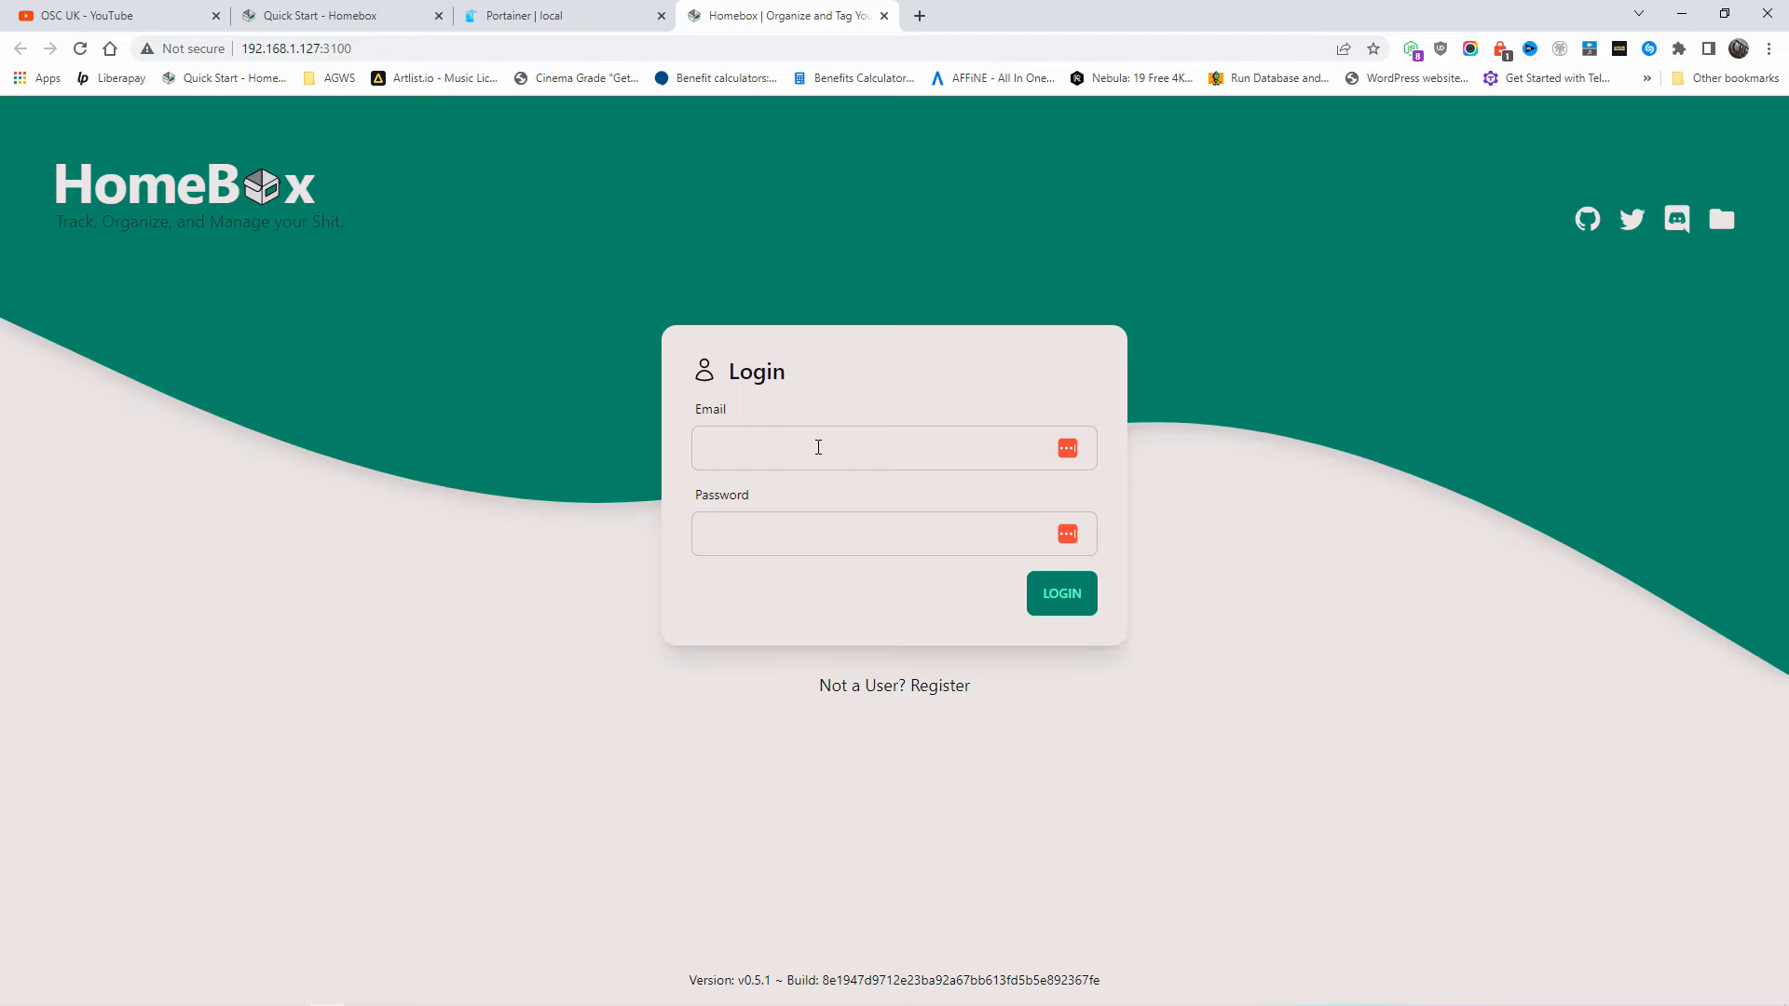
mouse_move(894, 683)
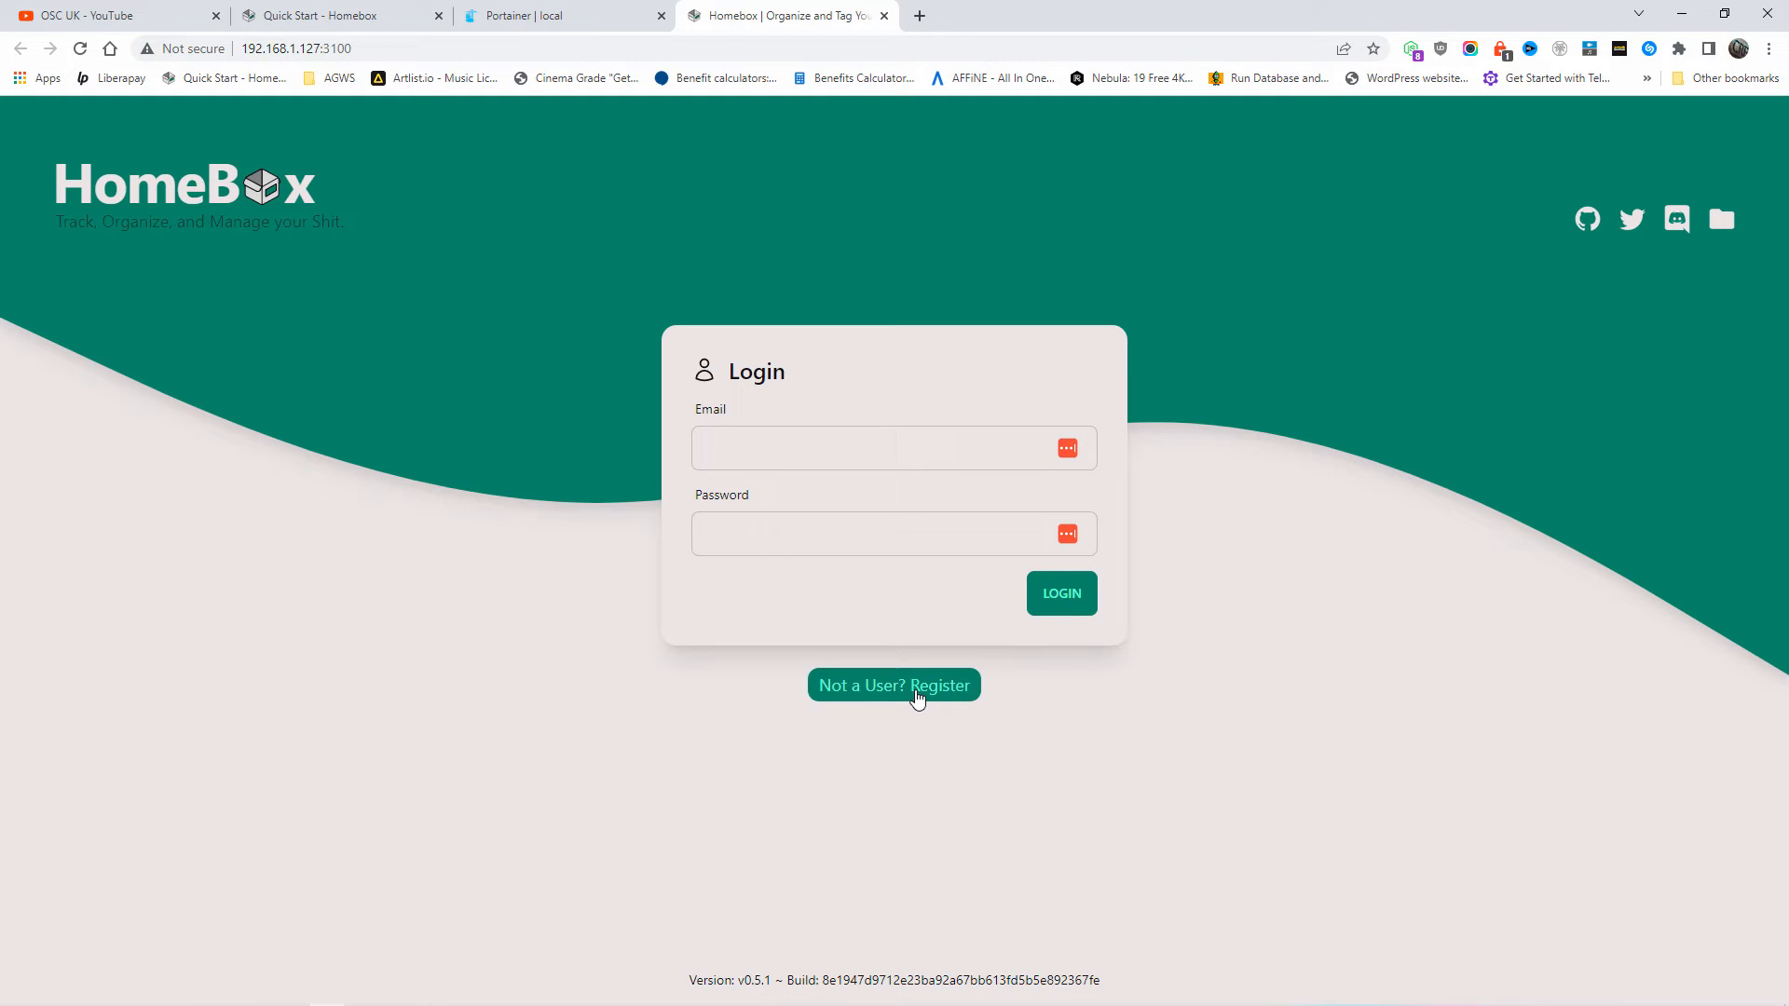
click(893, 684)
text(Hal)
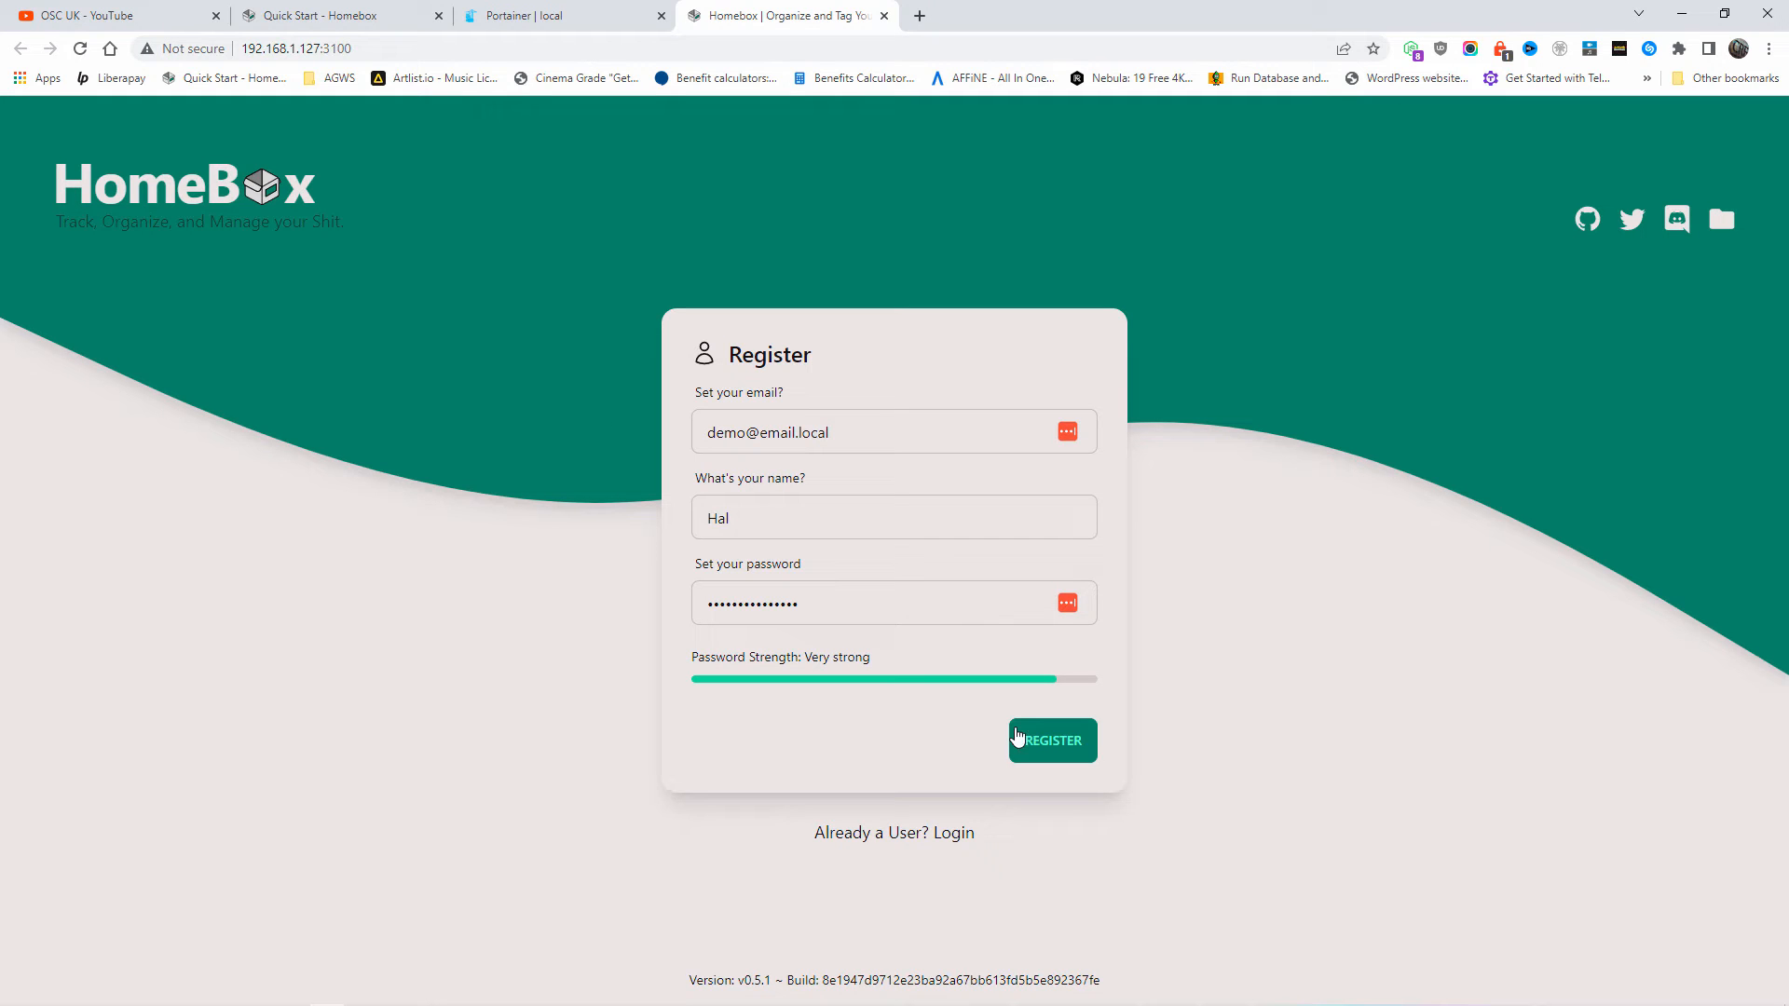
click(1051, 740)
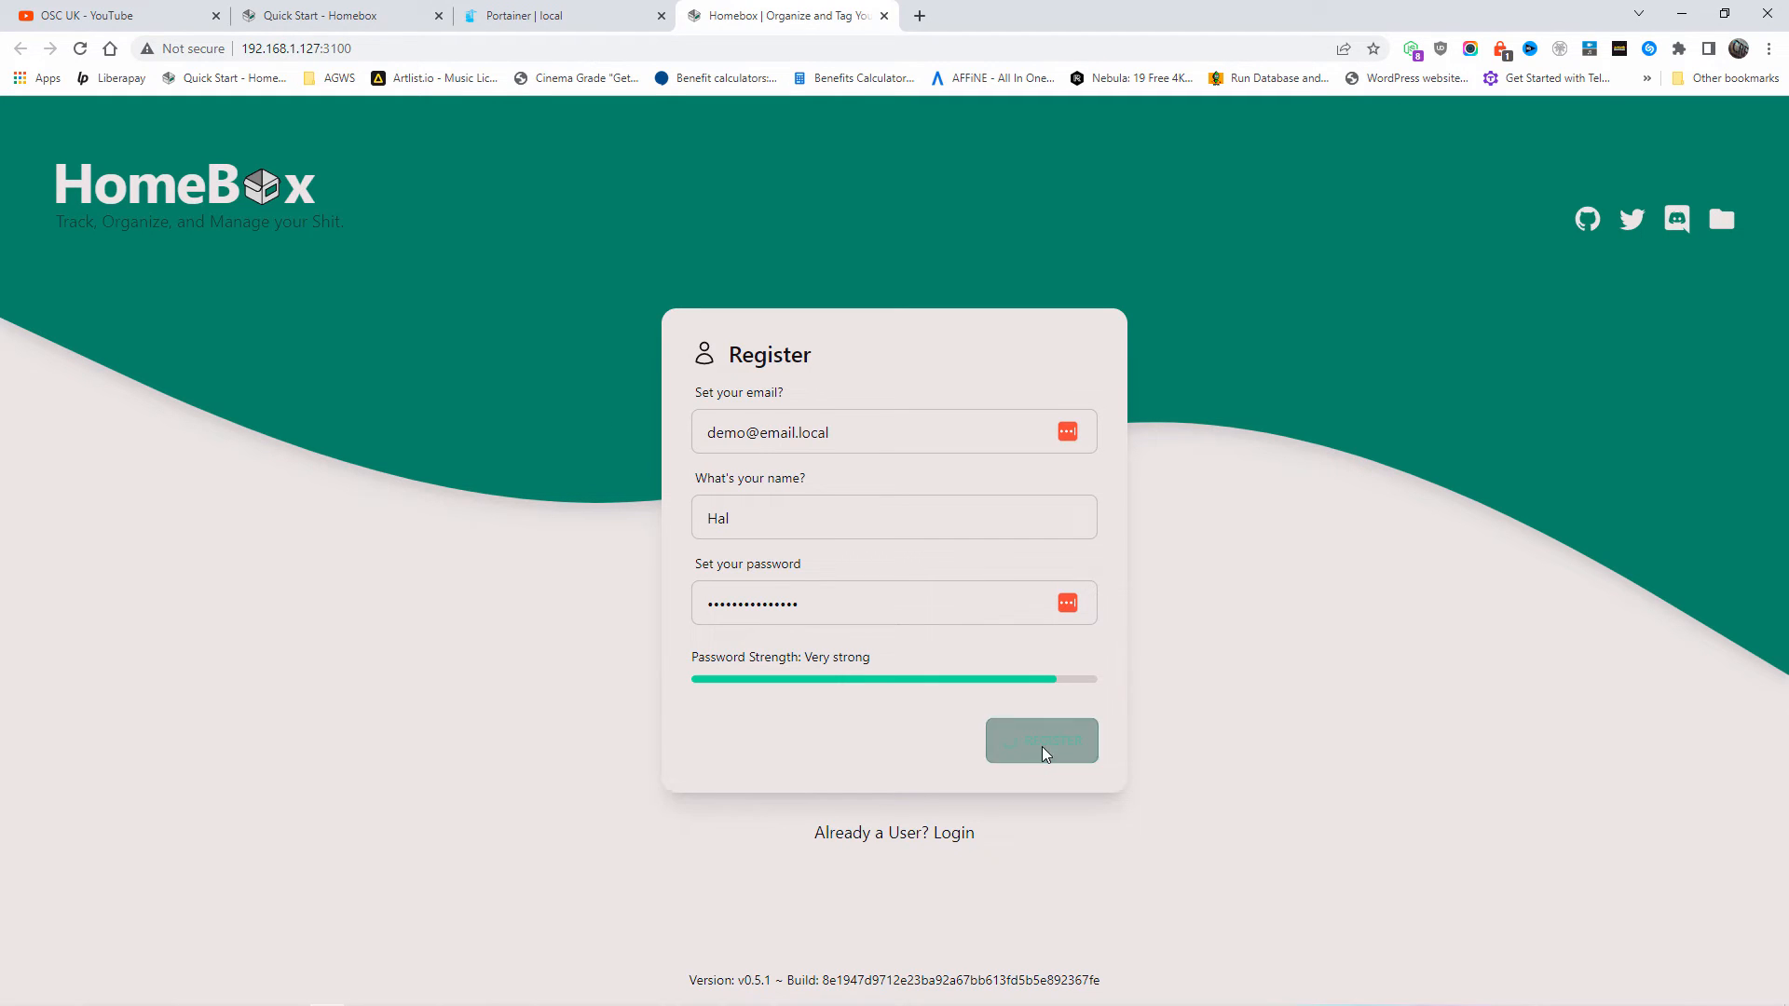
click(1040, 740)
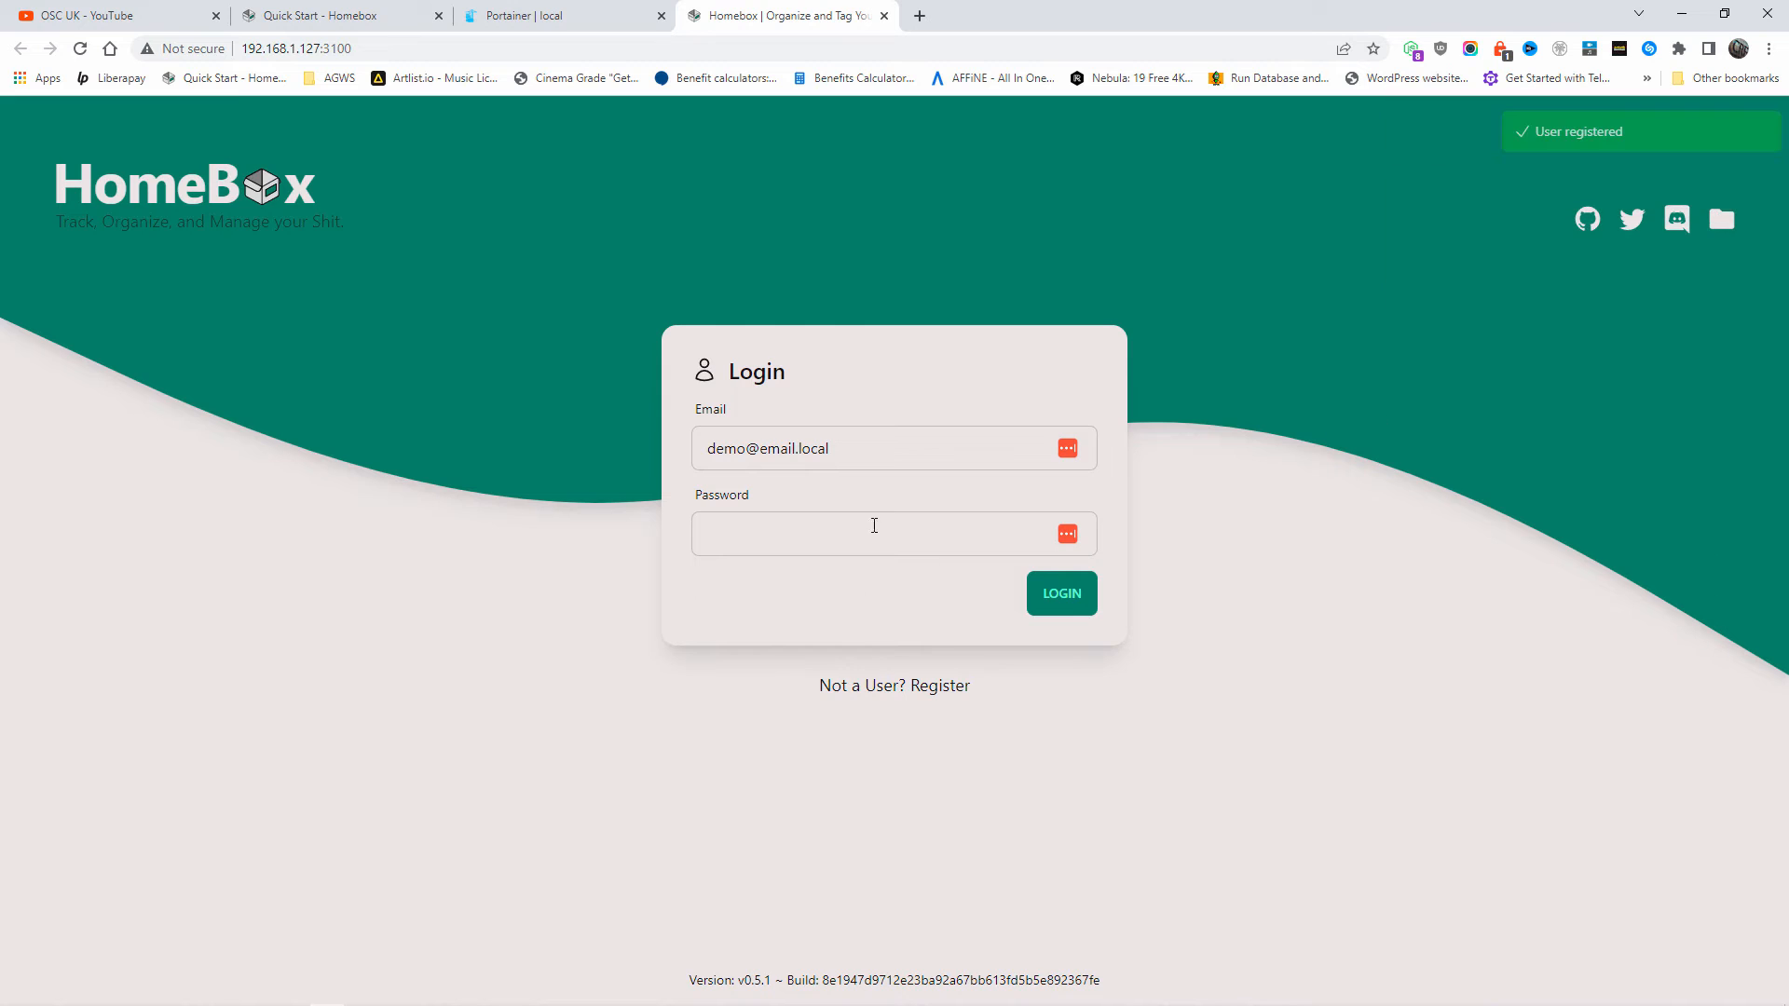
click(883, 533)
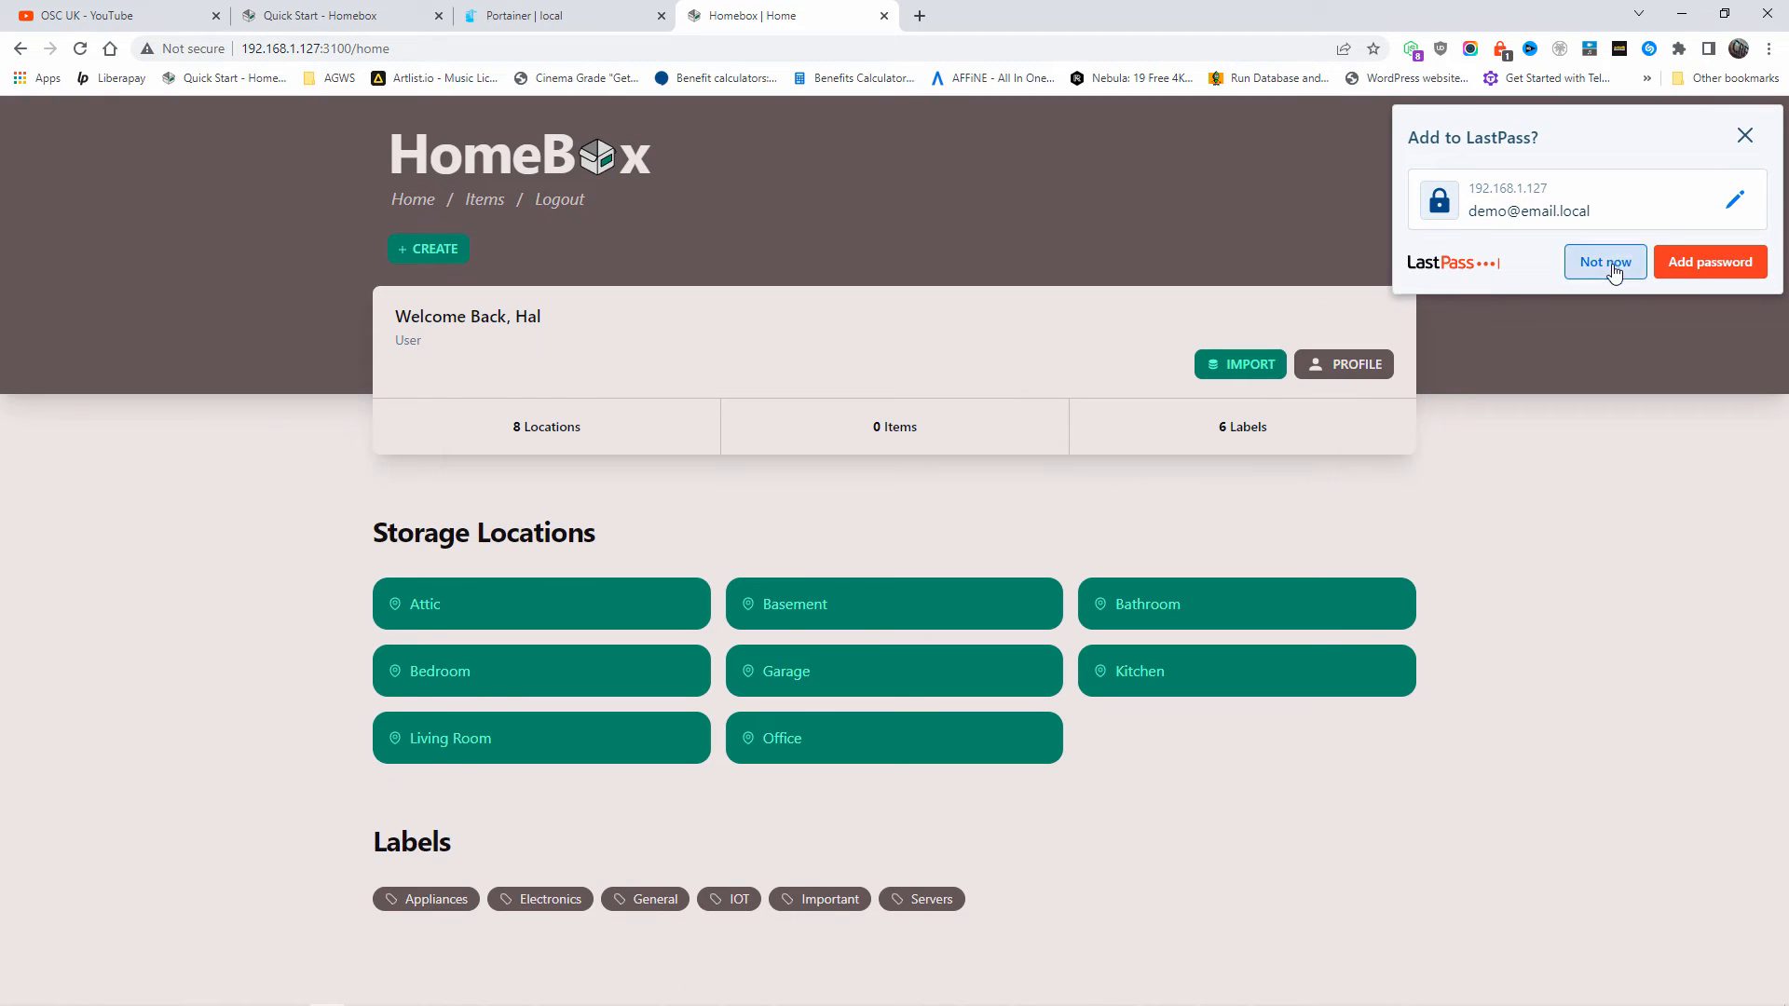
Rename the Attic location to Server Room and save the update.
click(1603, 261)
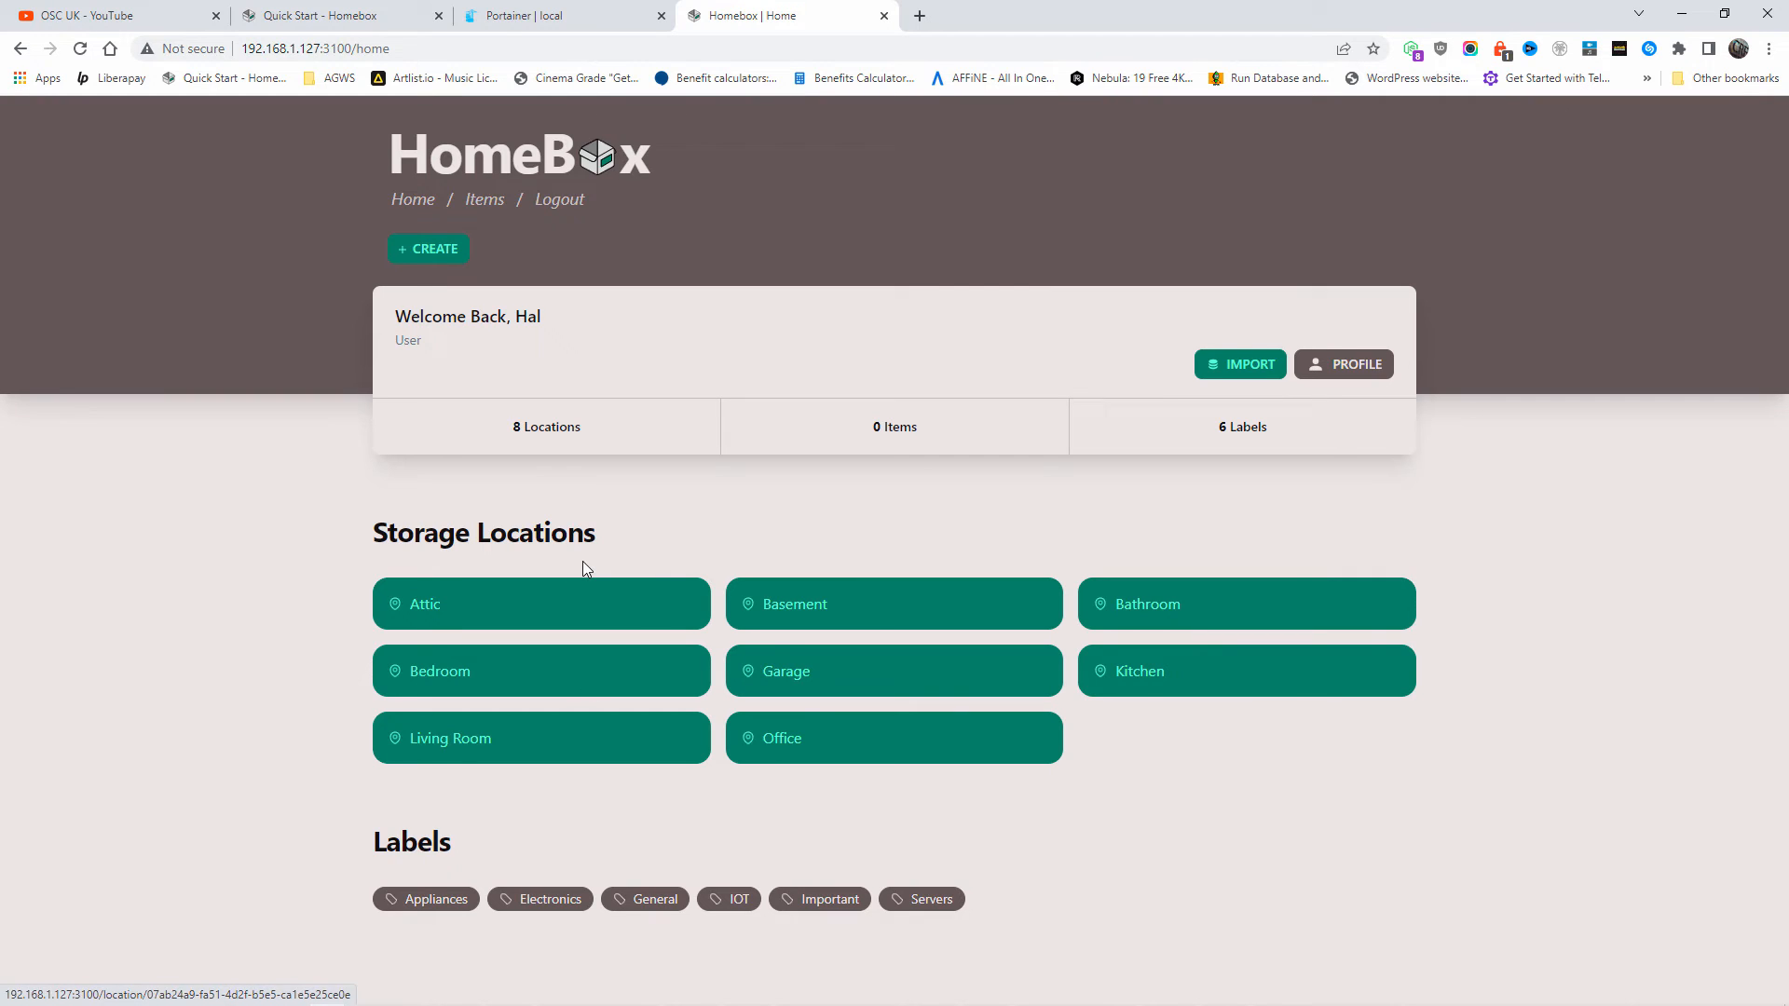
mouse_move(546, 604)
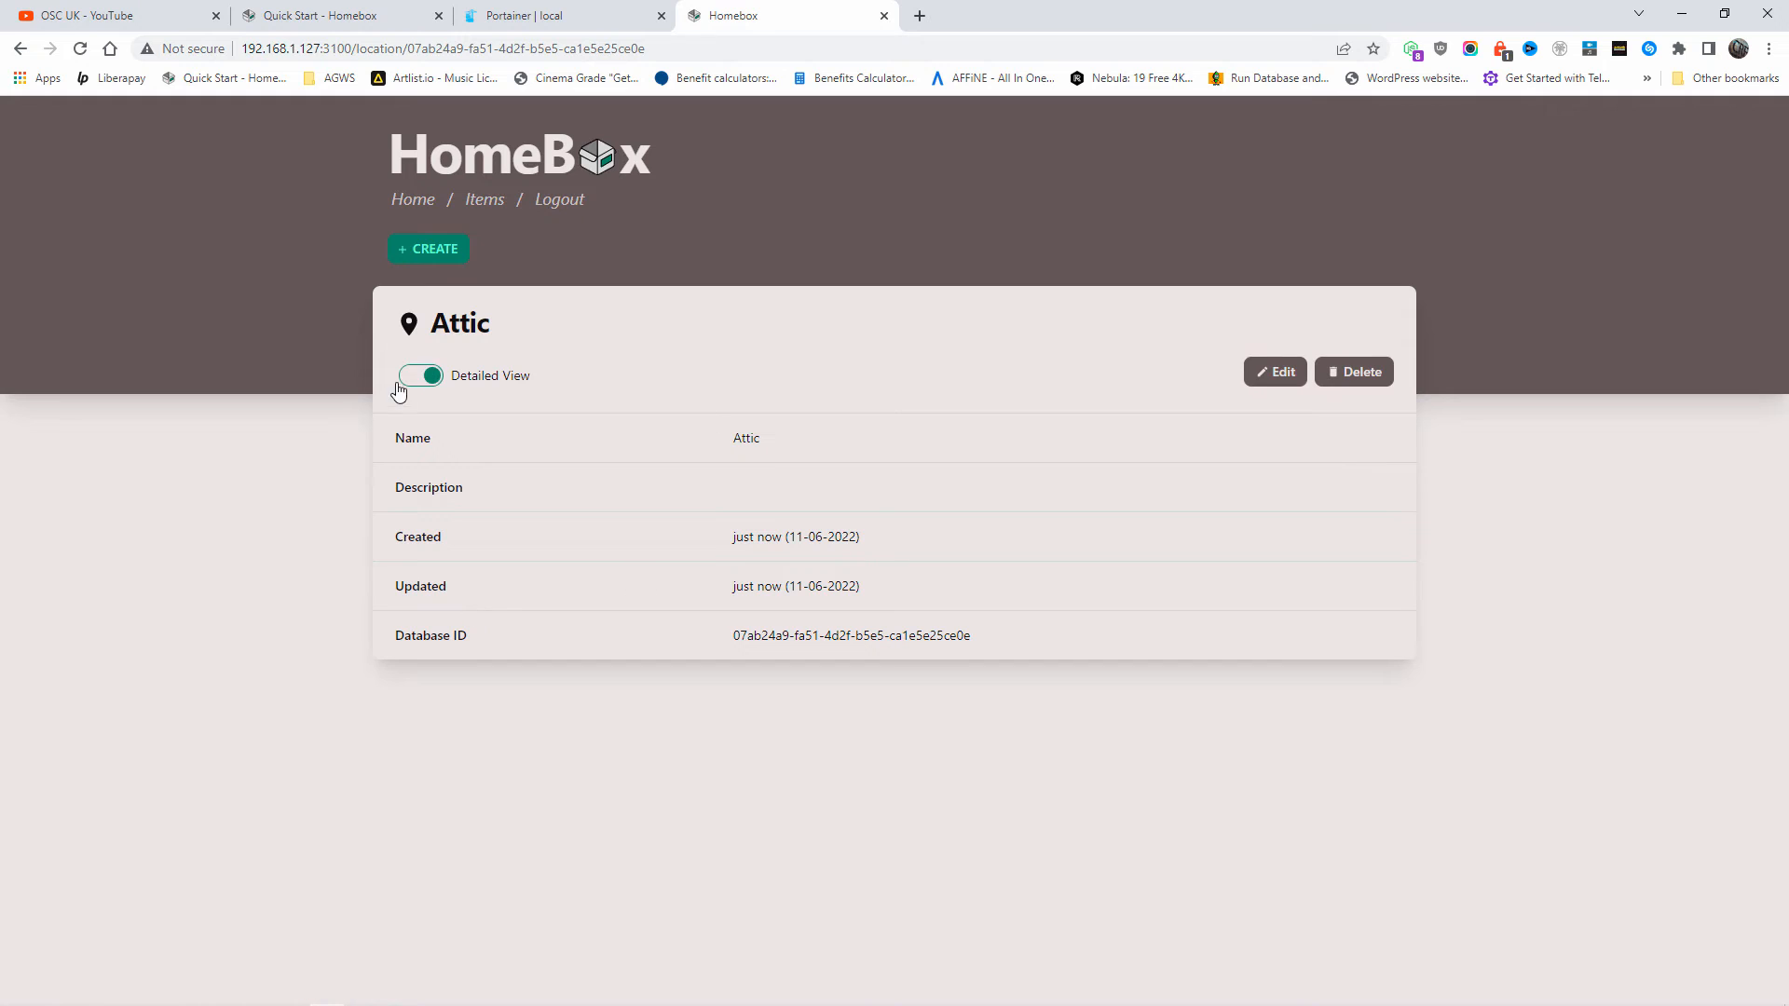
click(1275, 371)
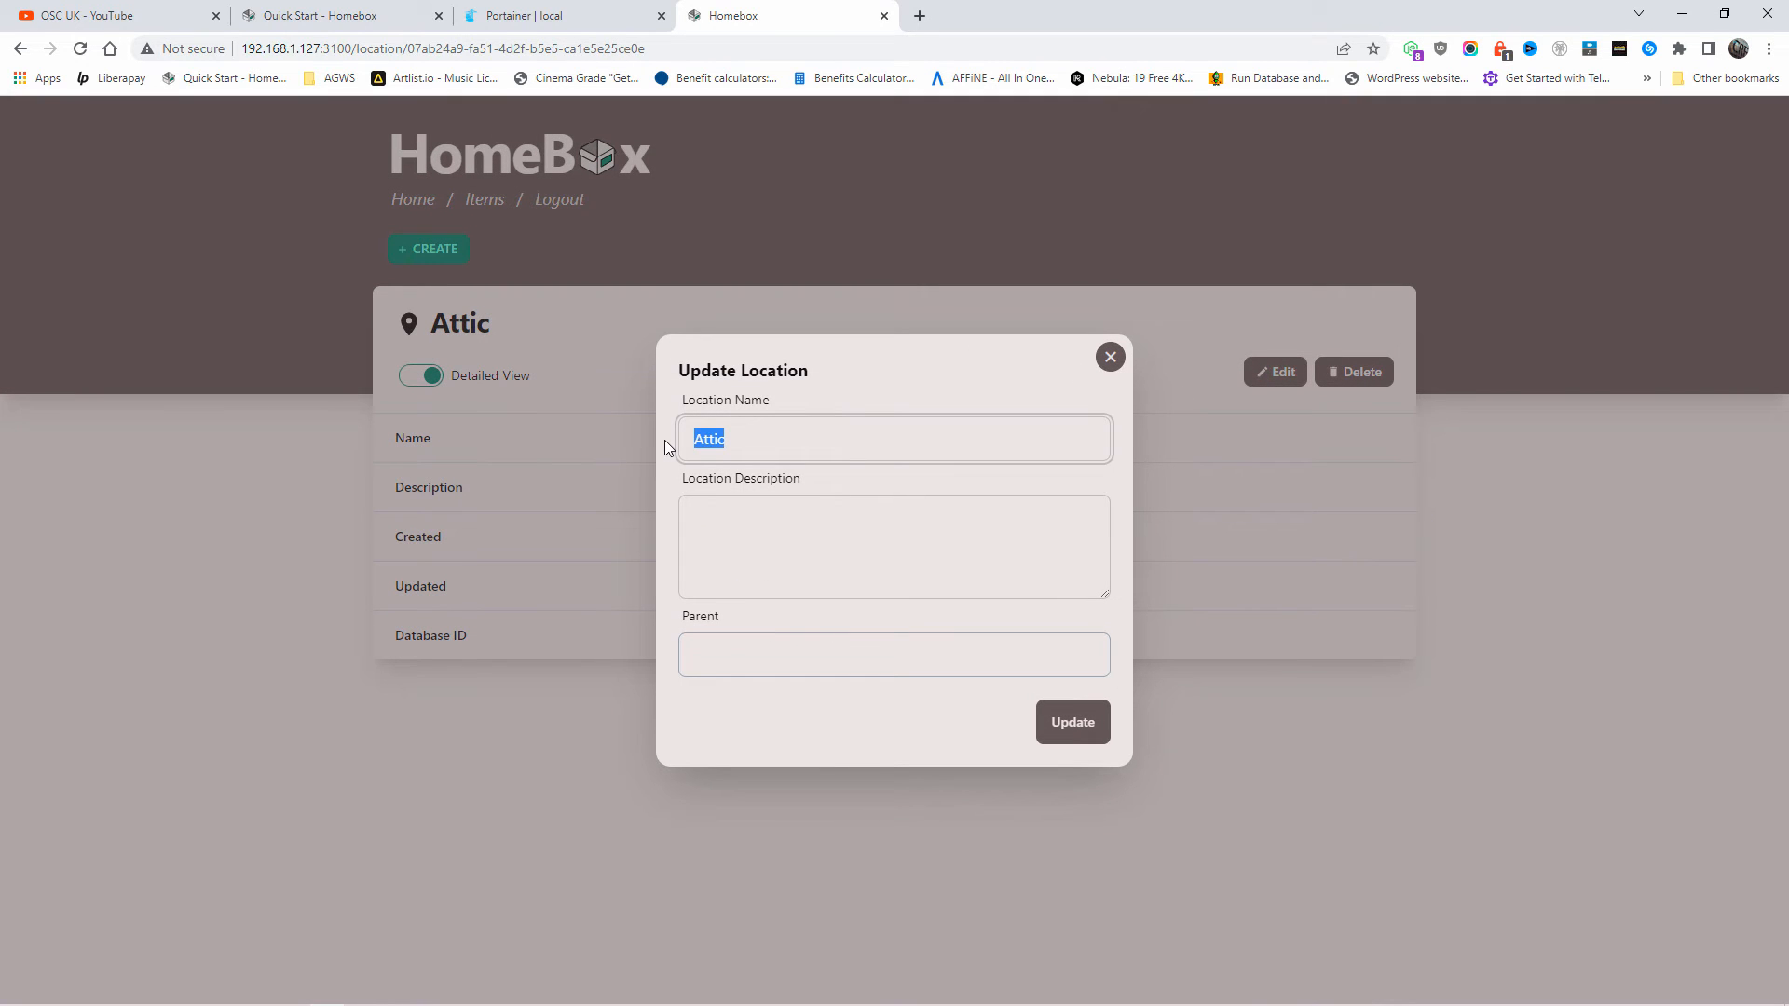
text(Server Room)
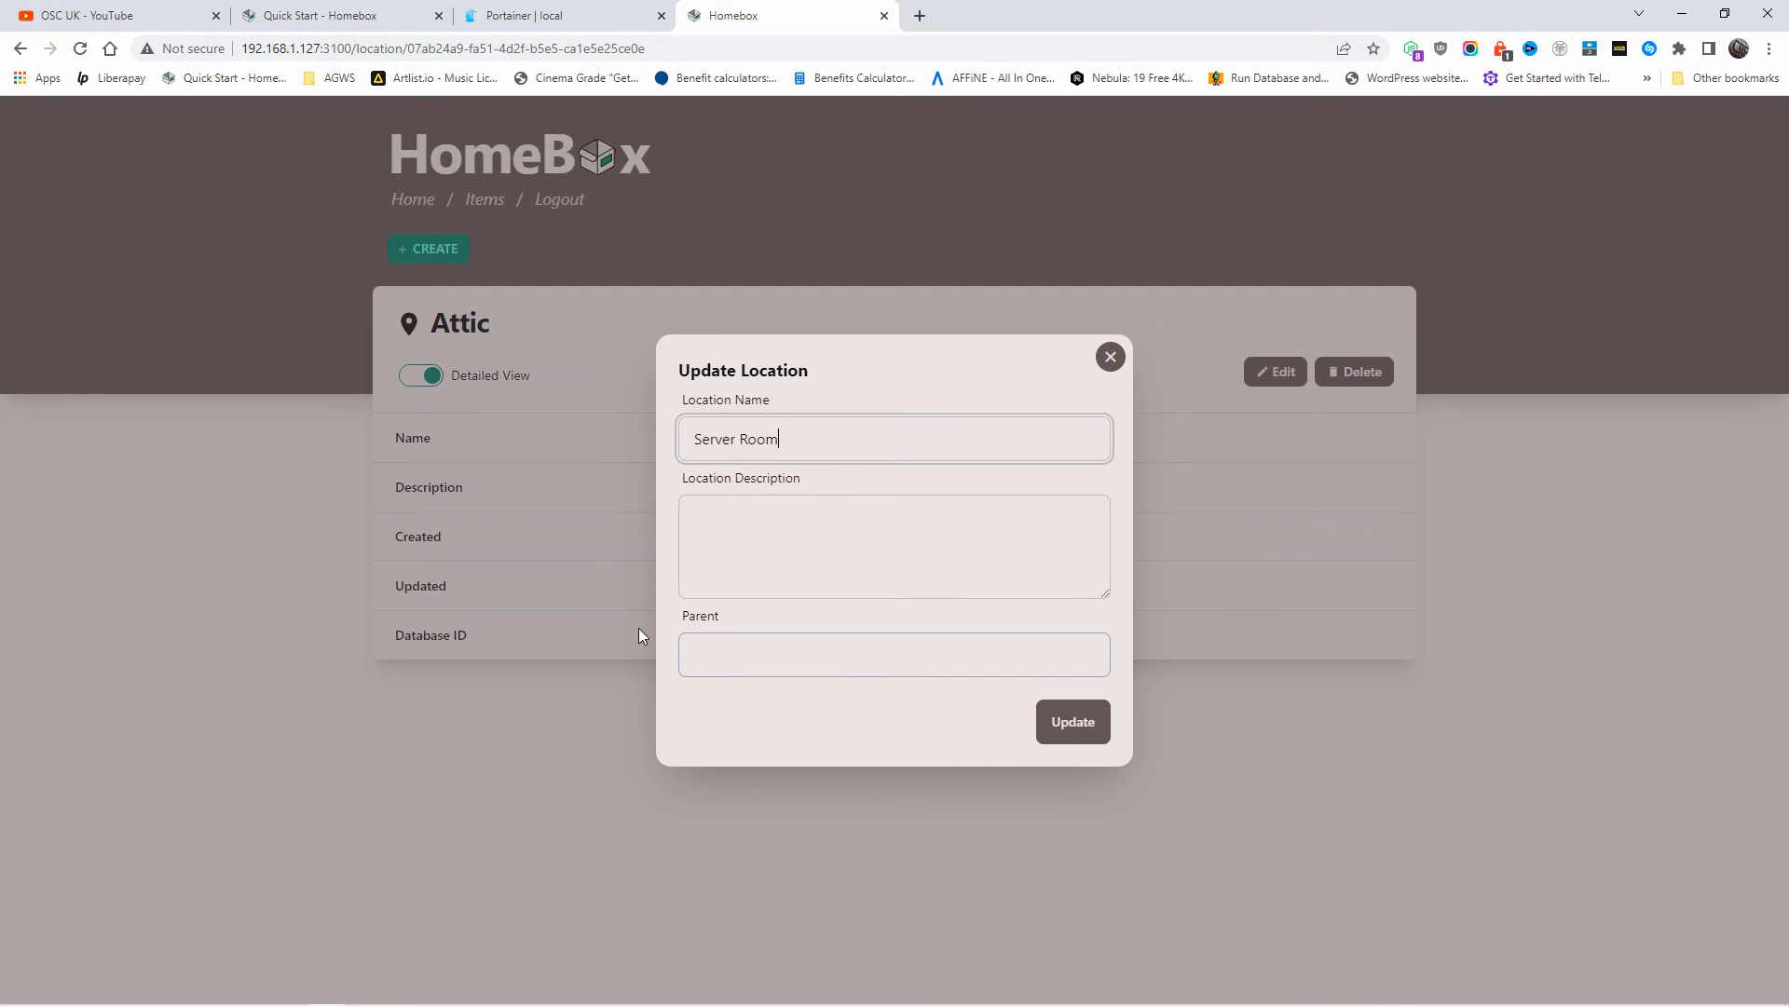
click(892, 654)
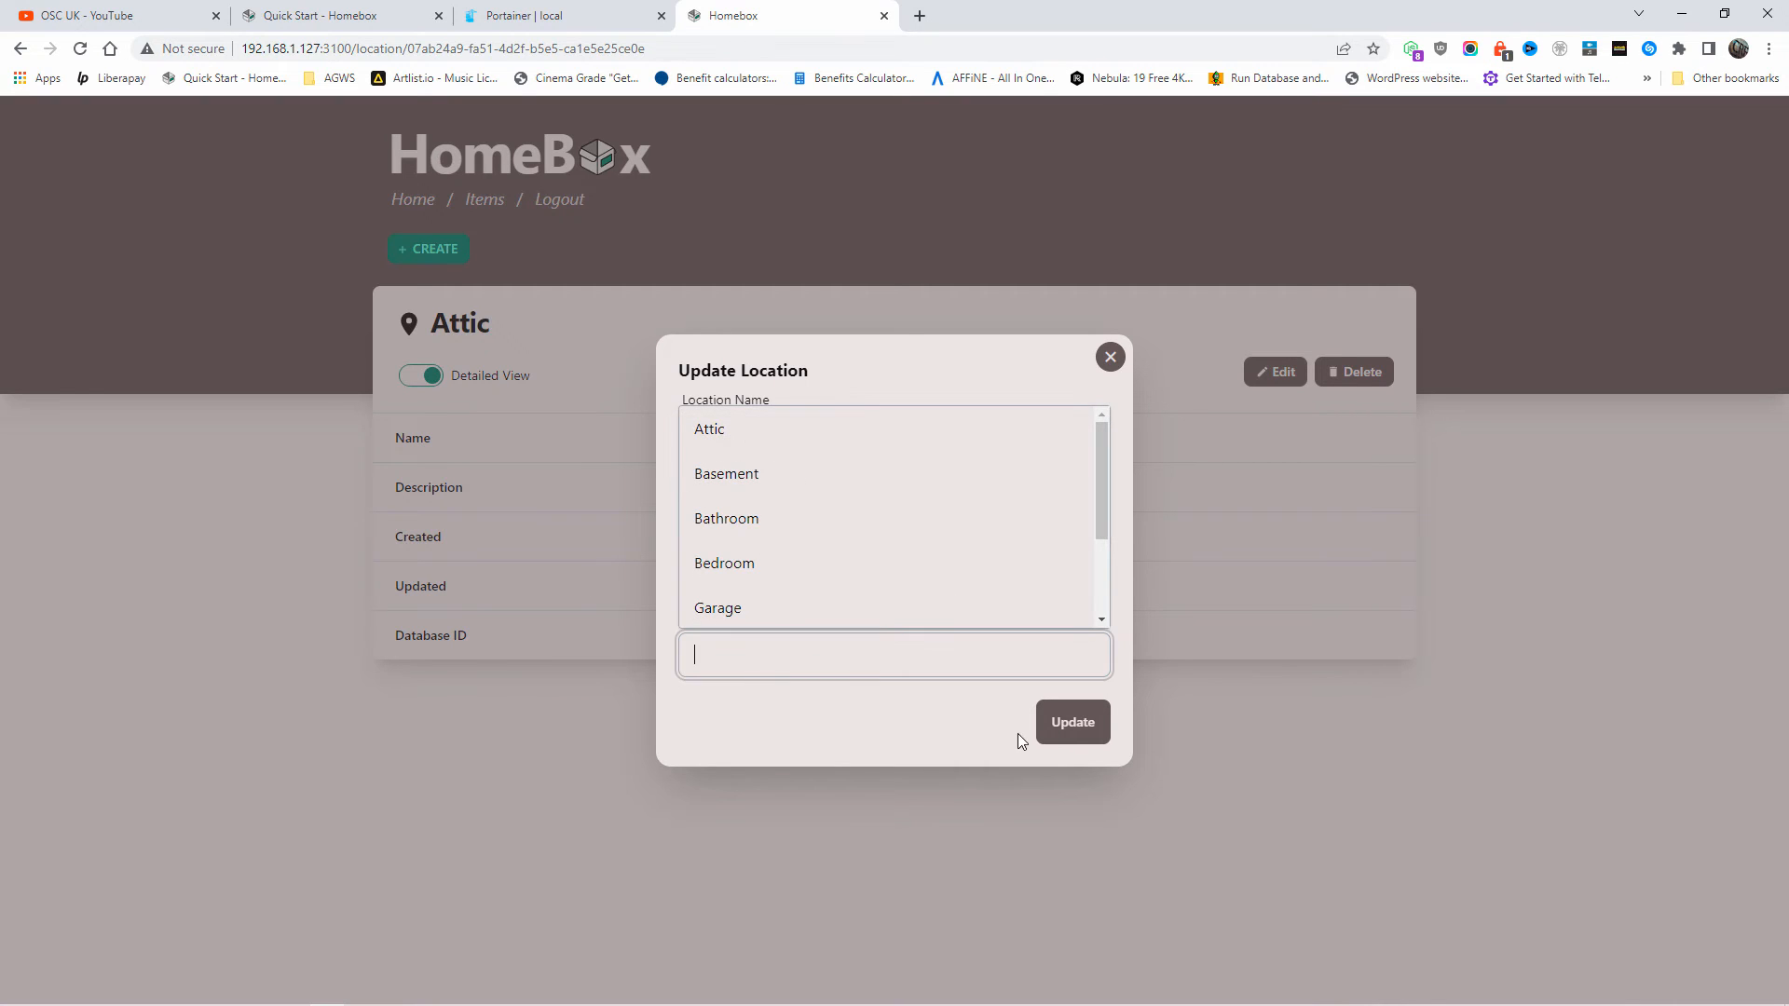
mouse_move(1073, 723)
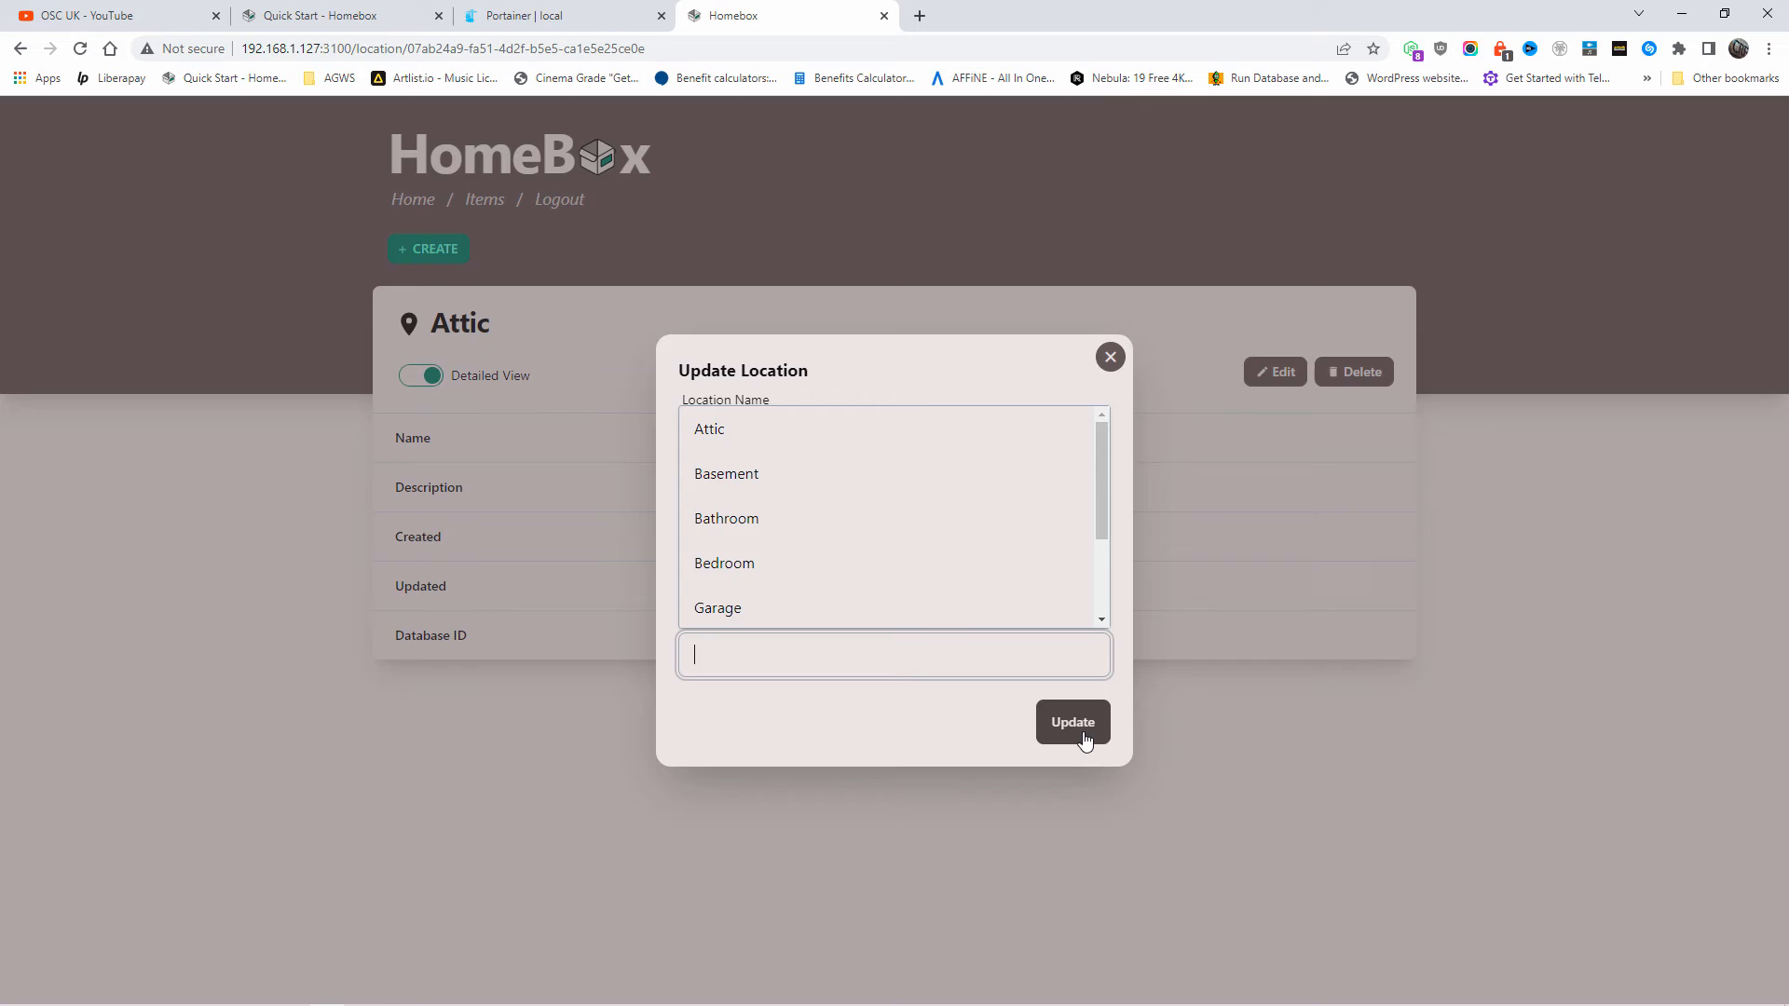
click(1072, 721)
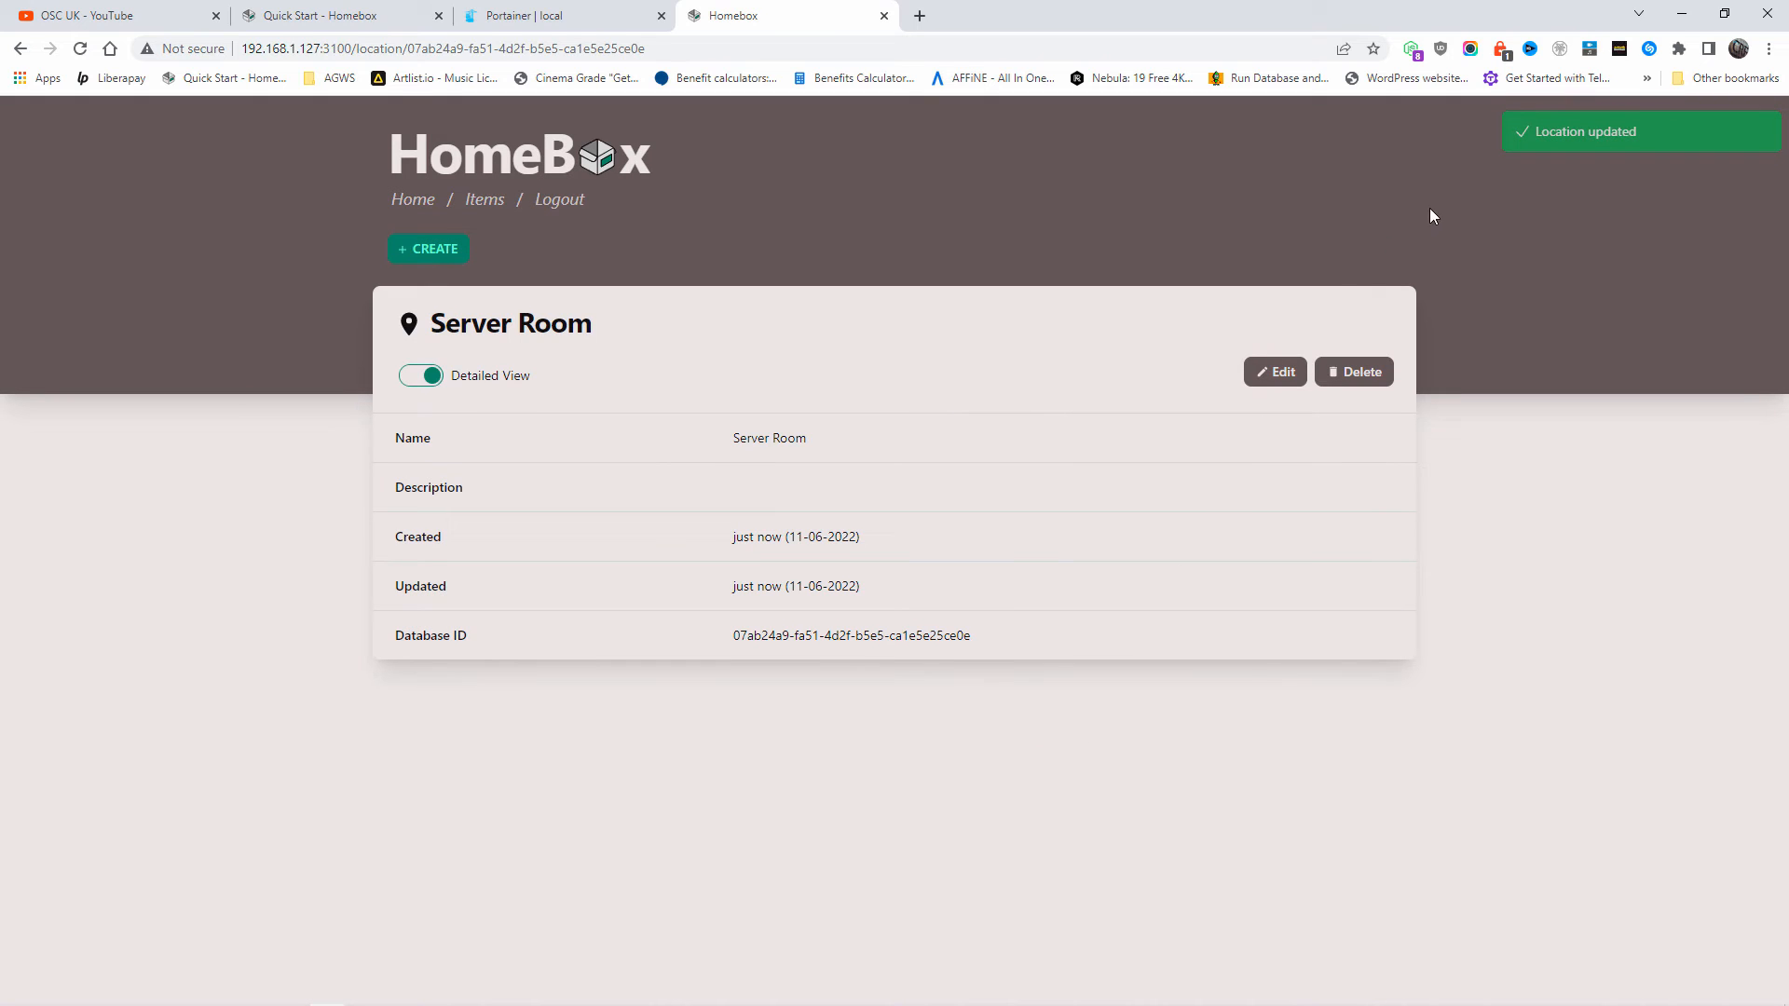
From the home overview, open the Server Room location and view the create-entry options.
click(485, 199)
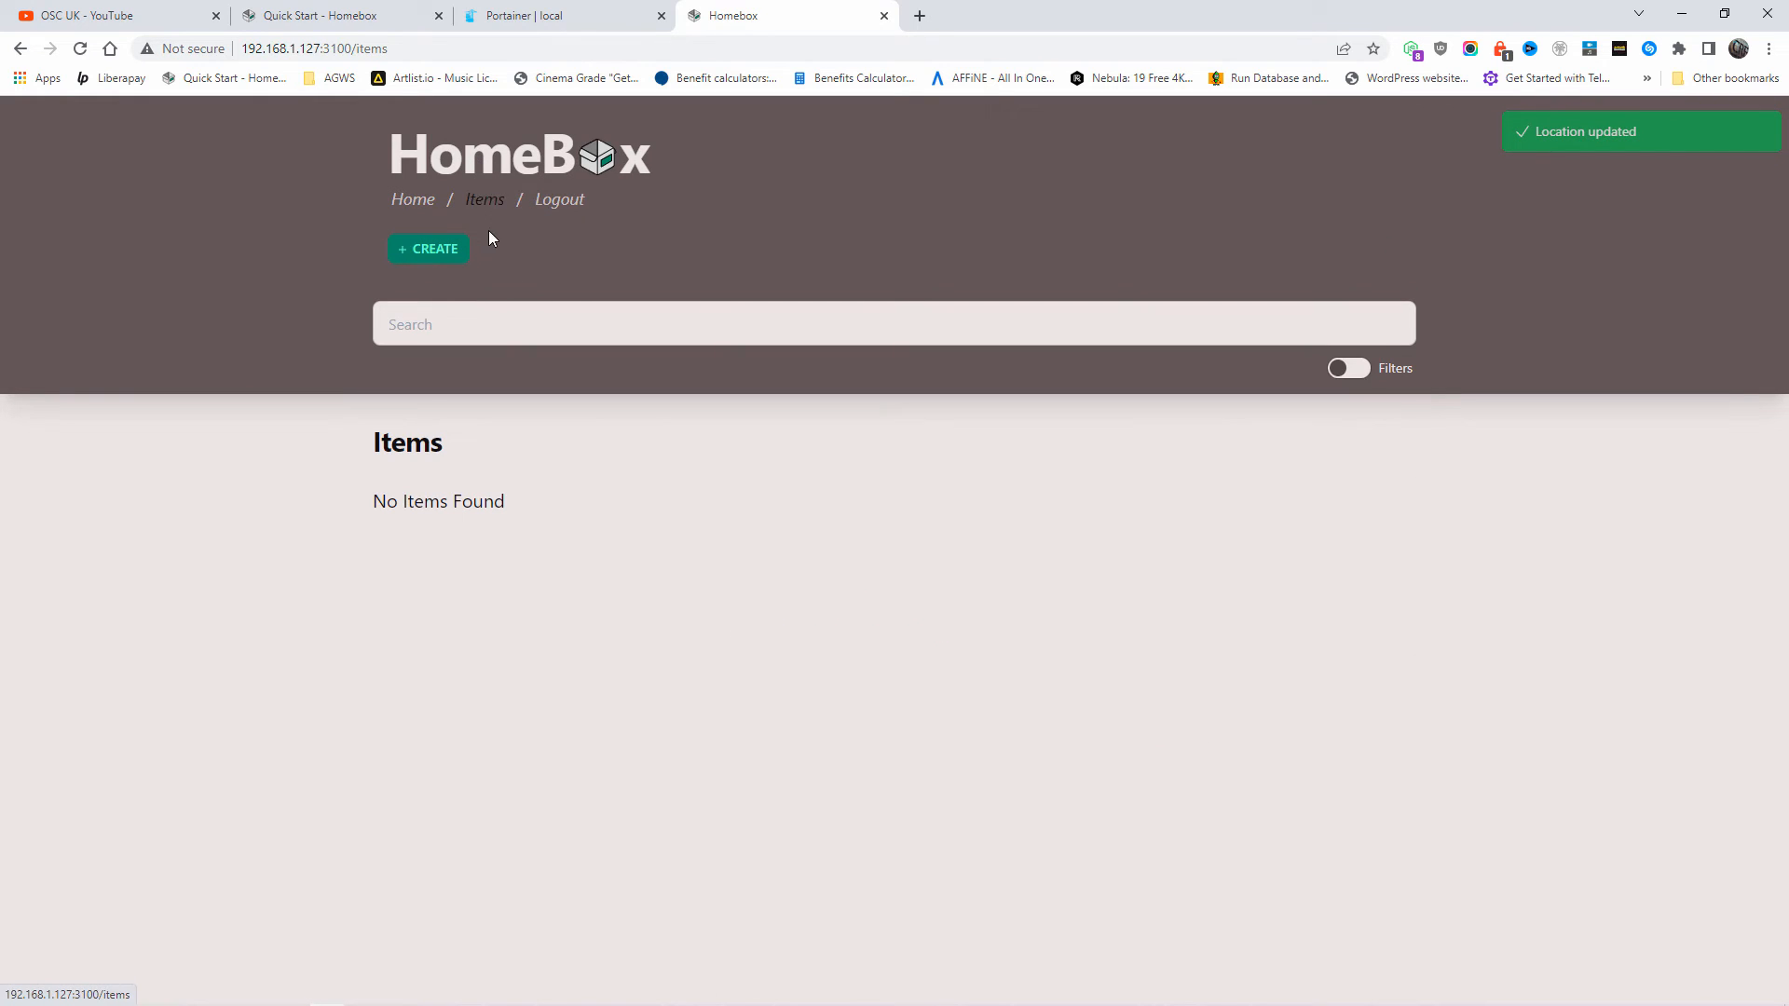
click(412, 200)
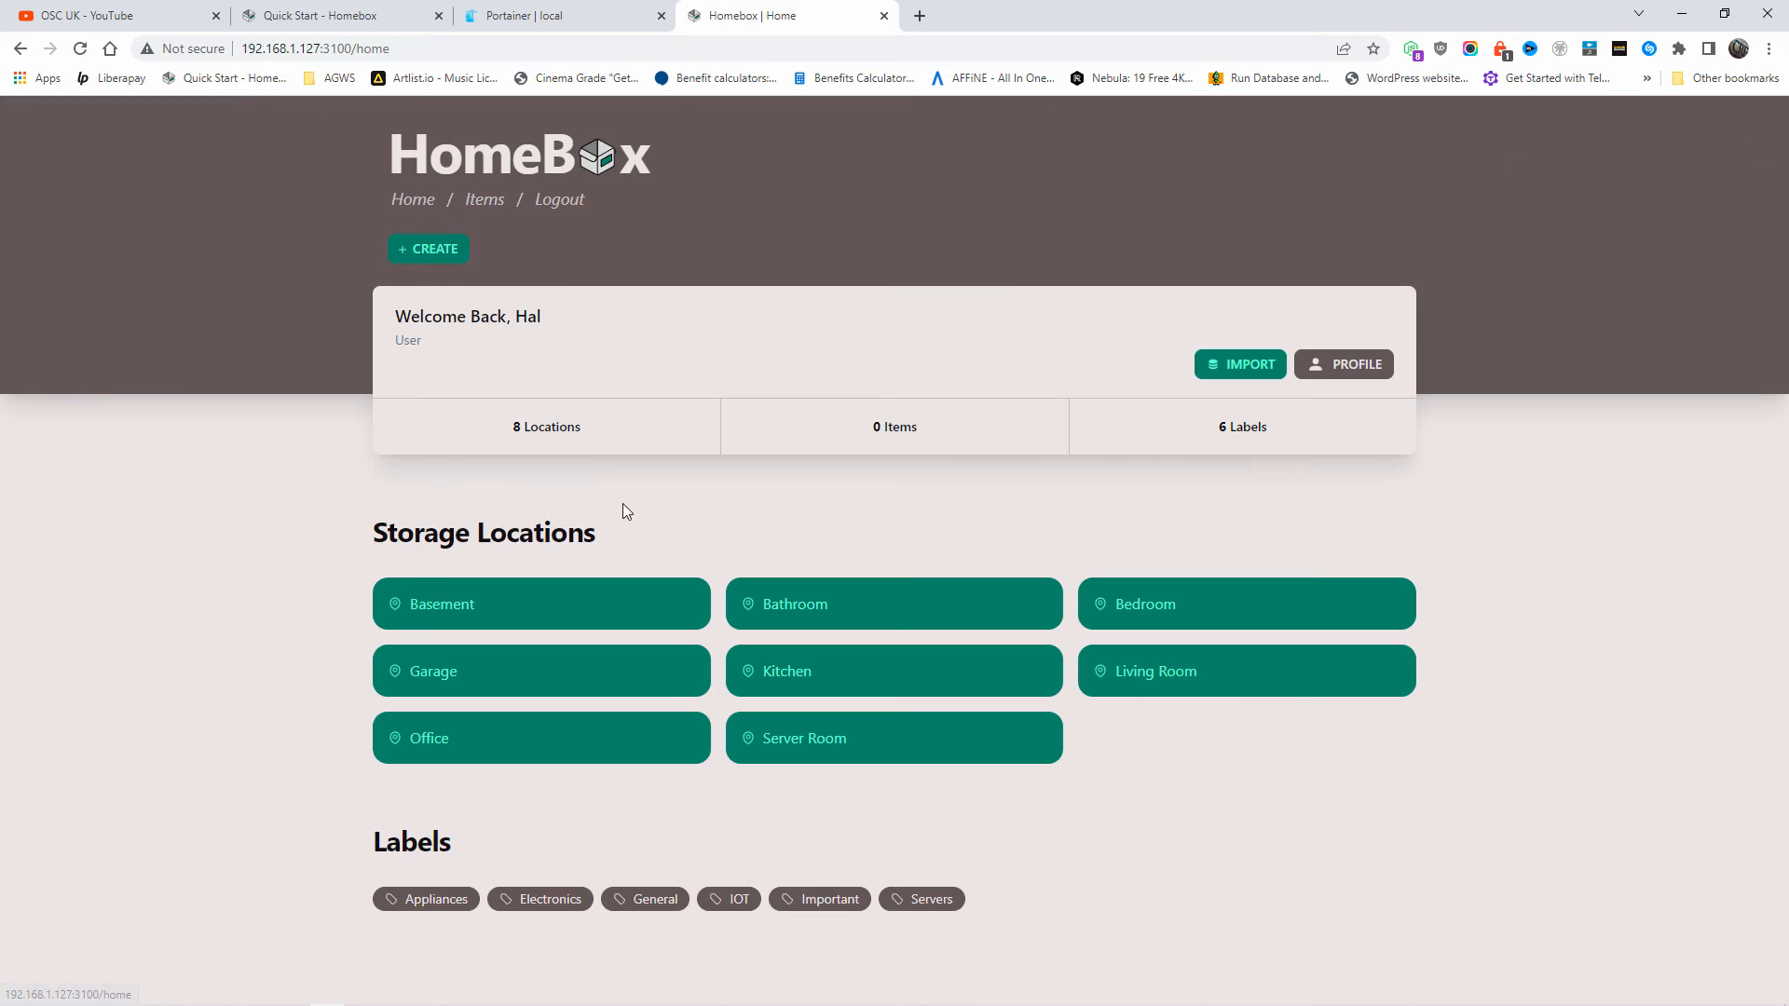
mouse_move(939, 749)
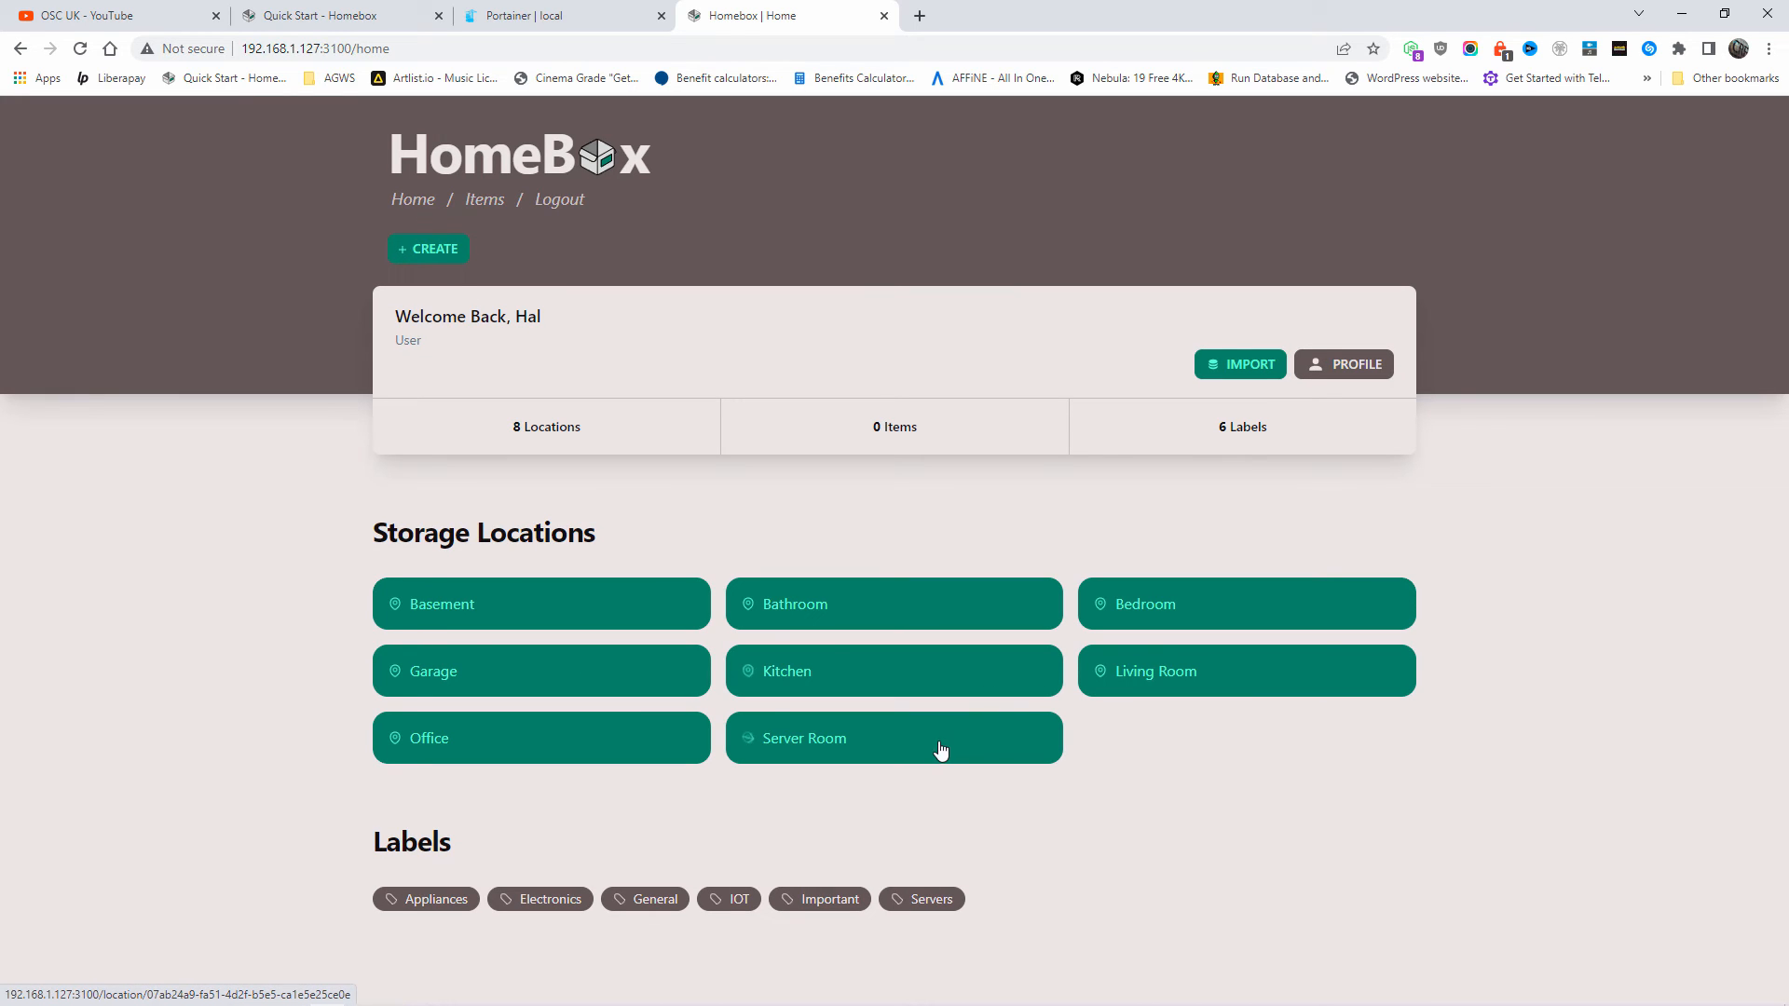
mouse_move(440, 754)
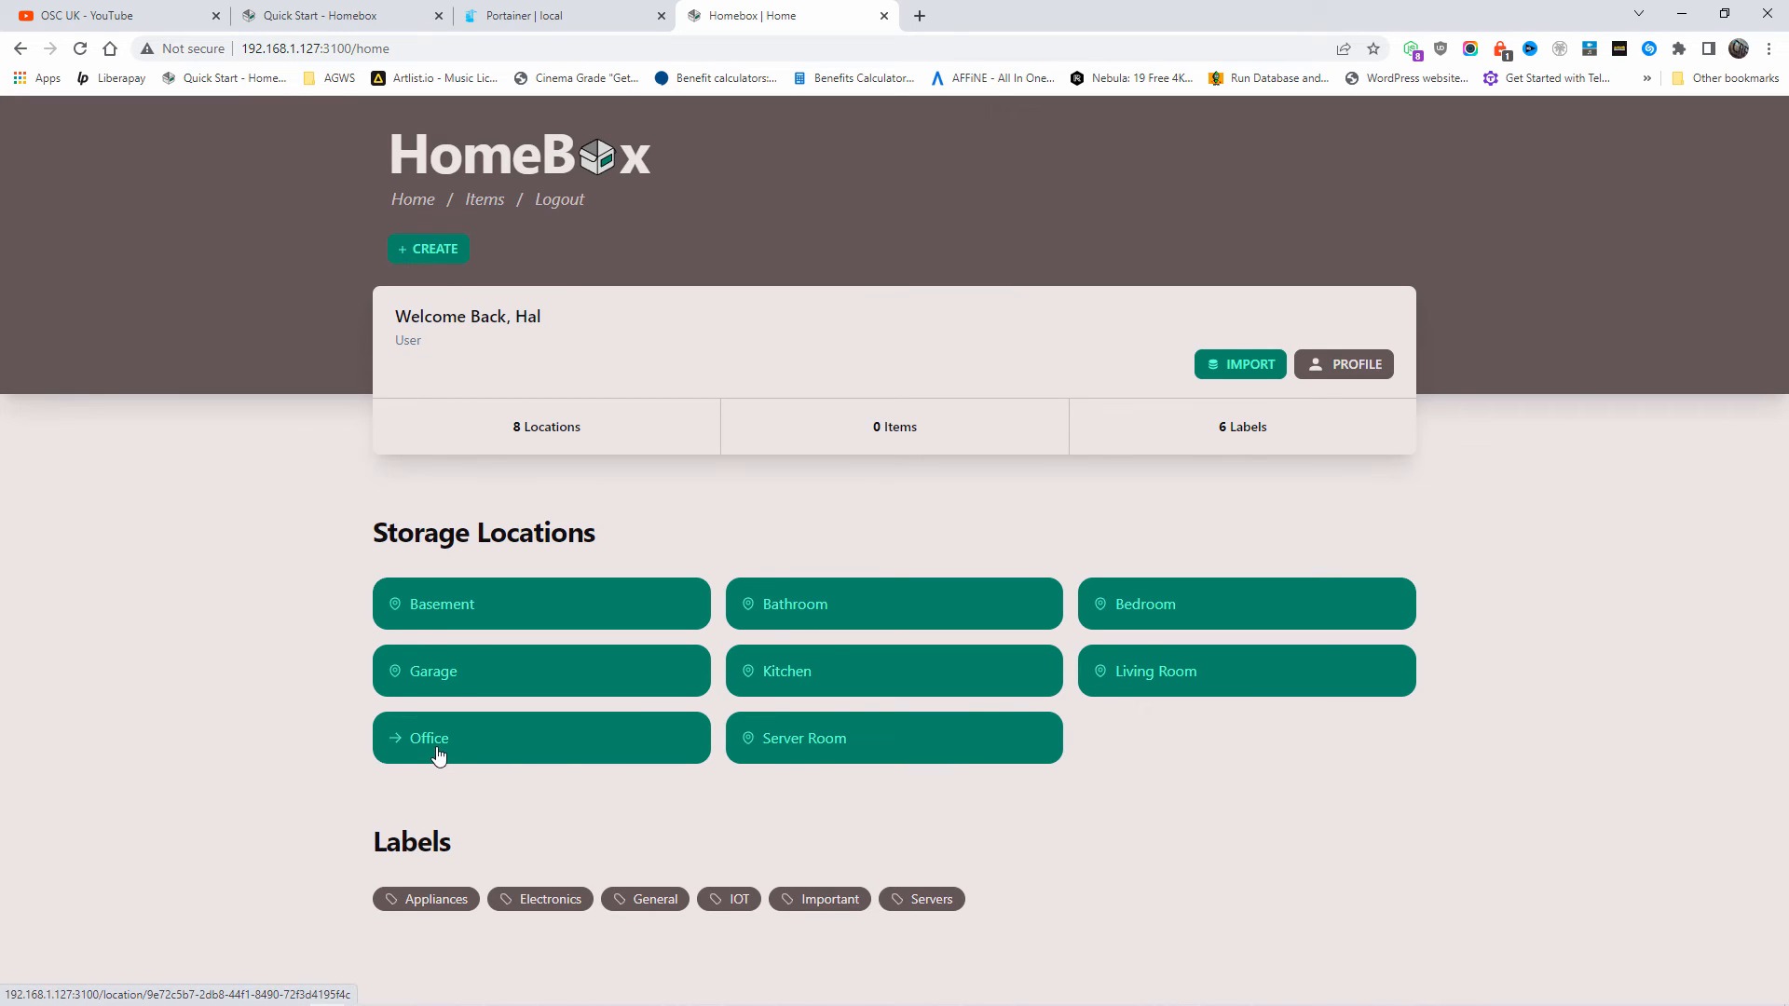
mouse_move(440, 676)
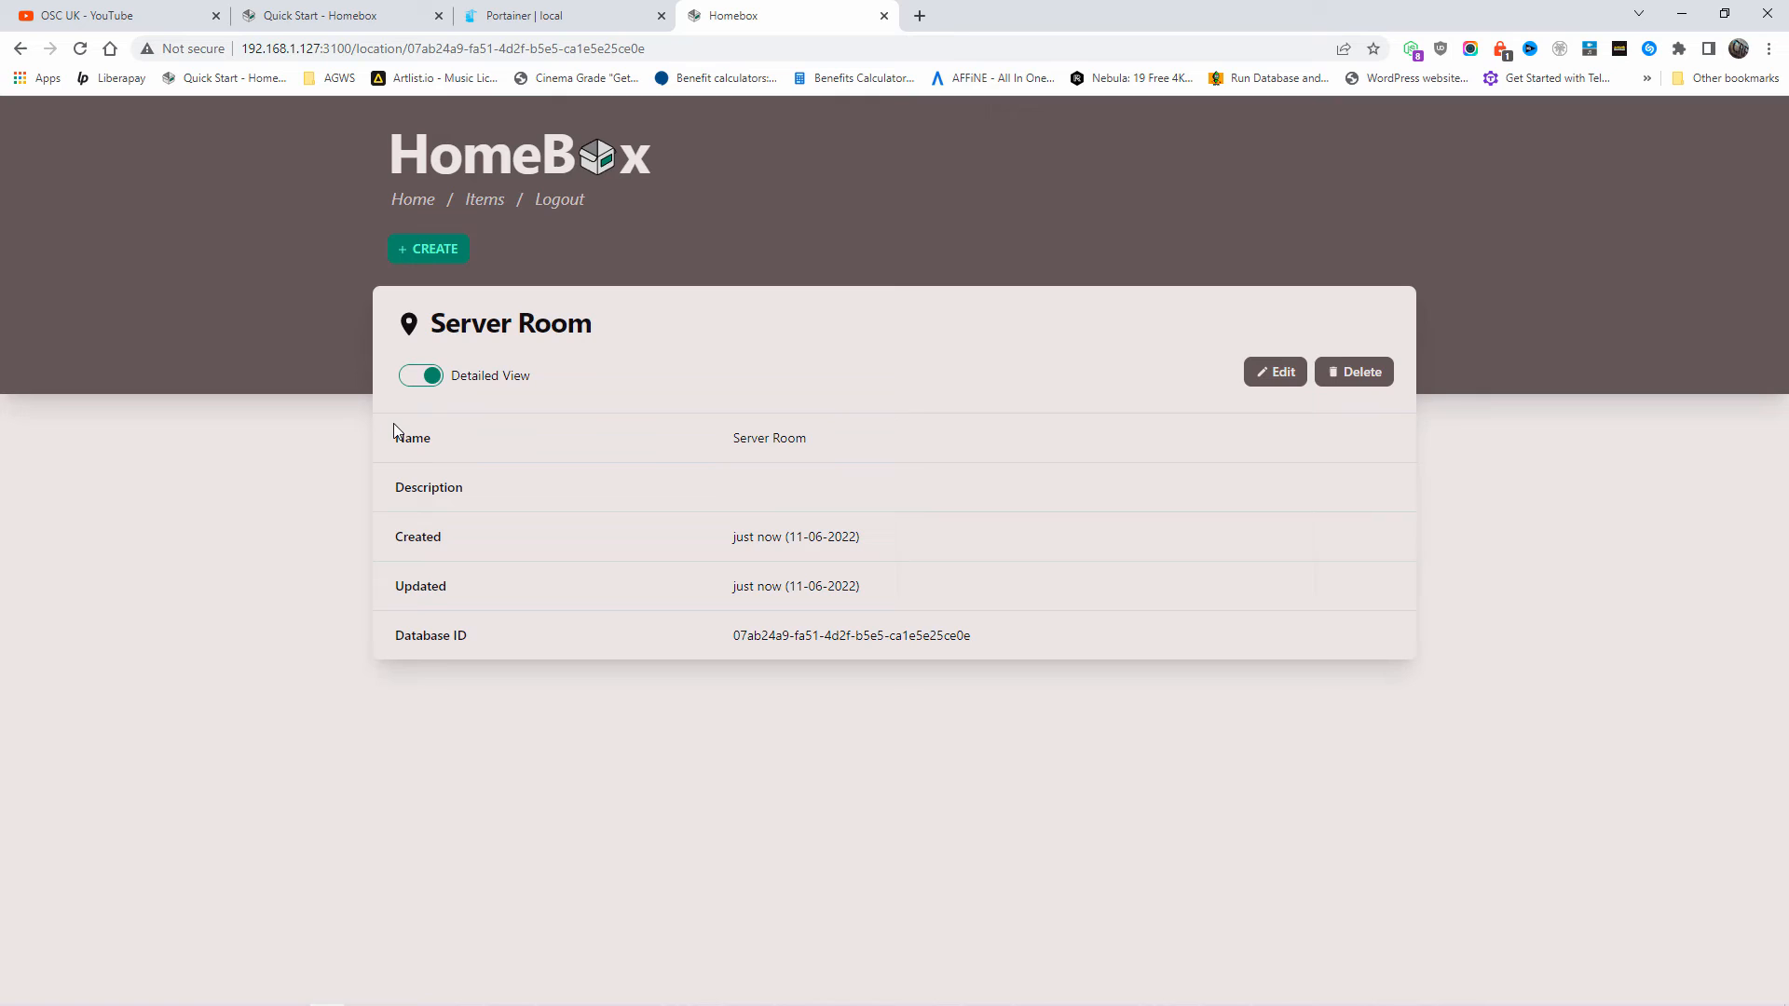
mouse_move(513, 400)
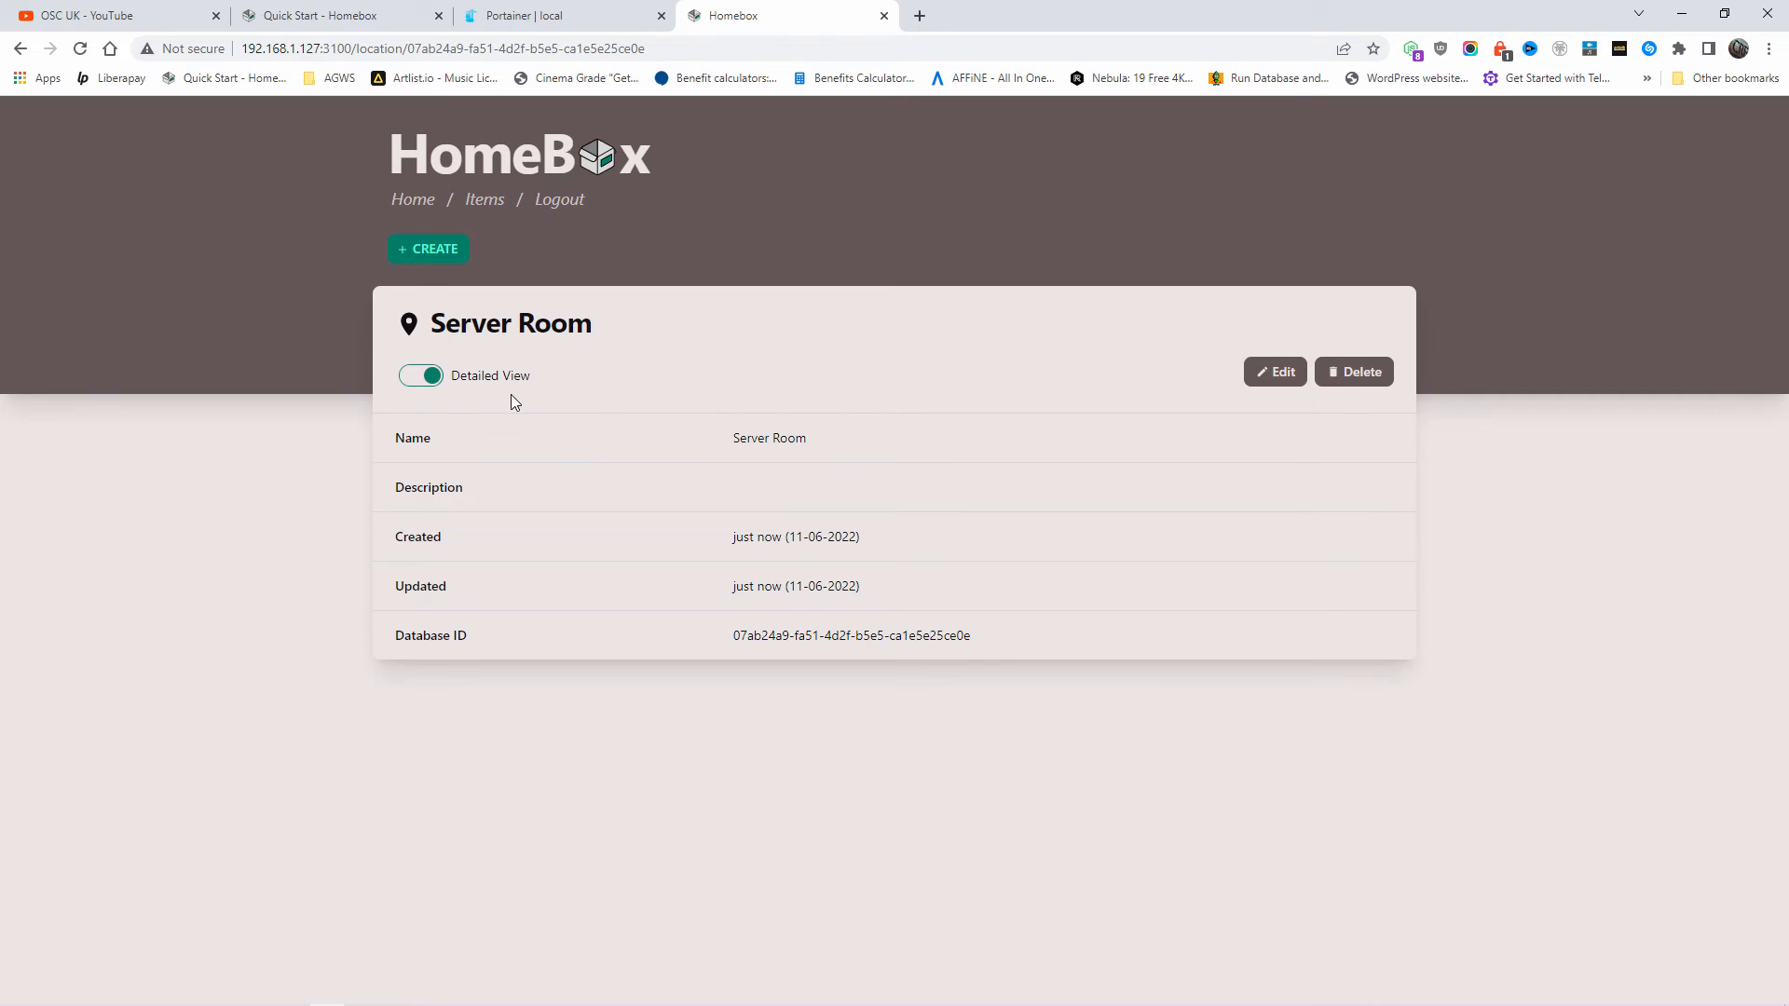
click(429, 248)
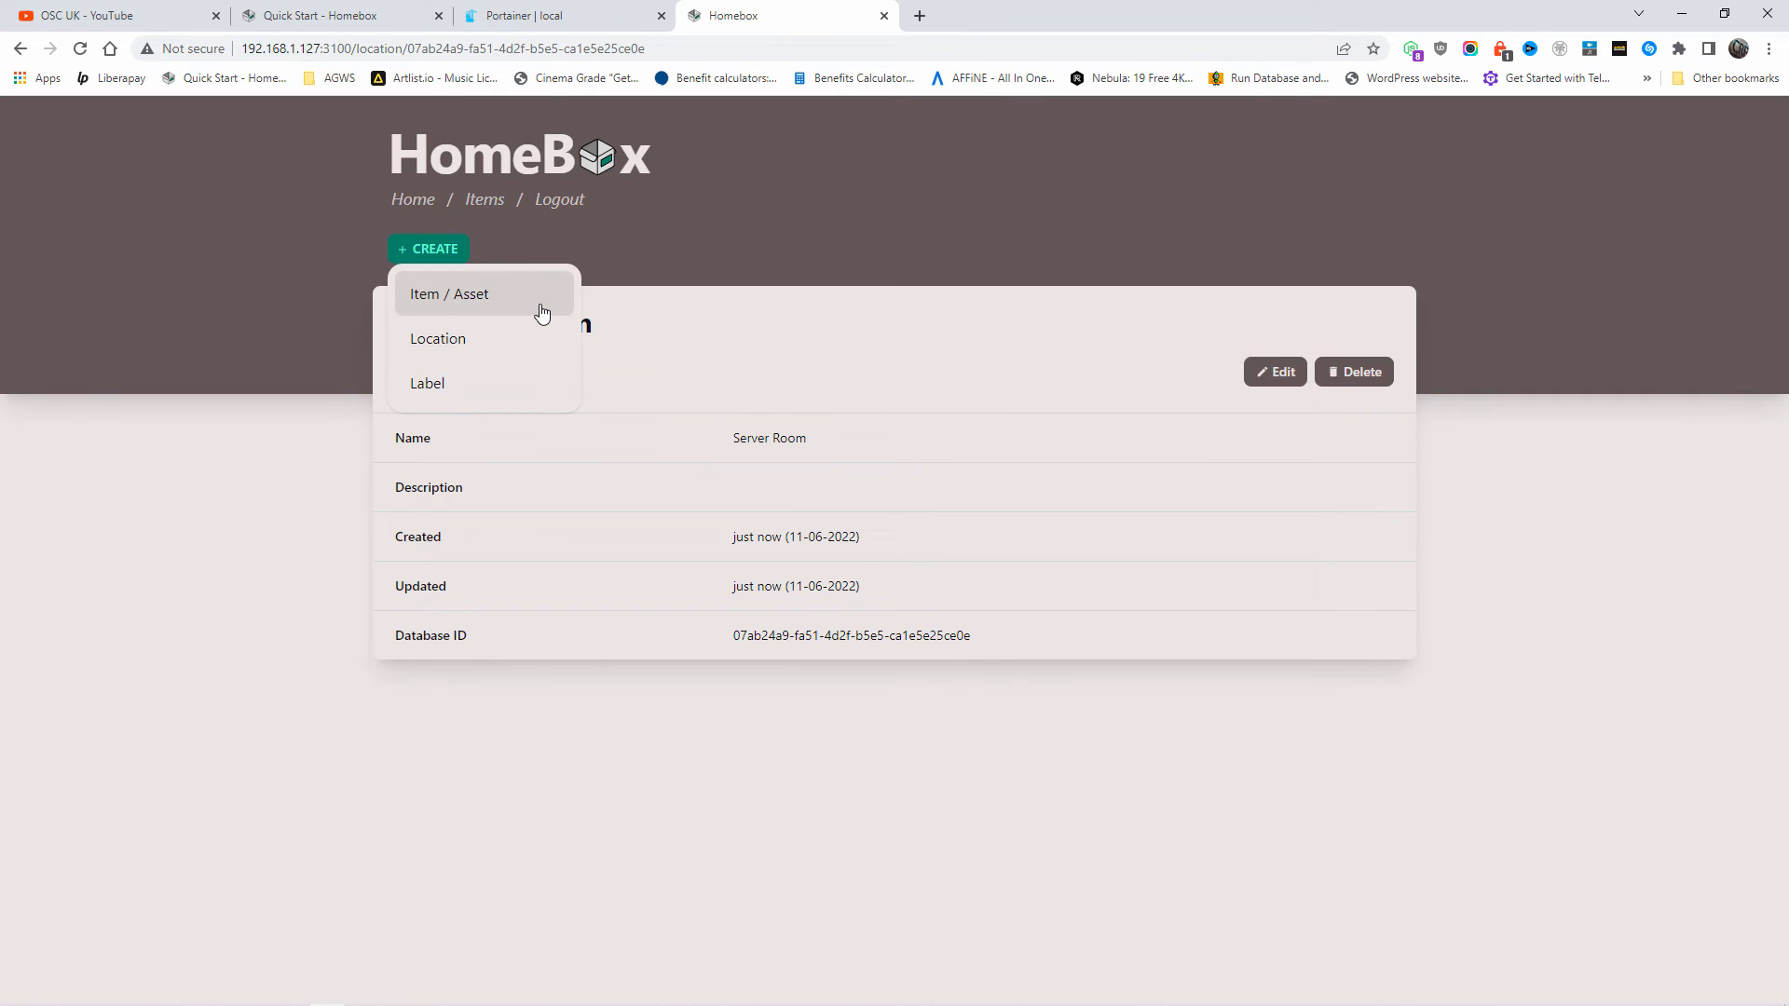
Start a new item named 'TP-Link Switch' with description 'Des', stored in Server Room.
click(449, 294)
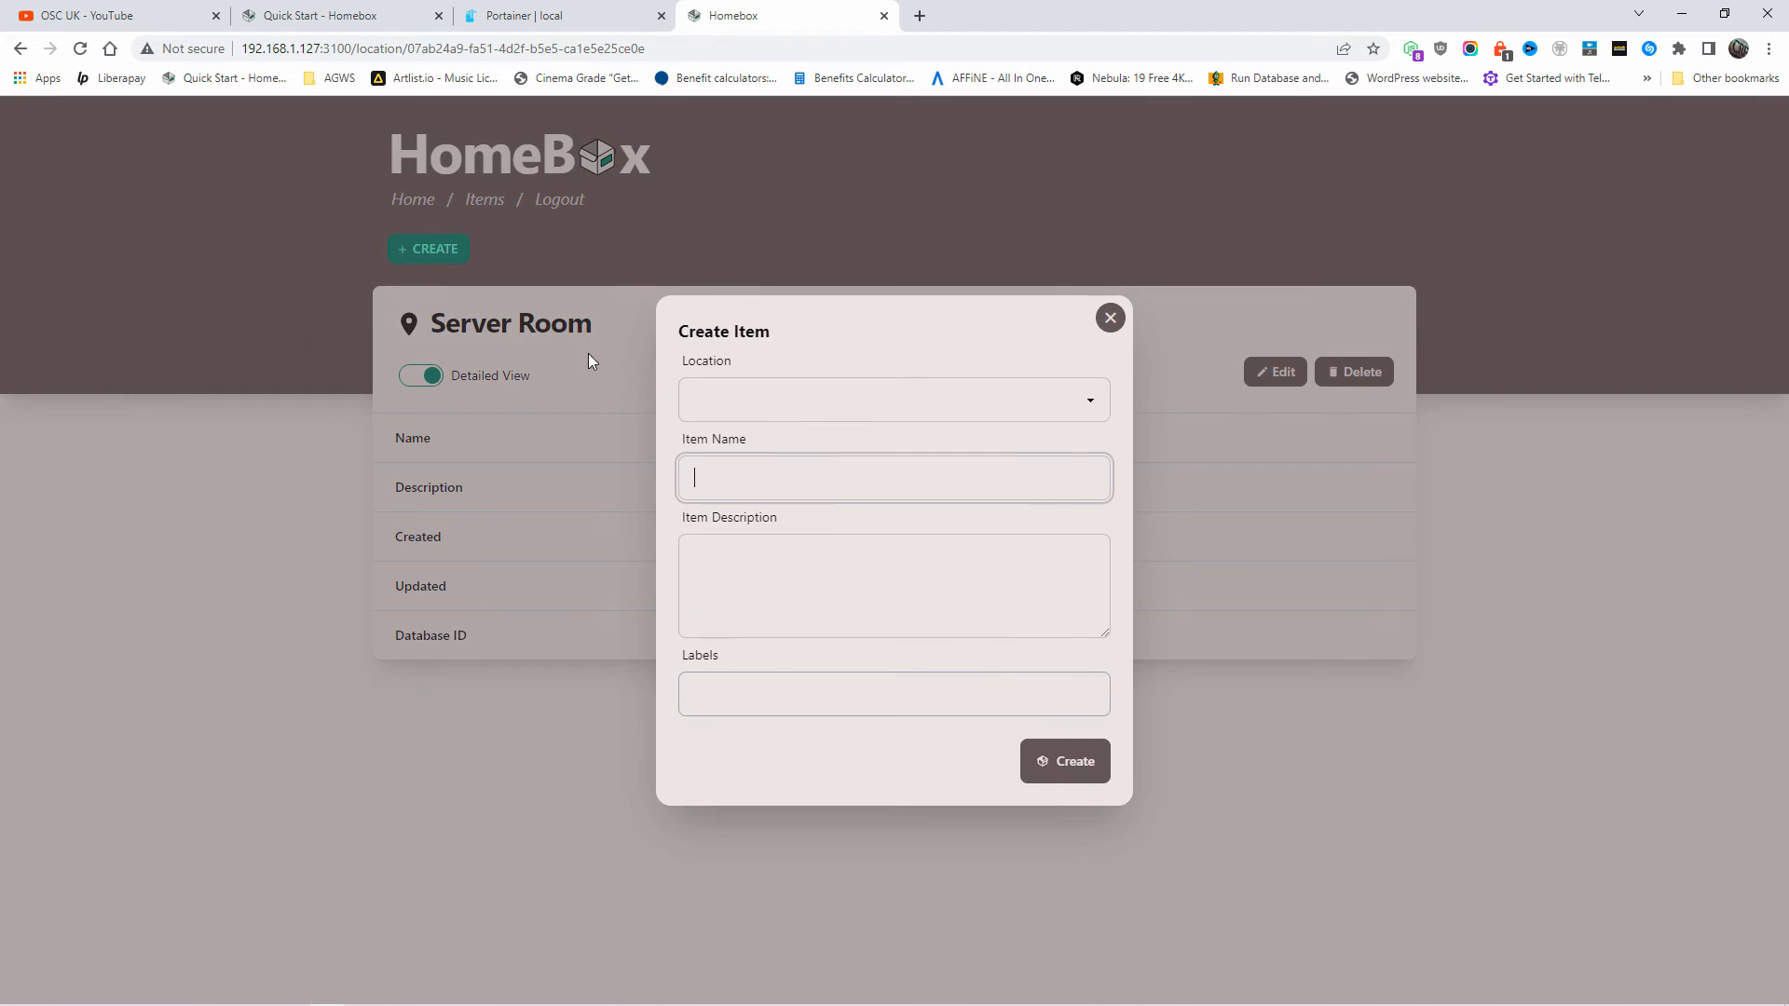
click(892, 399)
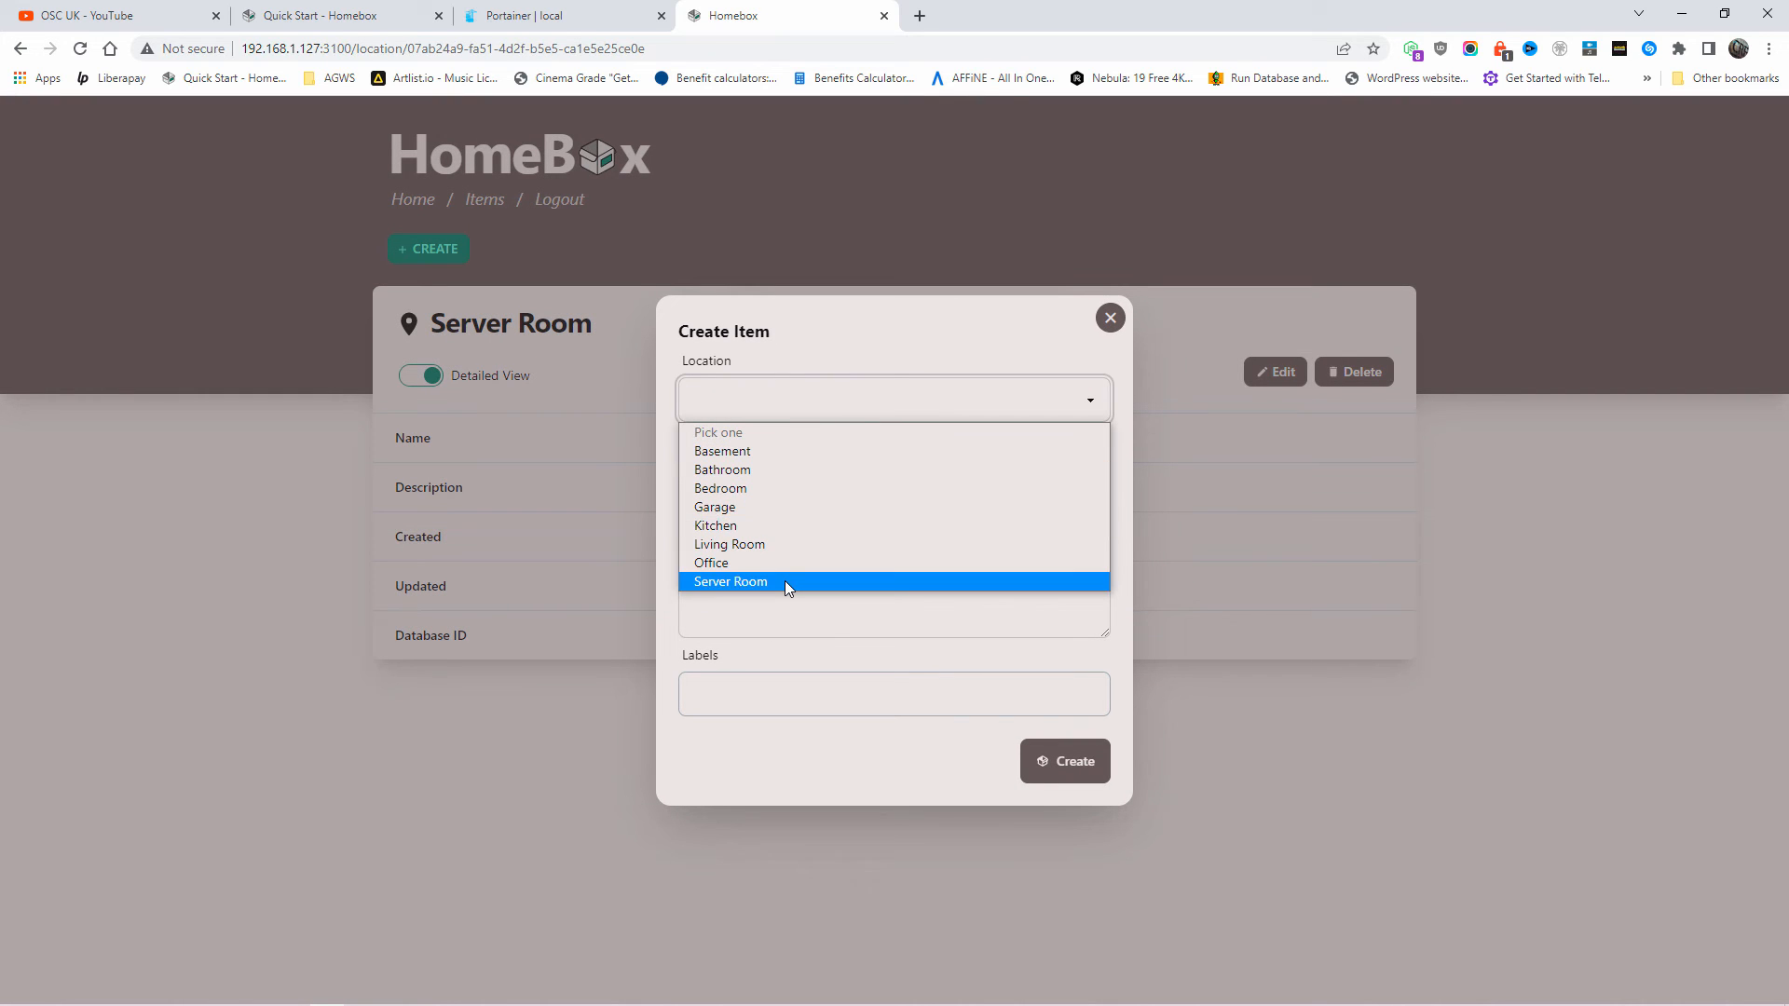
click(731, 581)
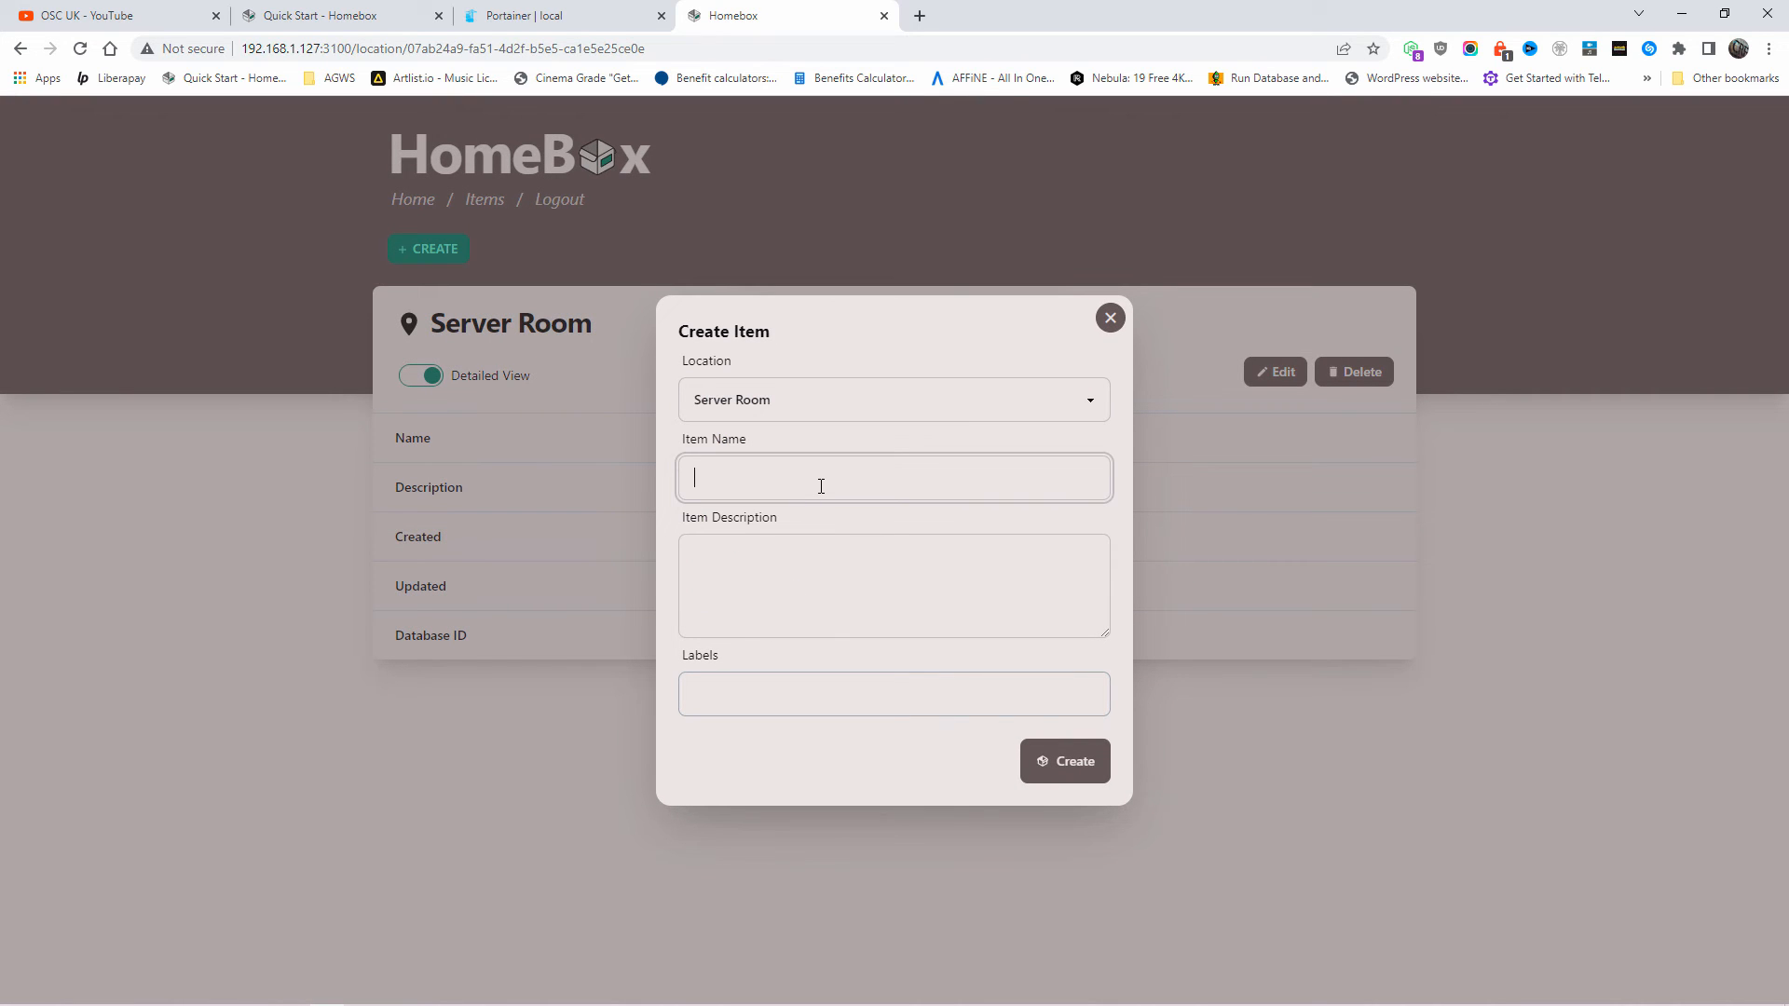
text(TP-Link Switch)
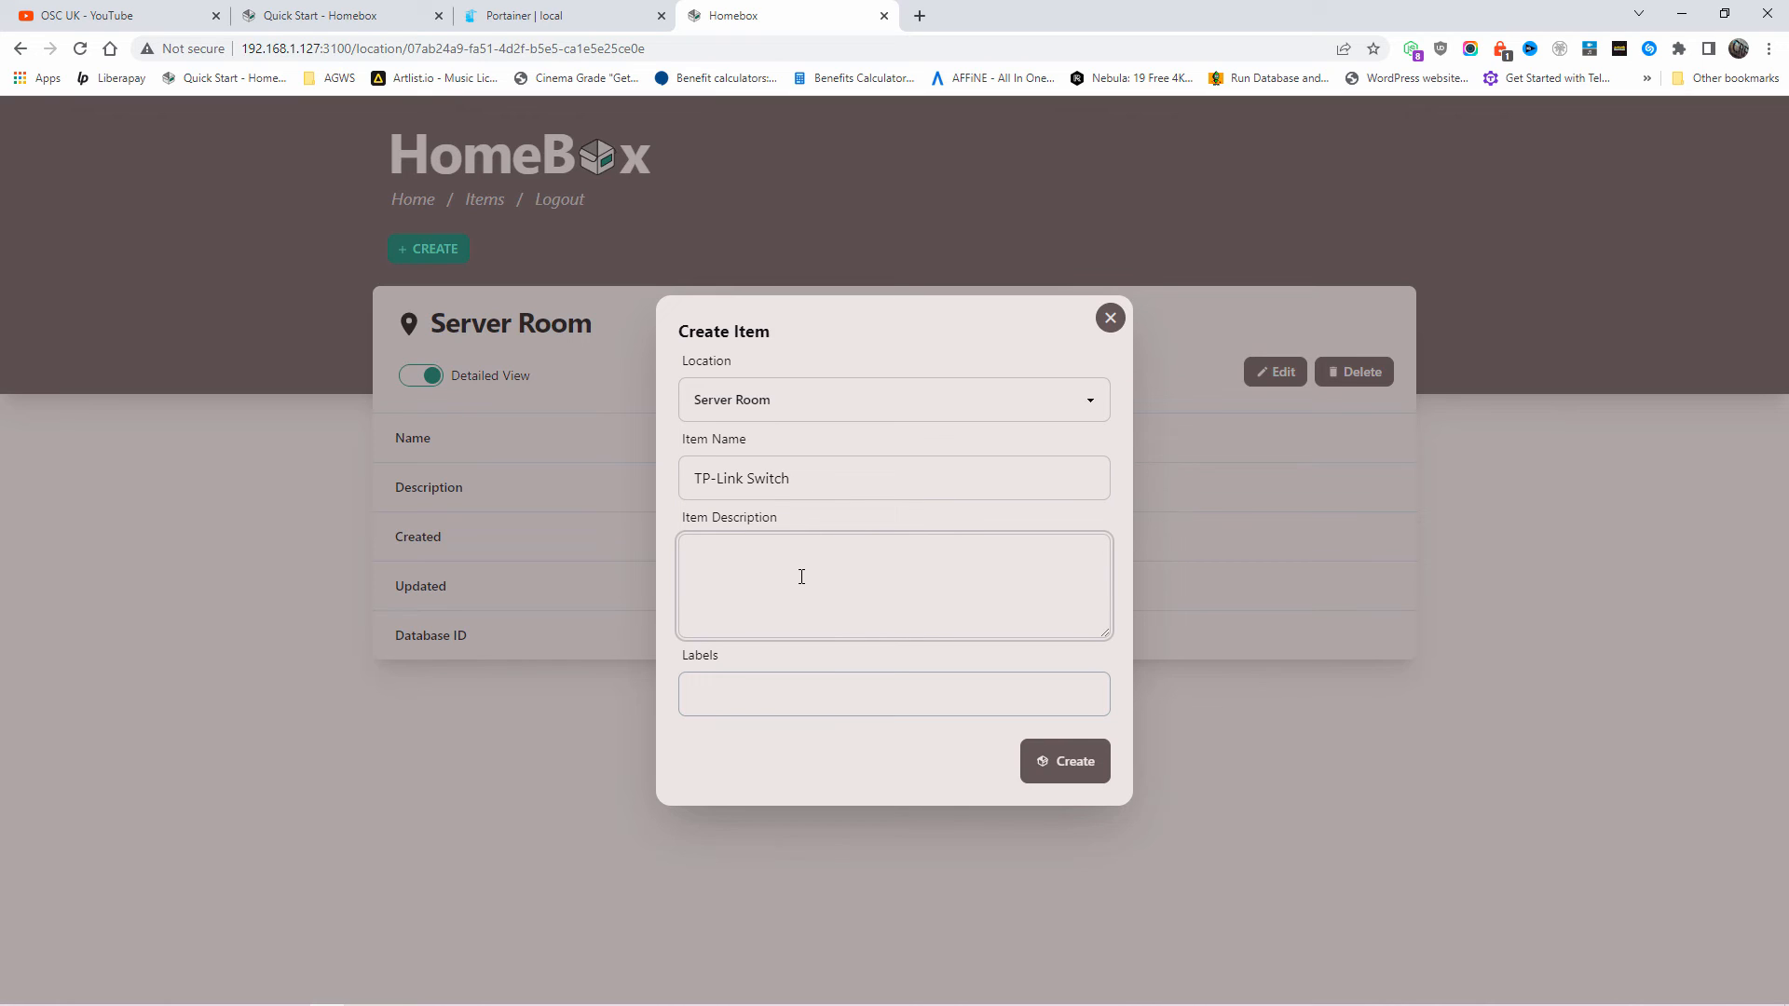
text(Des)
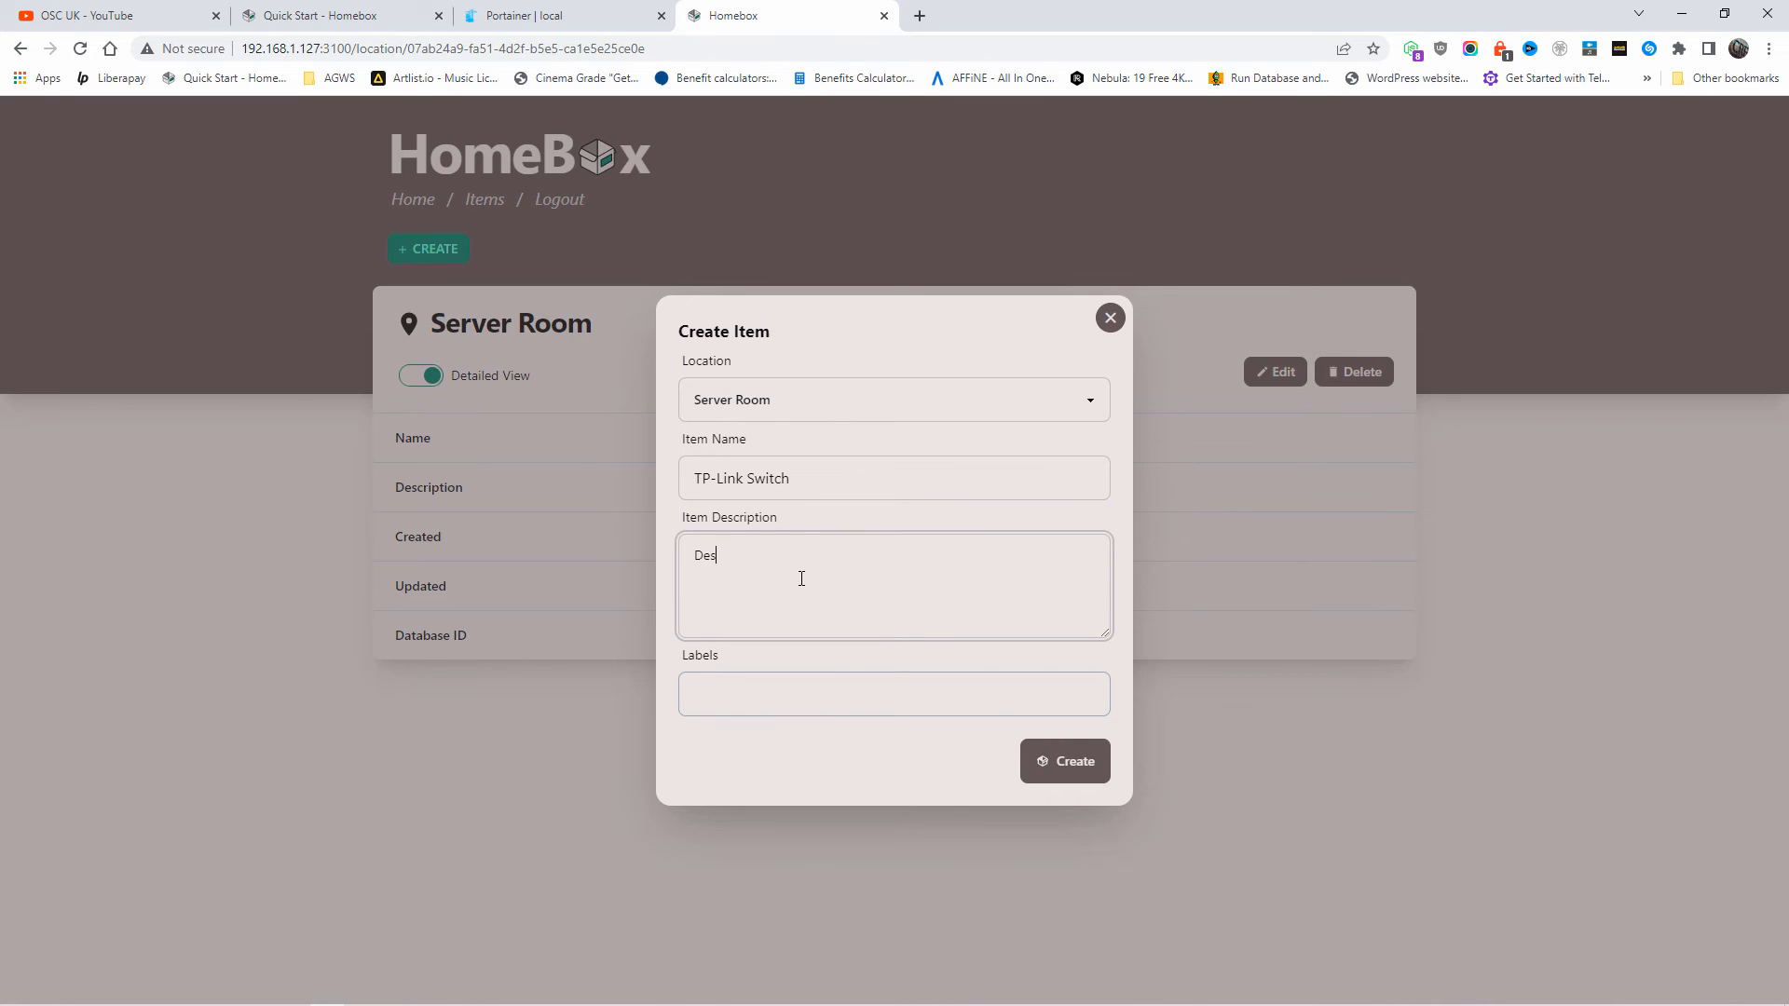
Tag the item with the Servers label and create it.
click(892, 693)
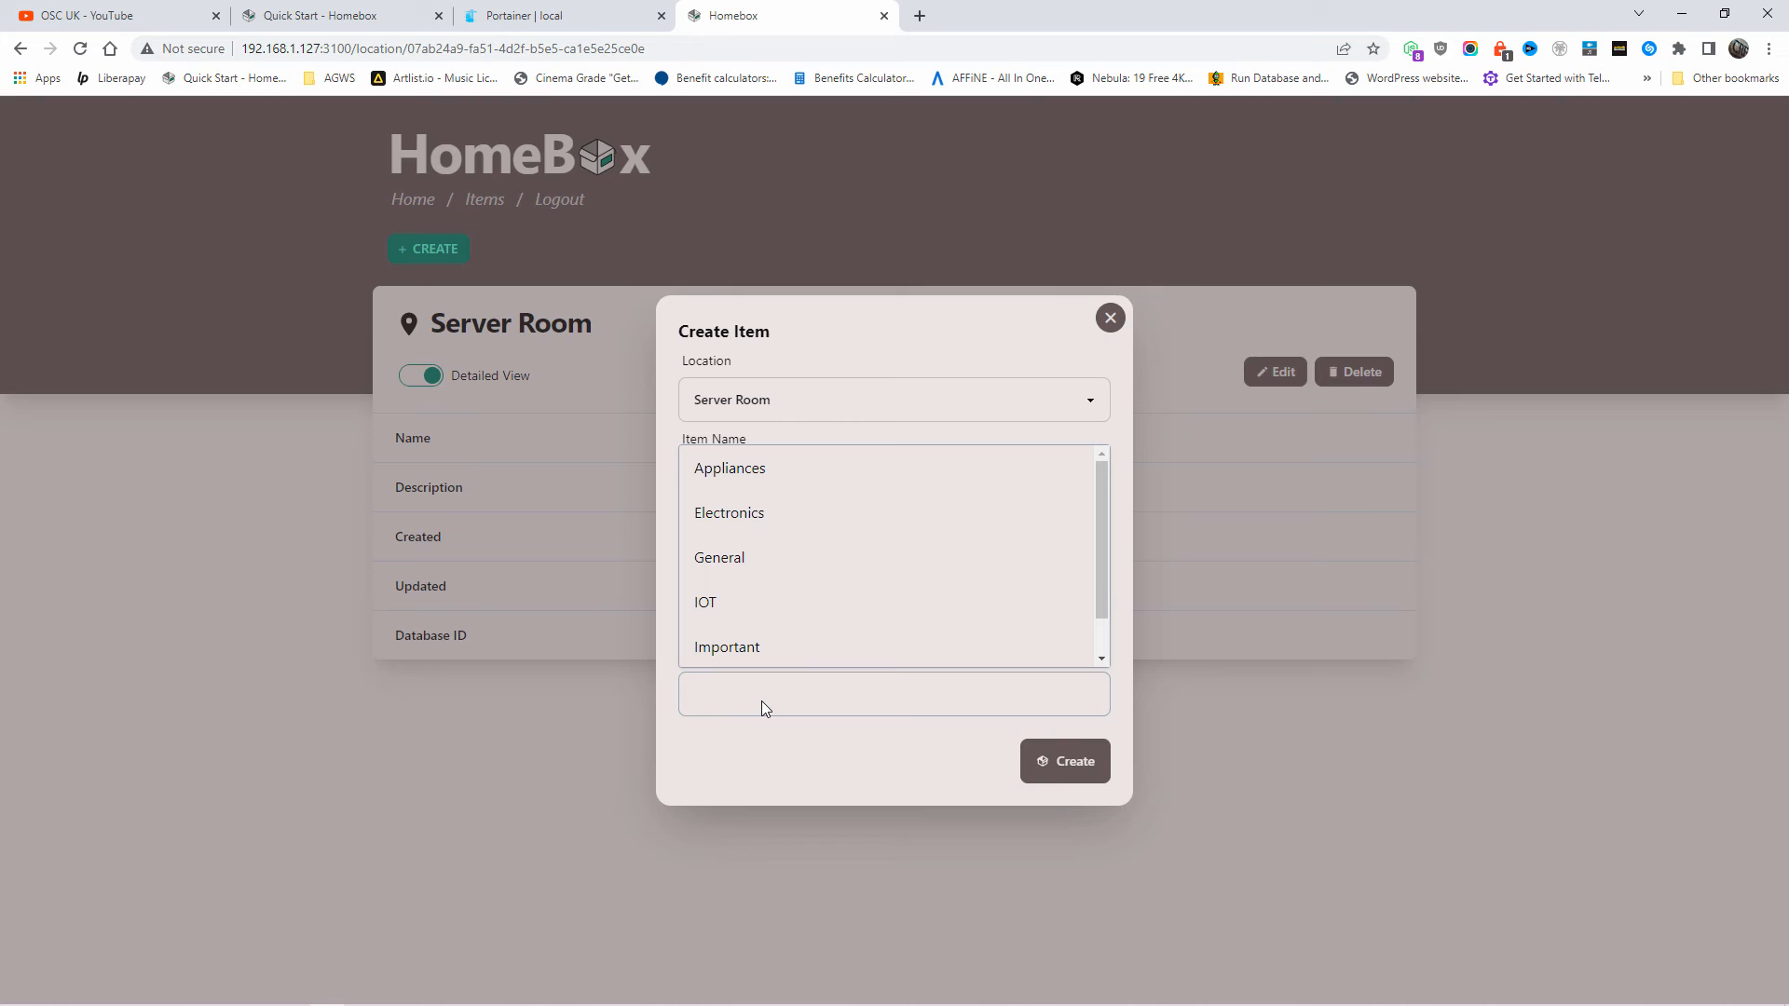
scroll(down, 3)
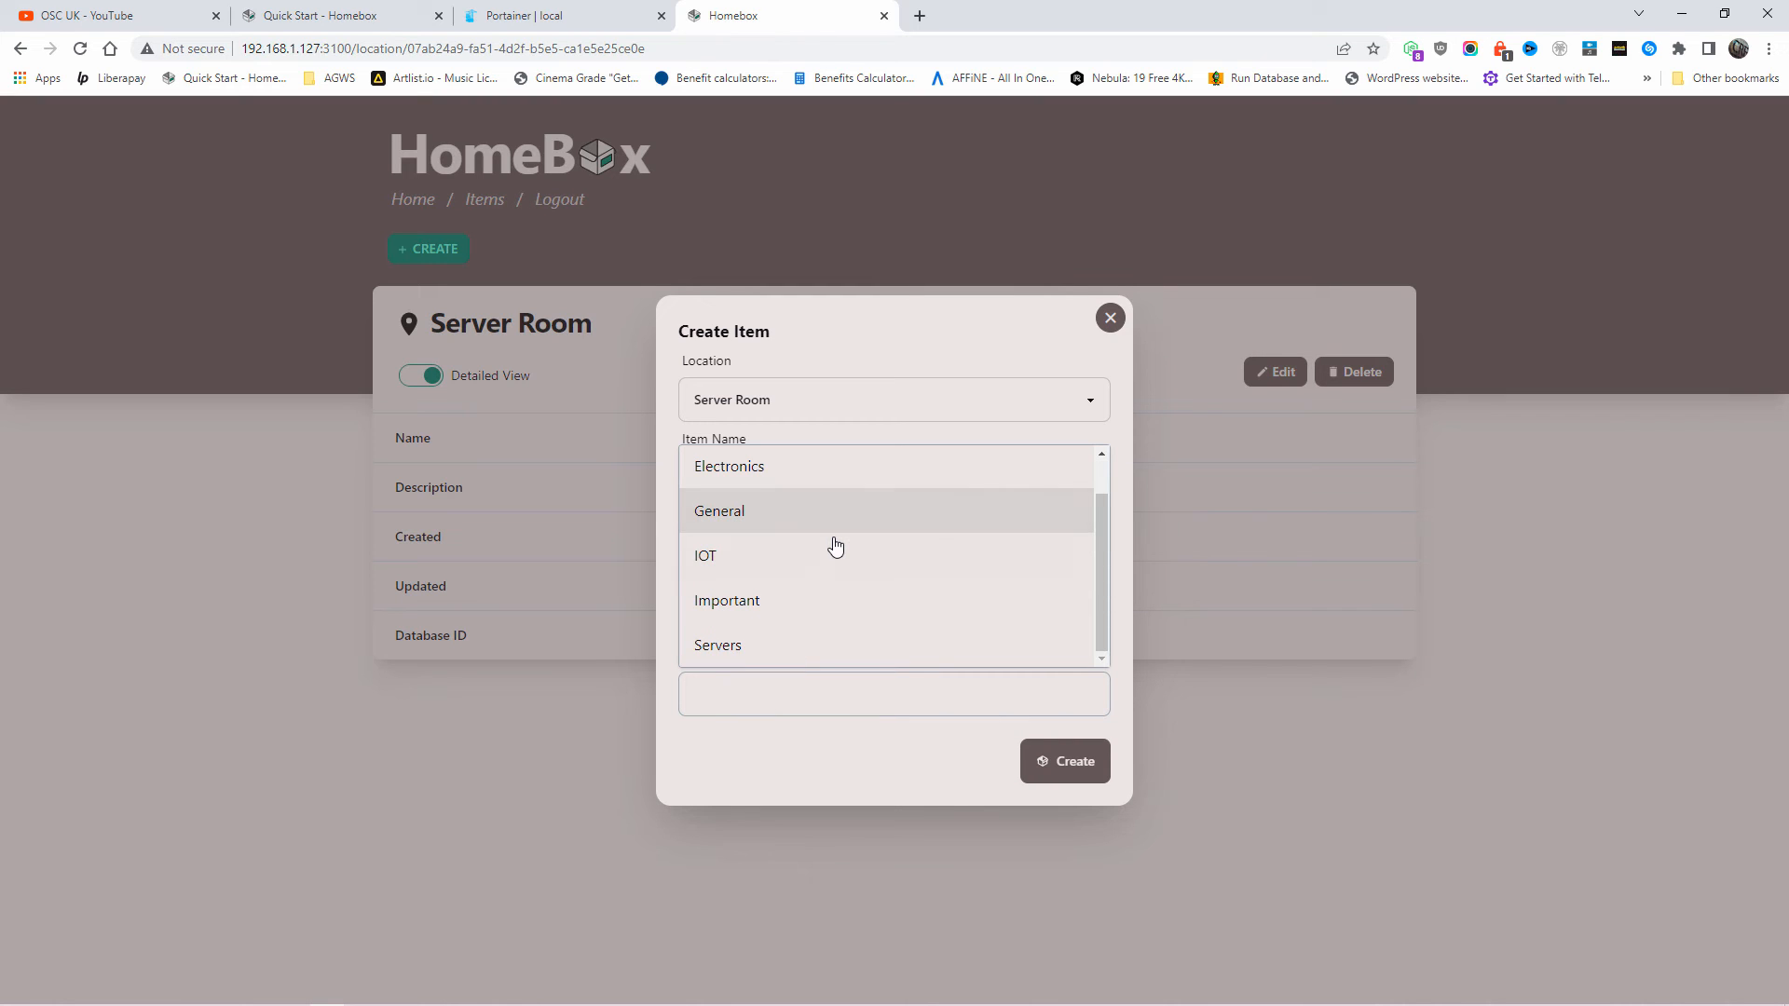
click(717, 644)
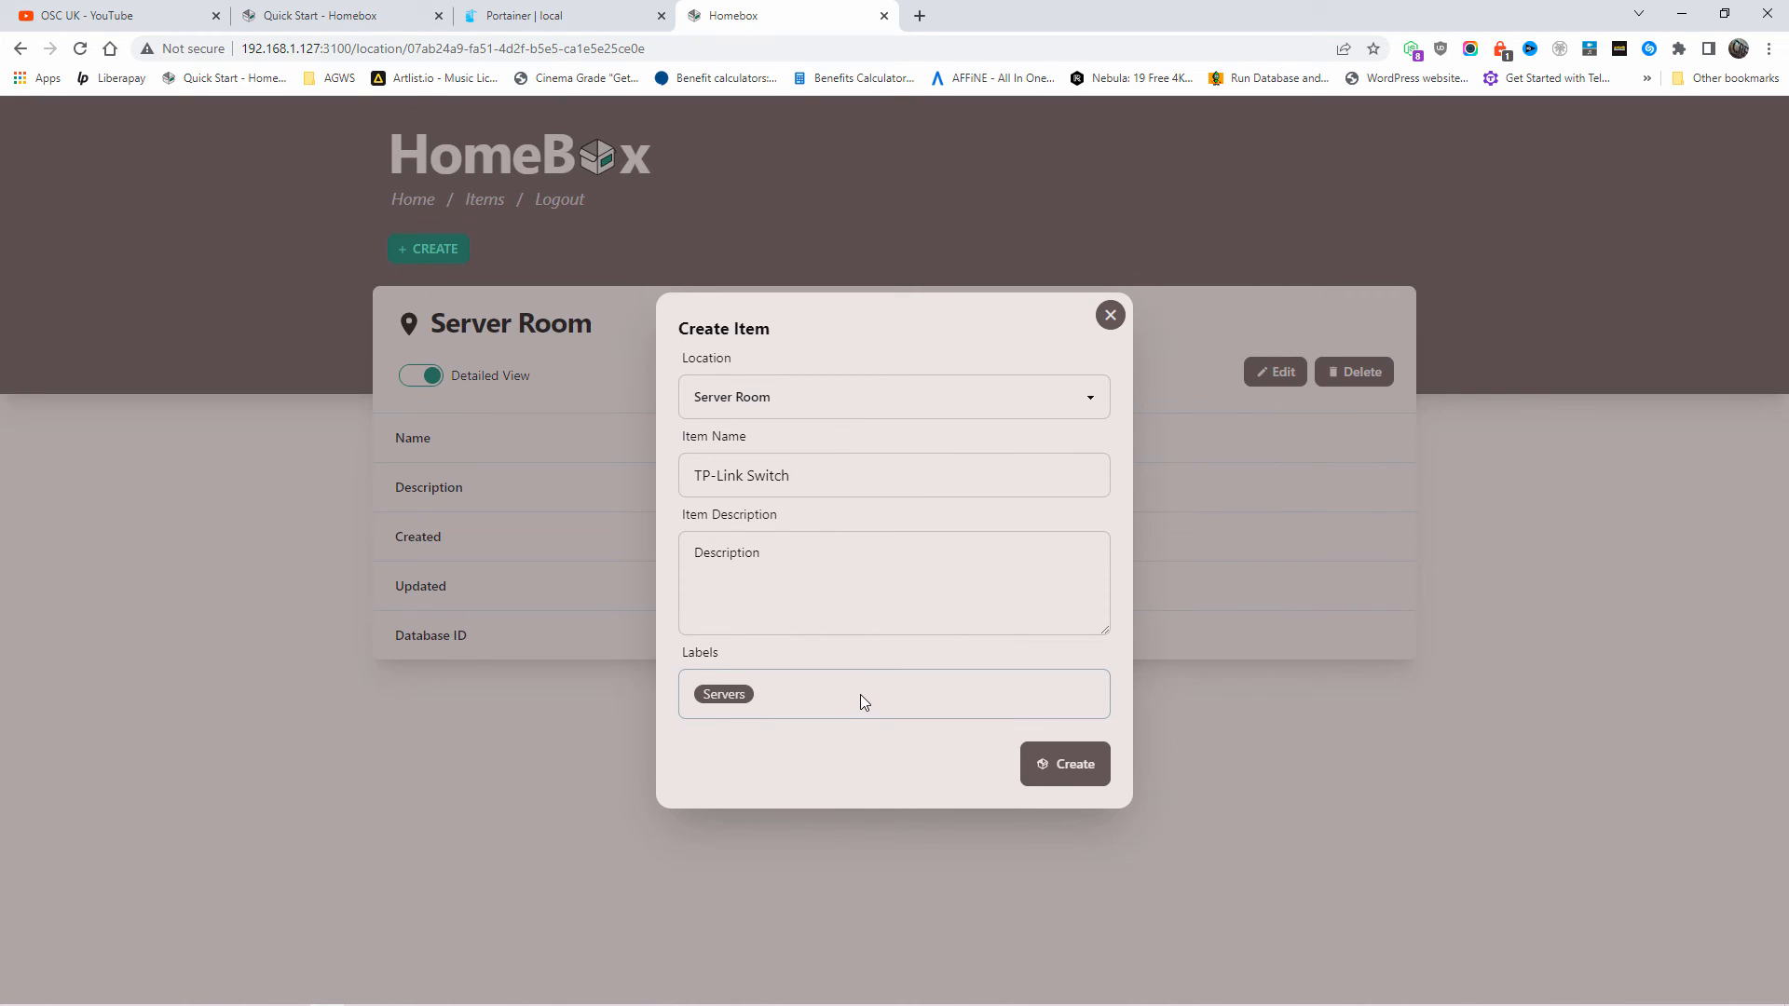
click(1064, 764)
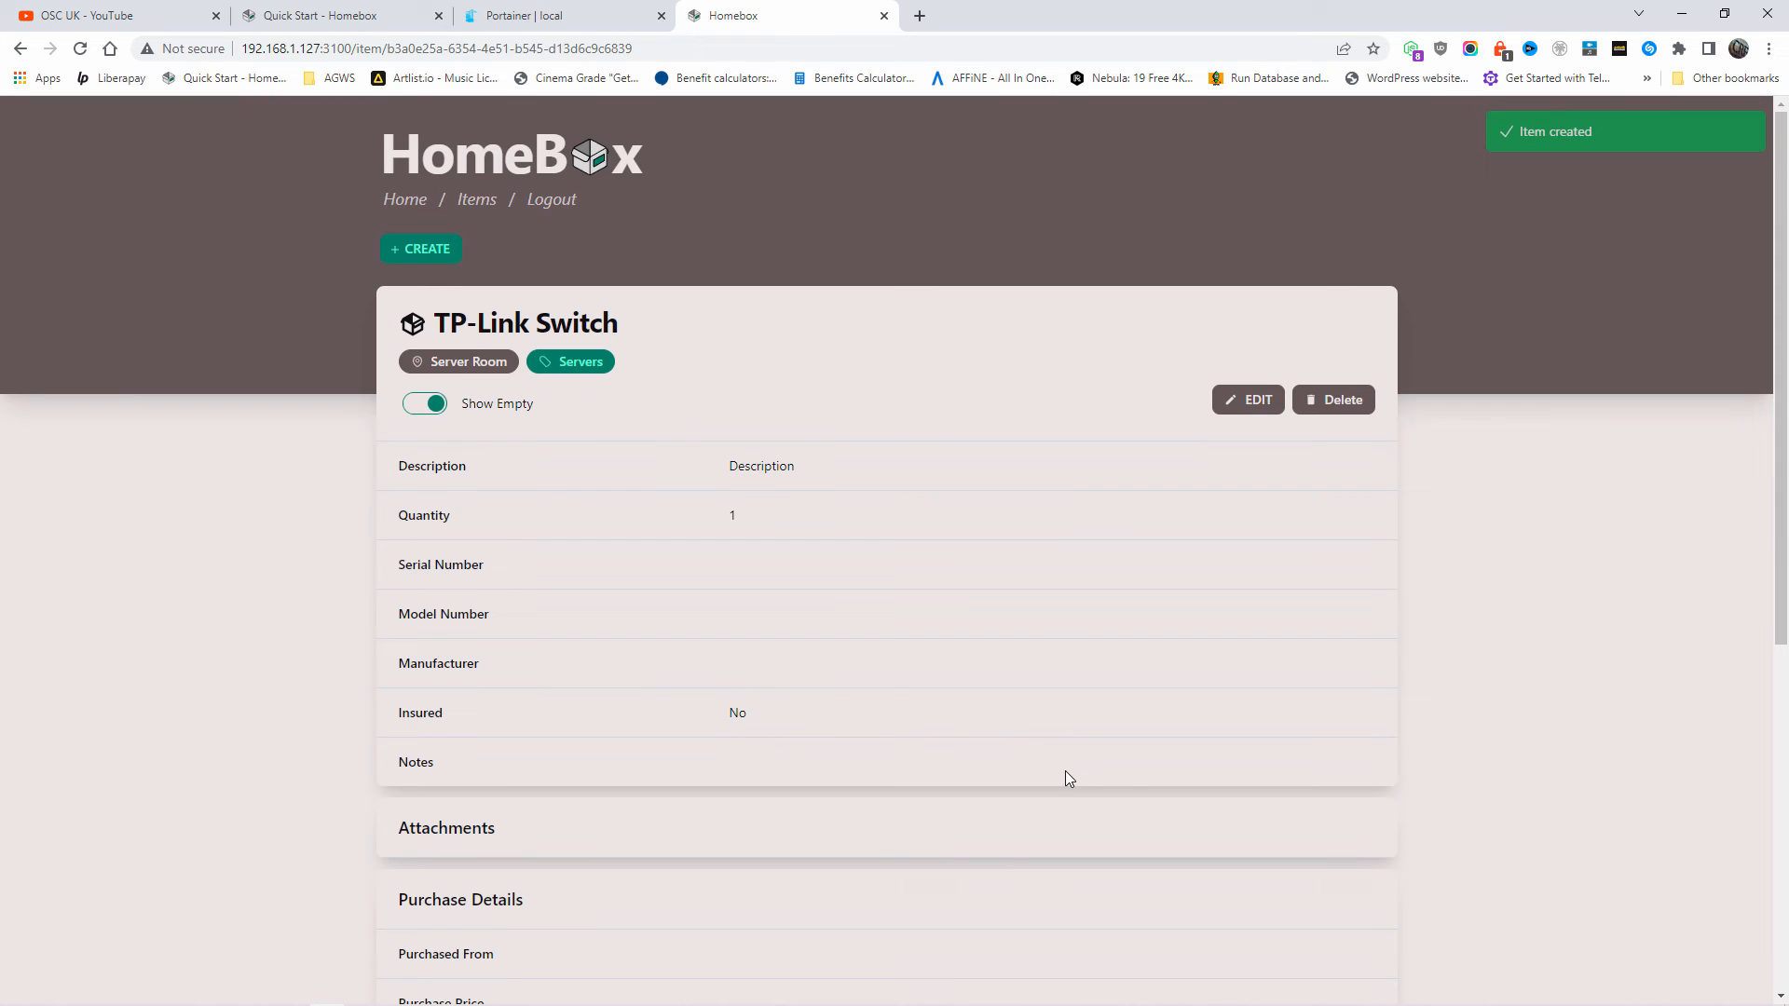
Review the TP-Link Switch item page, then return to the home dashboard.
scroll(down, 3)
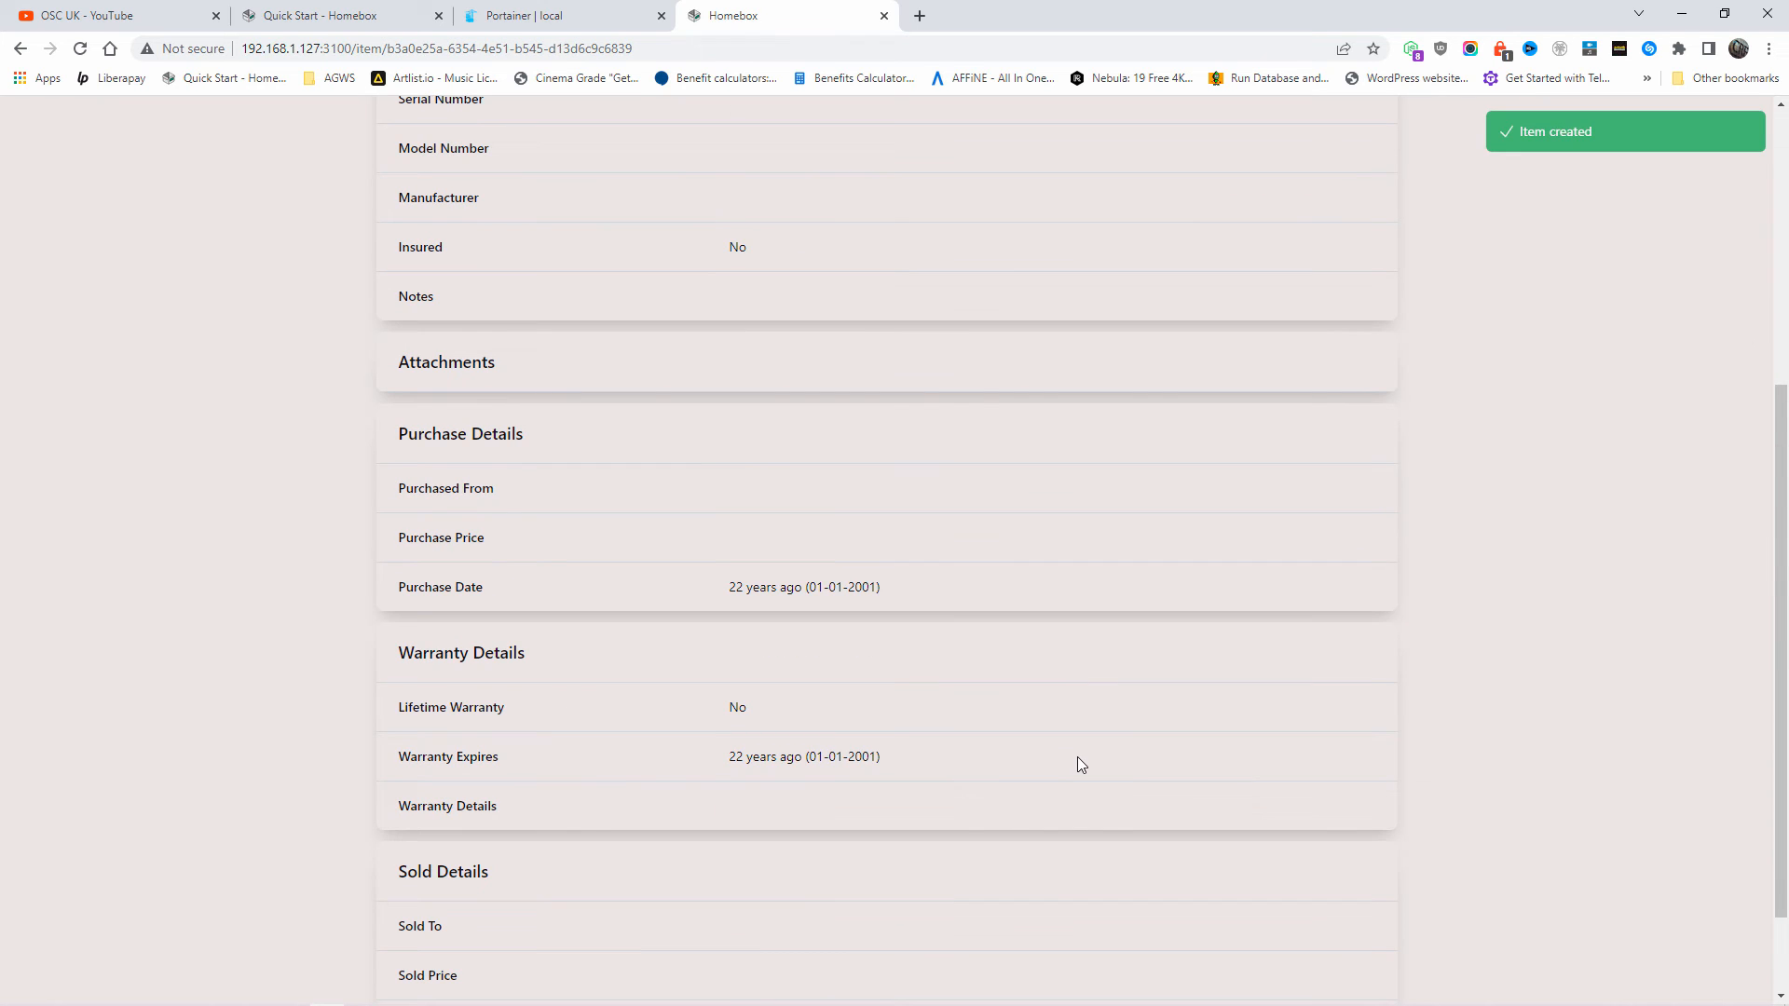
scroll(up, 3)
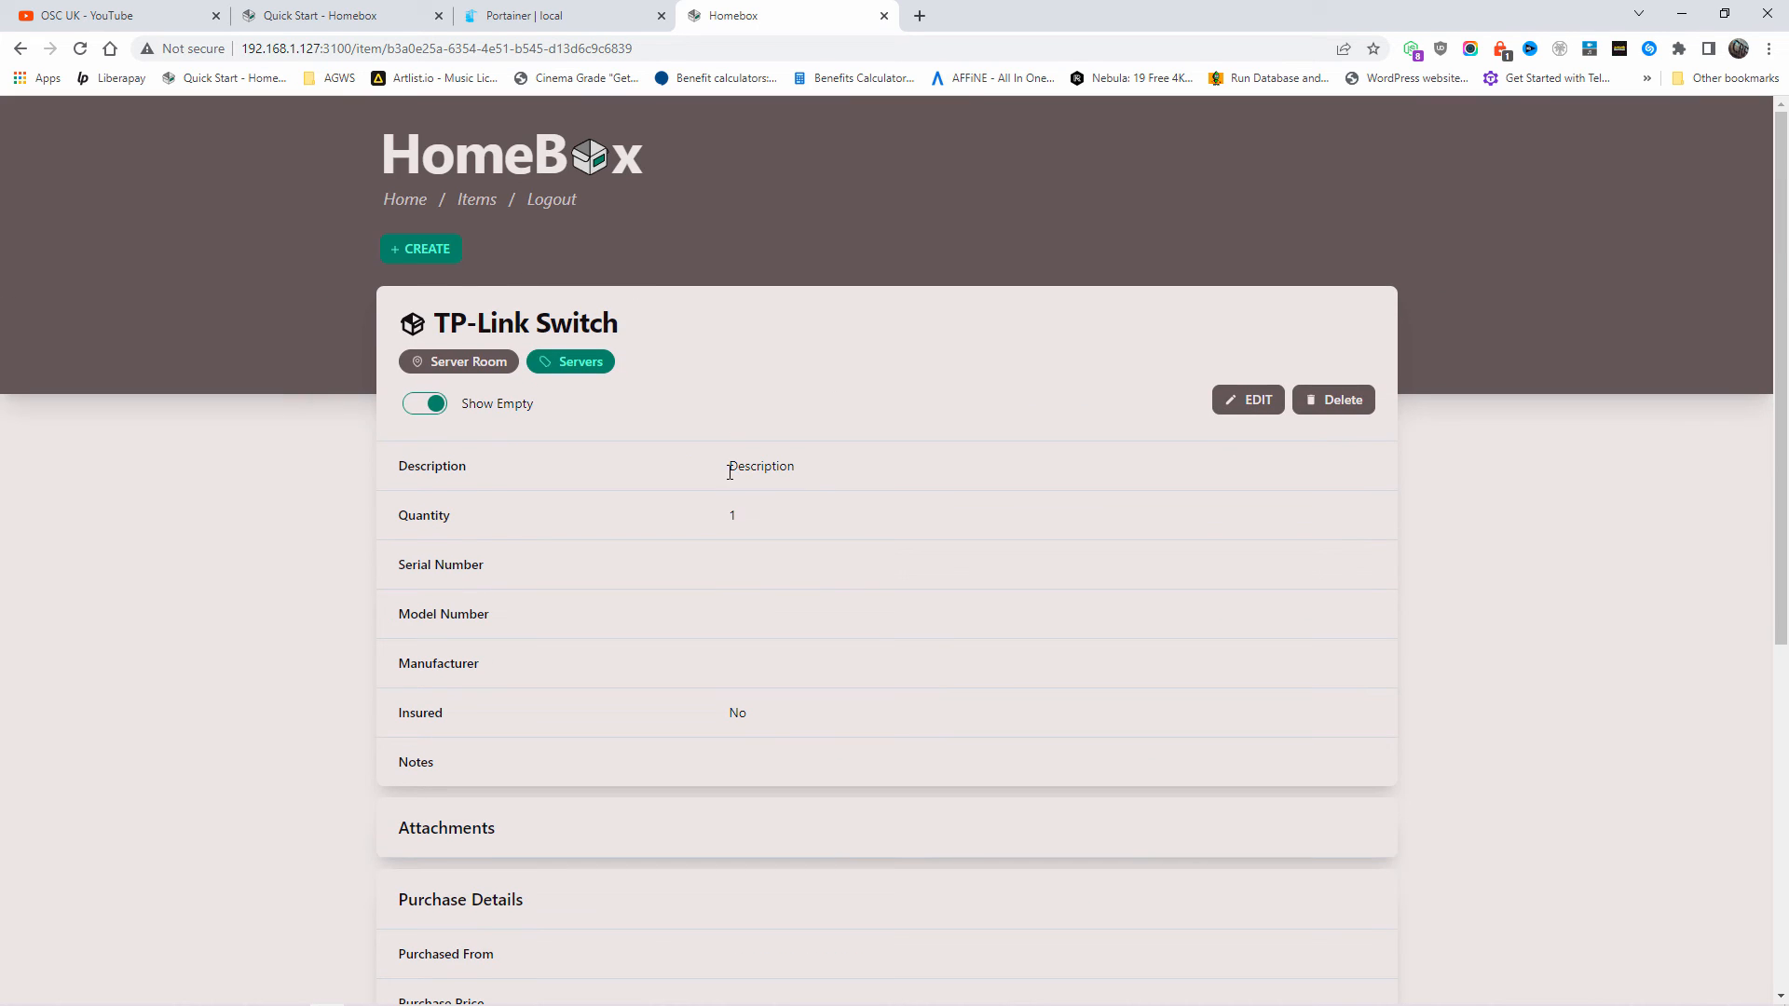
scroll(down, 3)
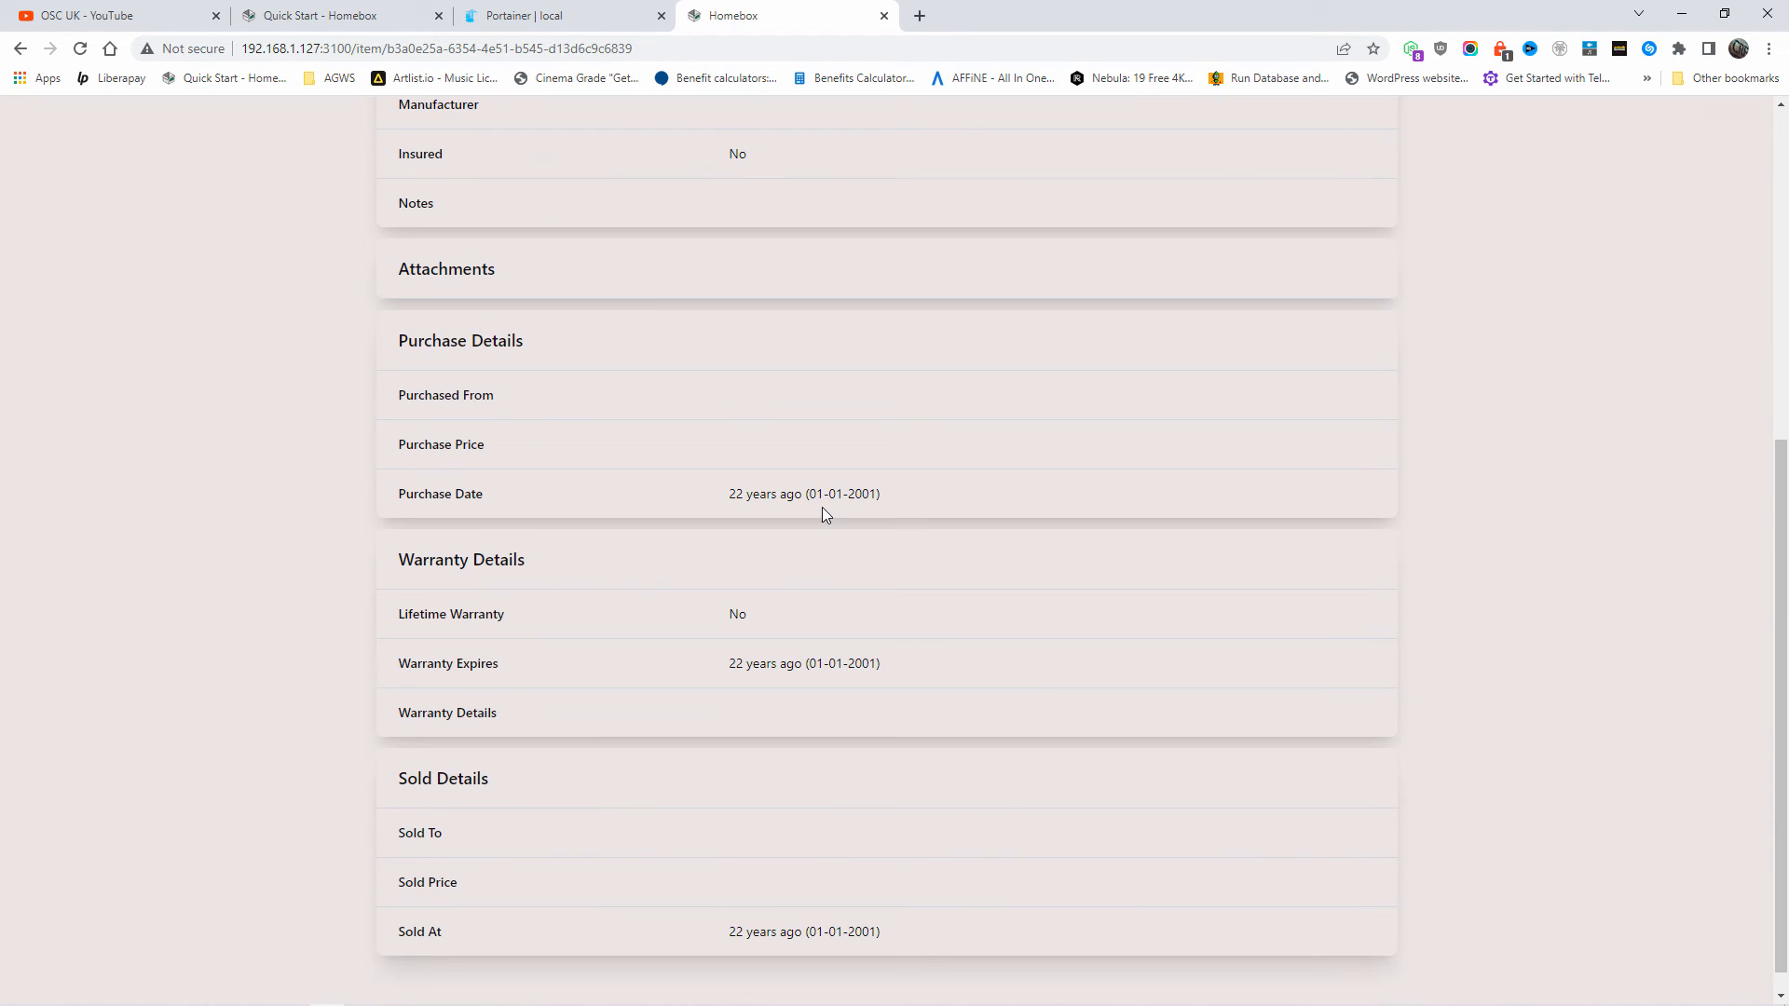
mouse_move(794, 510)
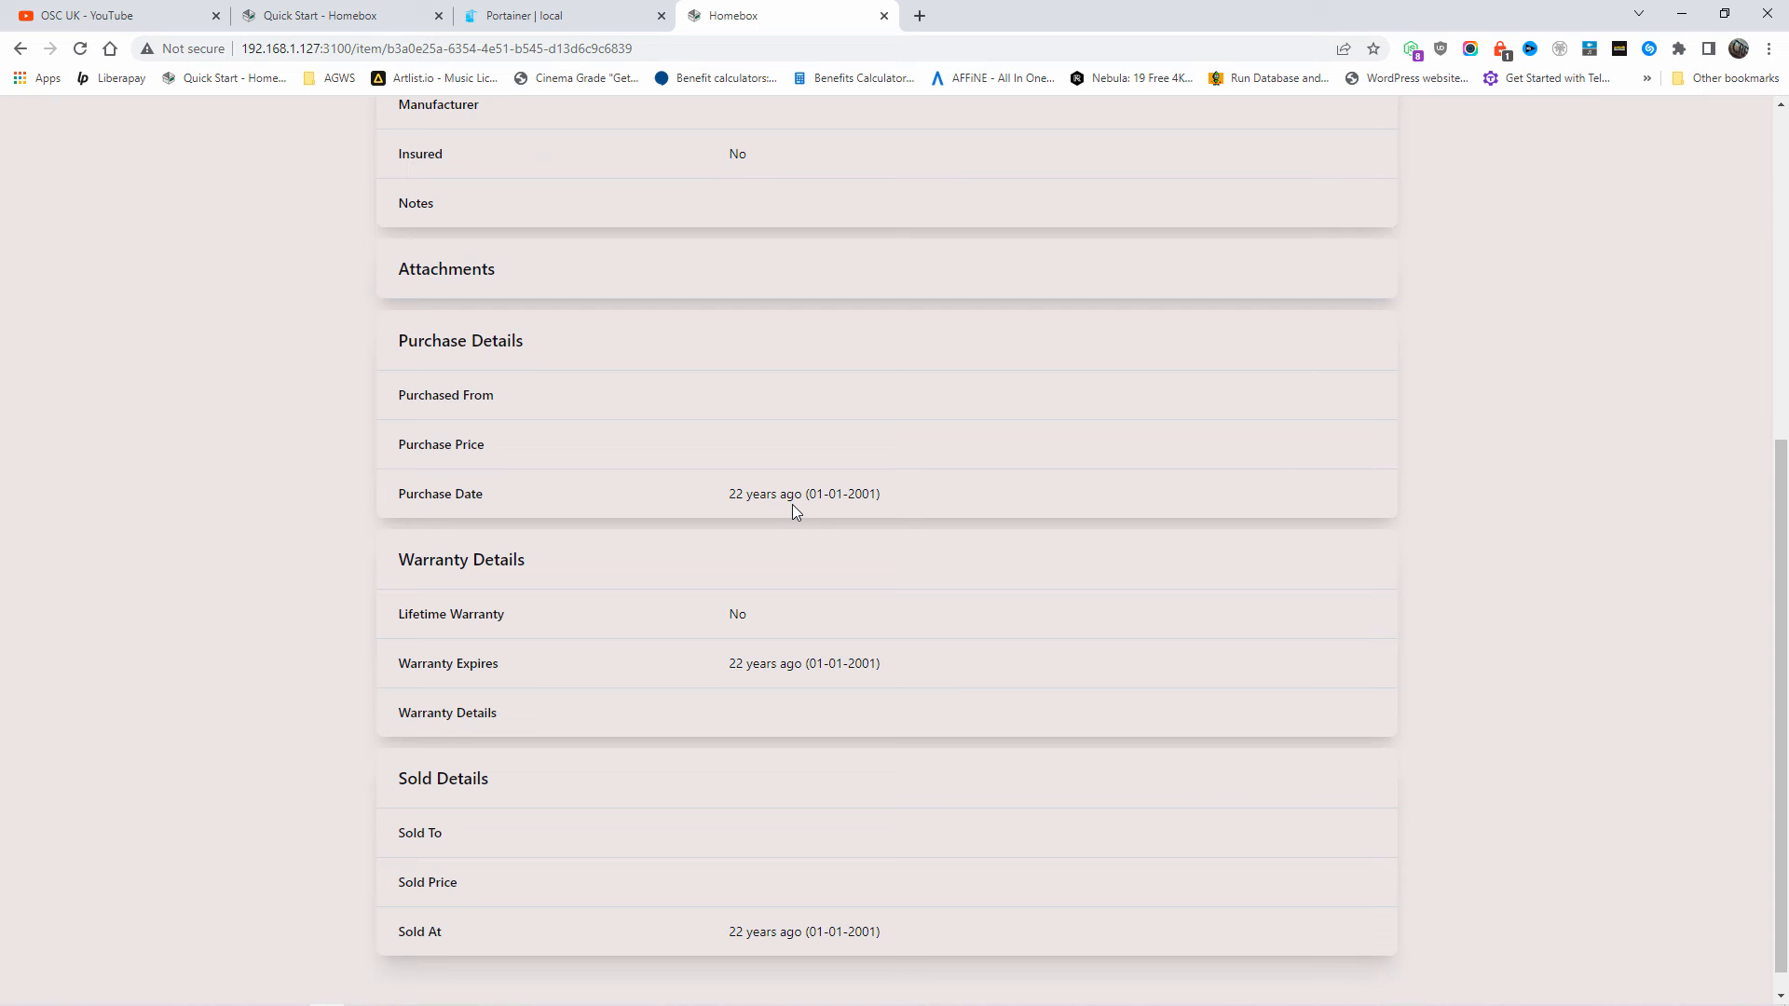
mouse_move(800, 611)
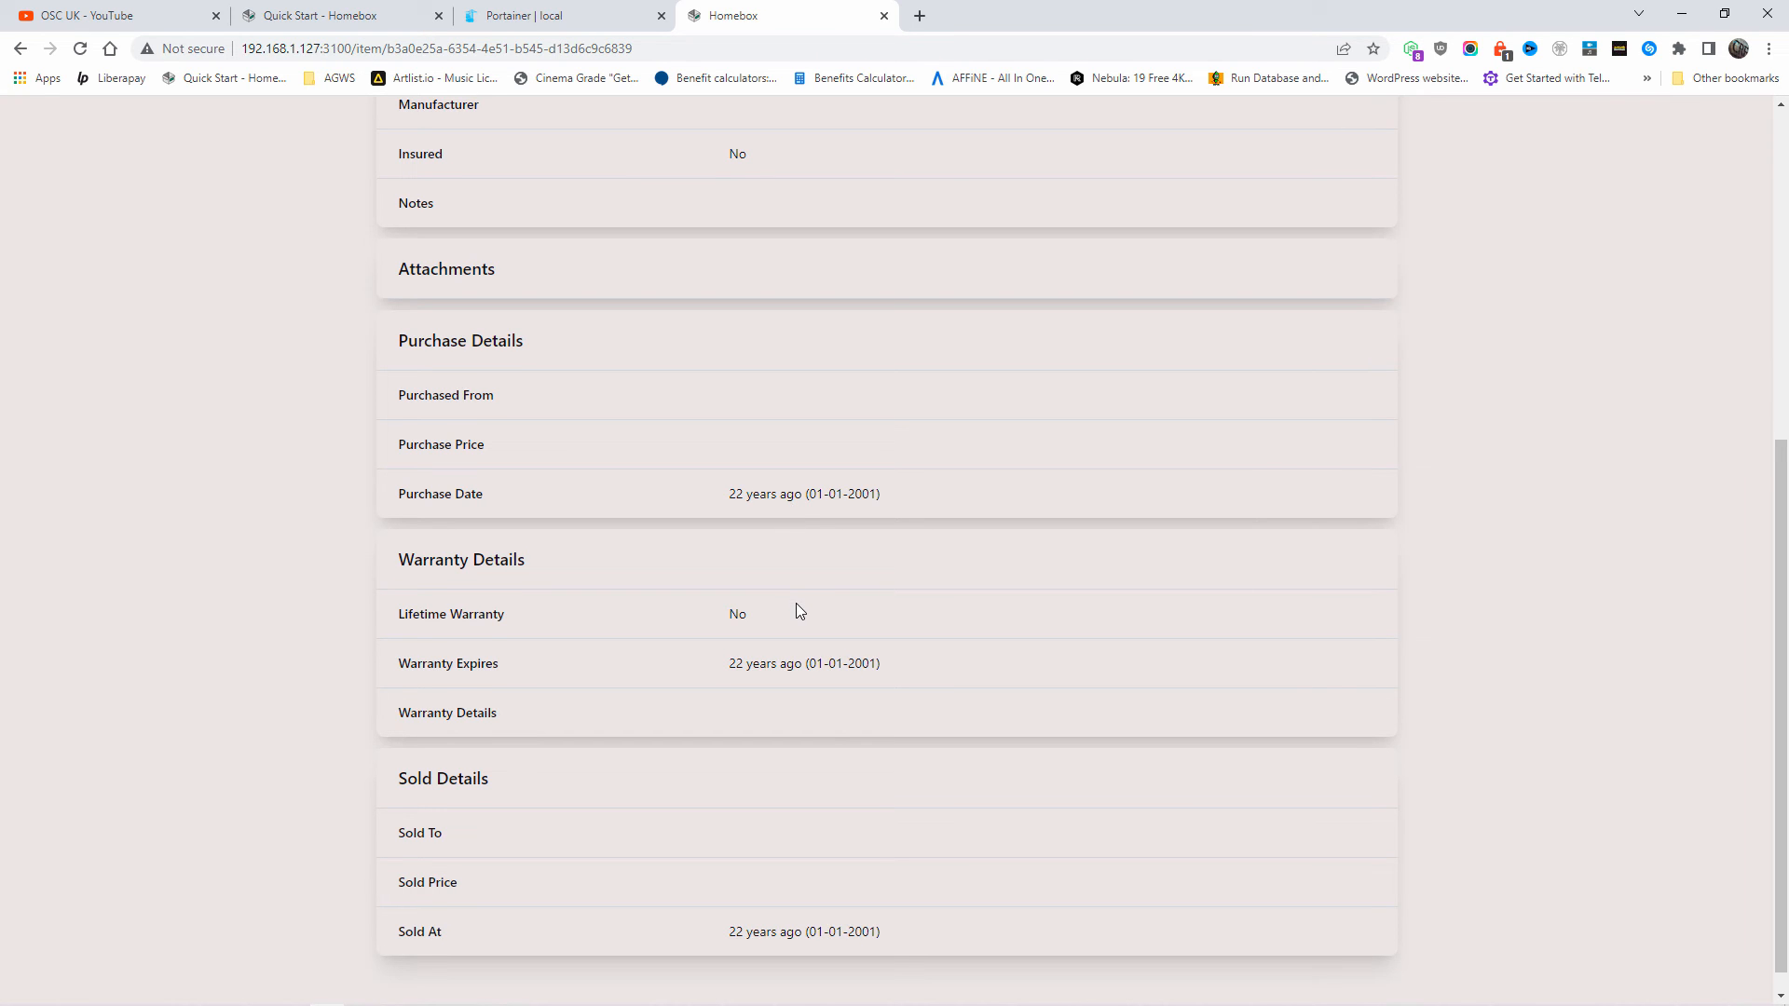
scroll(up, 3)
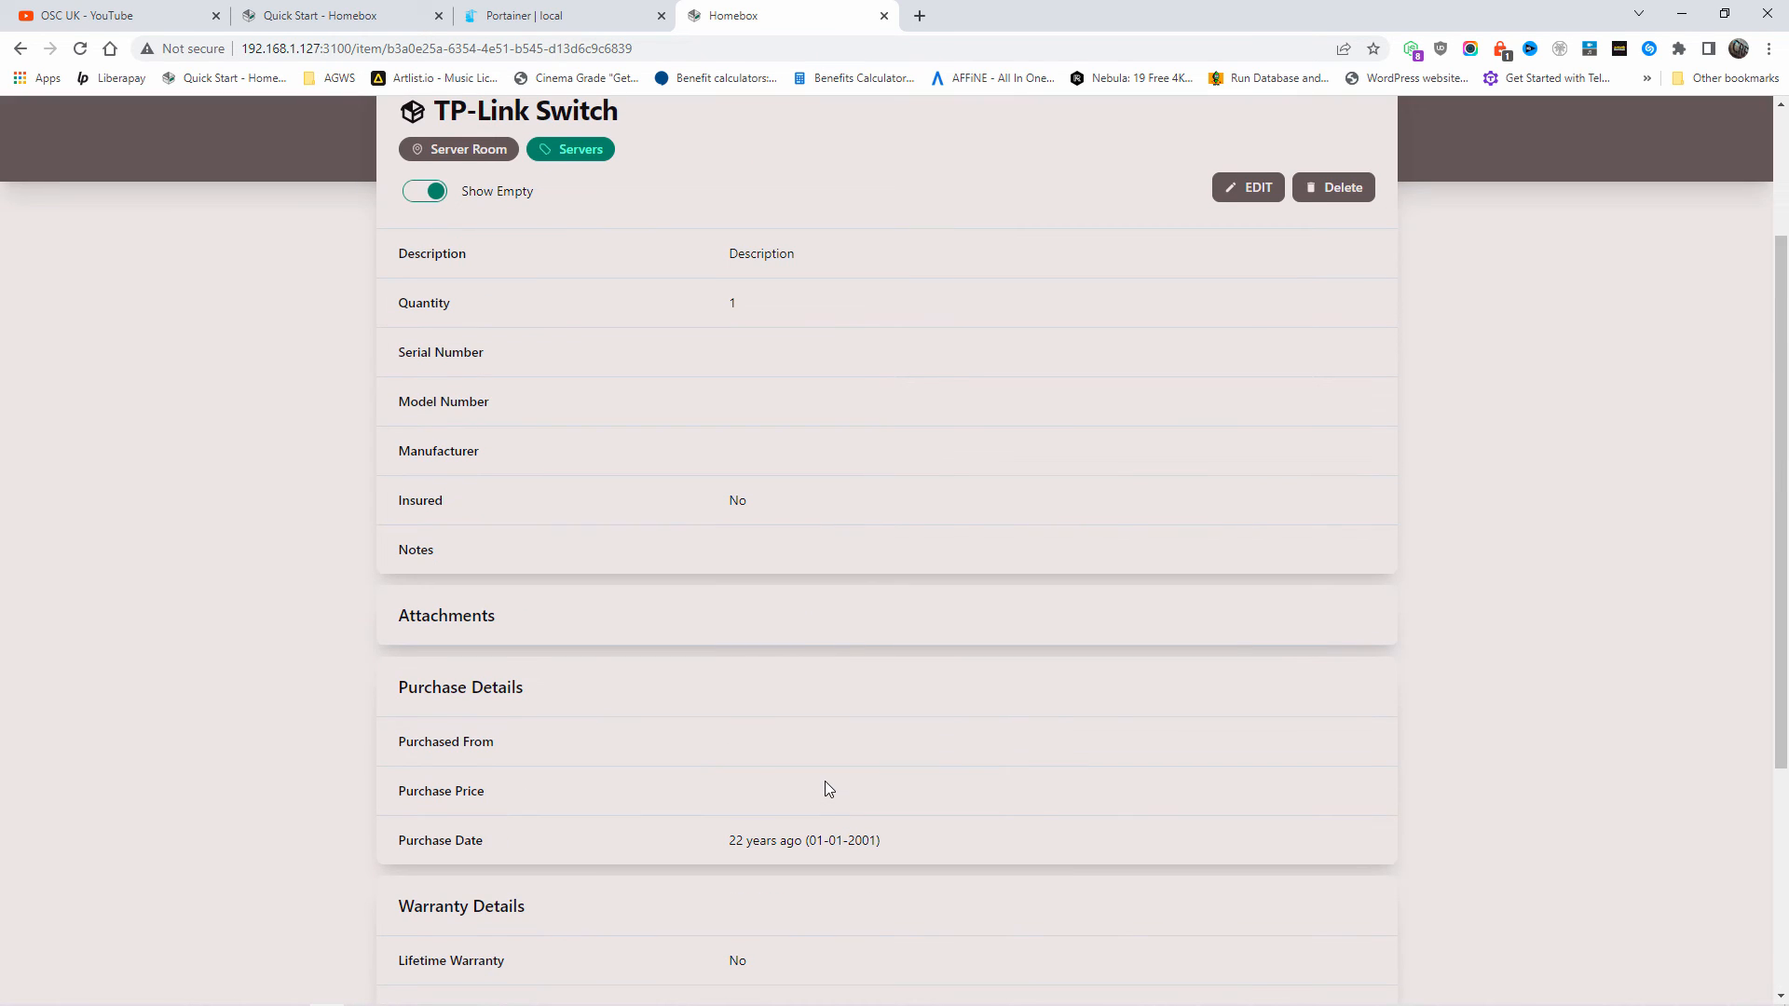
mouse_move(688, 403)
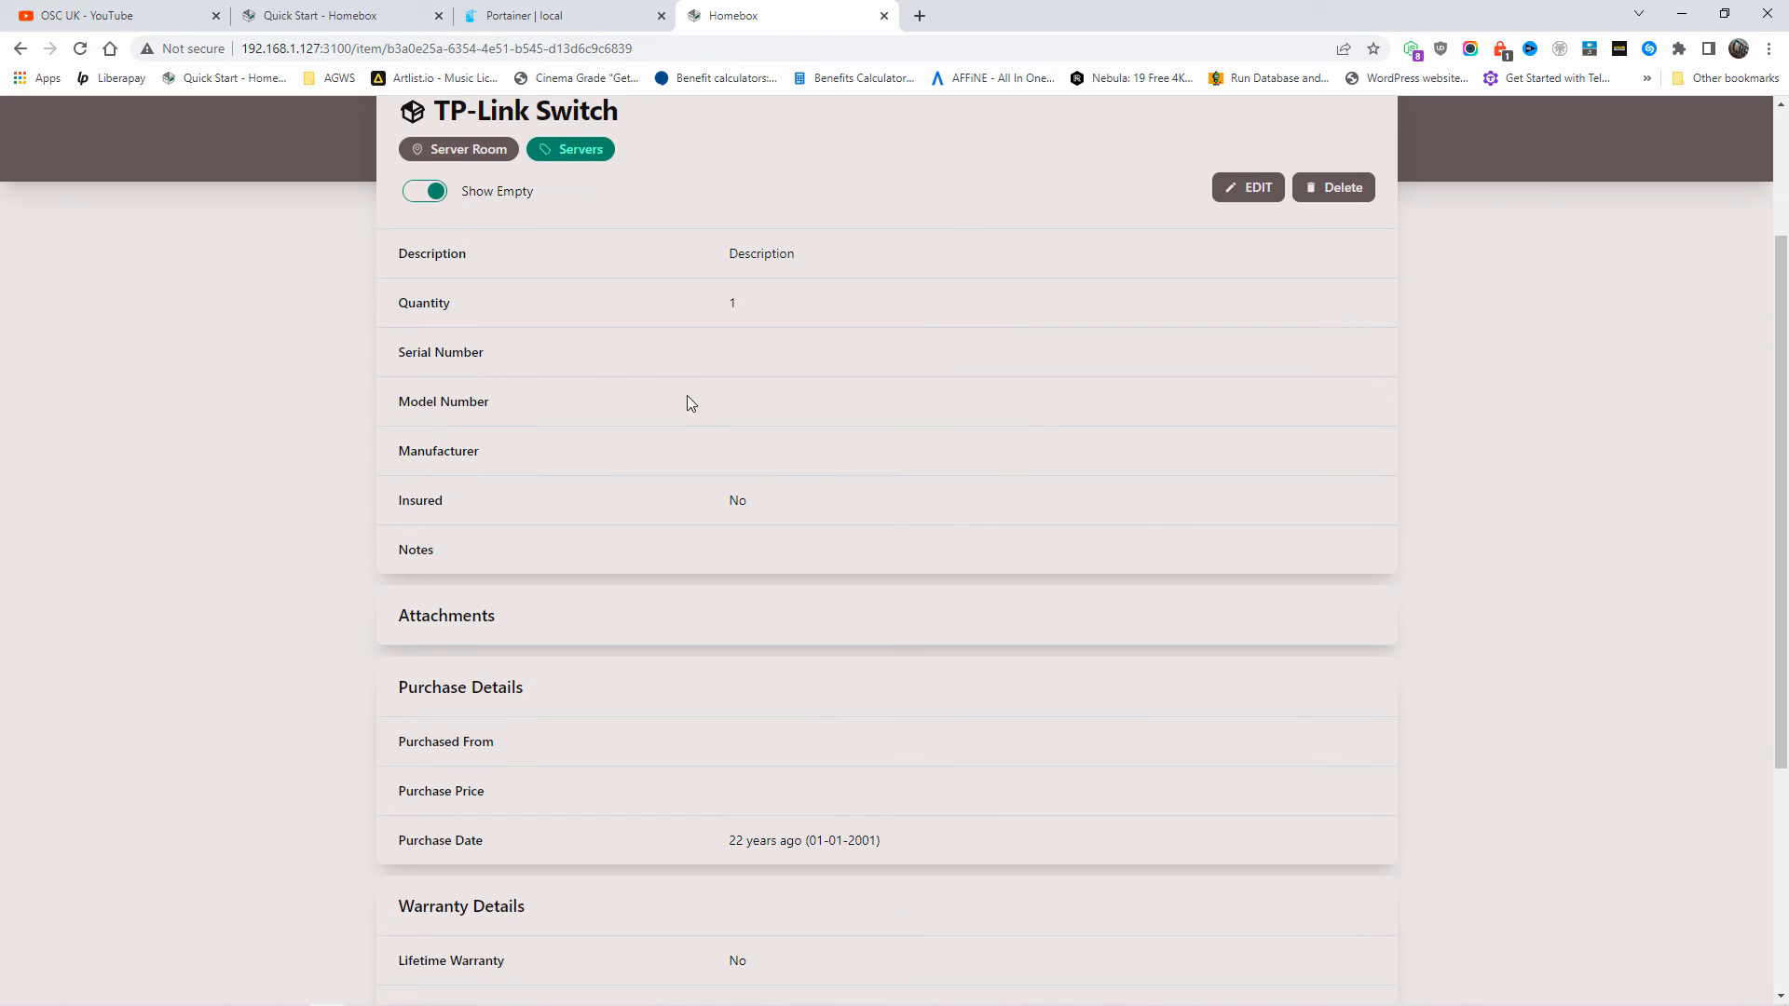
mouse_move(431, 358)
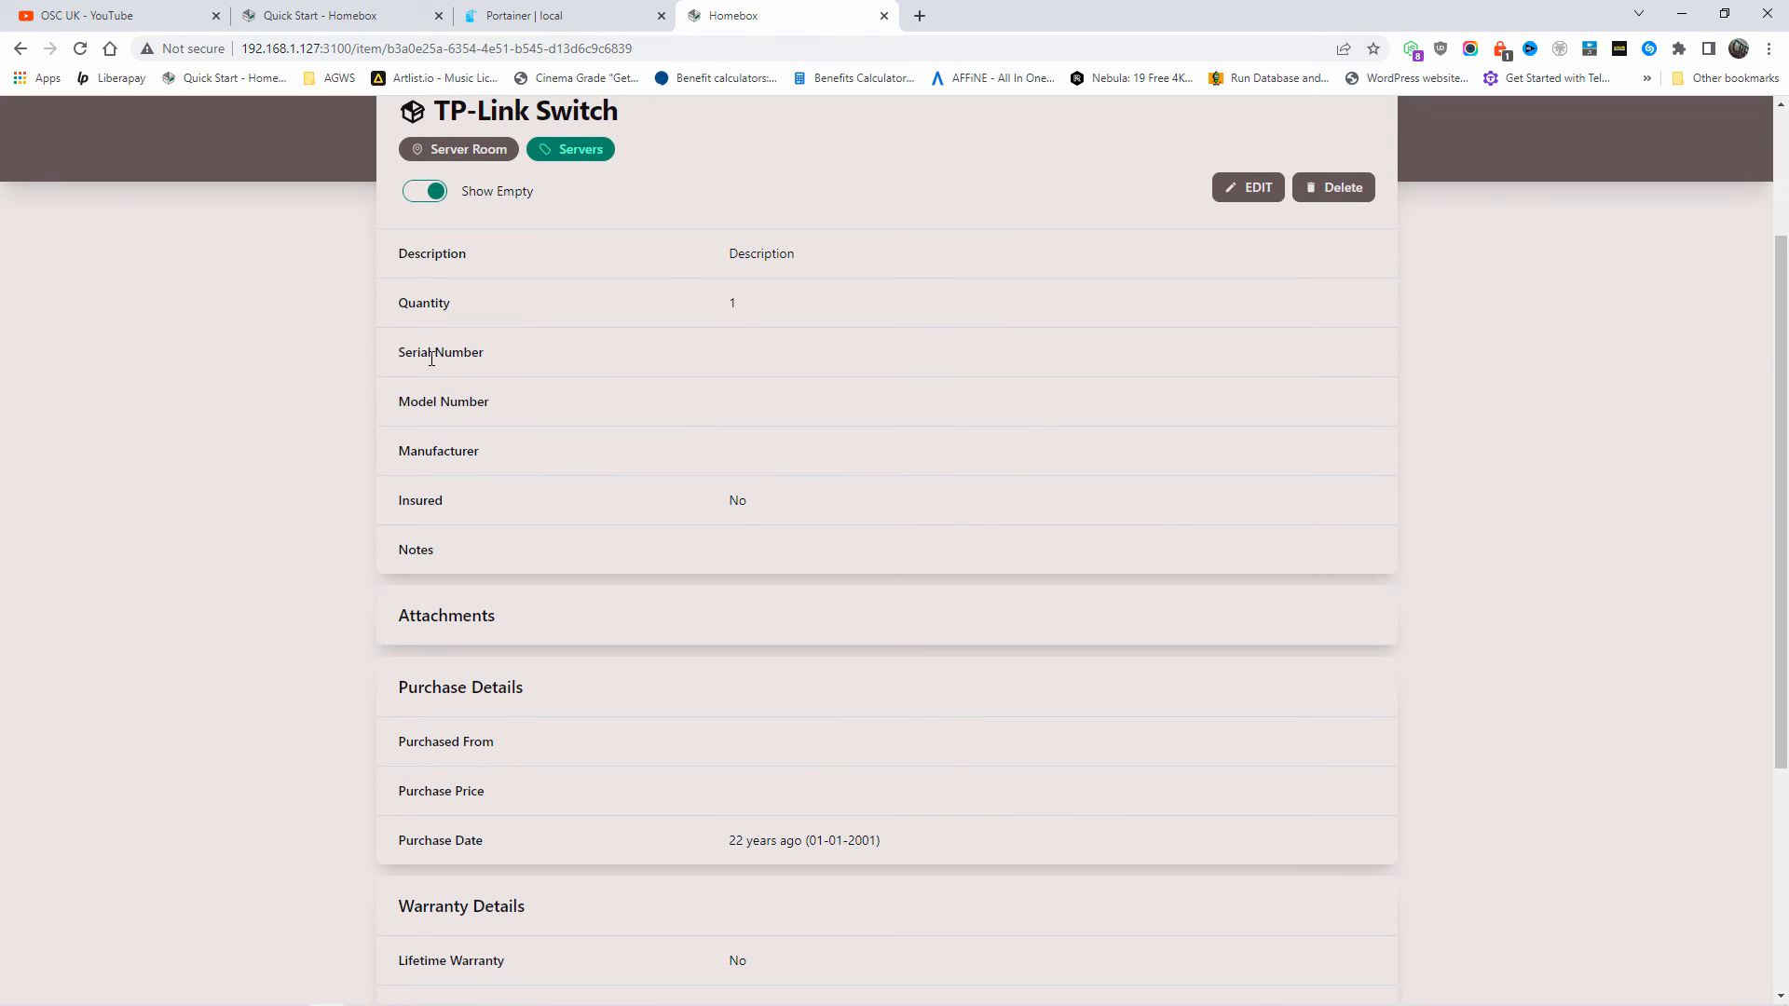
mouse_move(440, 490)
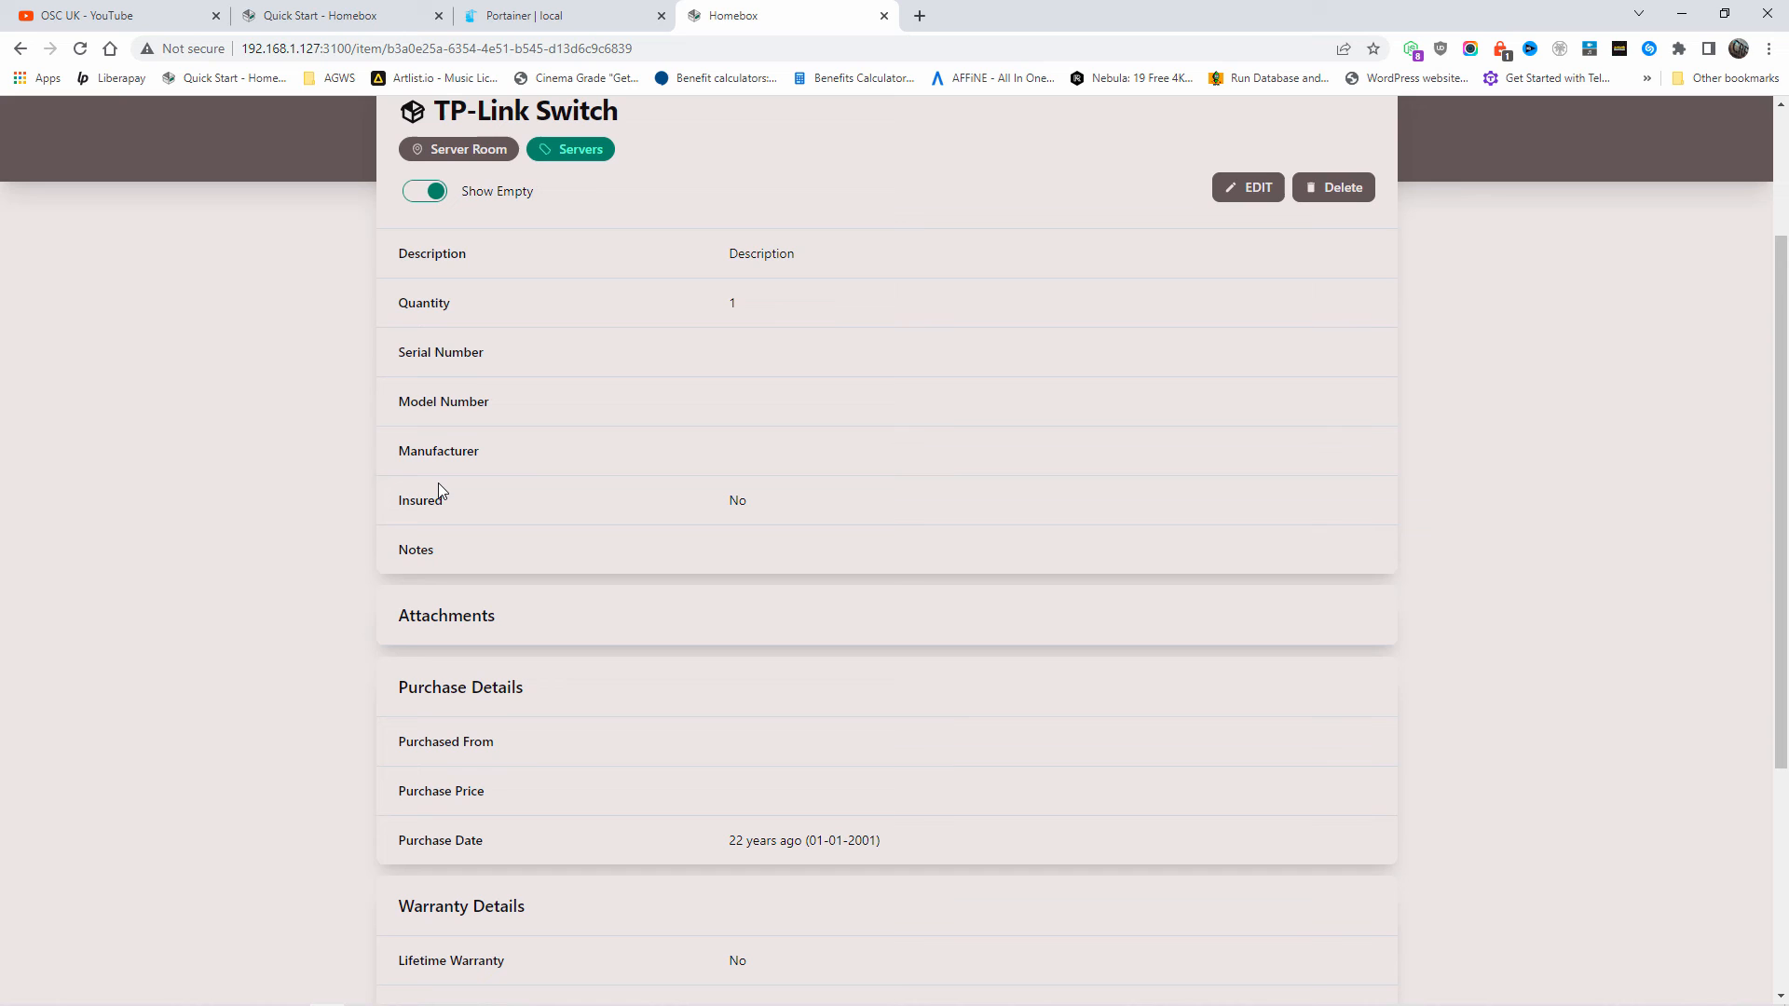
scroll(down, 3)
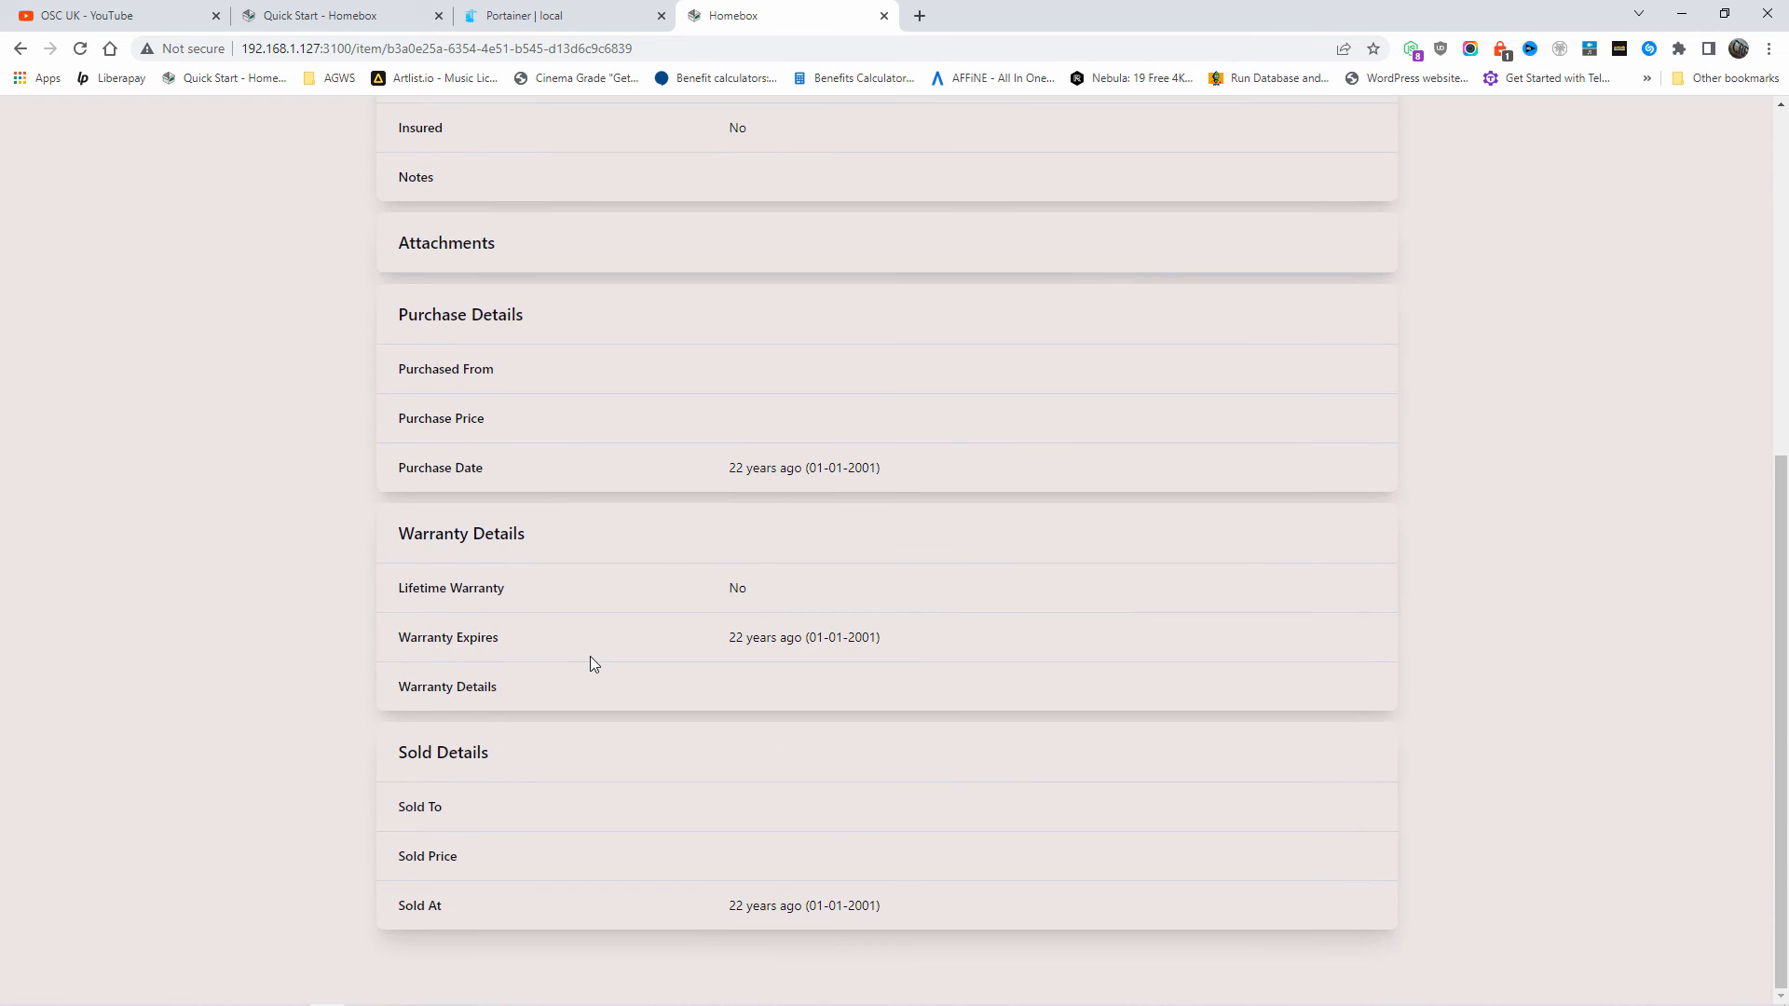
scroll(up, 3)
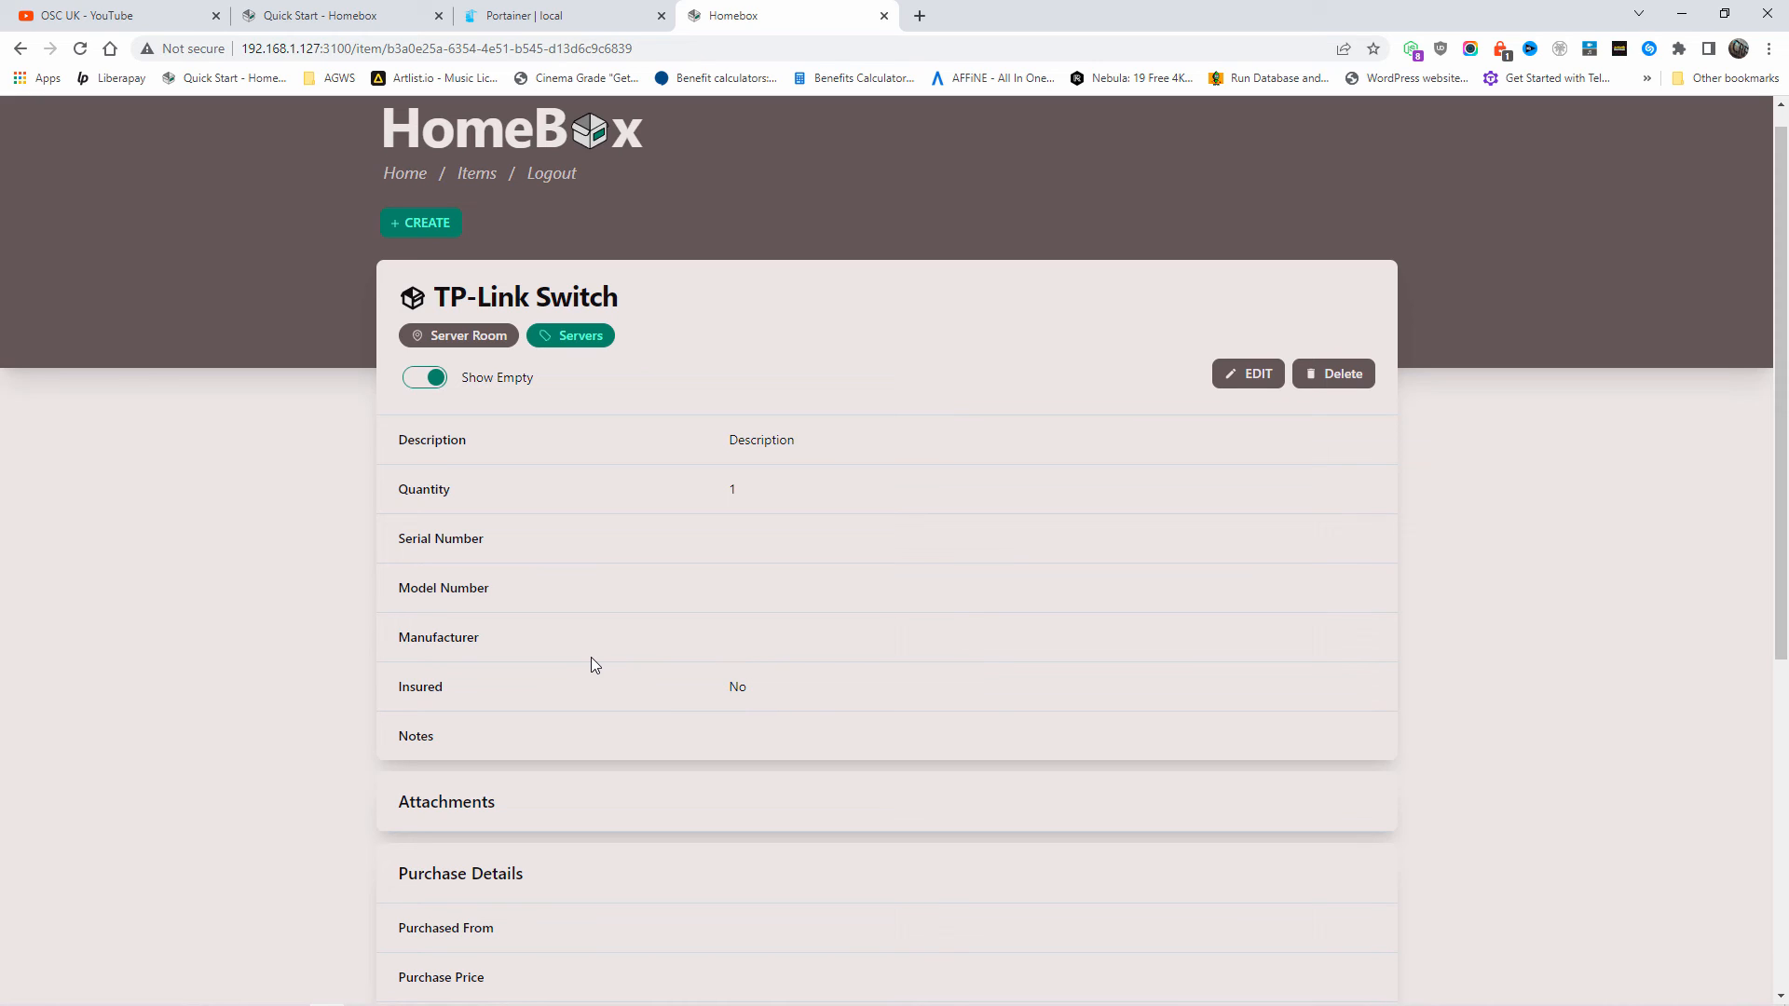
mouse_move(197, 203)
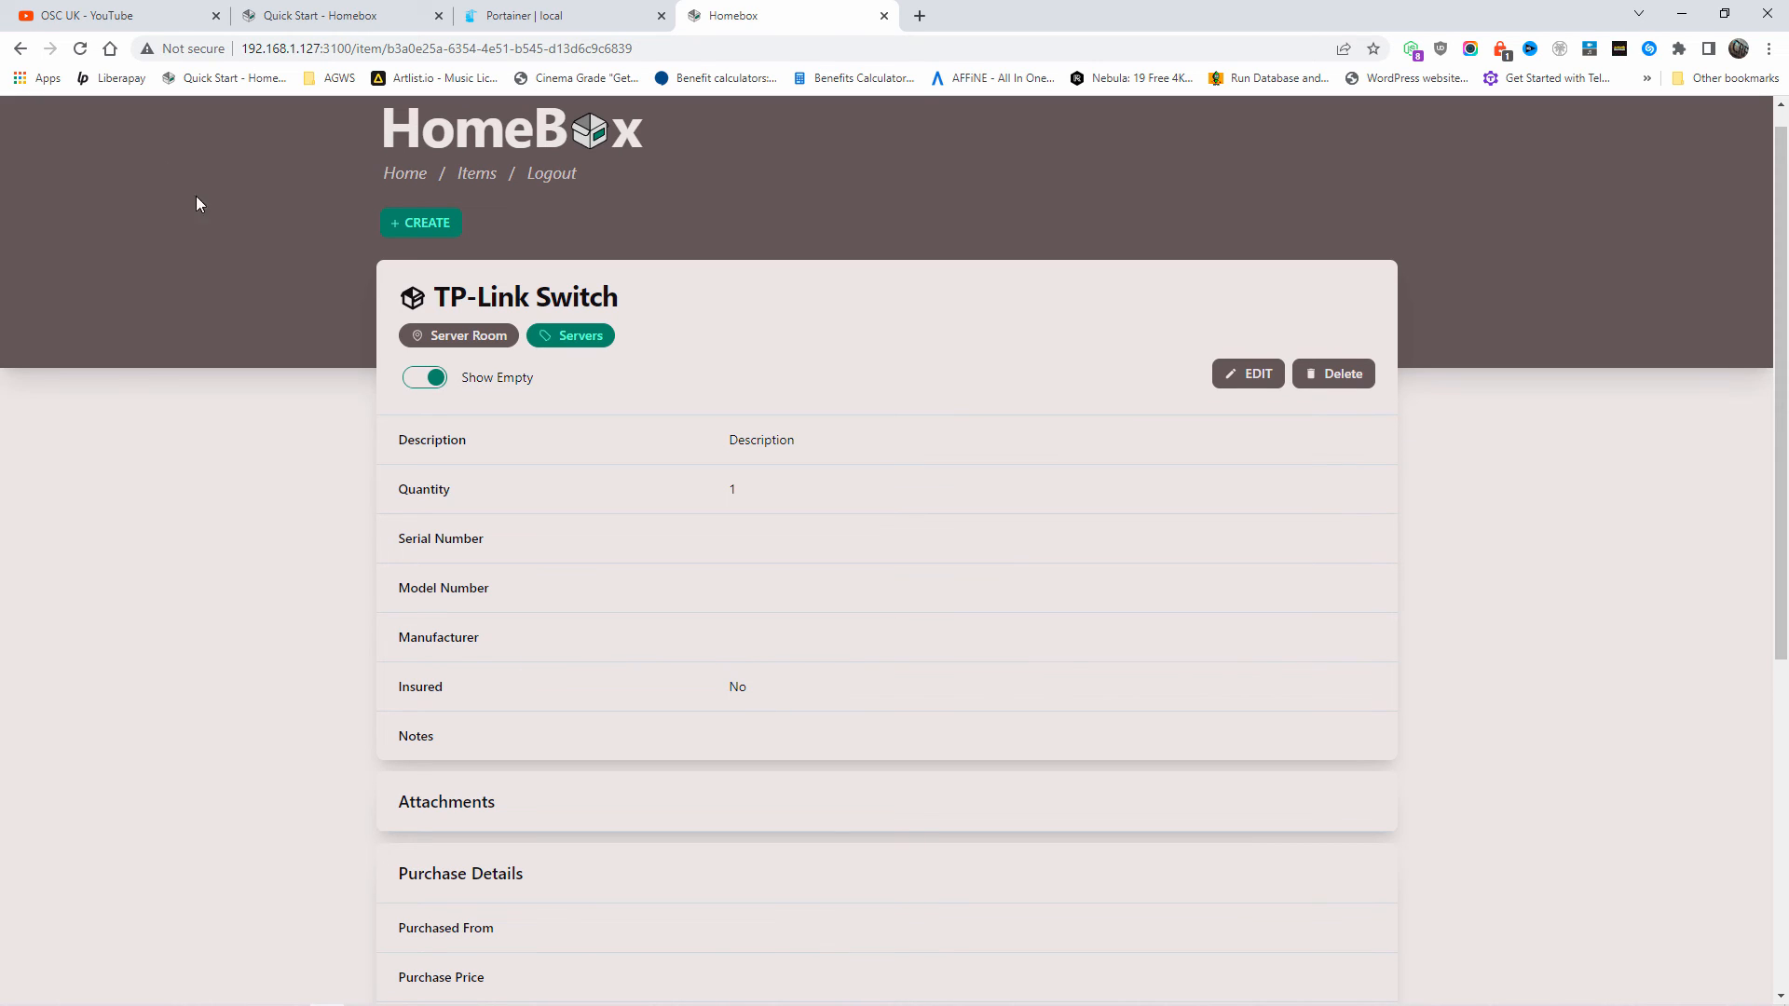
click(404, 174)
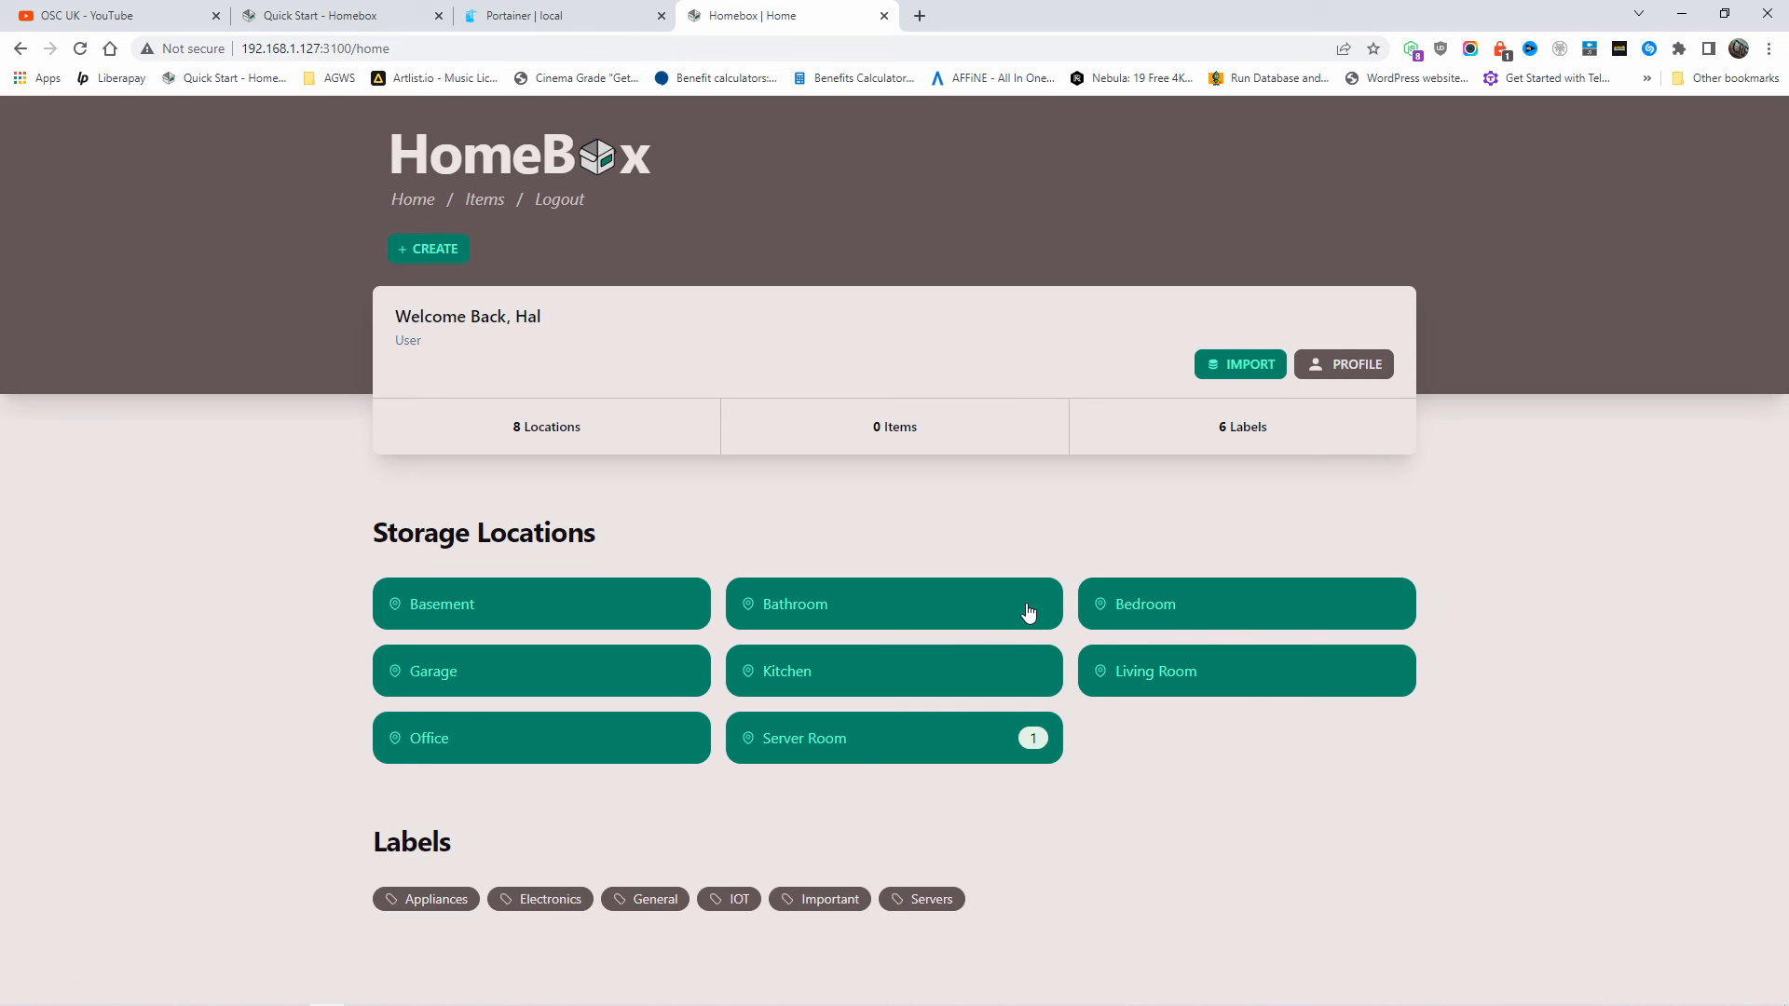
mouse_move(992, 786)
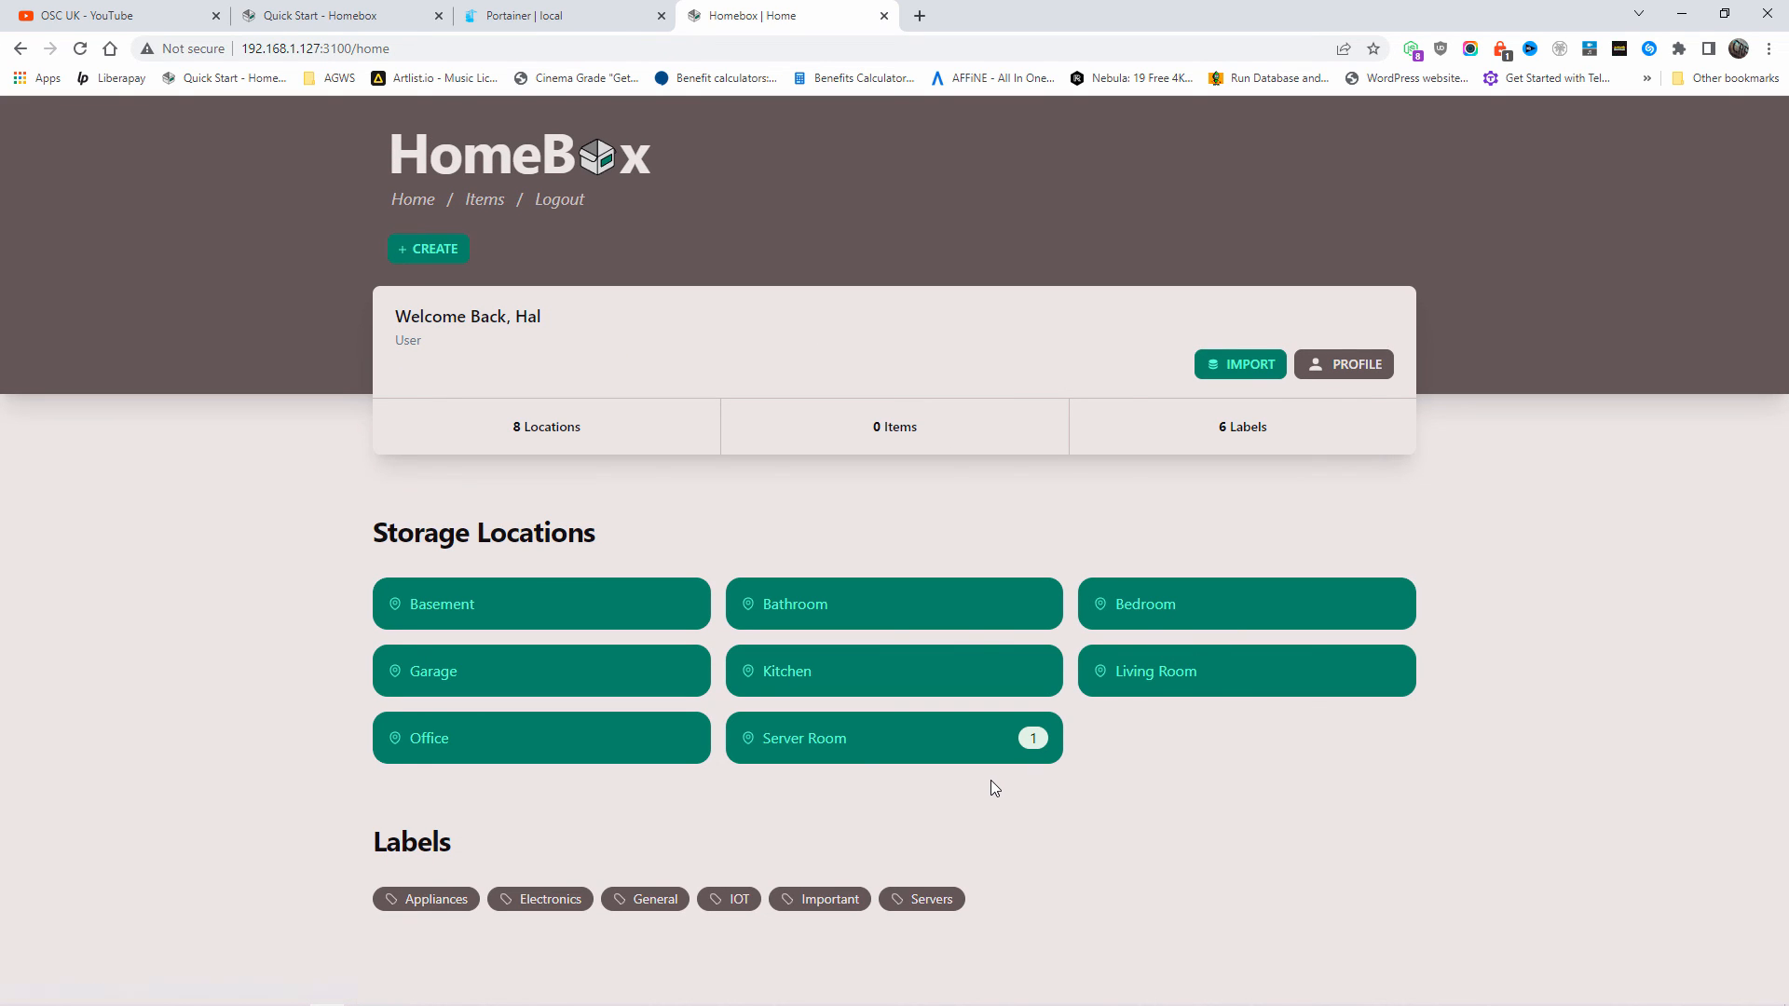
mouse_move(969, 887)
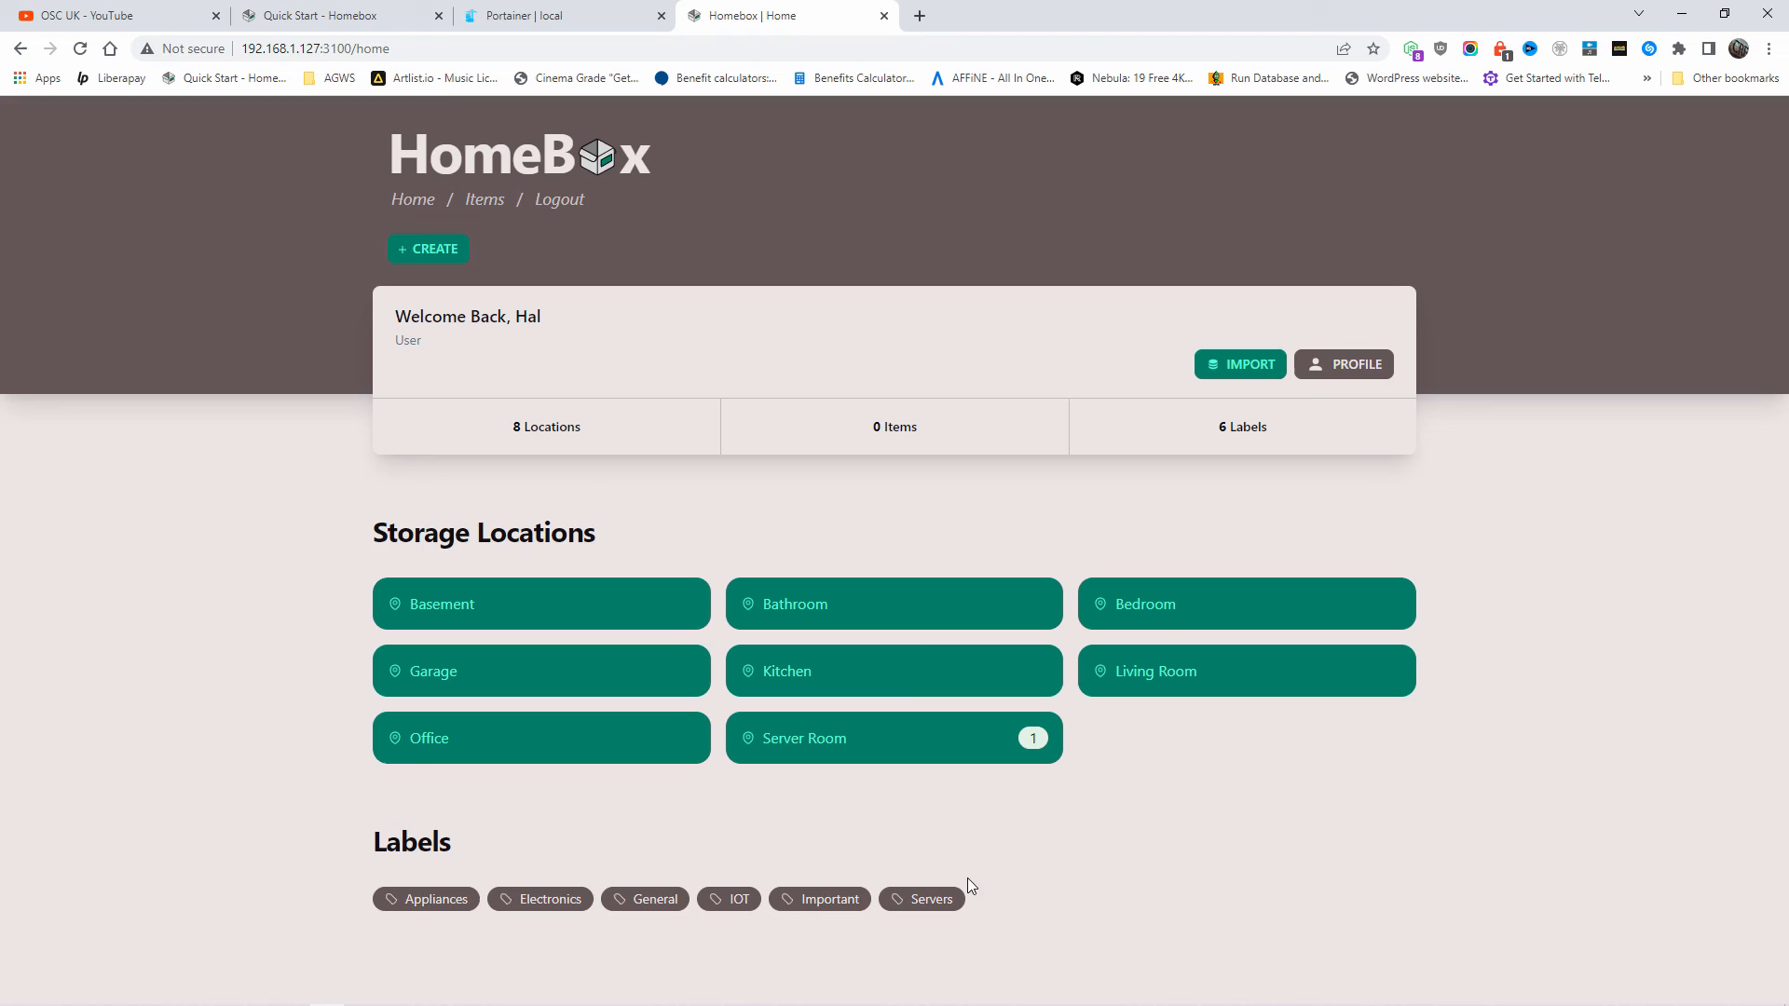
mouse_move(820, 898)
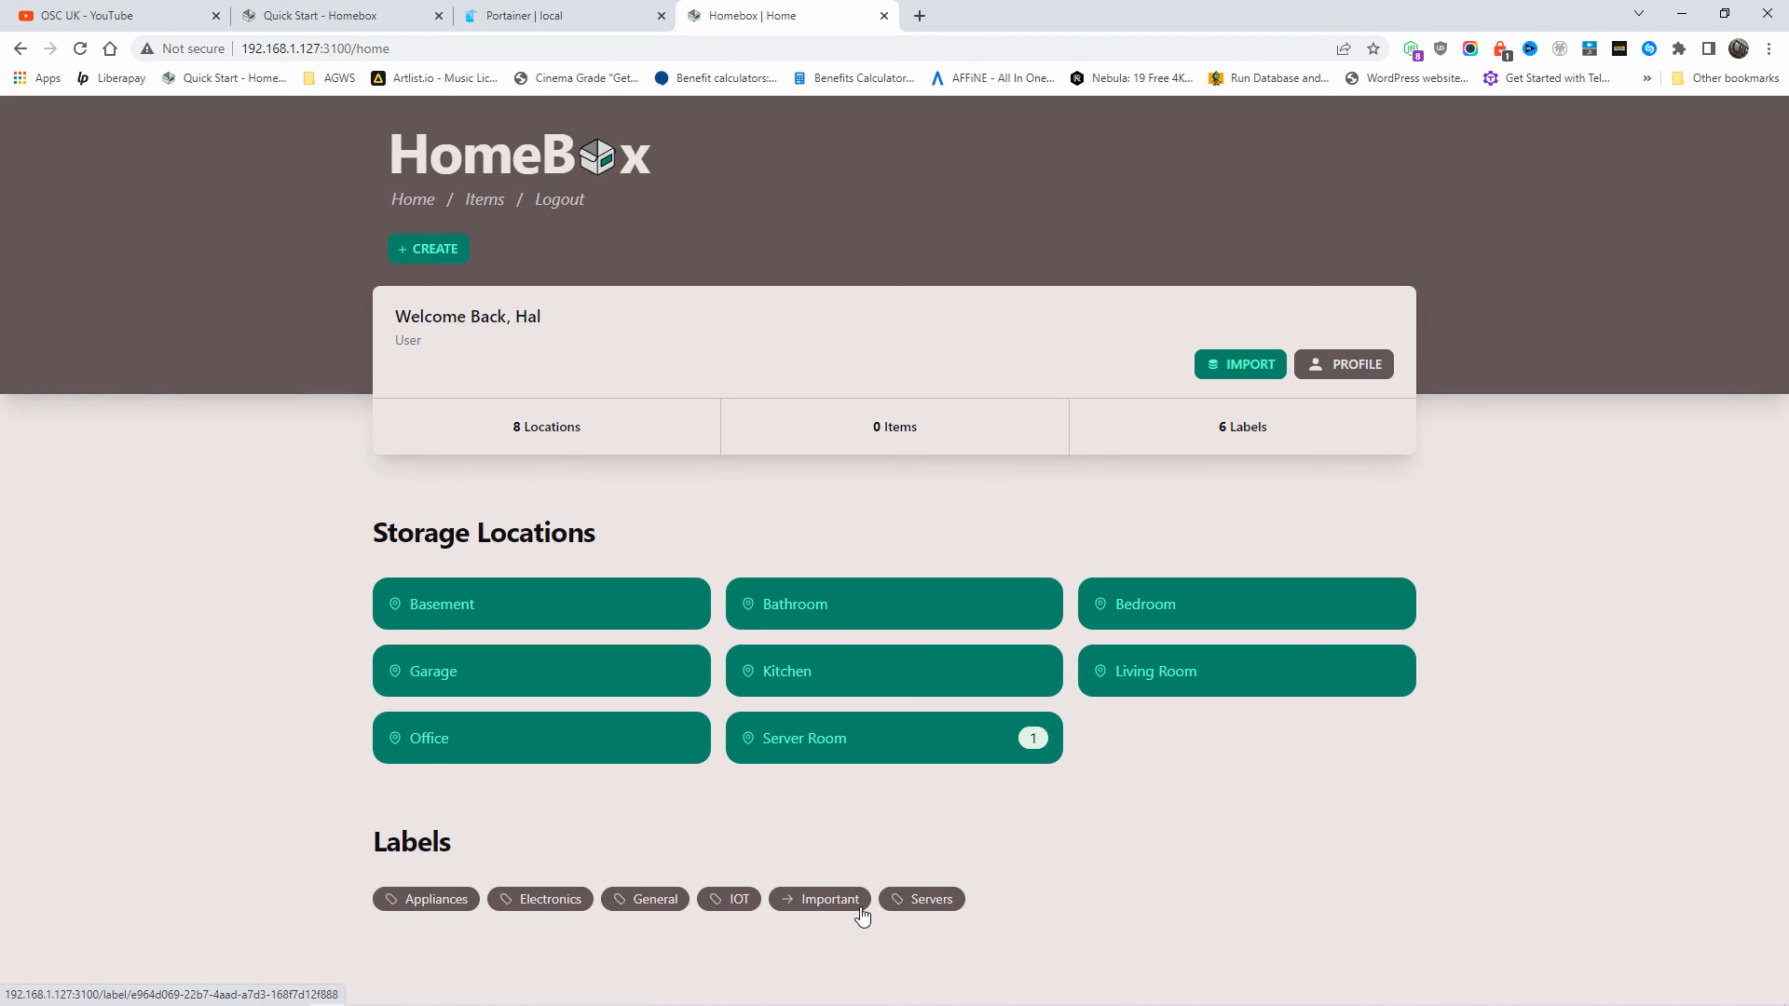
mouse_move(1239, 363)
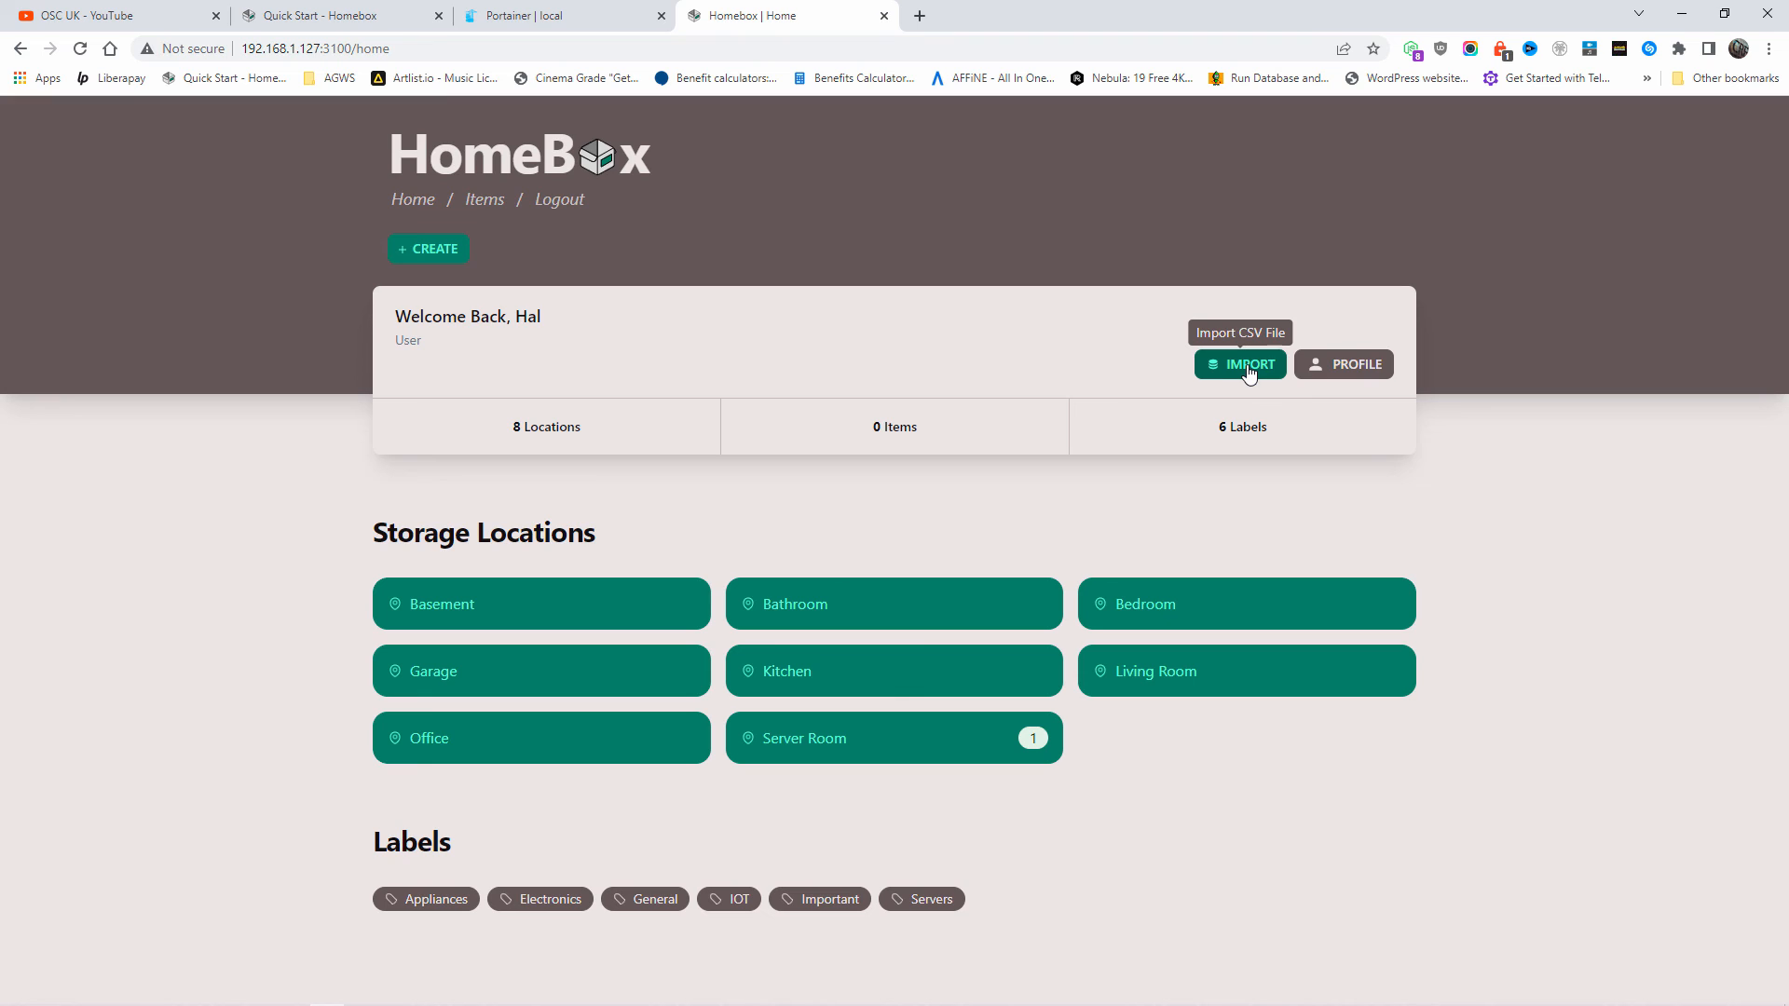
click(1343, 363)
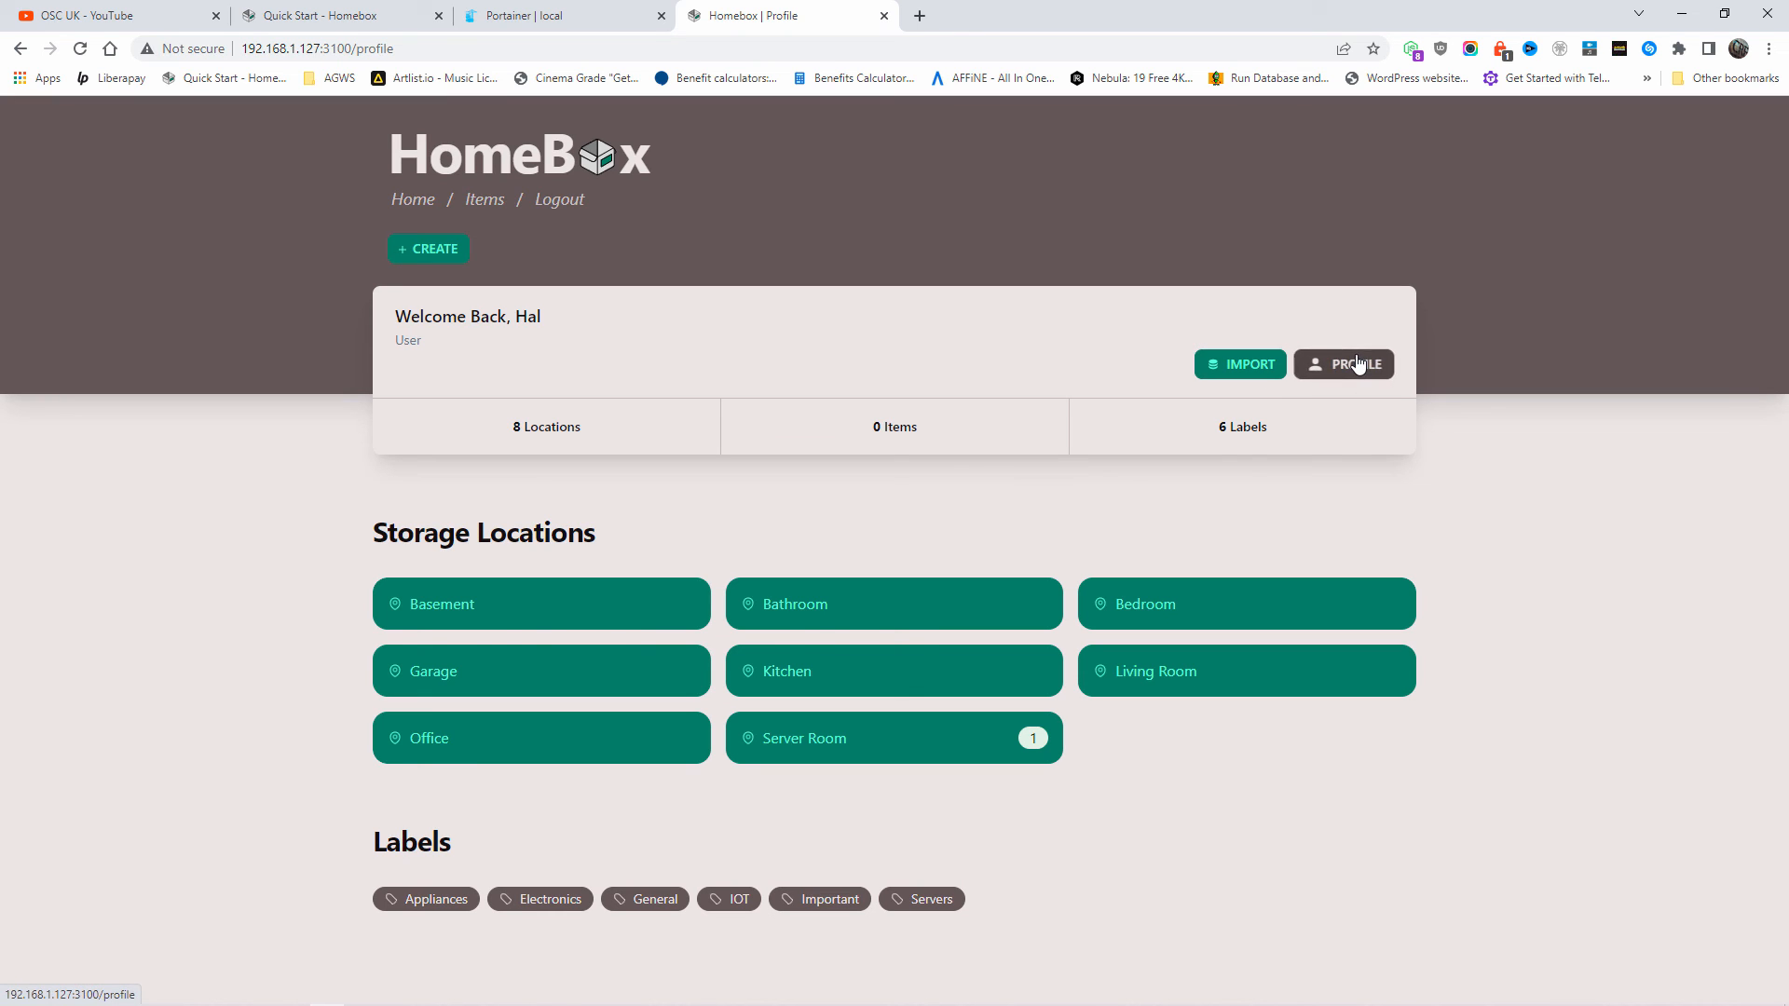
Set the group's currency format to British Pound and update the group.
click(1343, 364)
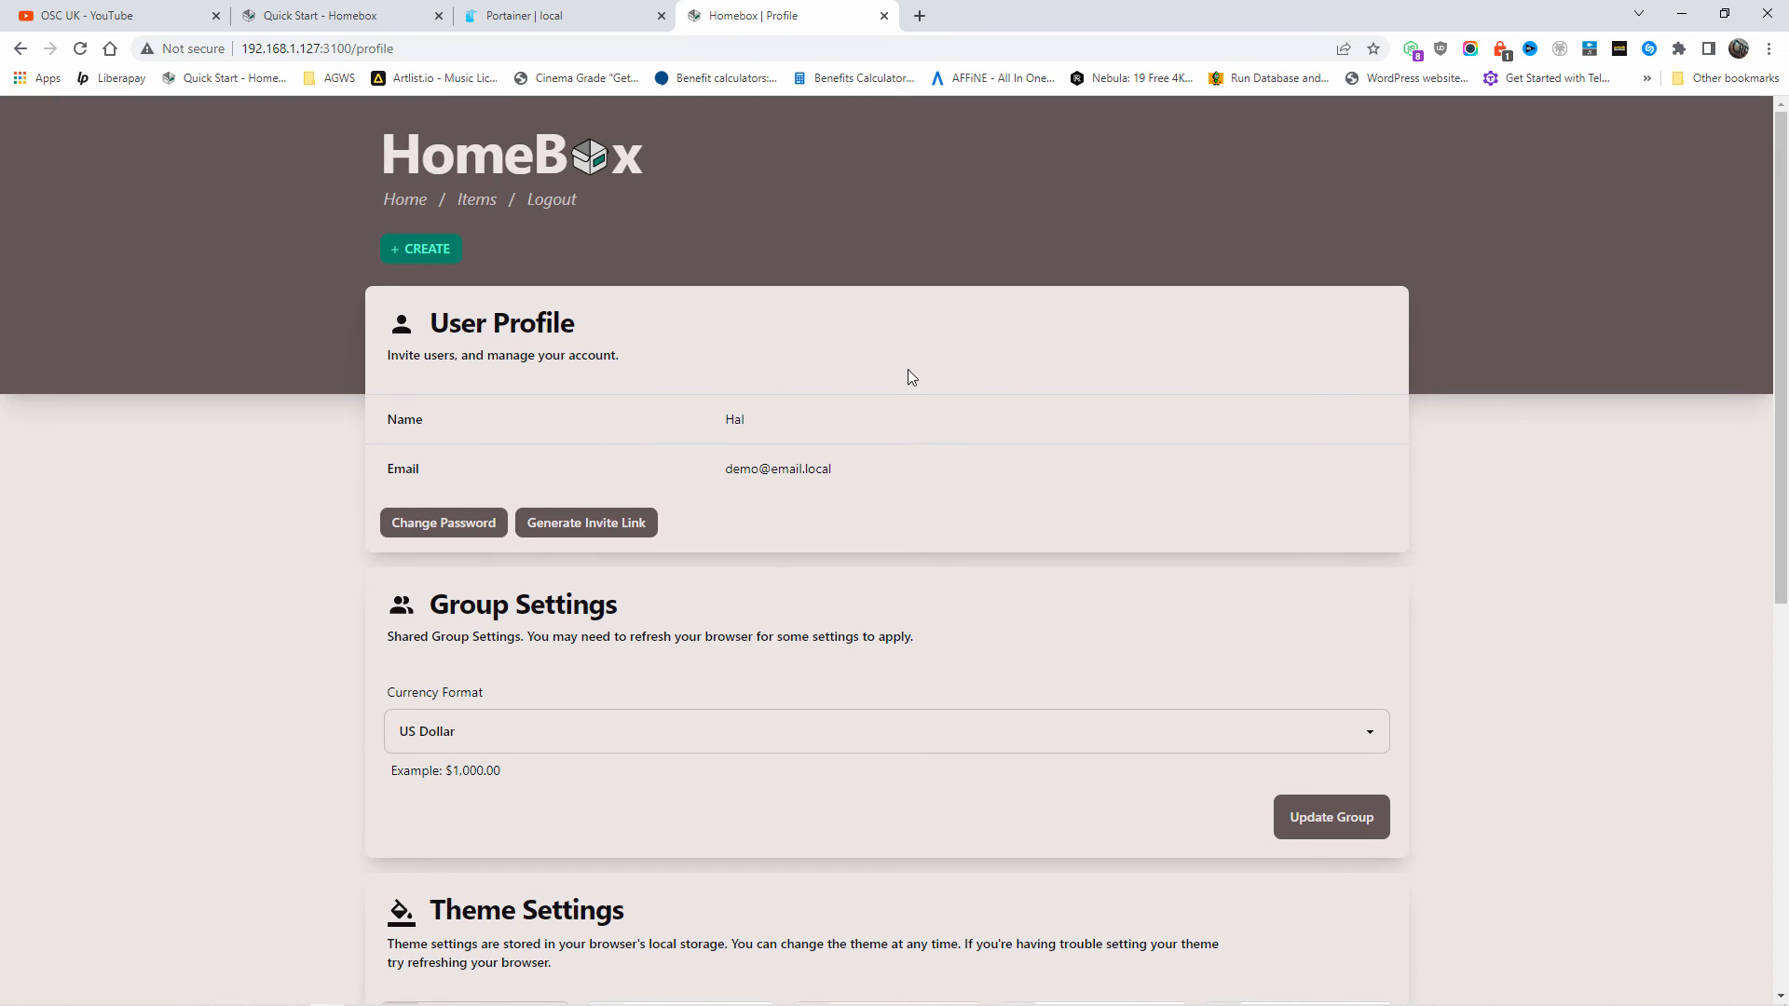
scroll(down, 3)
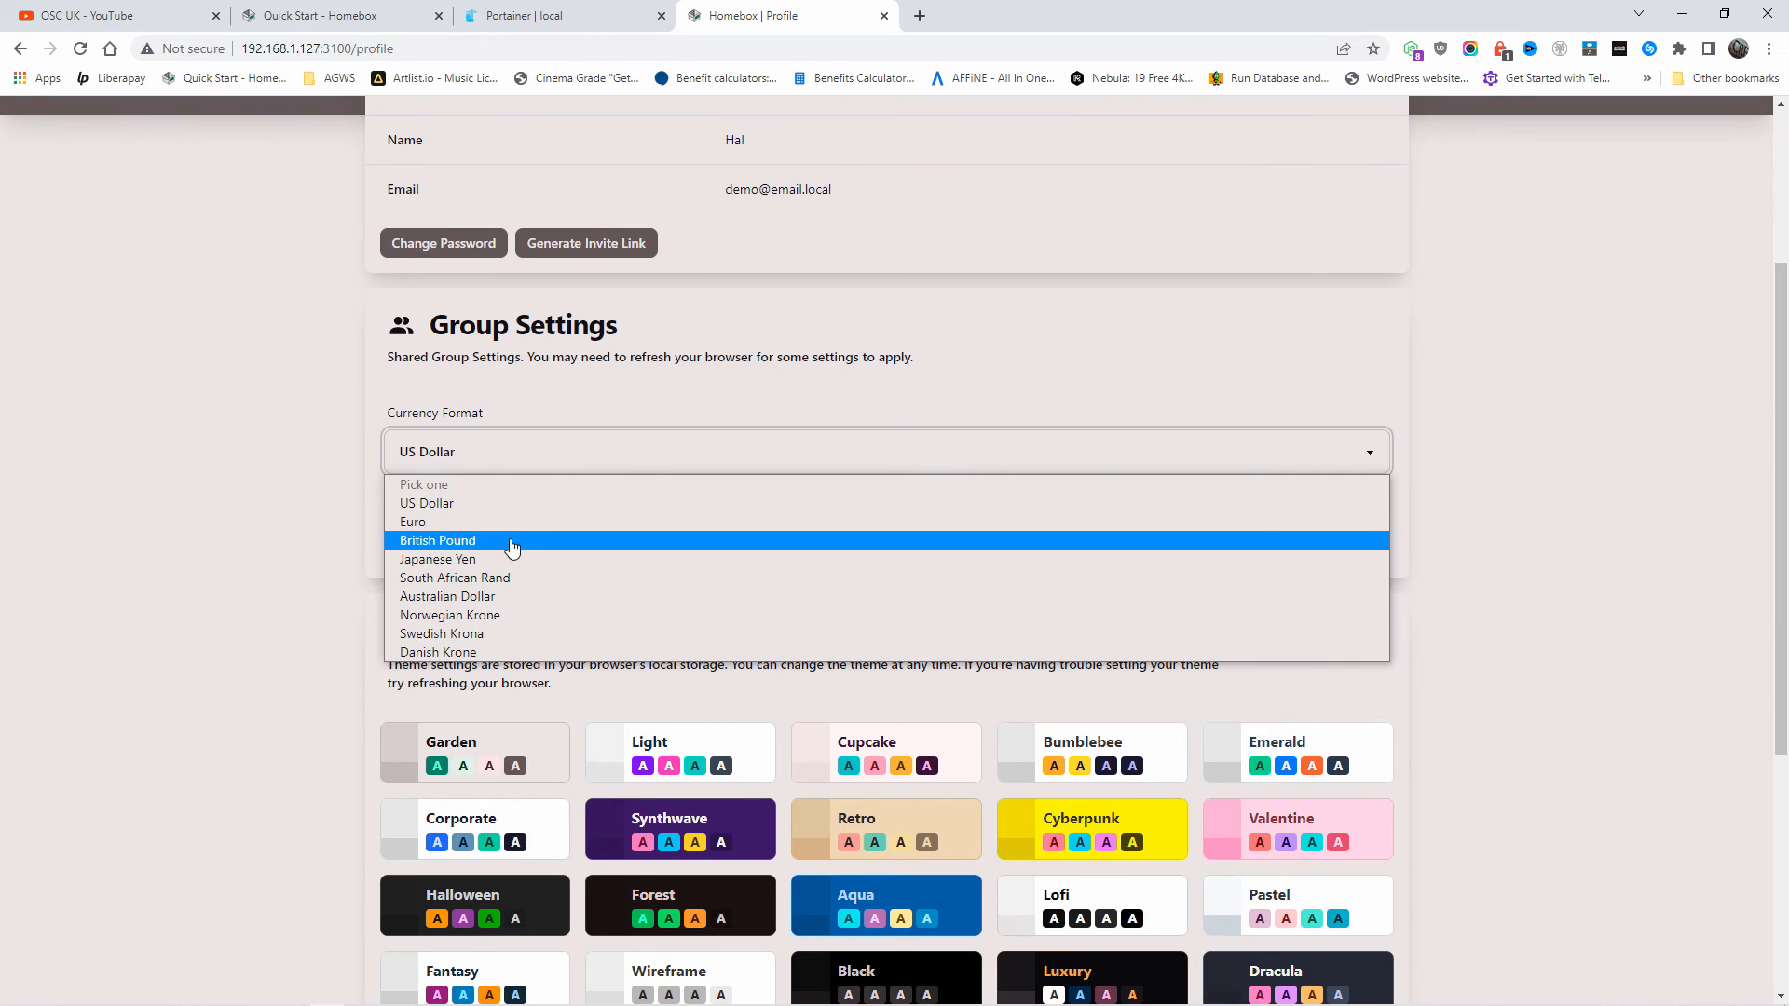
click(438, 540)
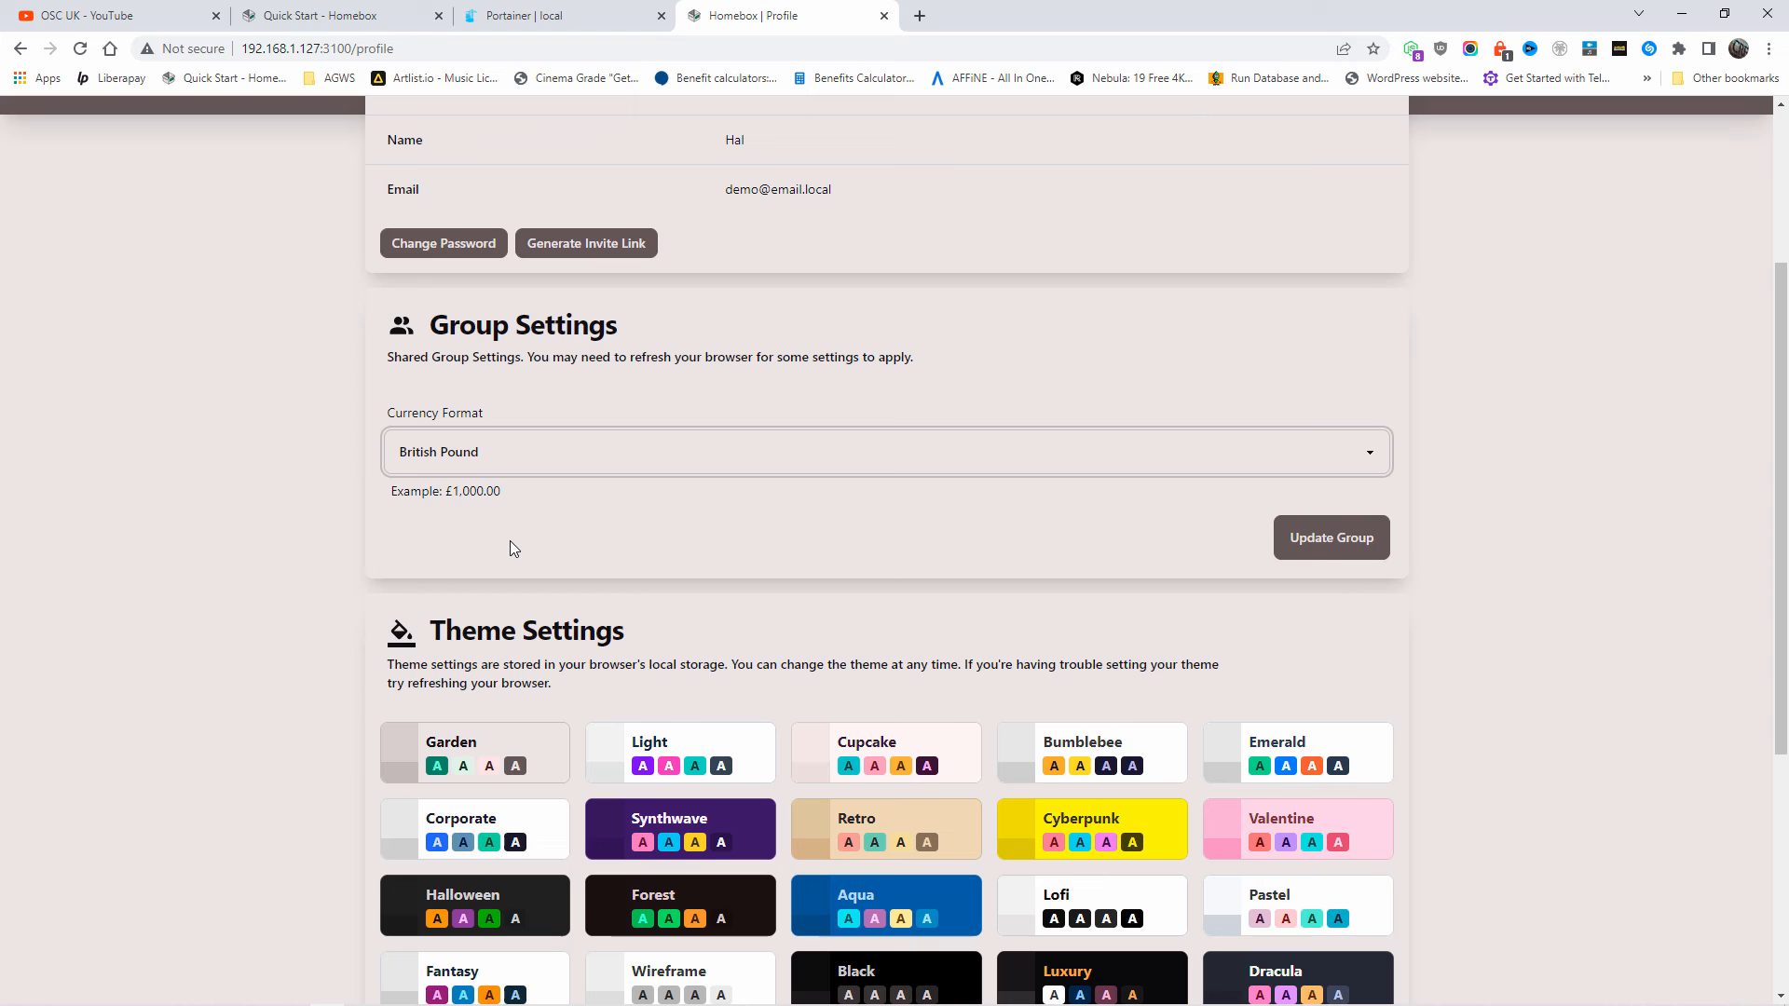
mouse_move(1315, 578)
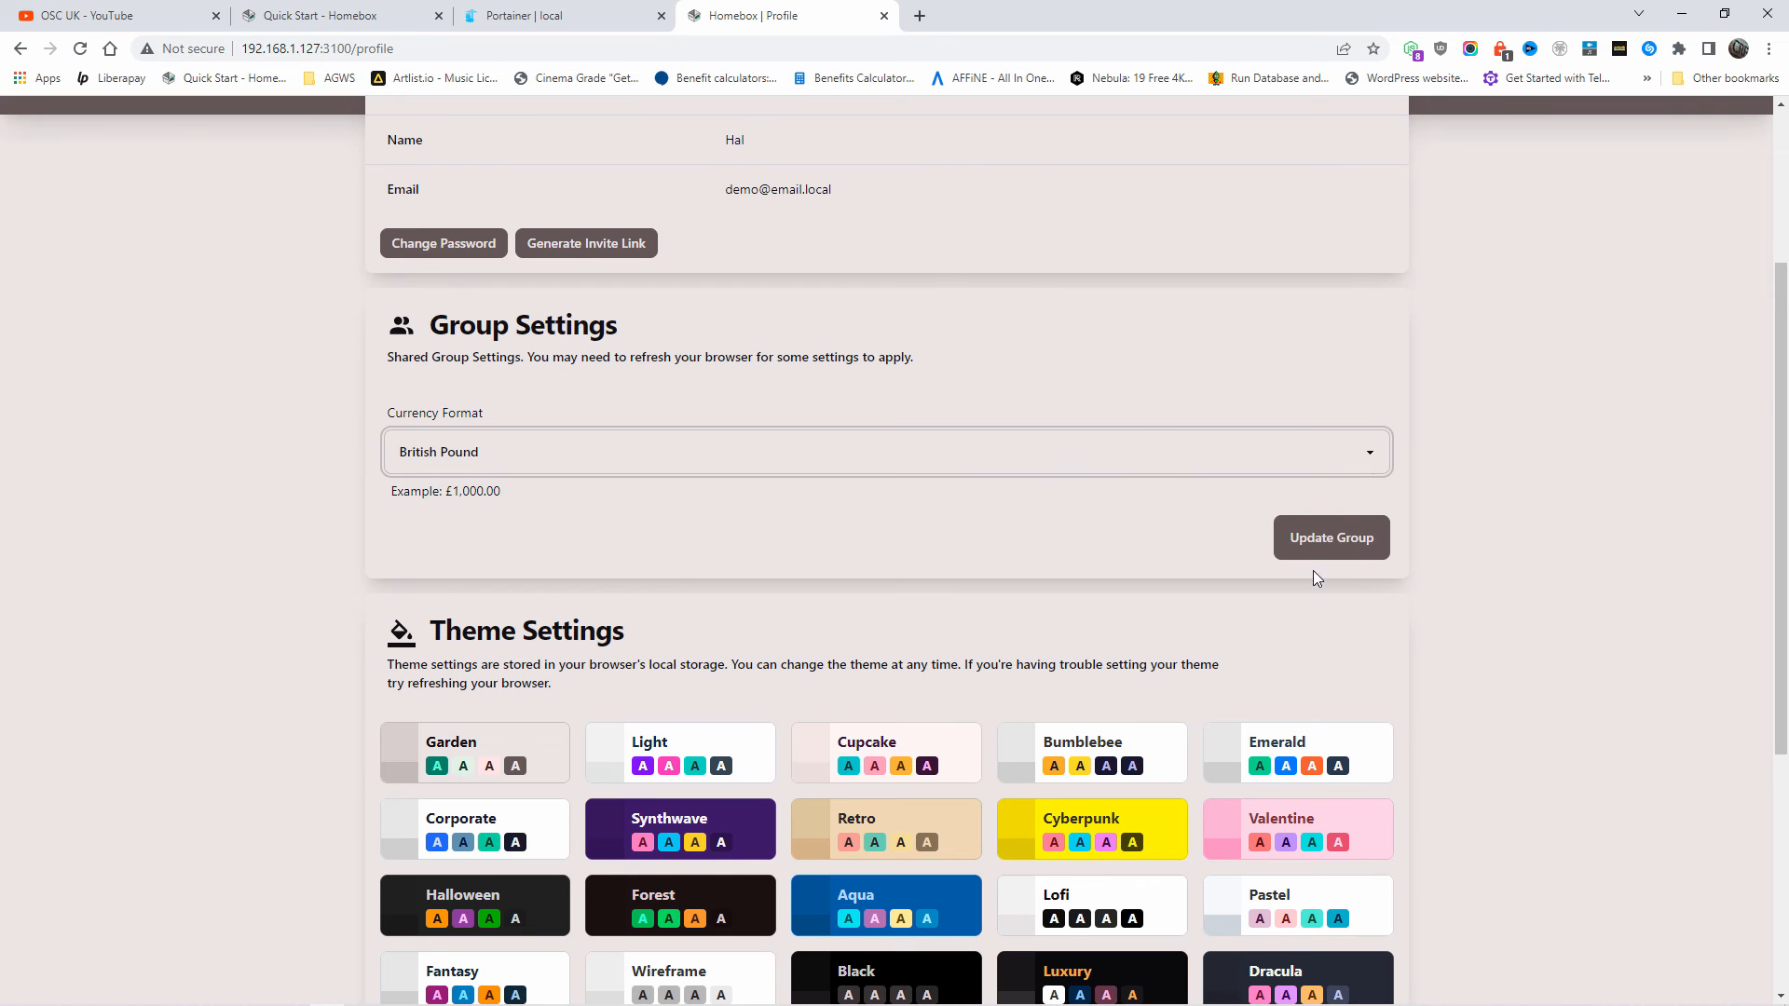
click(1330, 537)
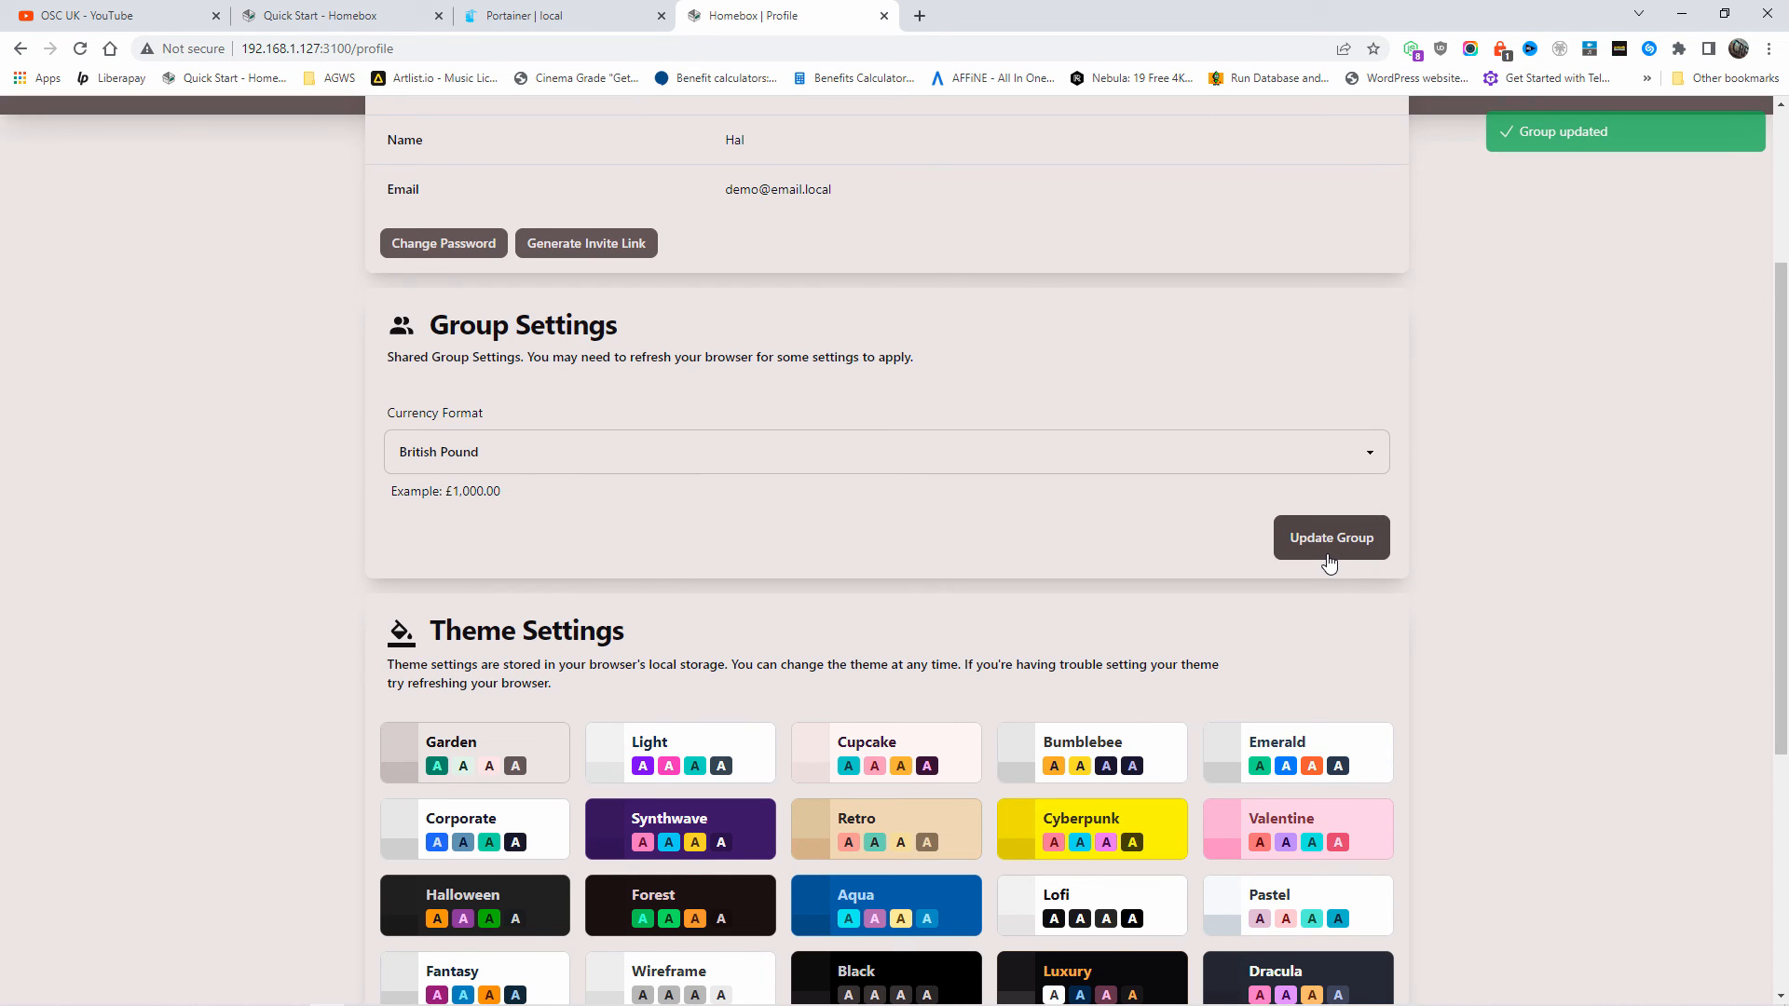
scroll(down, 3)
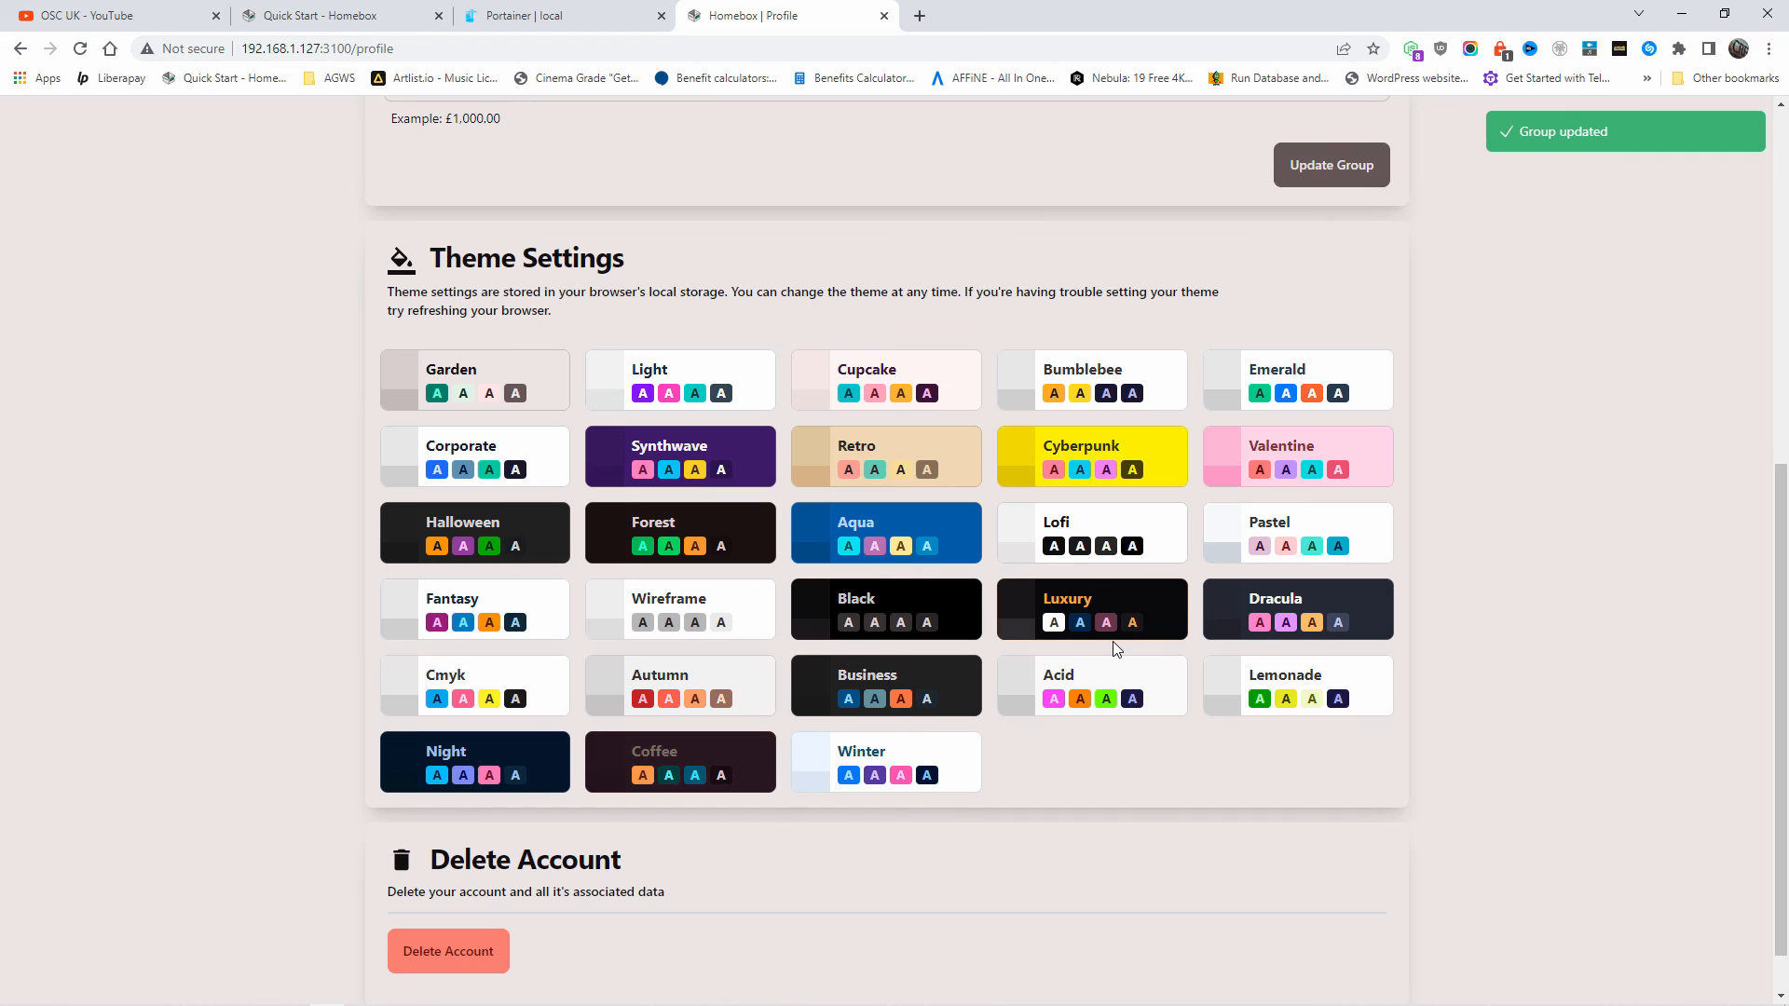
mouse_move(1248, 665)
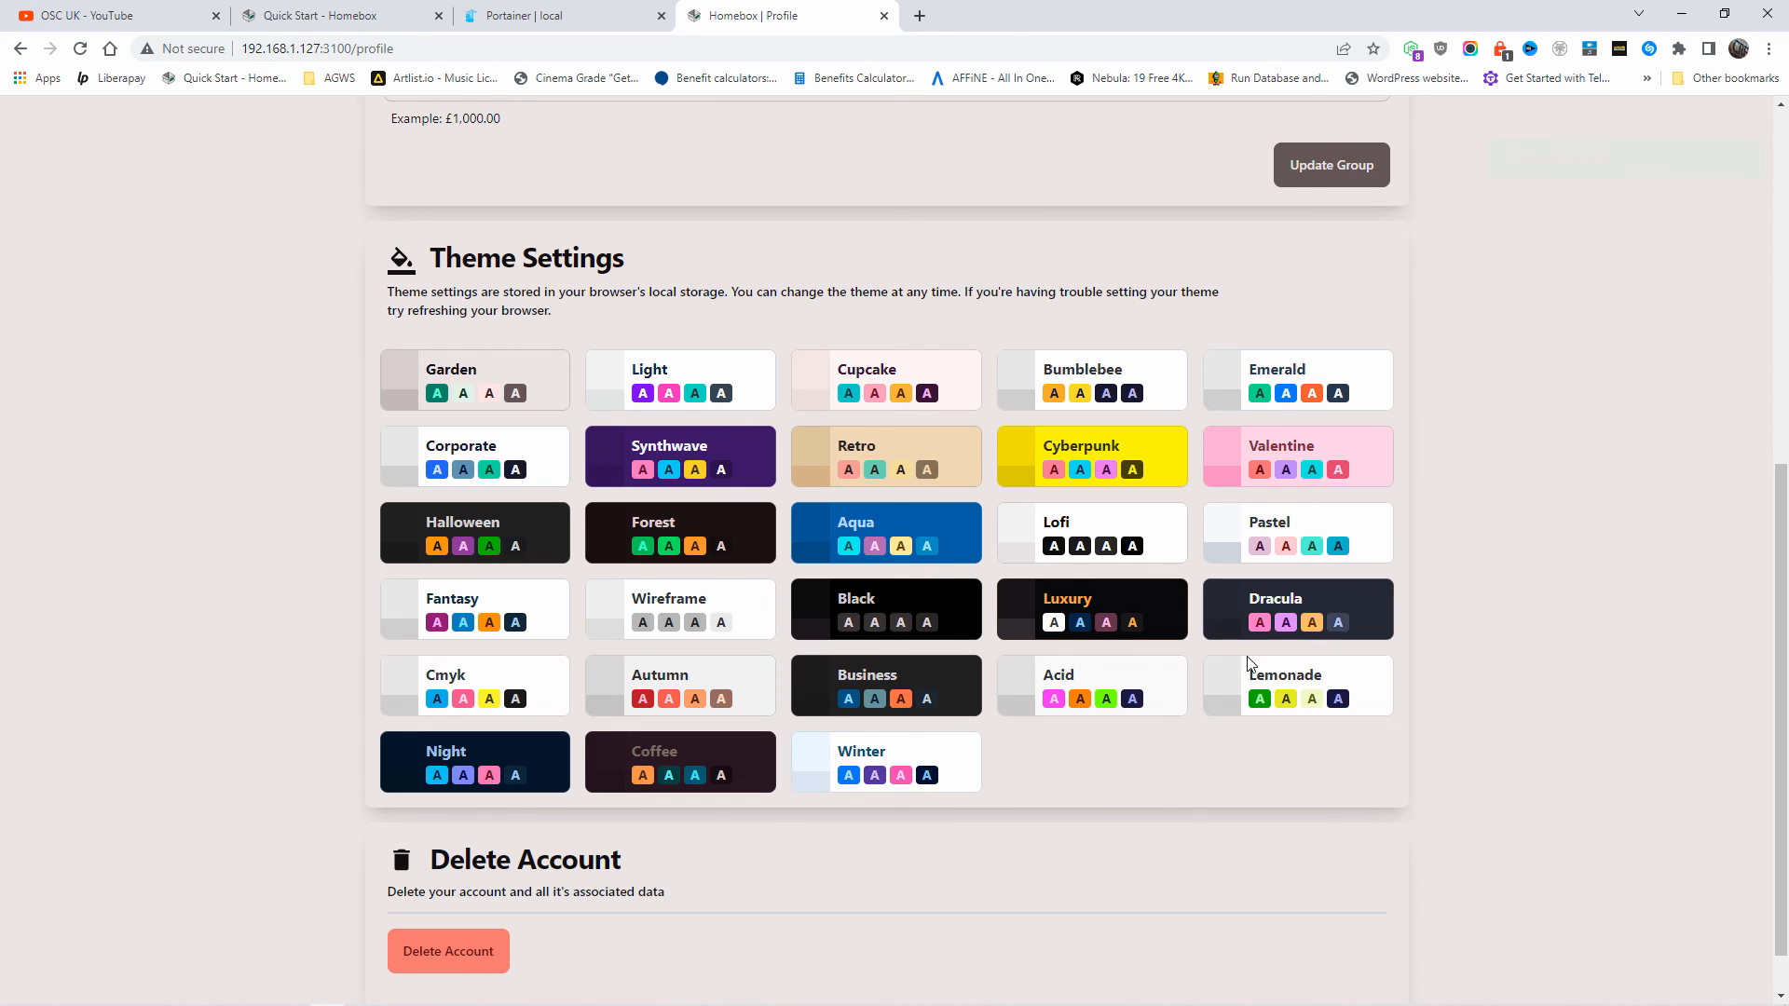
mouse_move(1023, 693)
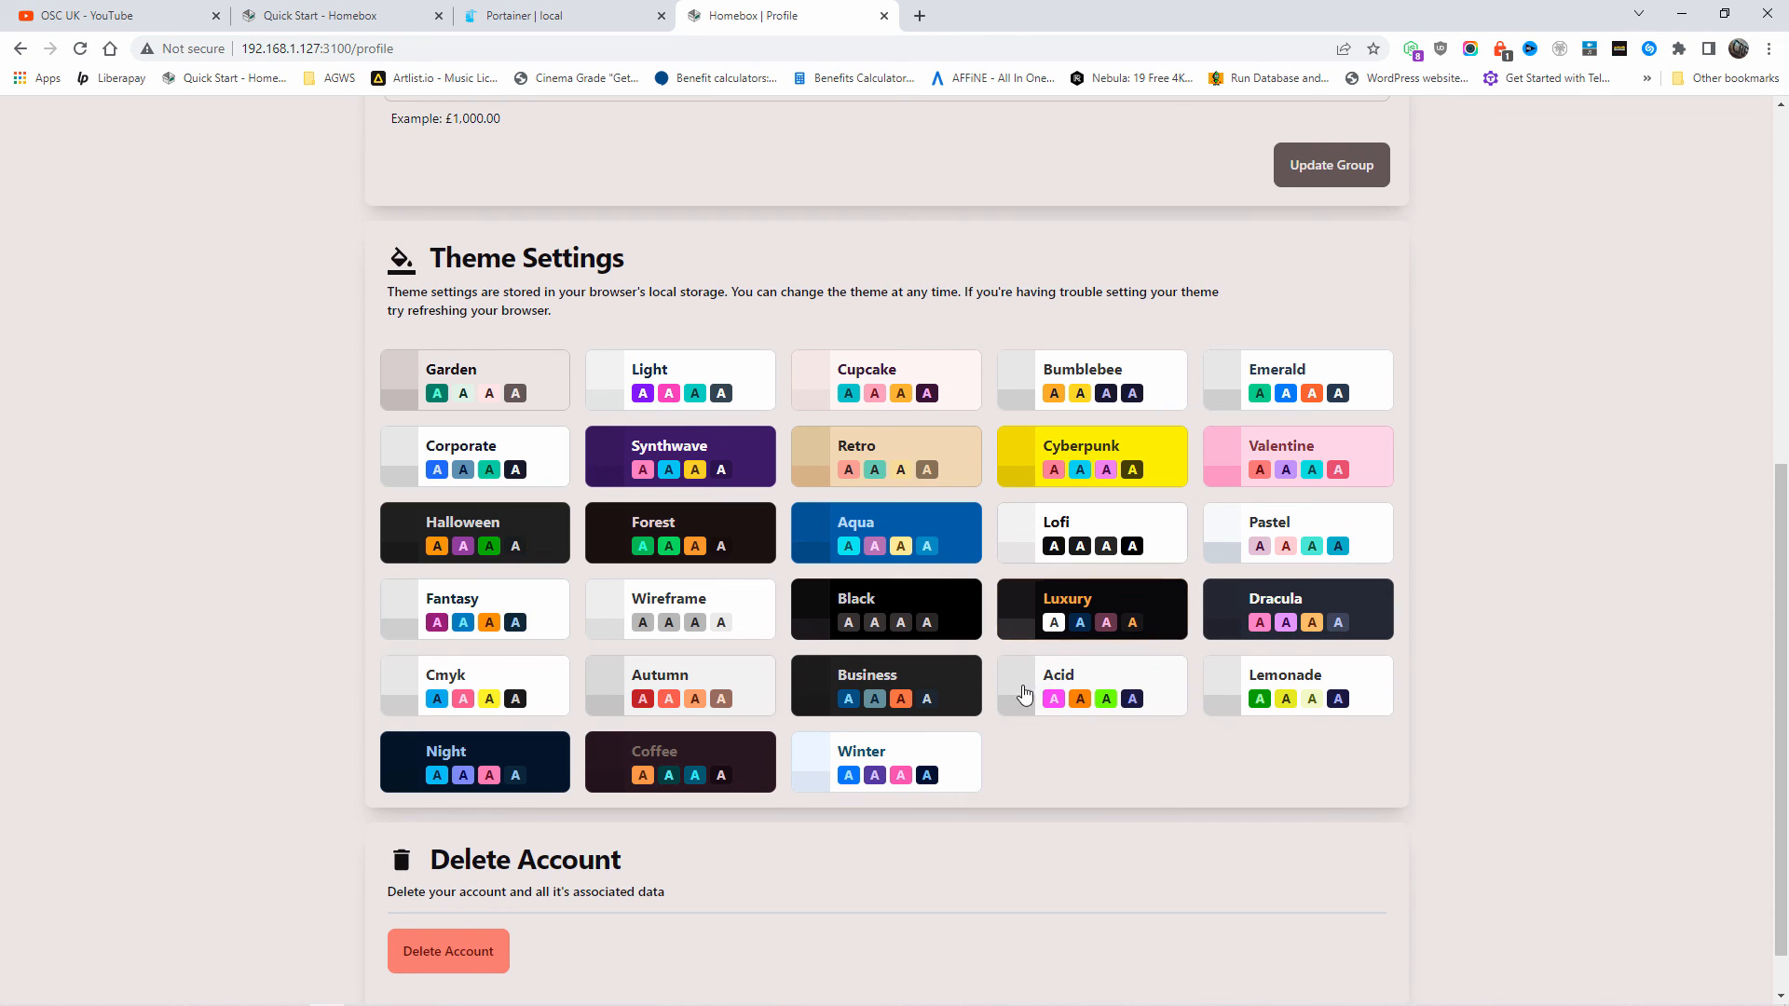
Apply the Night theme and update the group settings again.
click(473, 762)
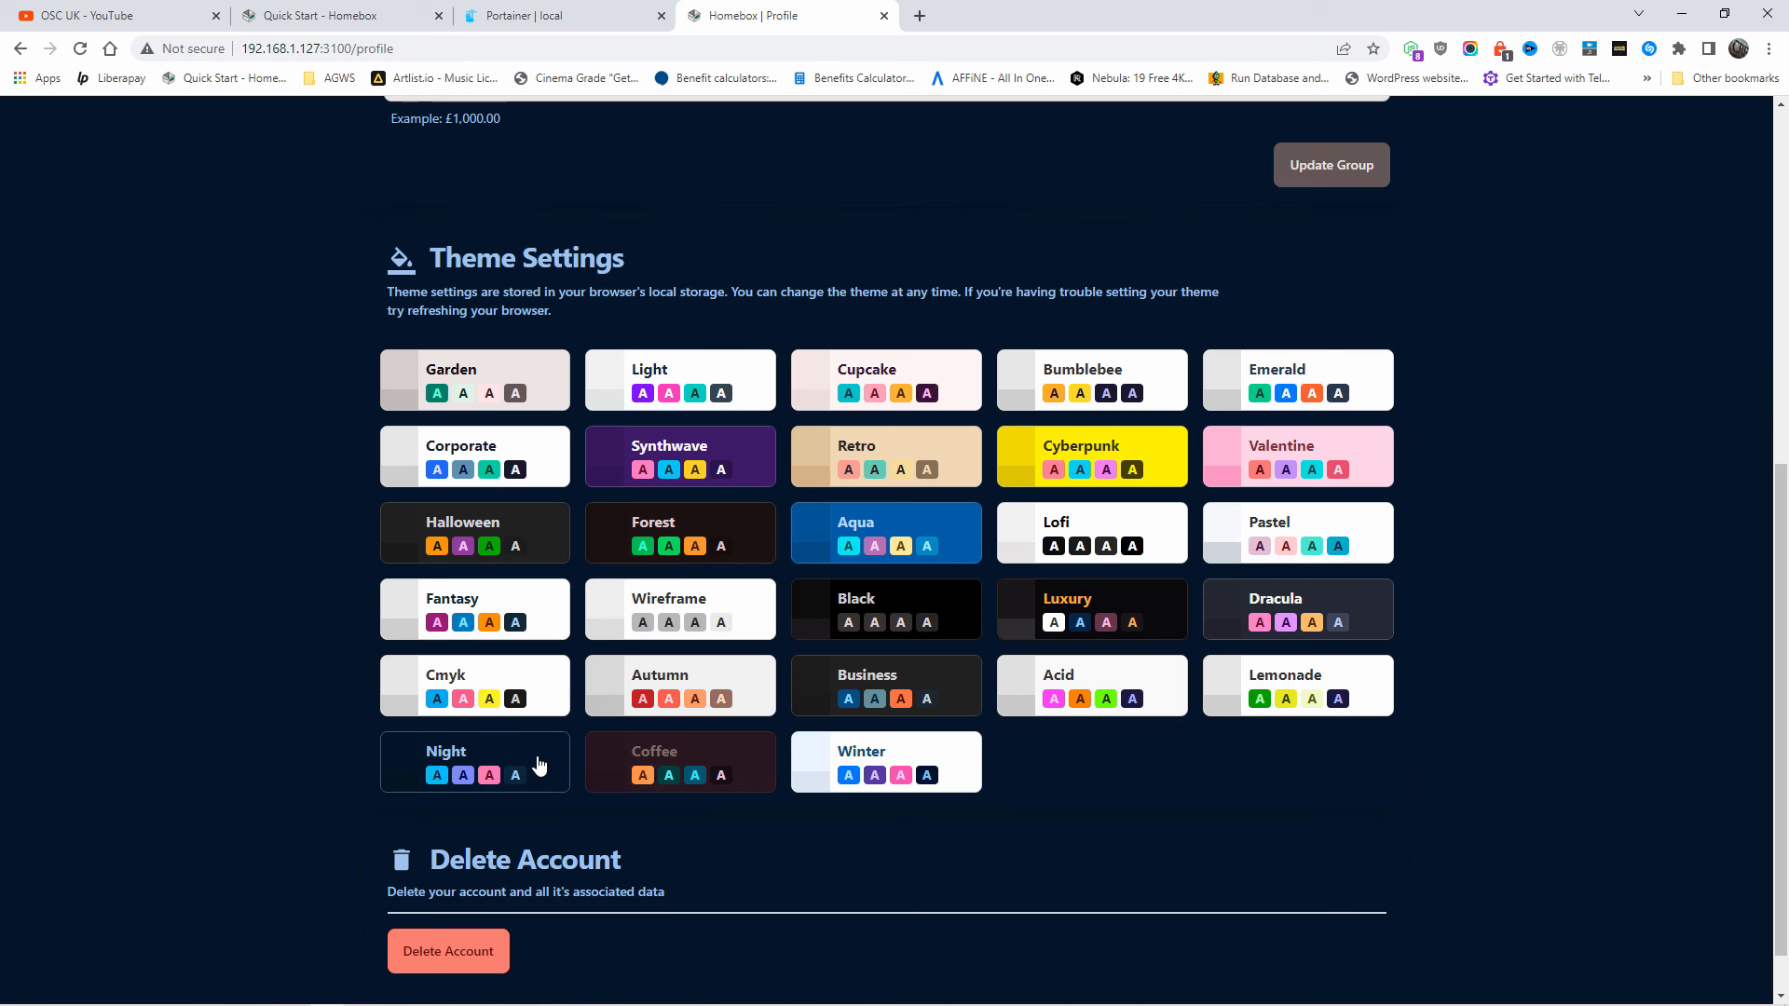
scroll(up, 3)
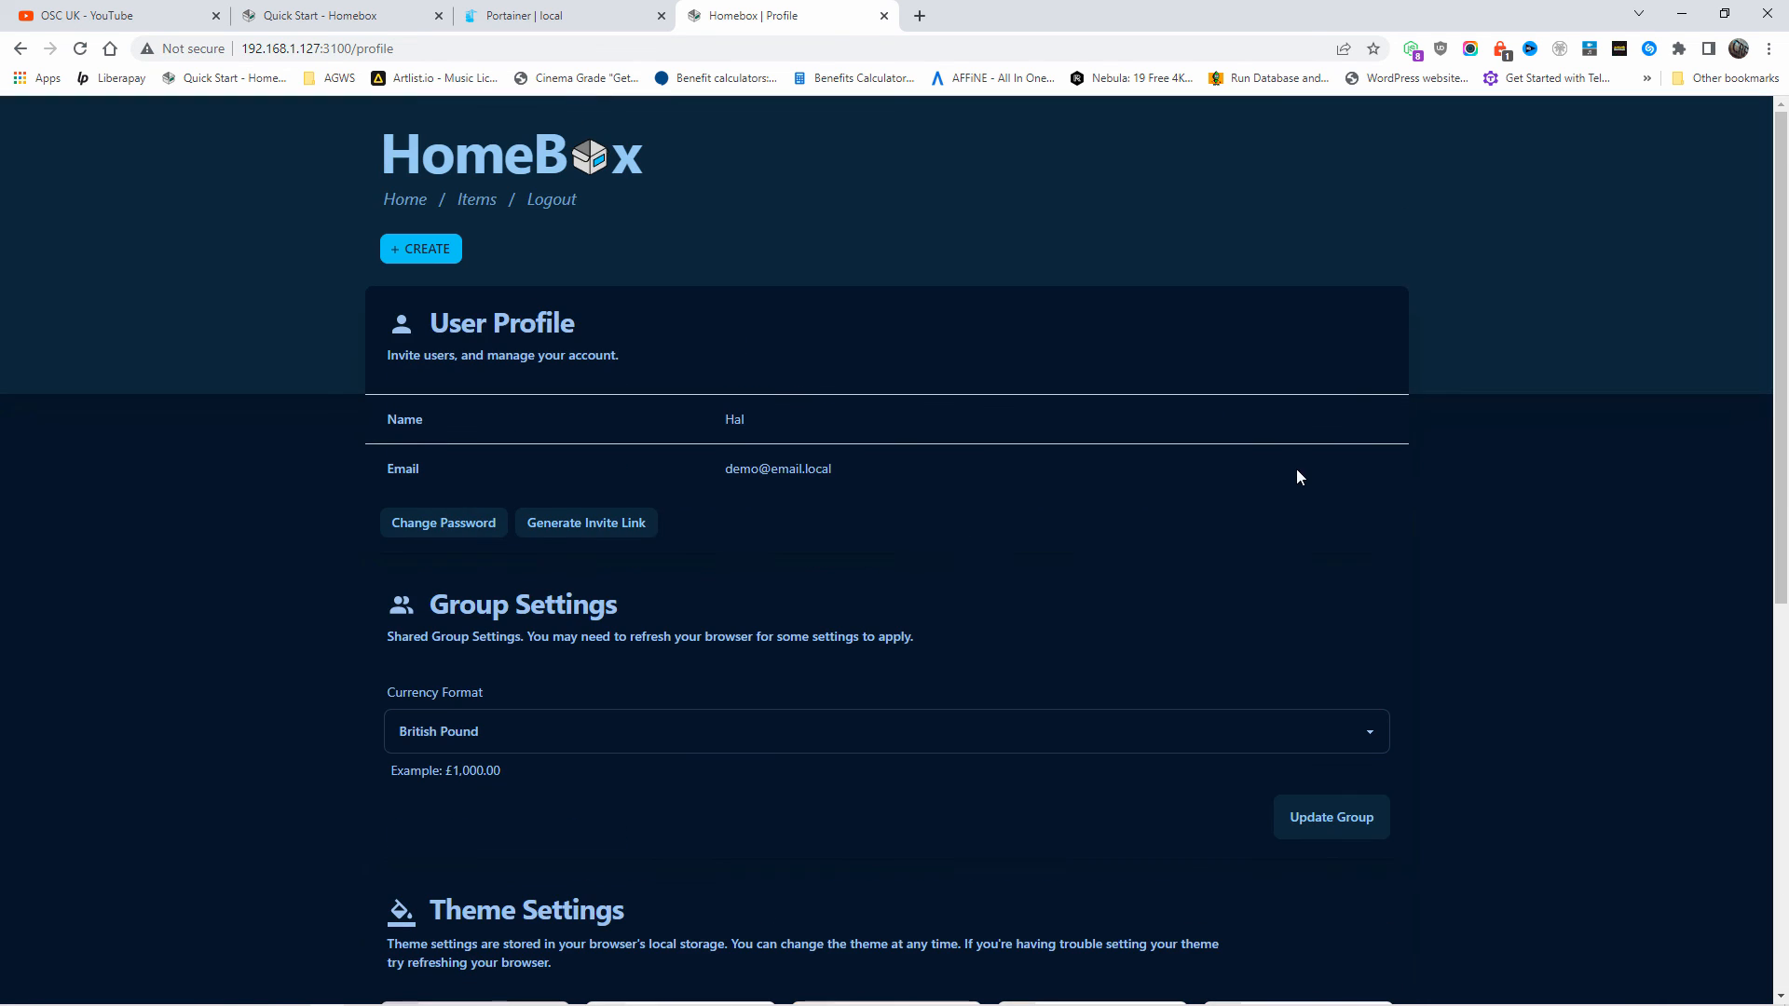
click(1328, 816)
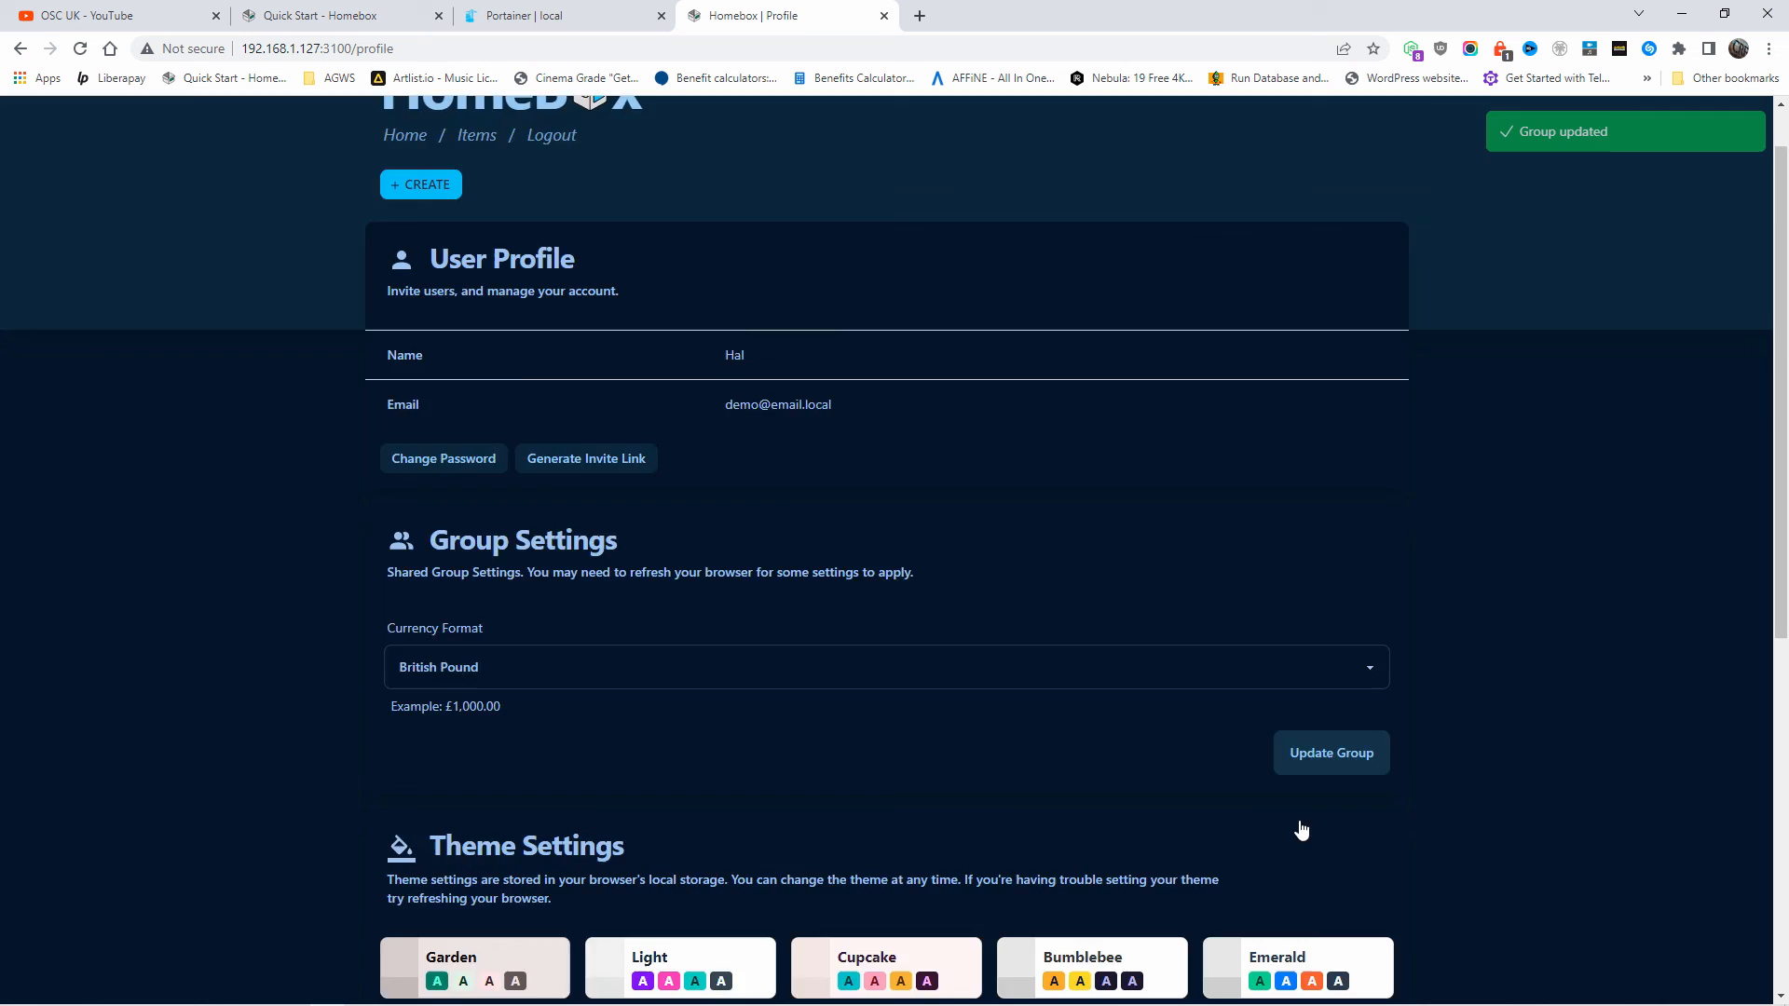
scroll(down, 3)
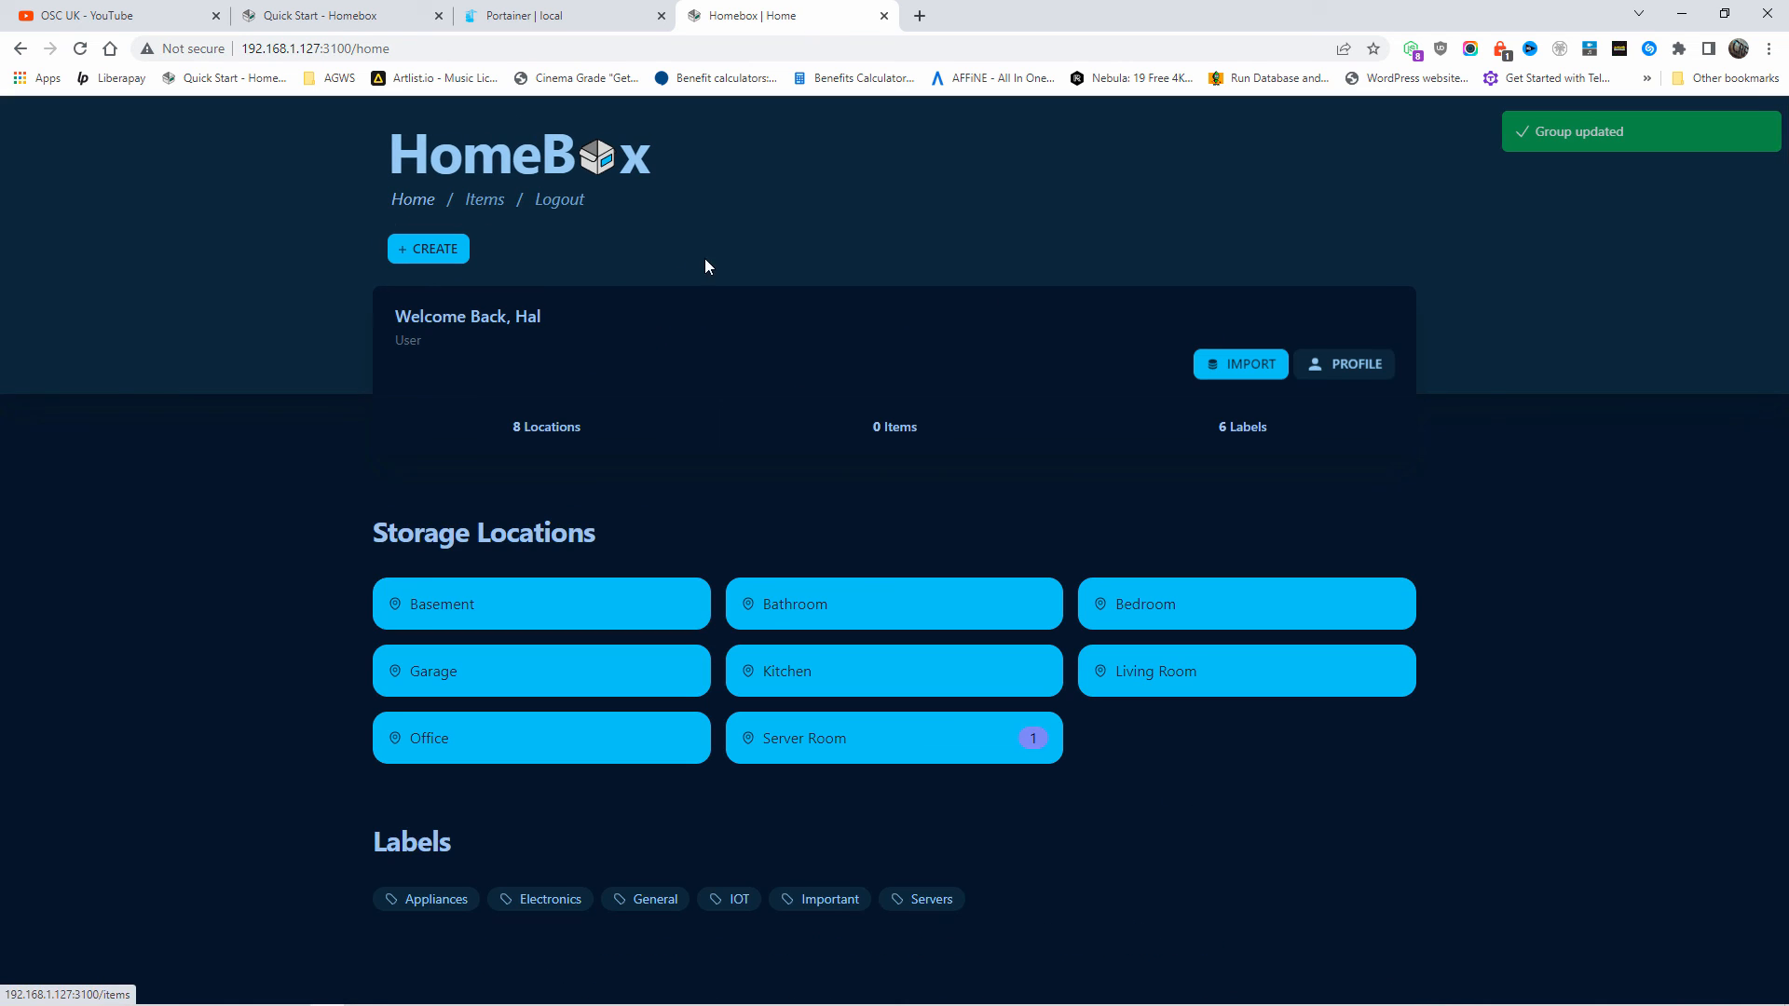
mouse_move(1069, 510)
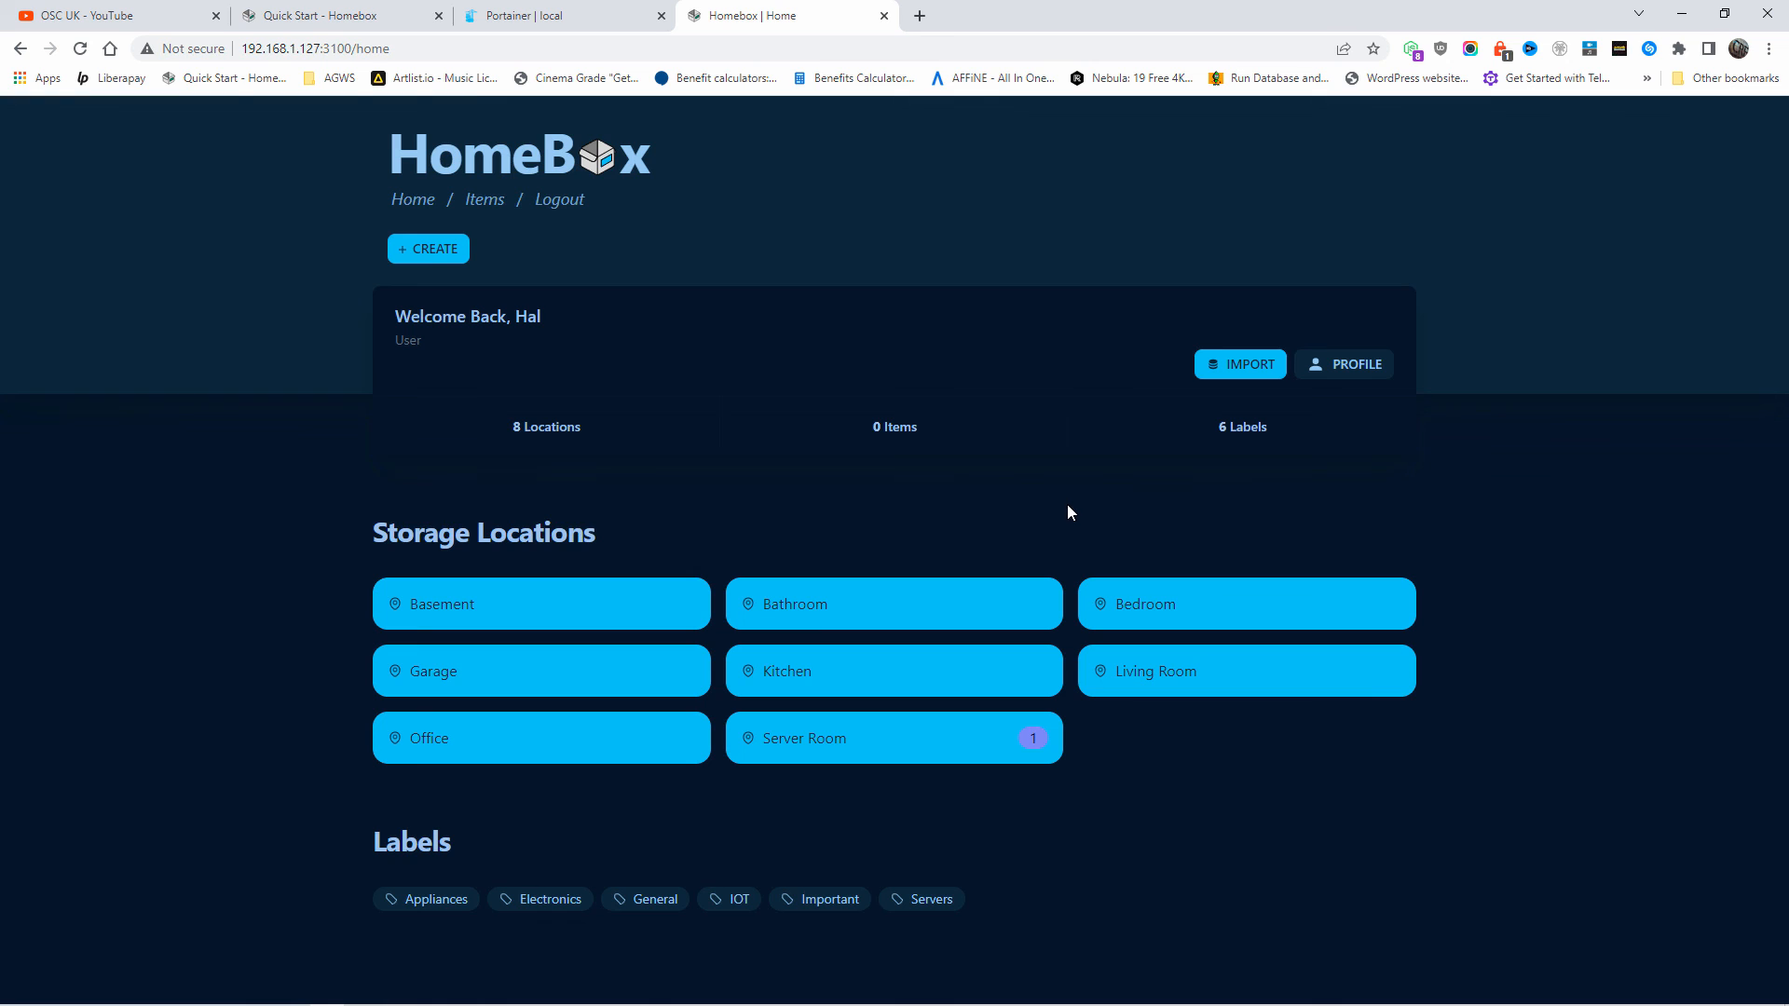
mouse_move(840, 762)
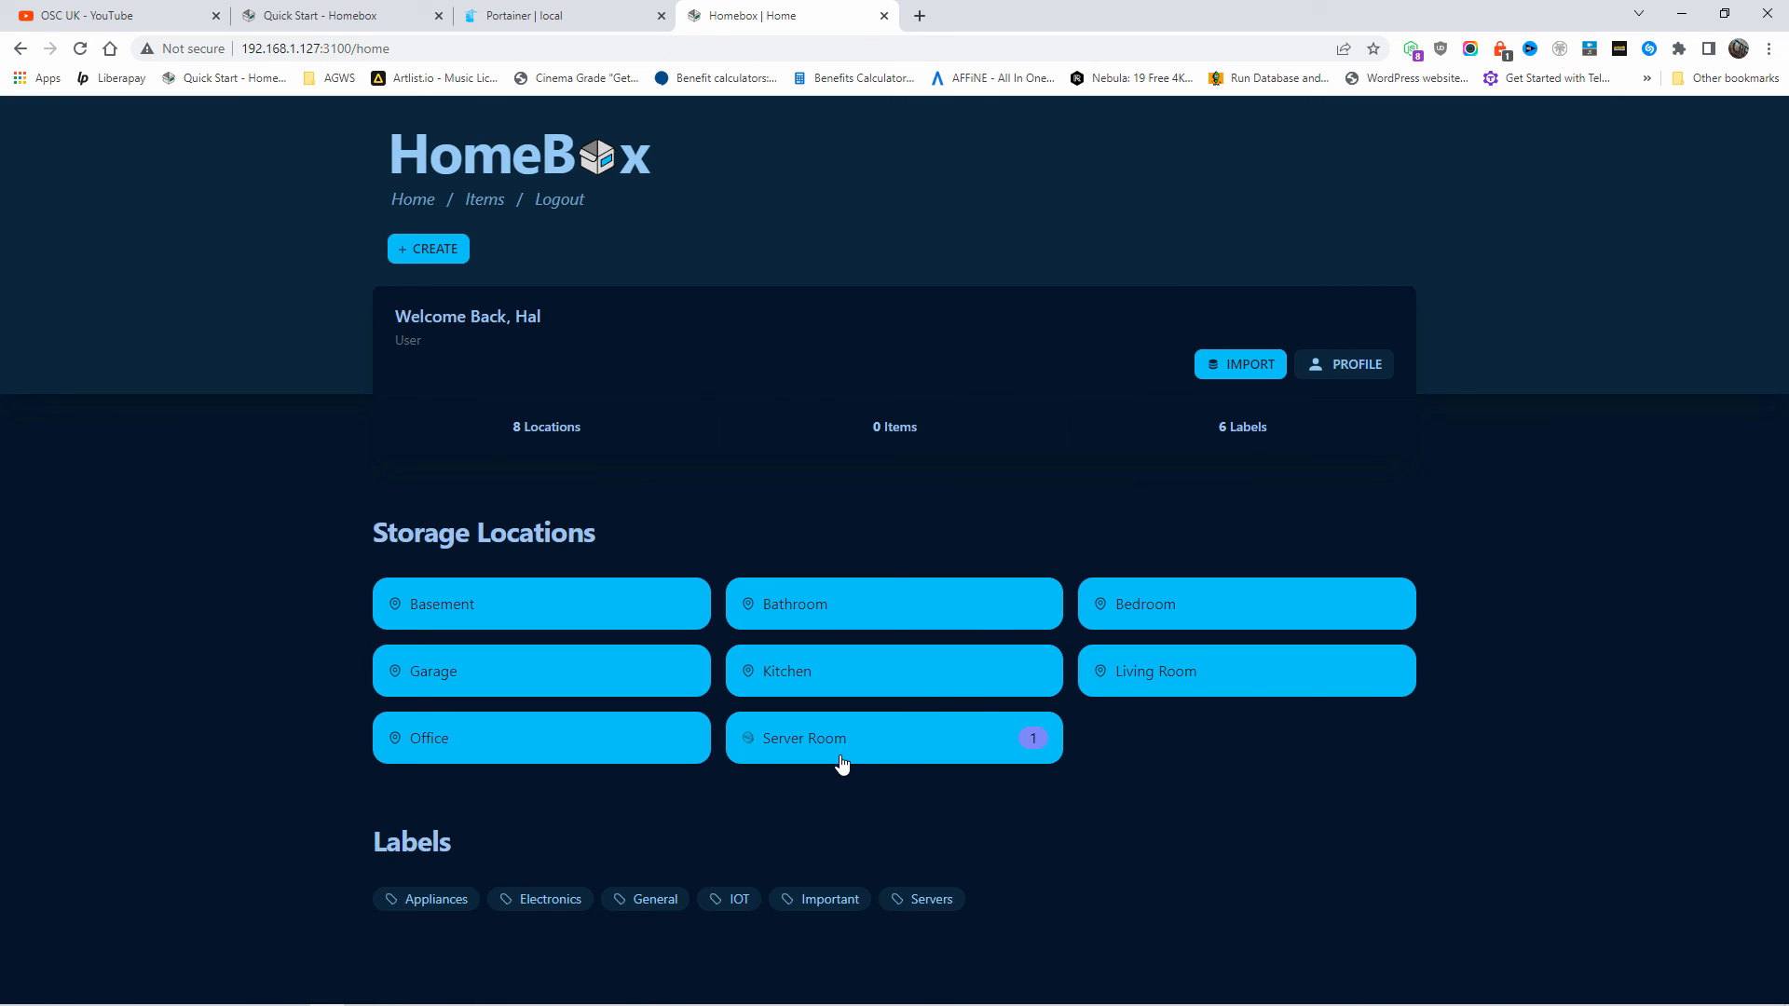
mouse_move(1149, 680)
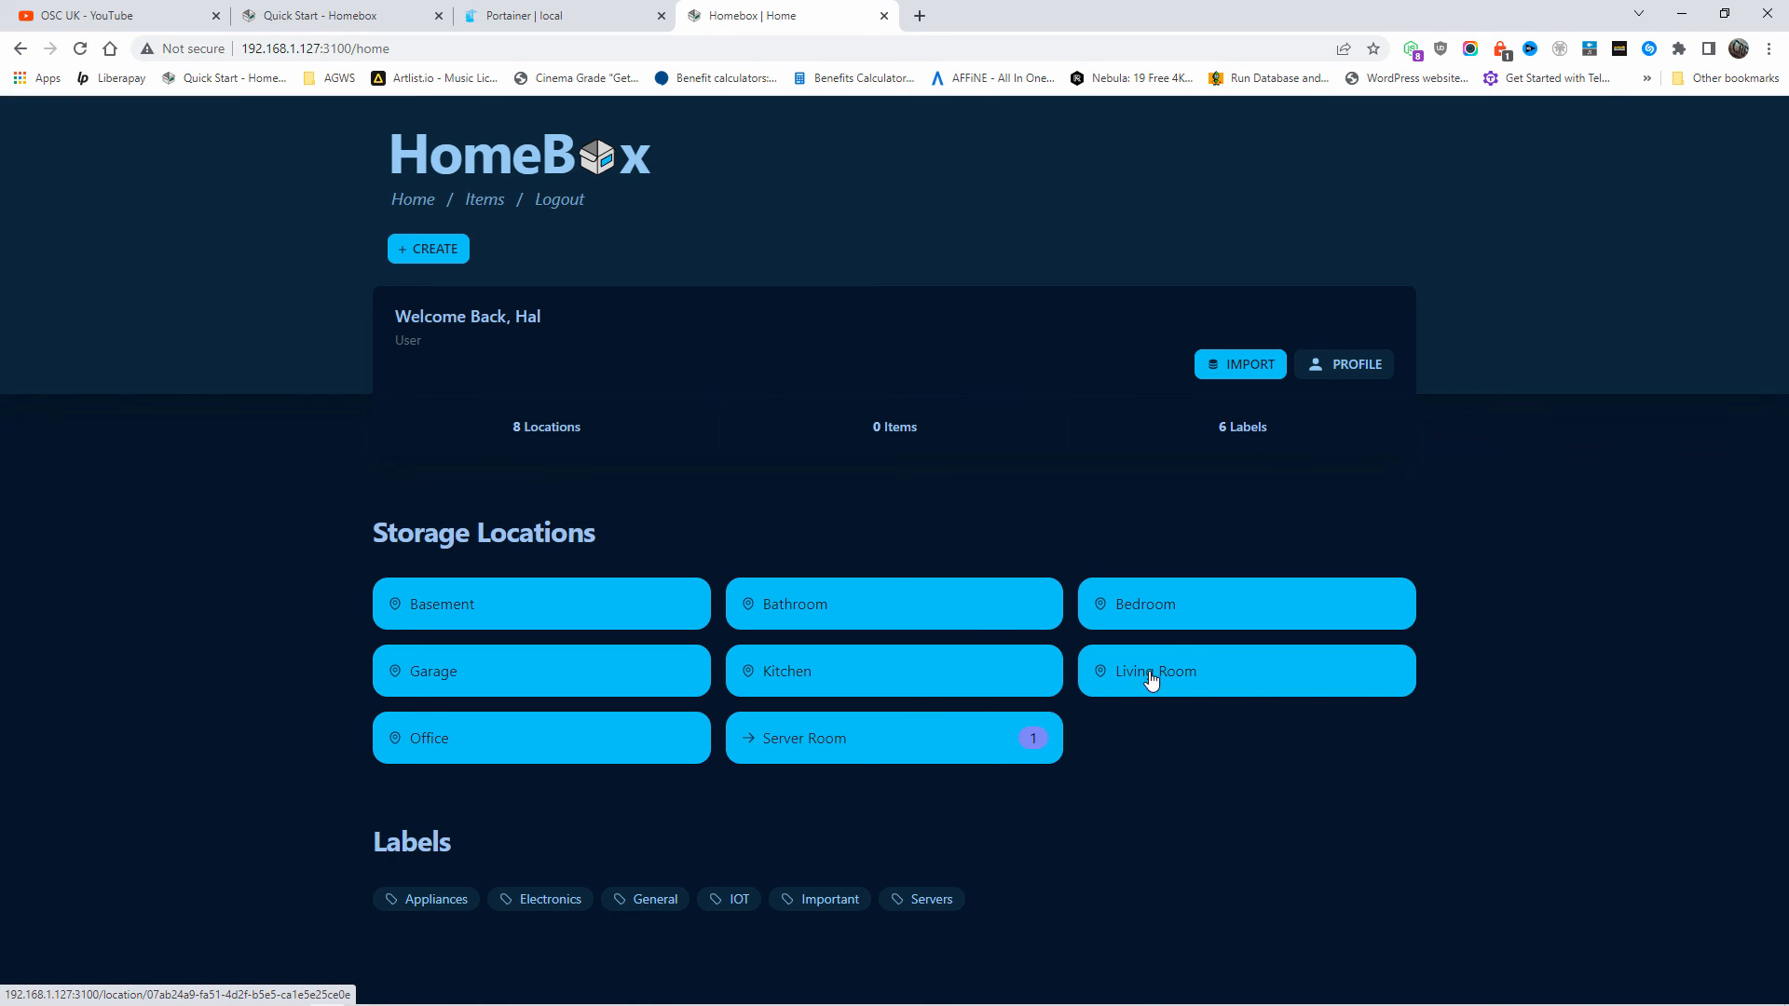
mouse_move(862, 602)
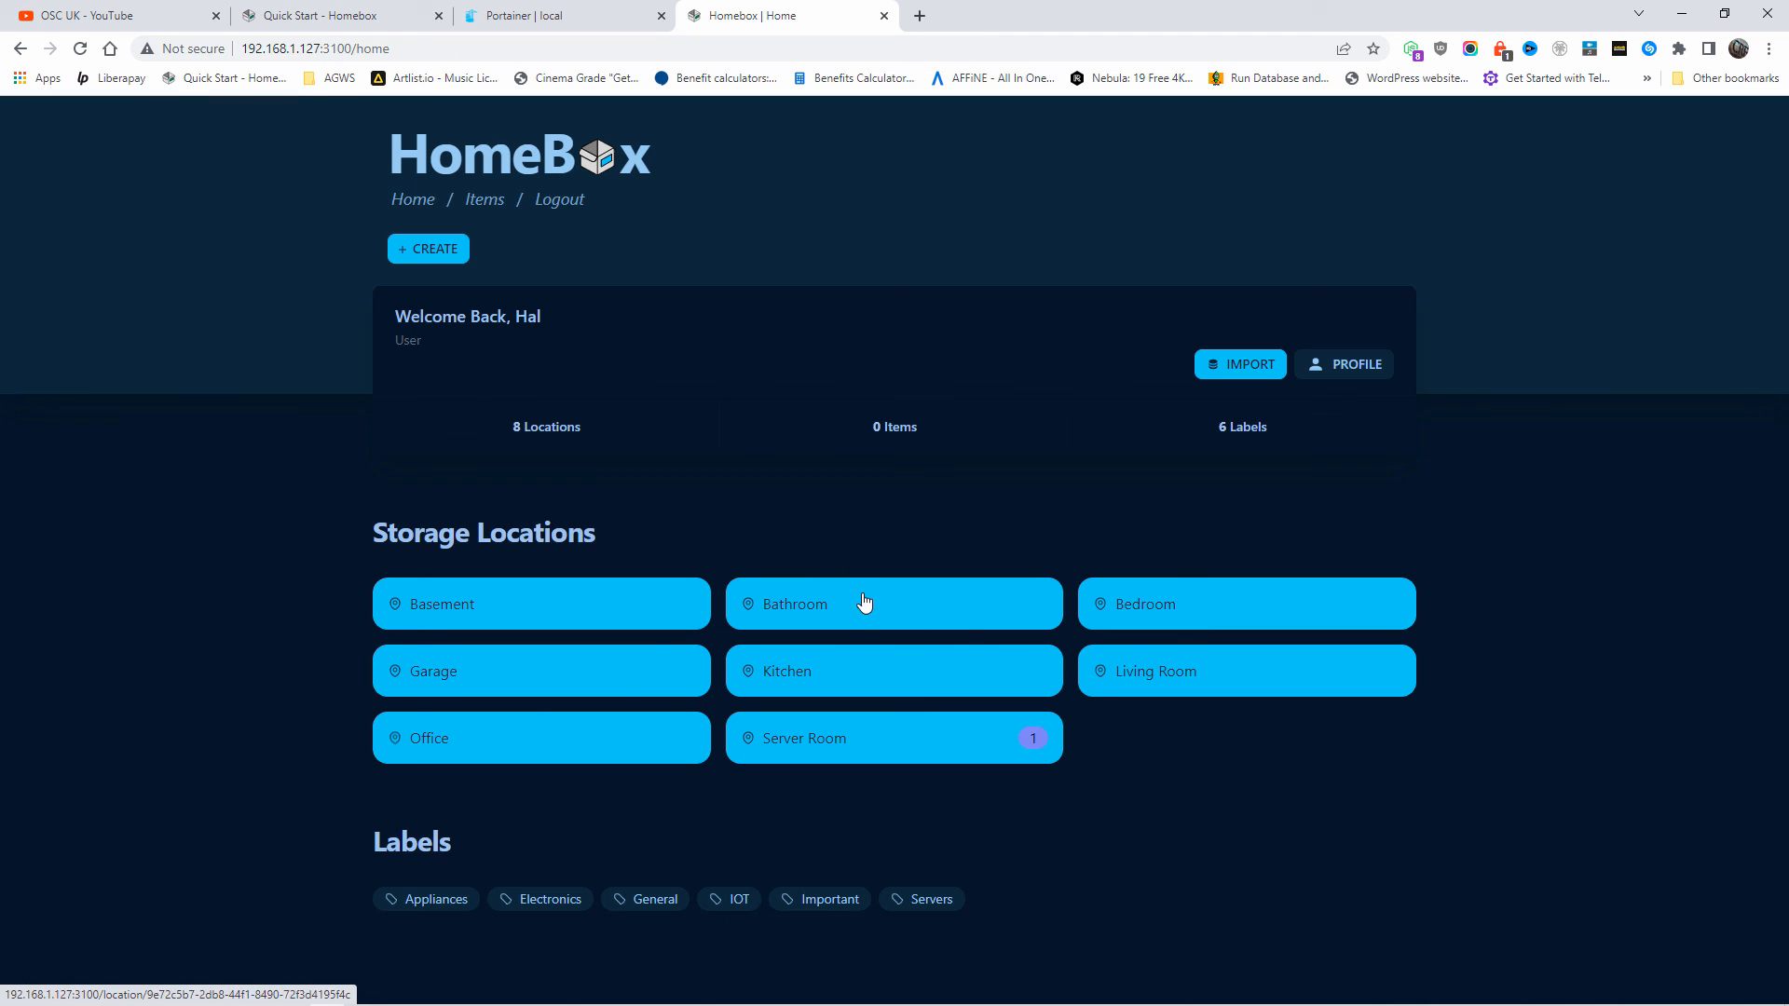
mouse_move(857, 635)
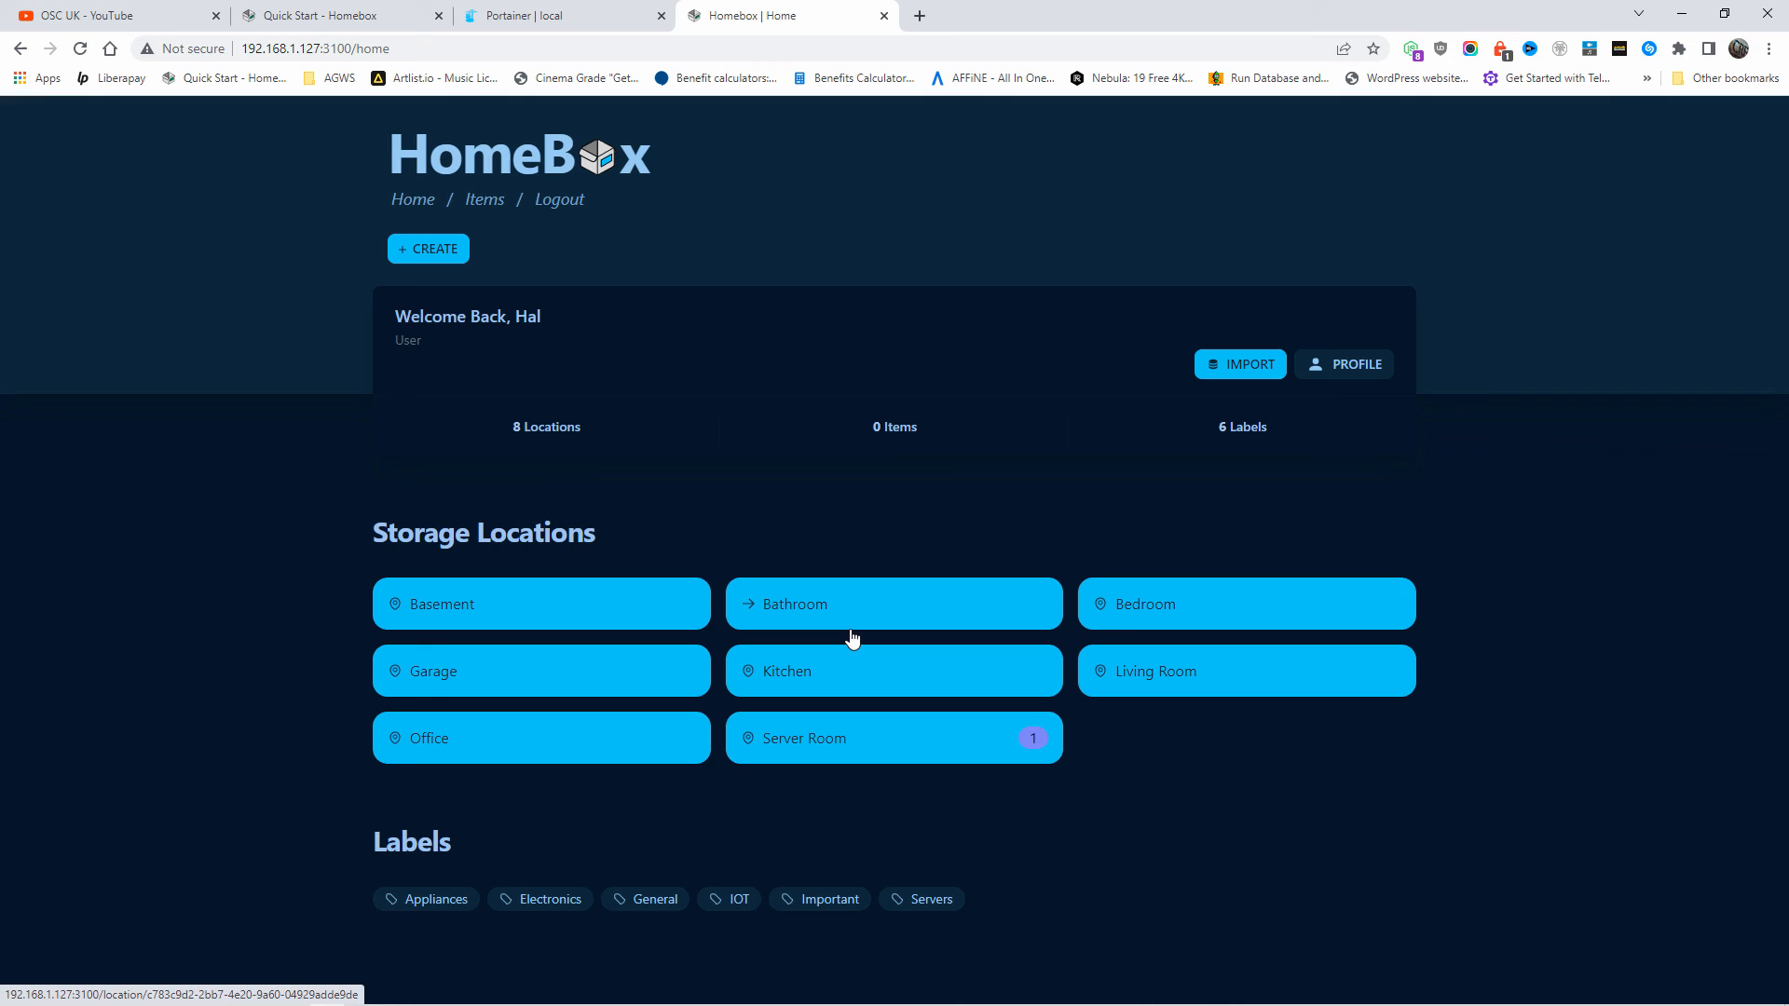
Switch the browser to the OSC UK YouTube channel's videos page.
click(108, 15)
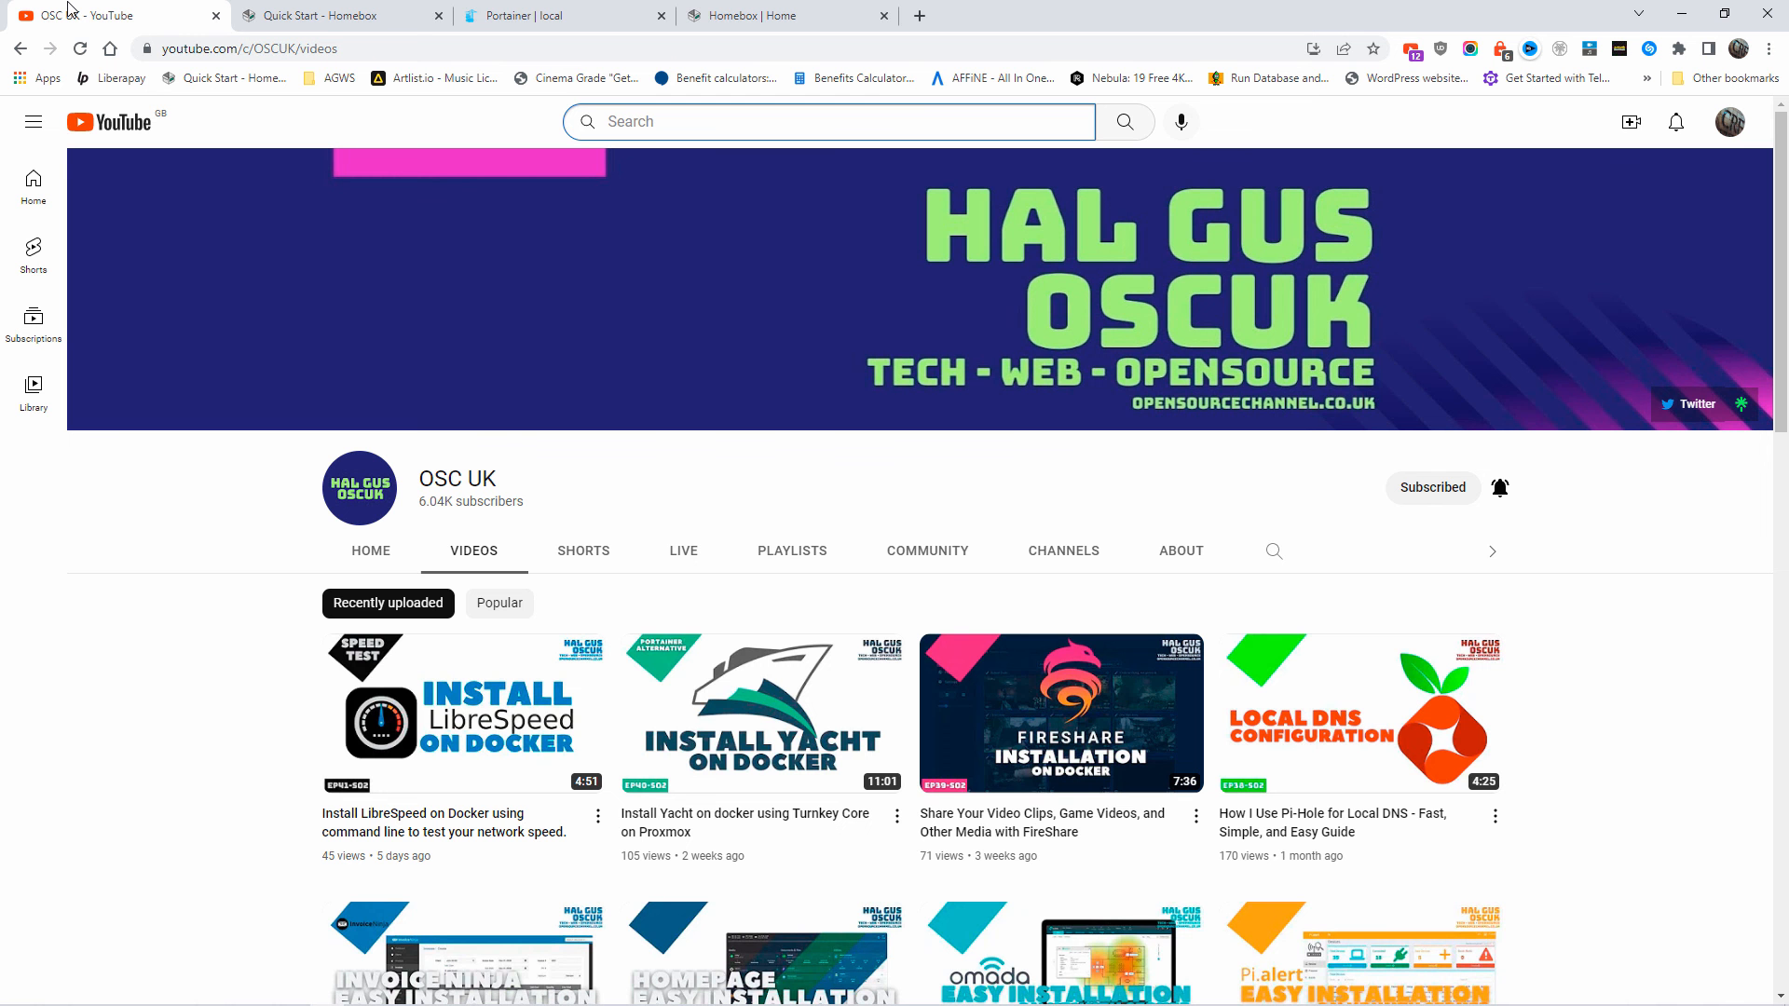